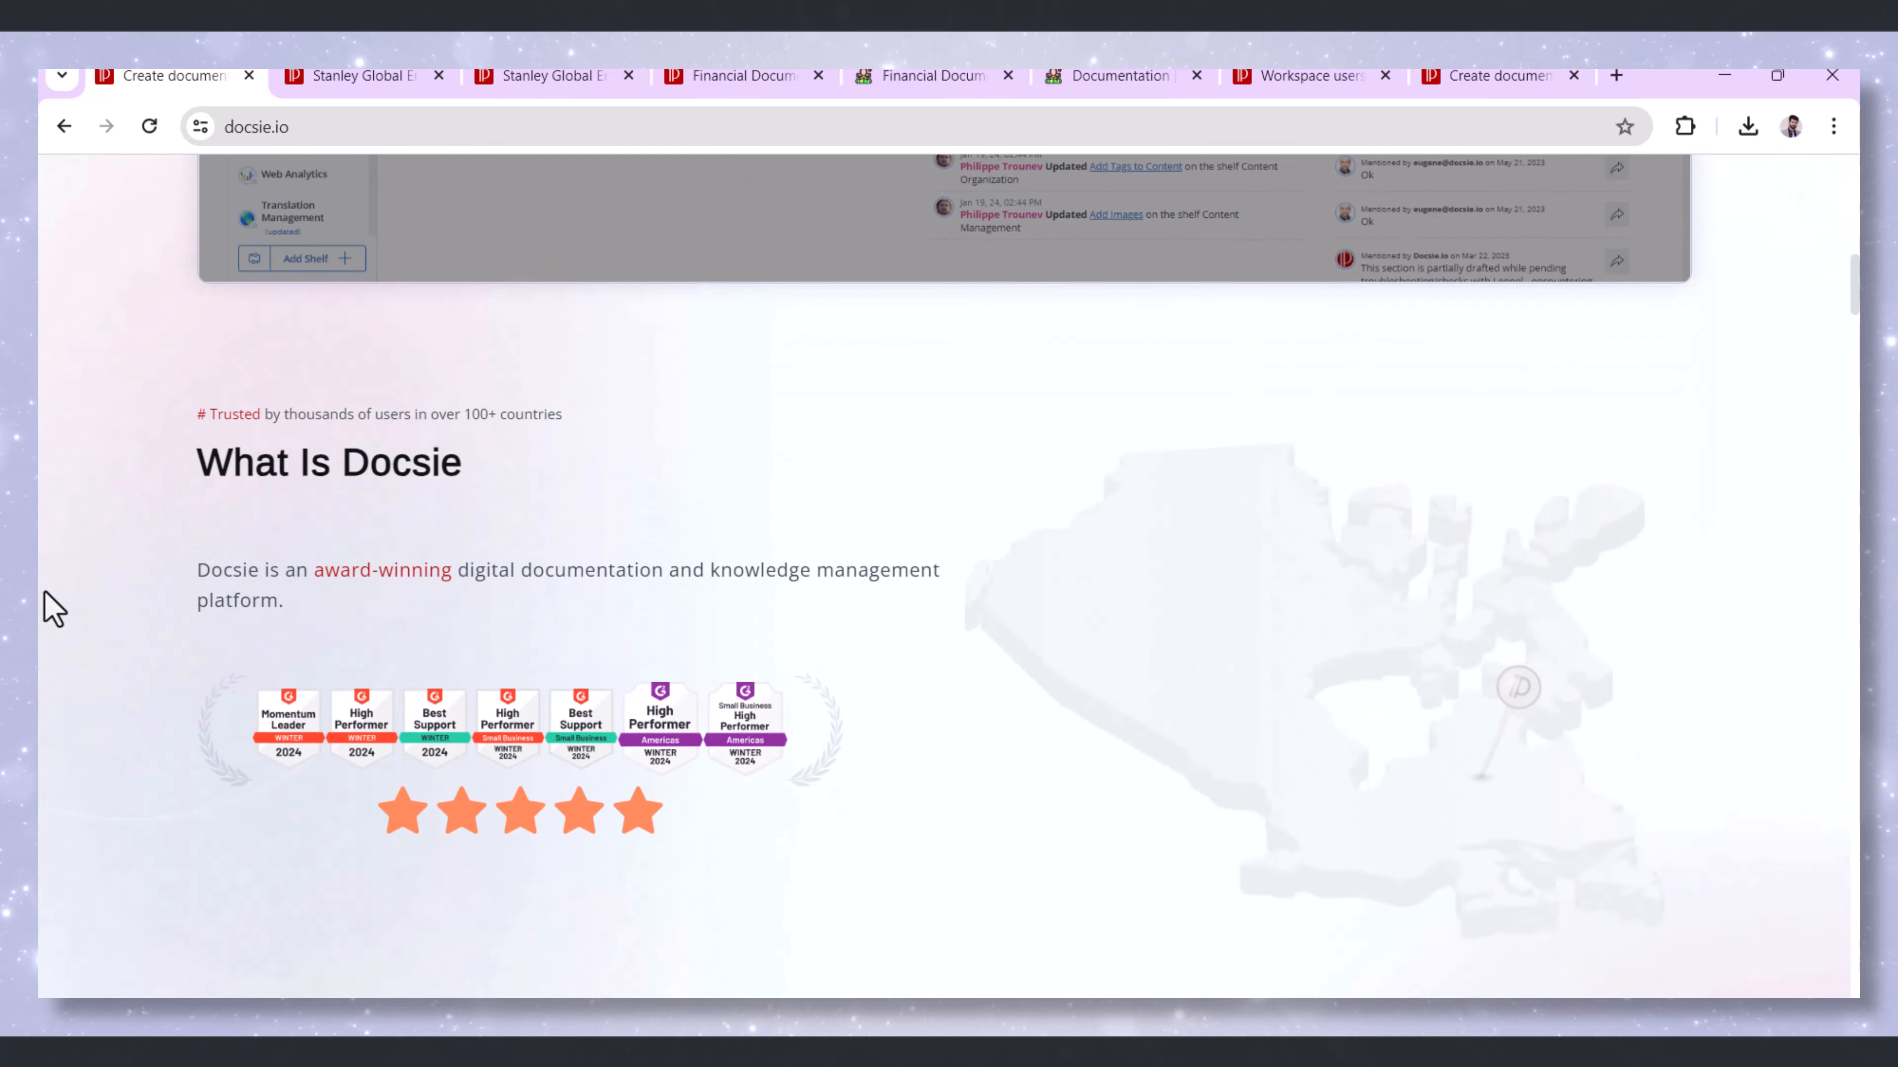
Open the Types of Documentations in Financial Industry book from the workspace's Financial Solutions shelf
scroll("down", 3)
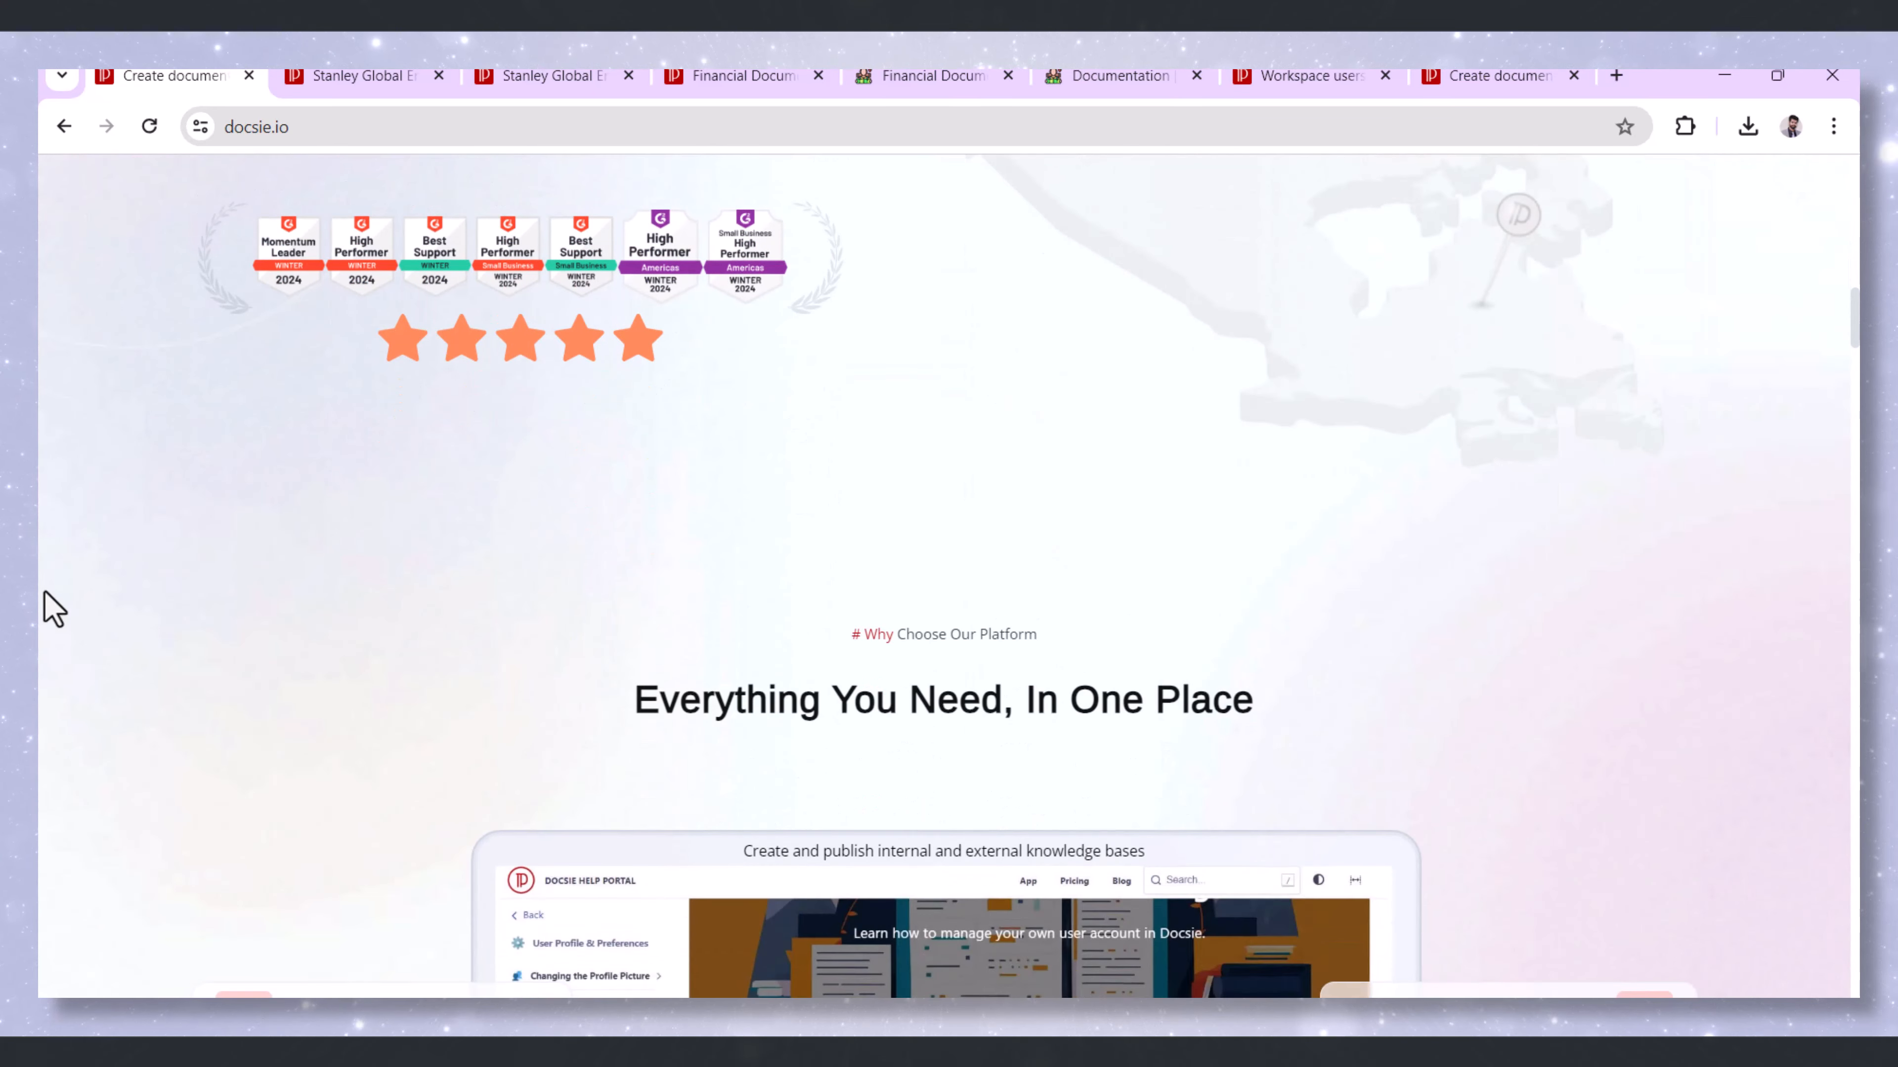
scroll("down", 3)
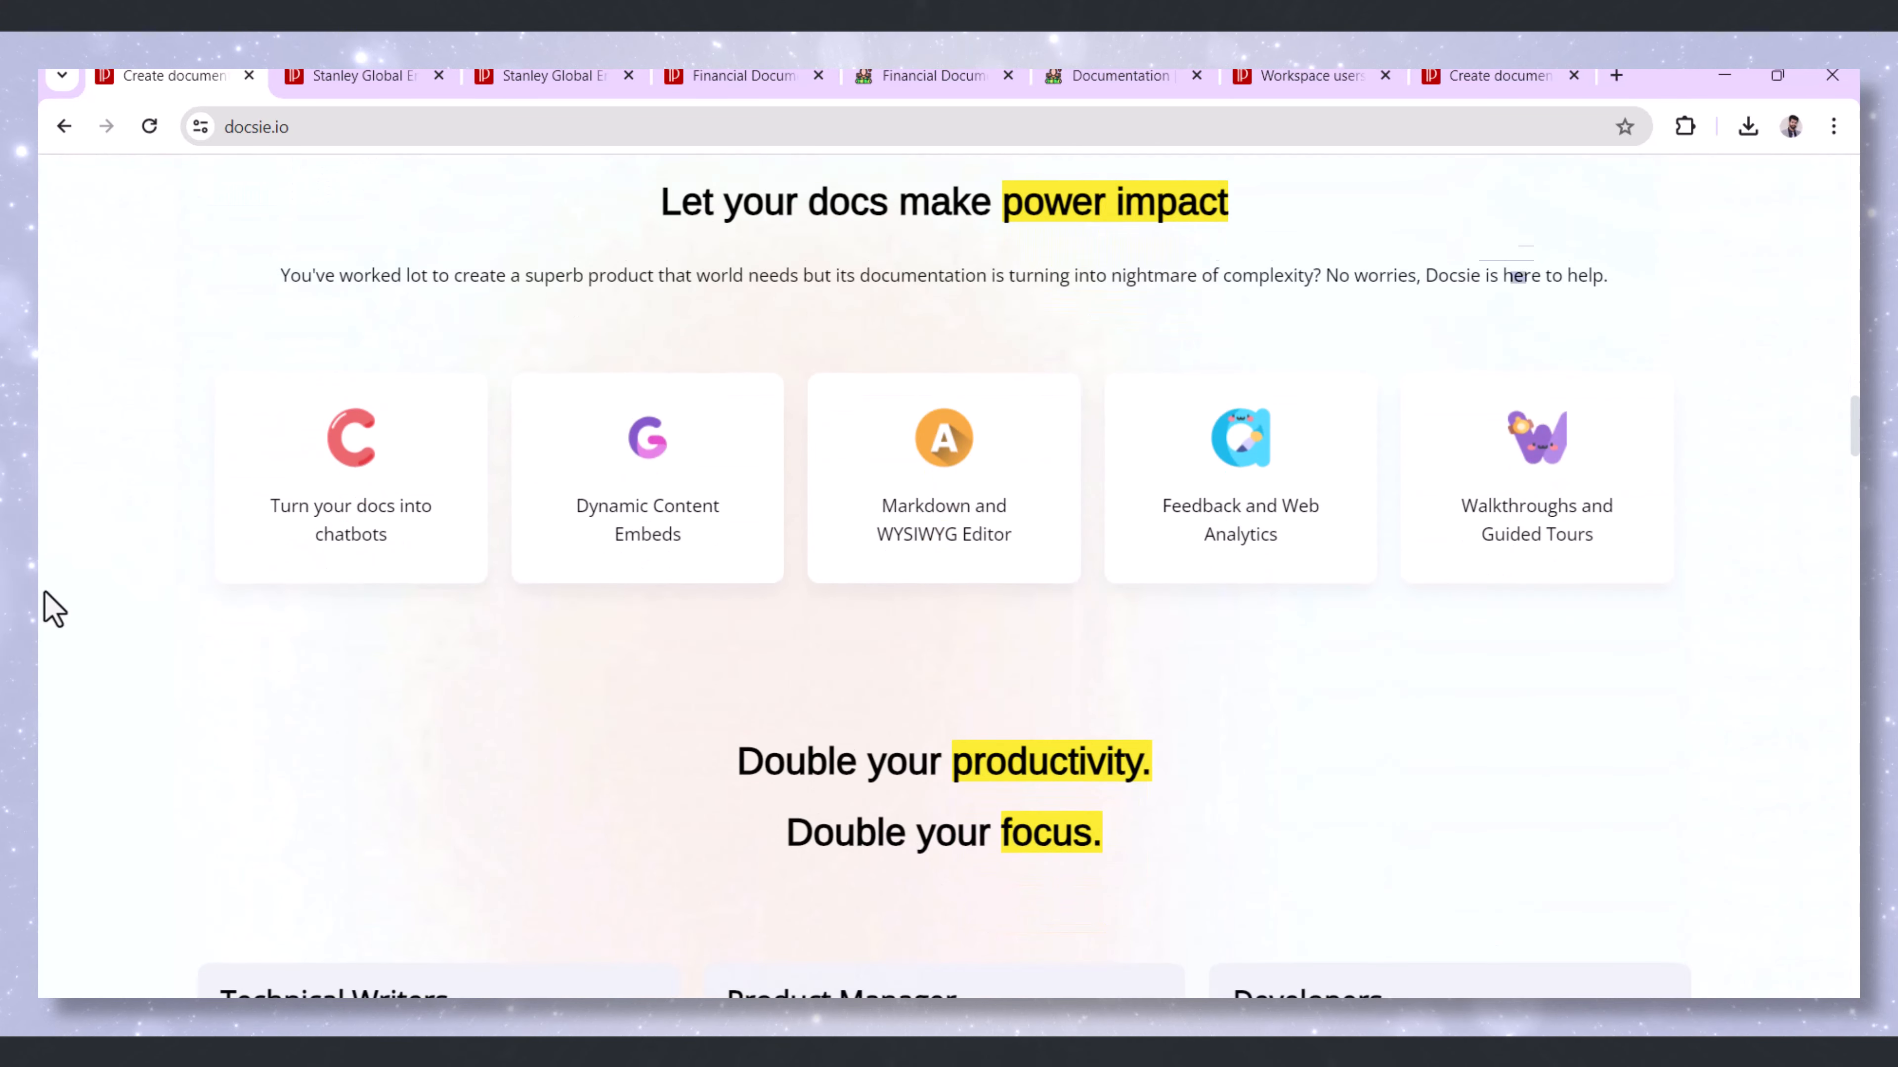
scroll("down", 3)
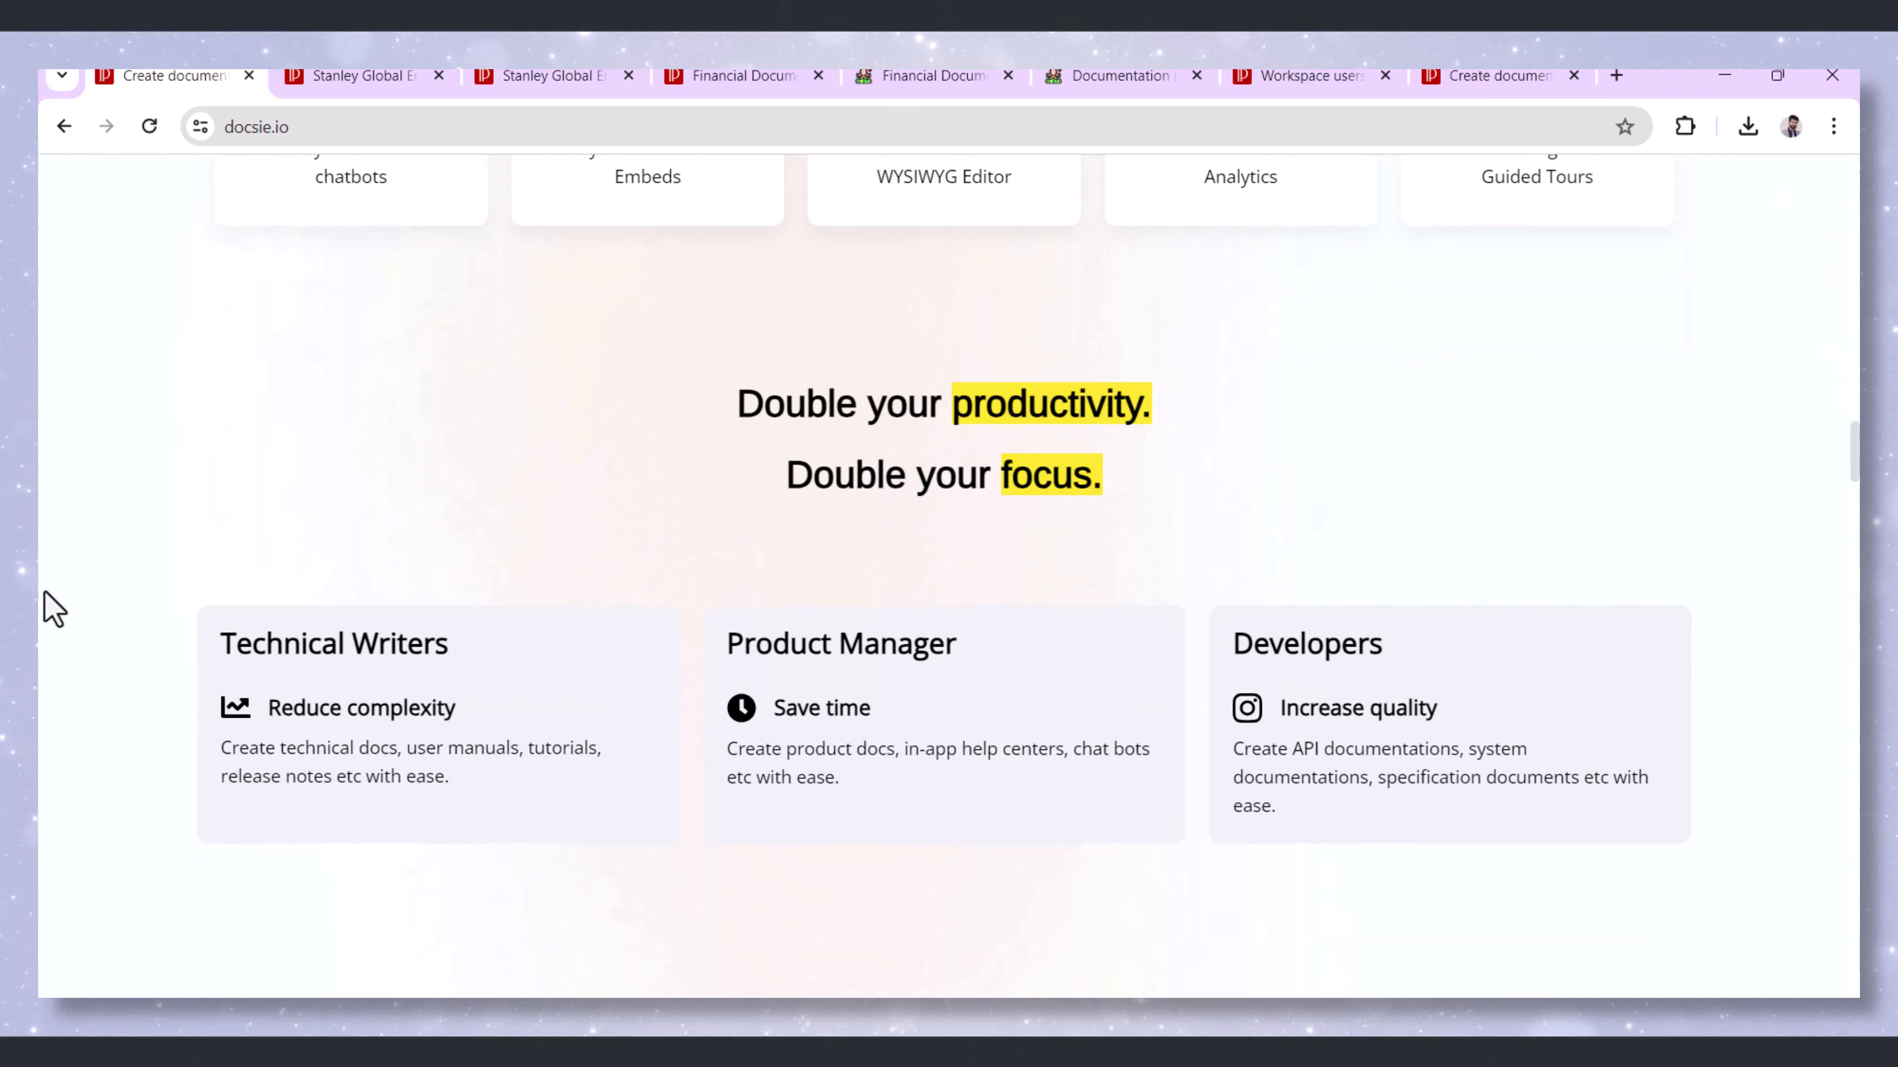
scroll("down", 3)
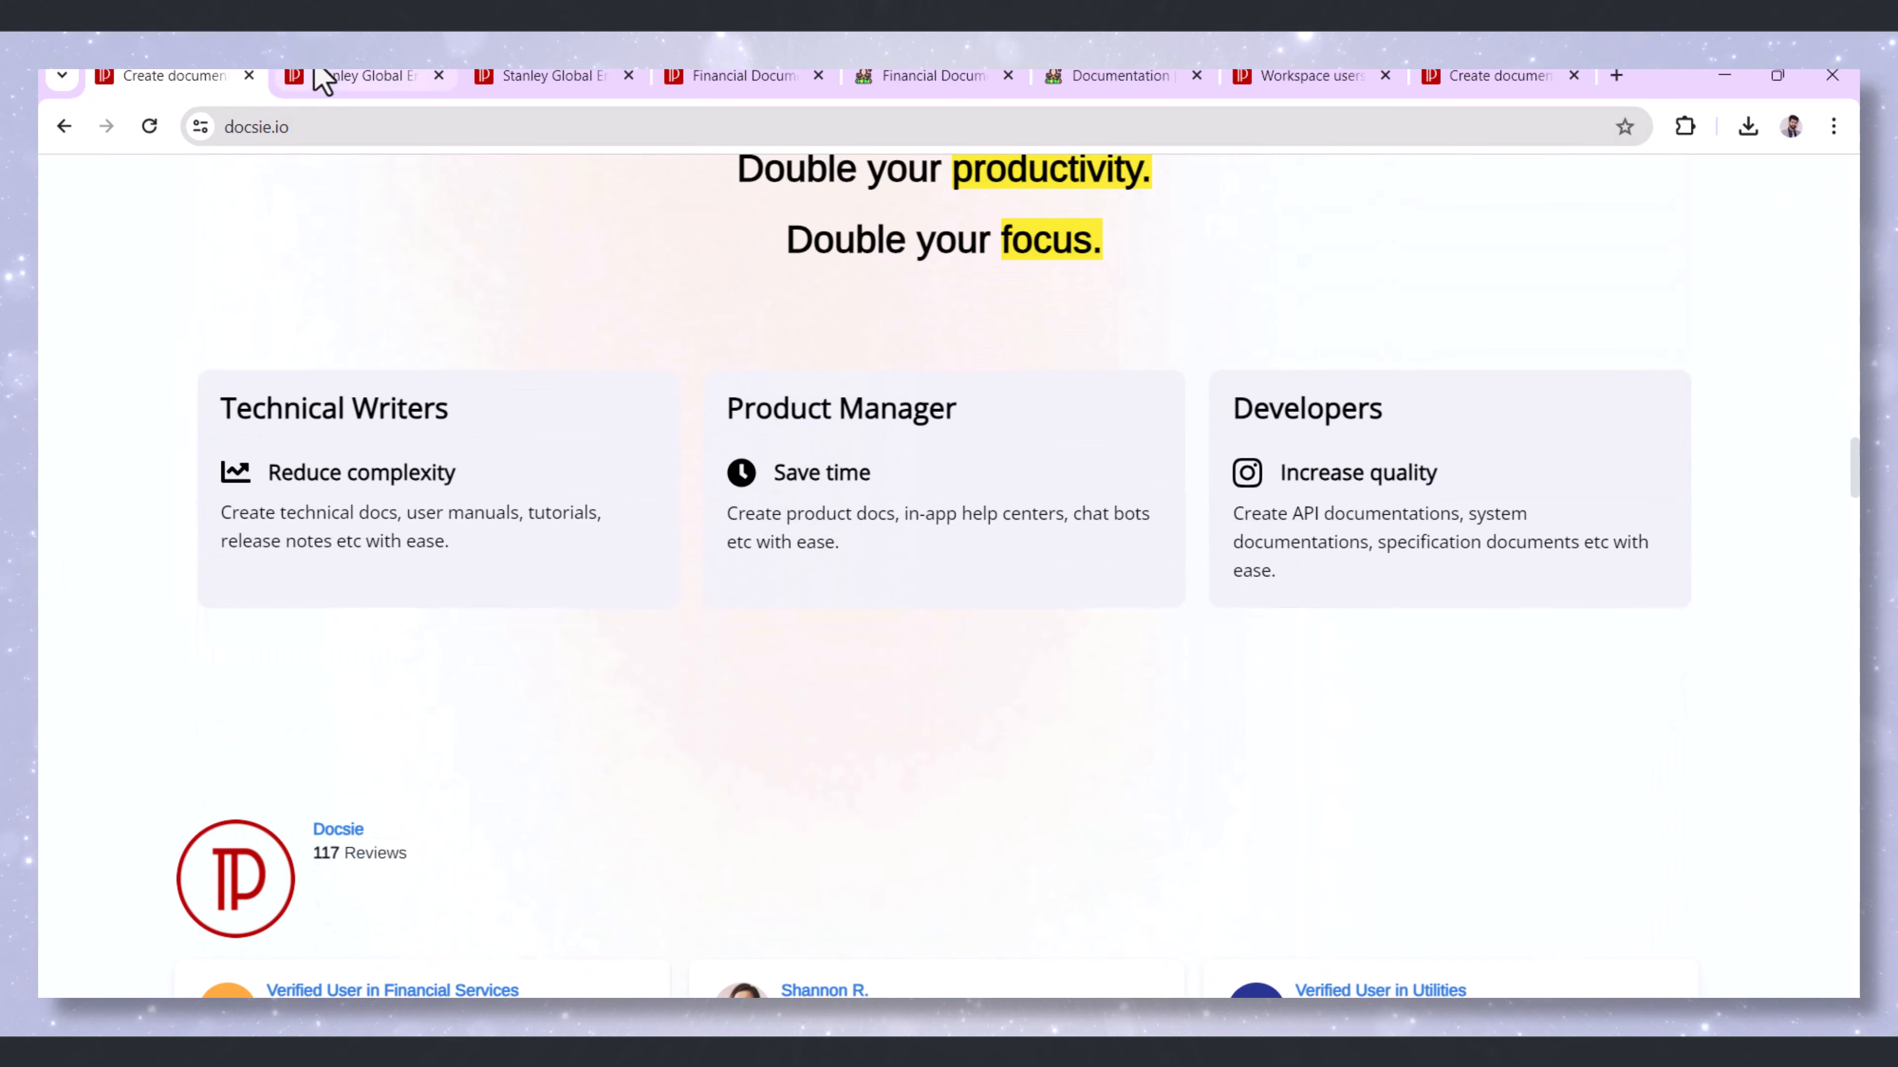
left_click(357, 75)
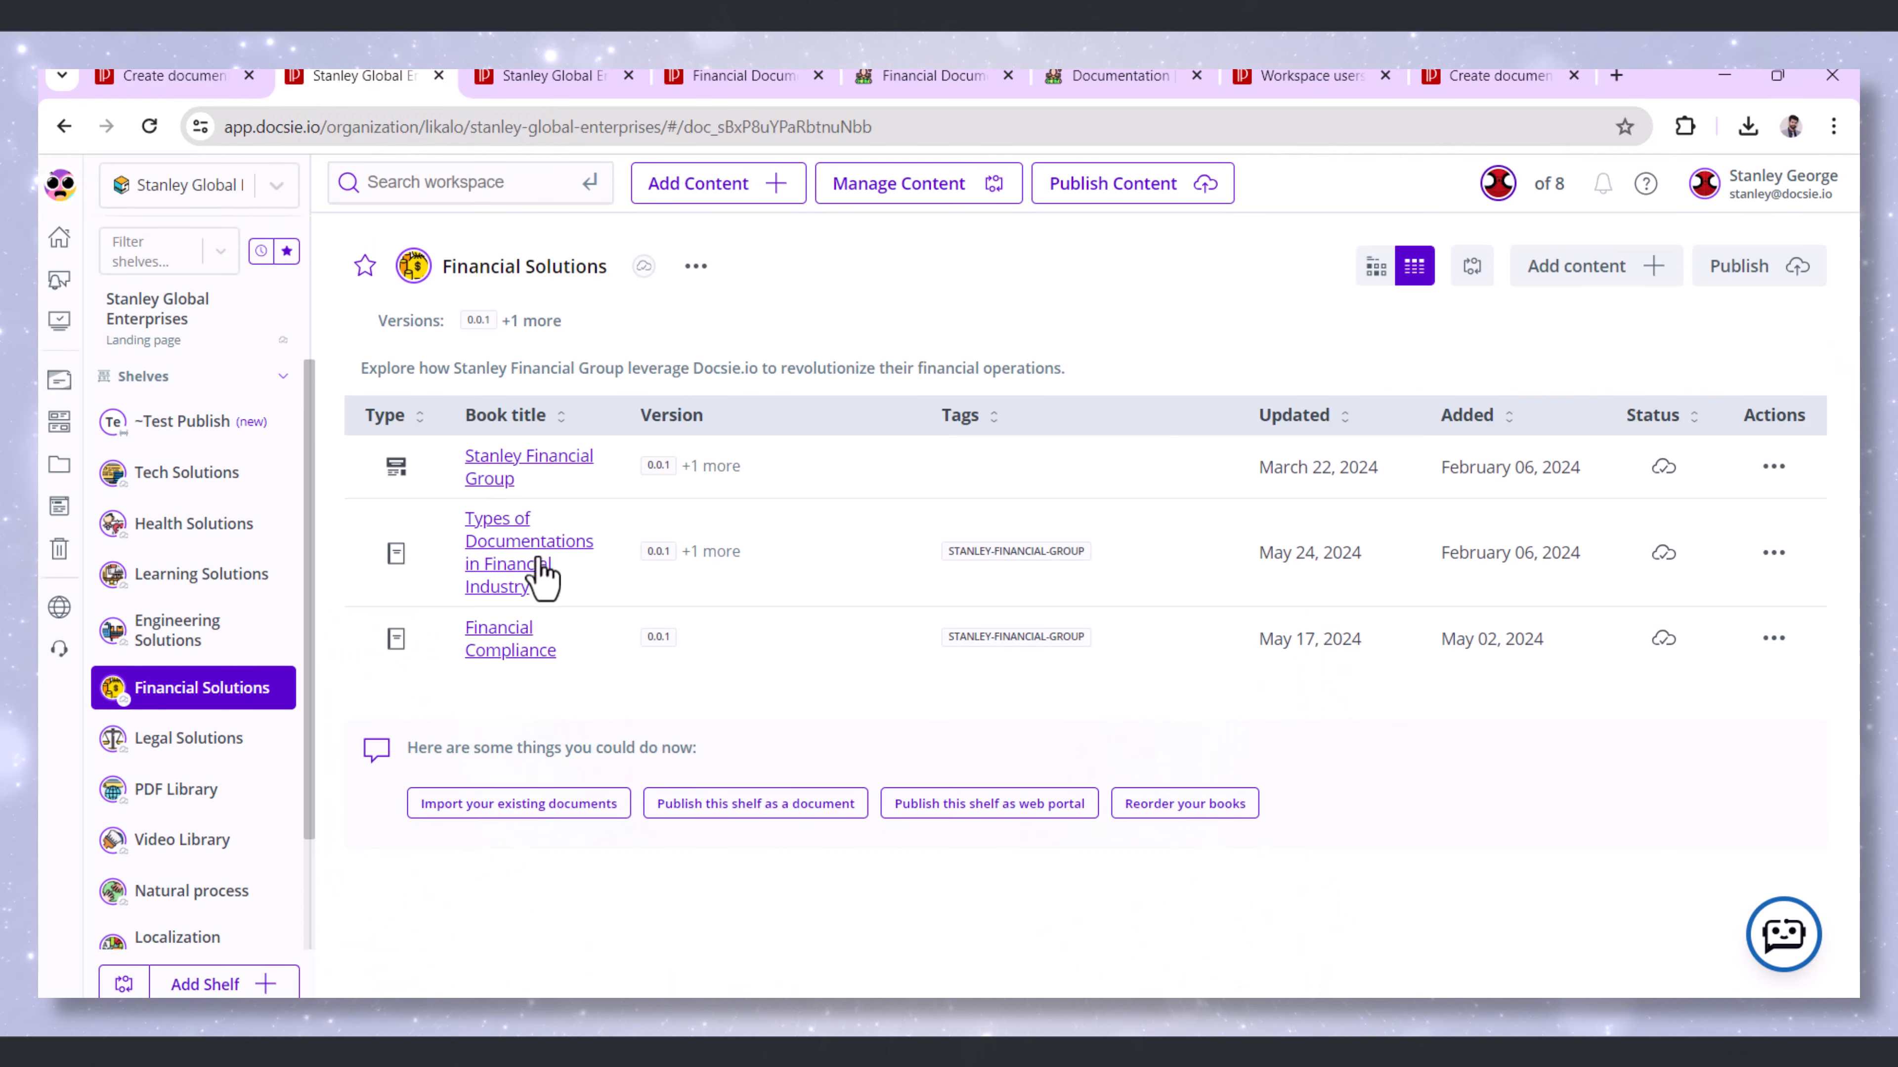
left_click(528, 541)
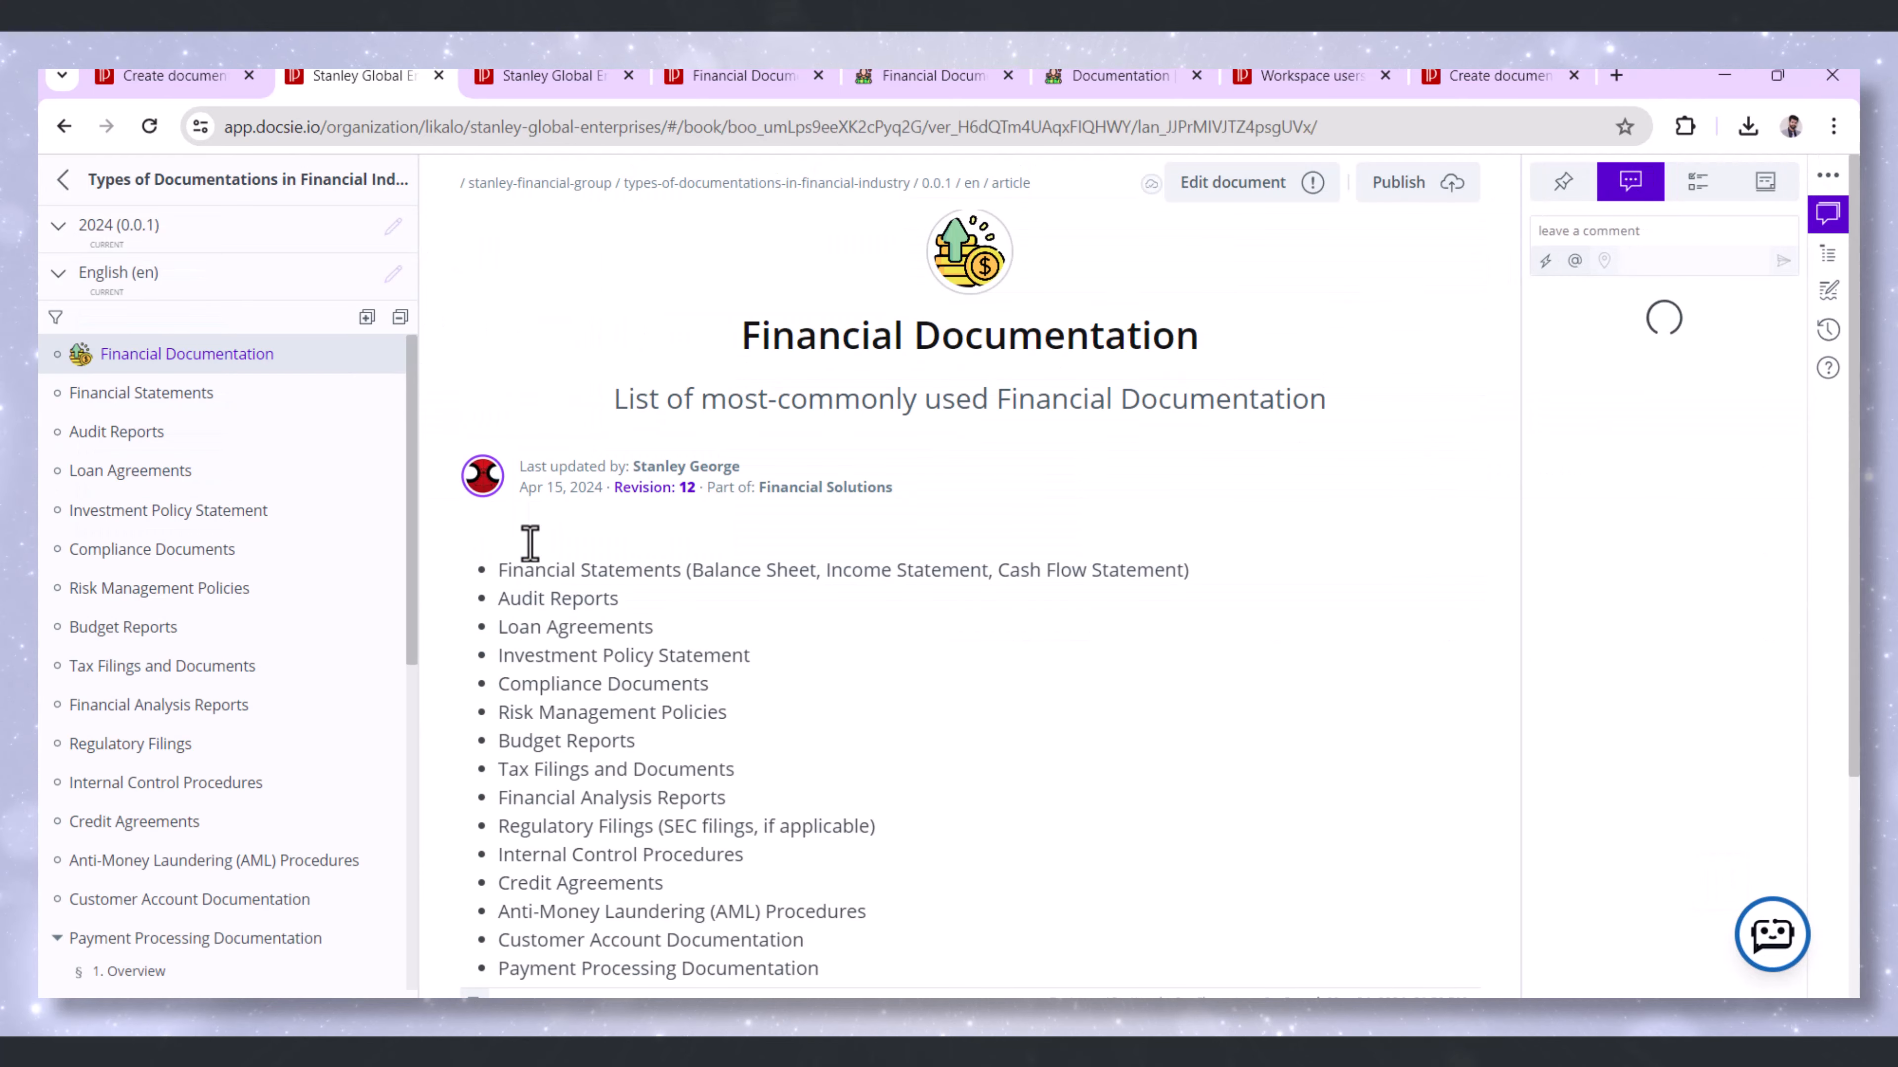
Browse the Financial Statements, Audit Reports, Investment Policy Statement, Risk Management Policies and Payment Processing Documentation articles
left_click(140, 392)
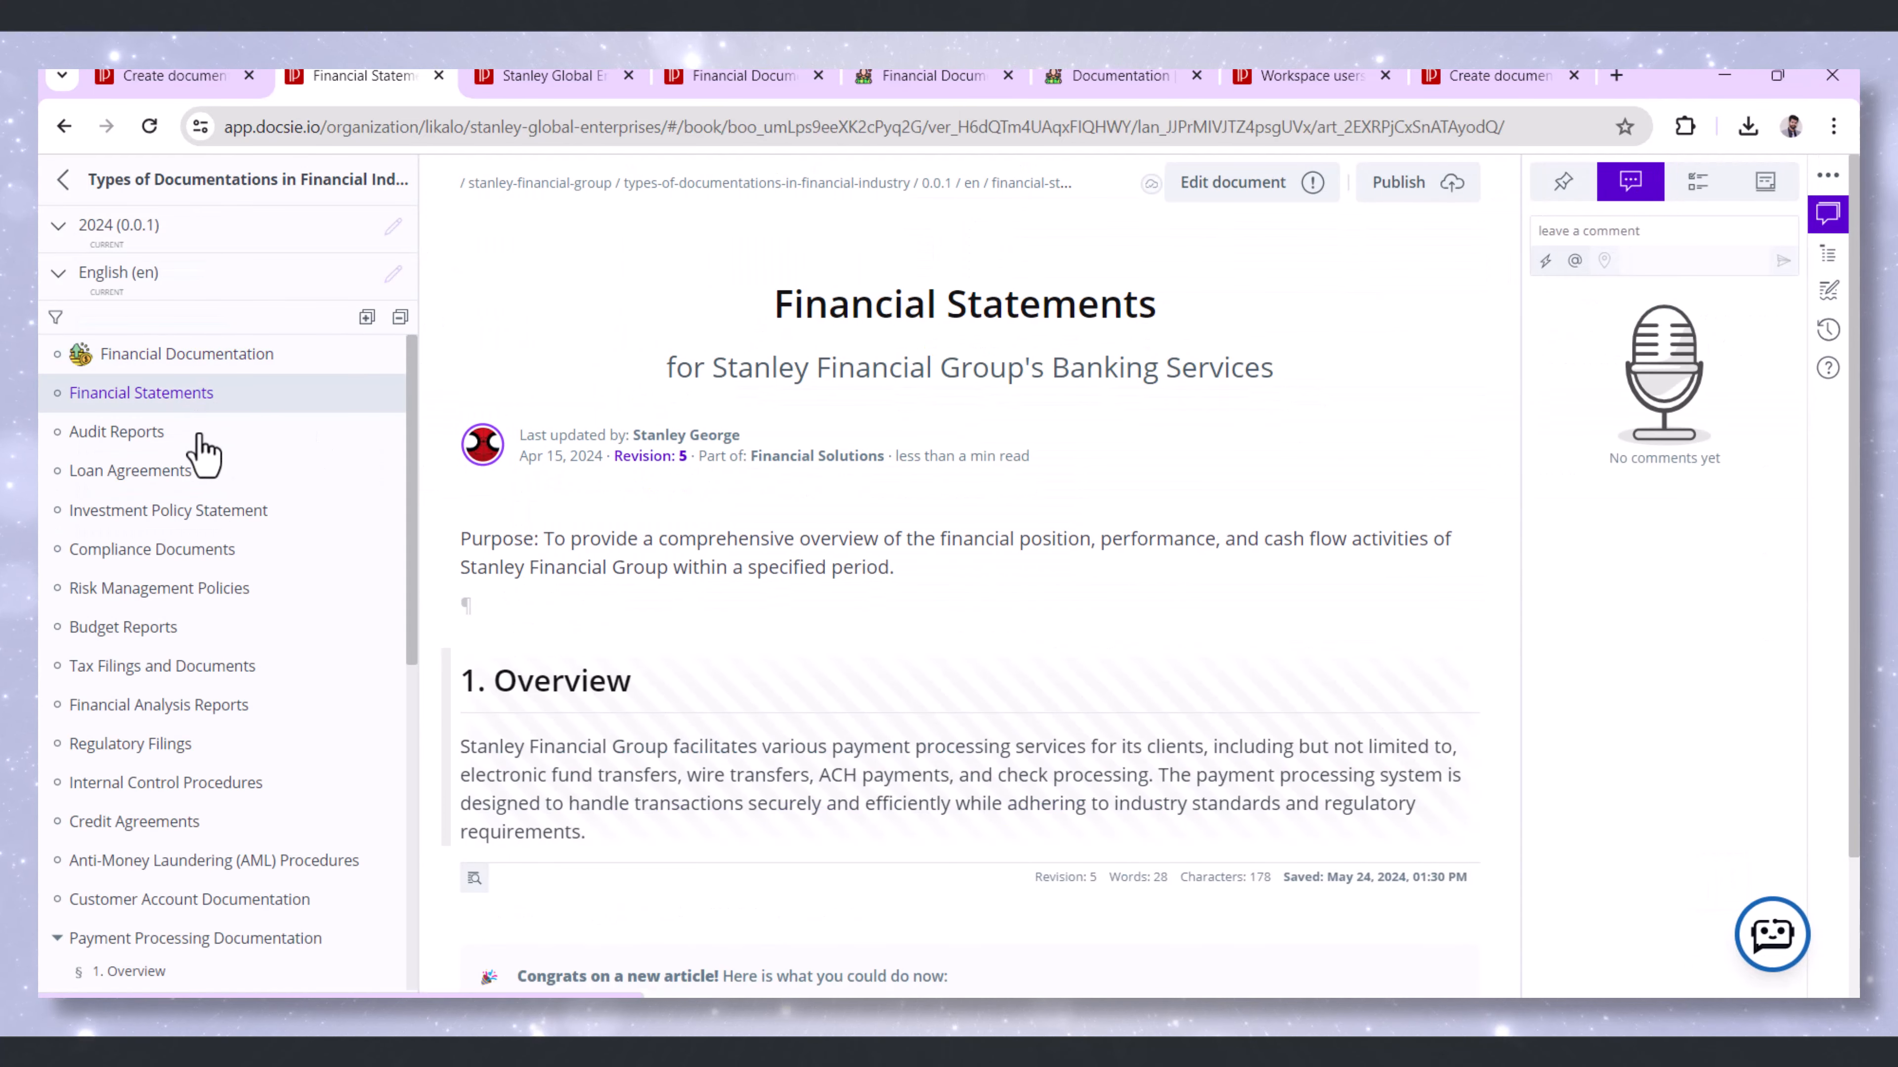
left_click(130, 470)
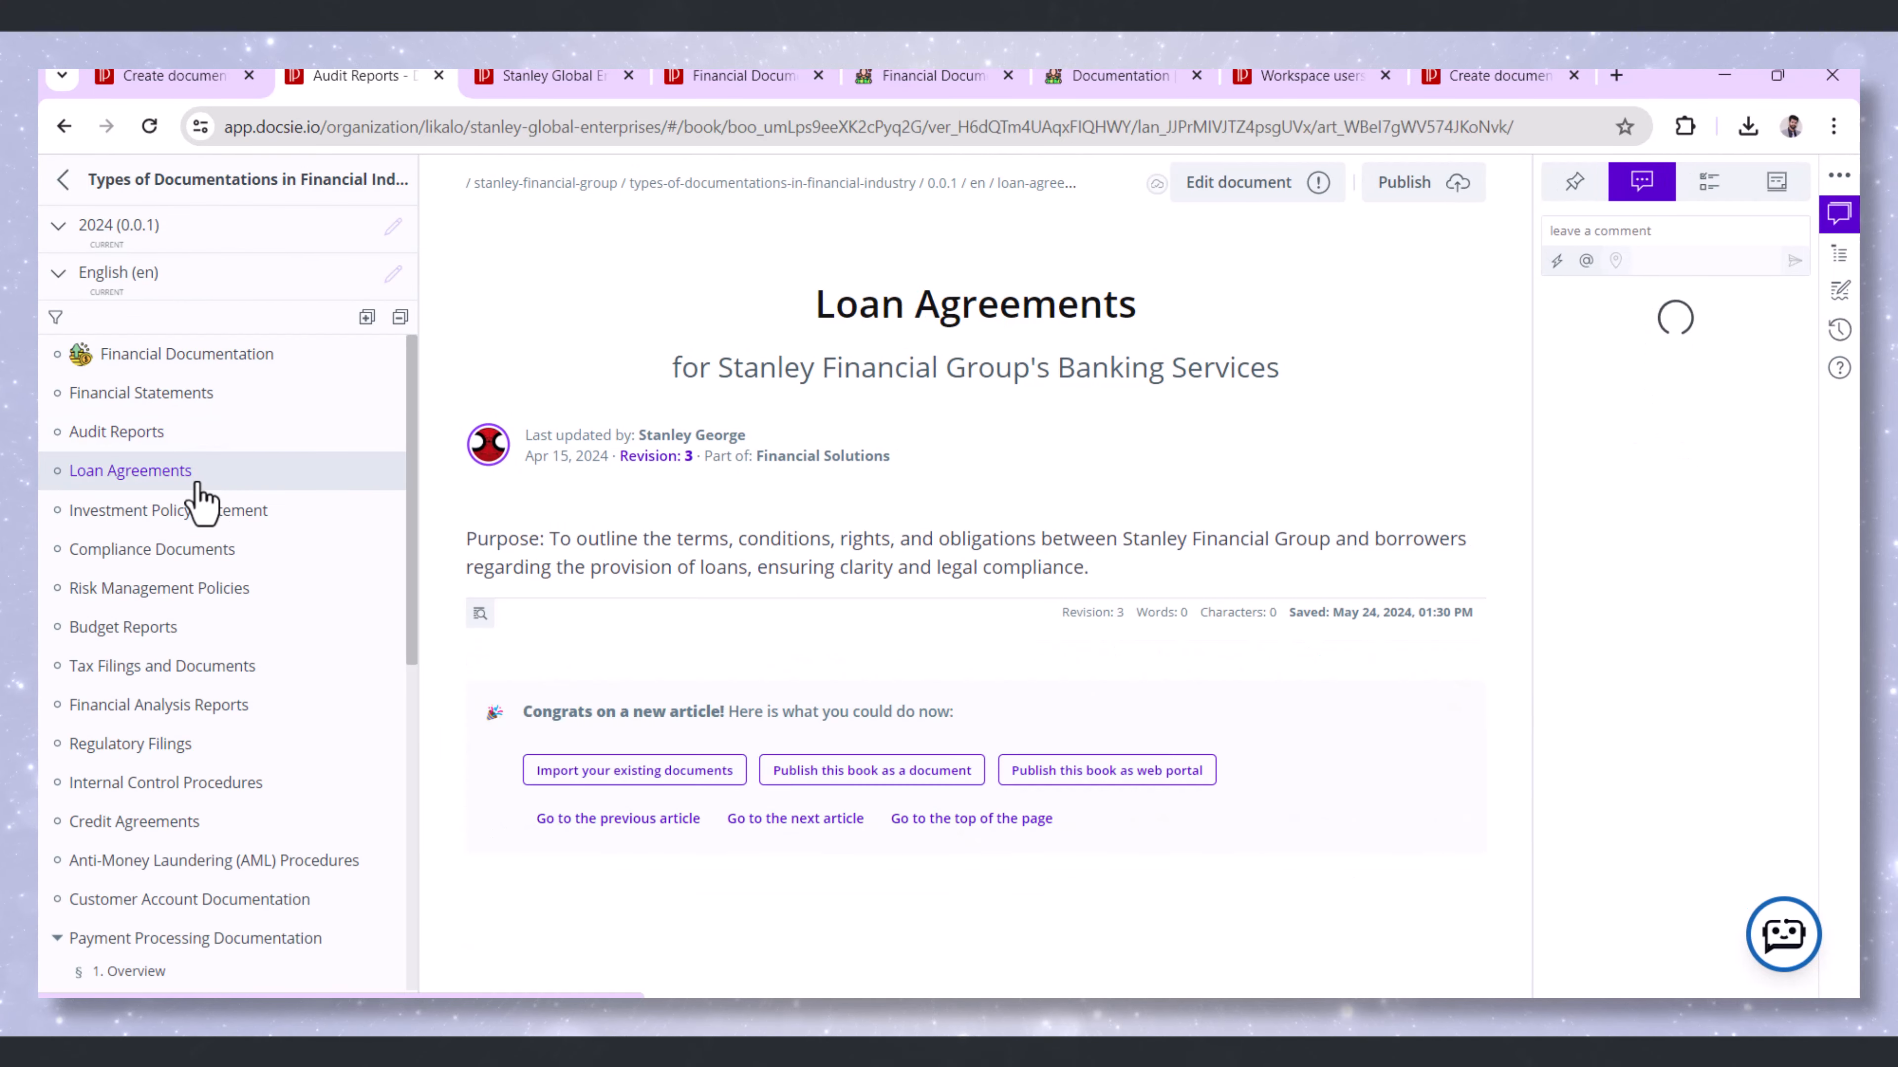
left_click(167, 510)
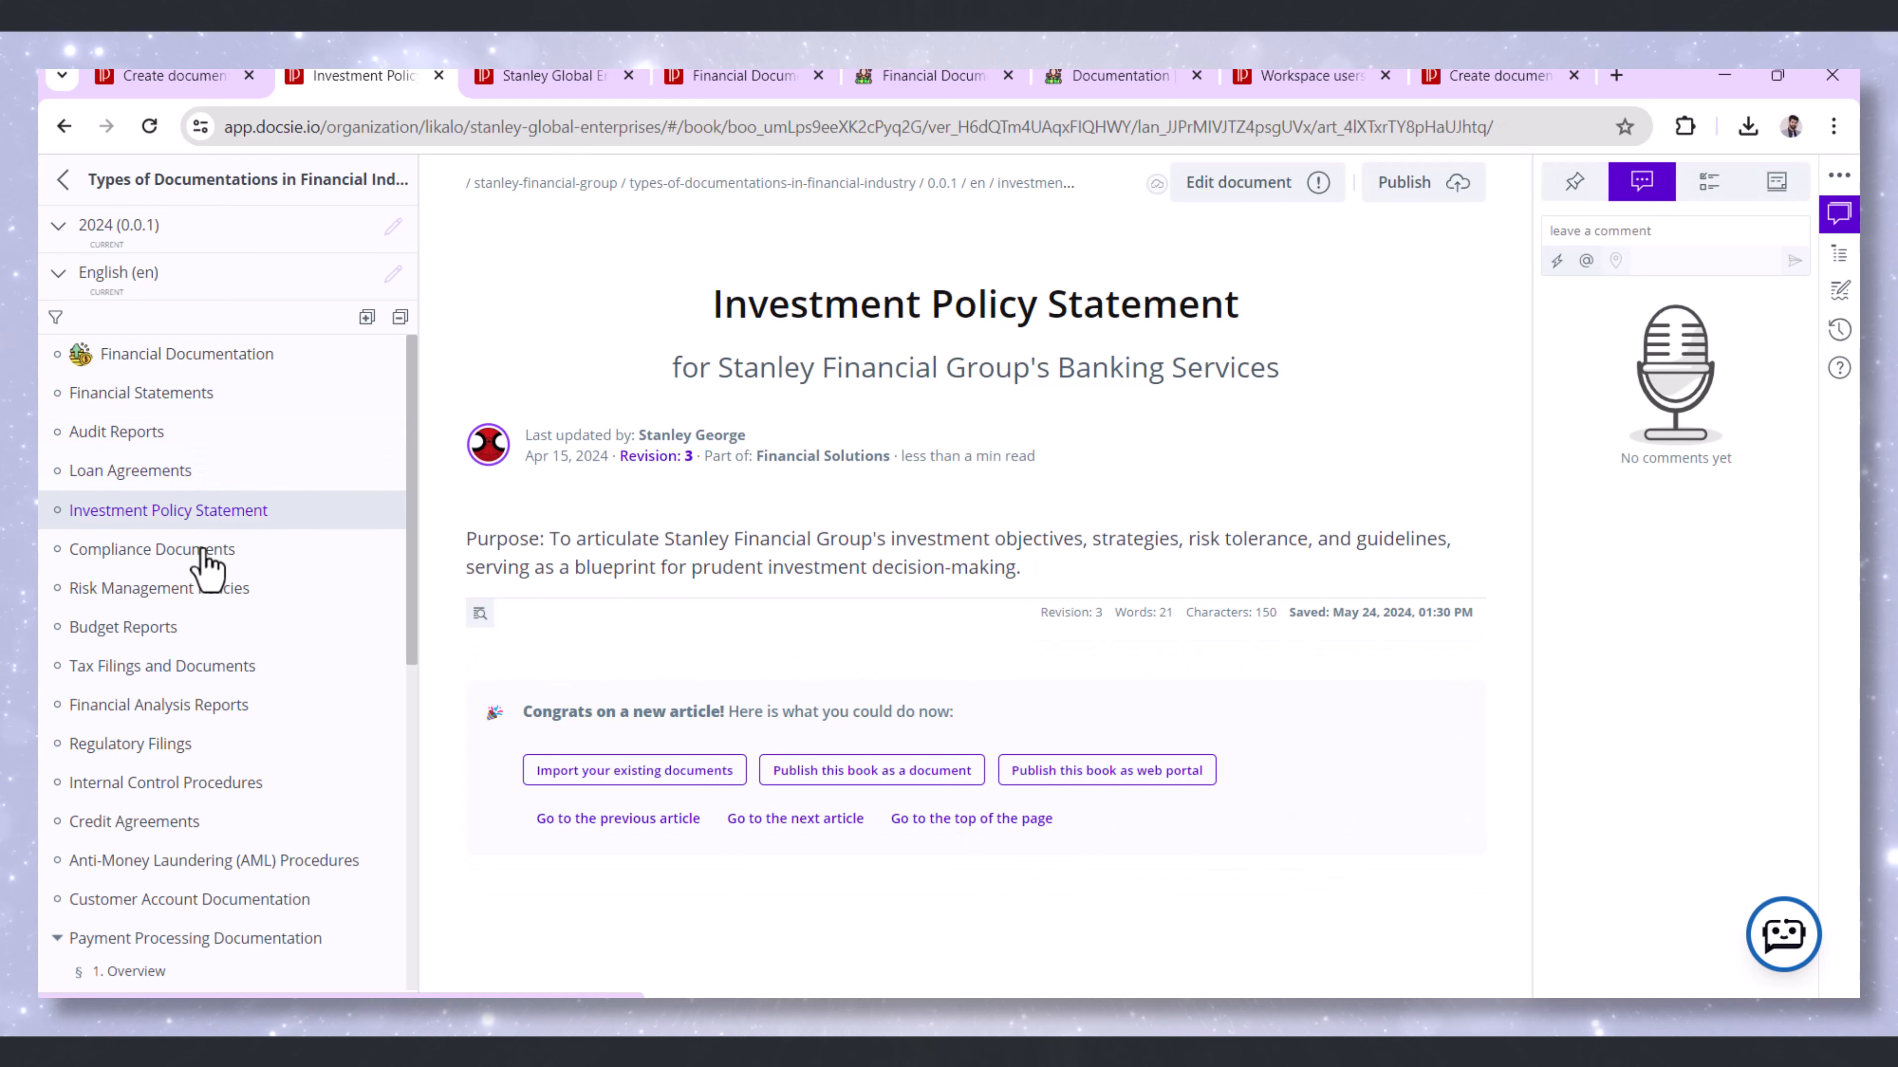
left_click(158, 587)
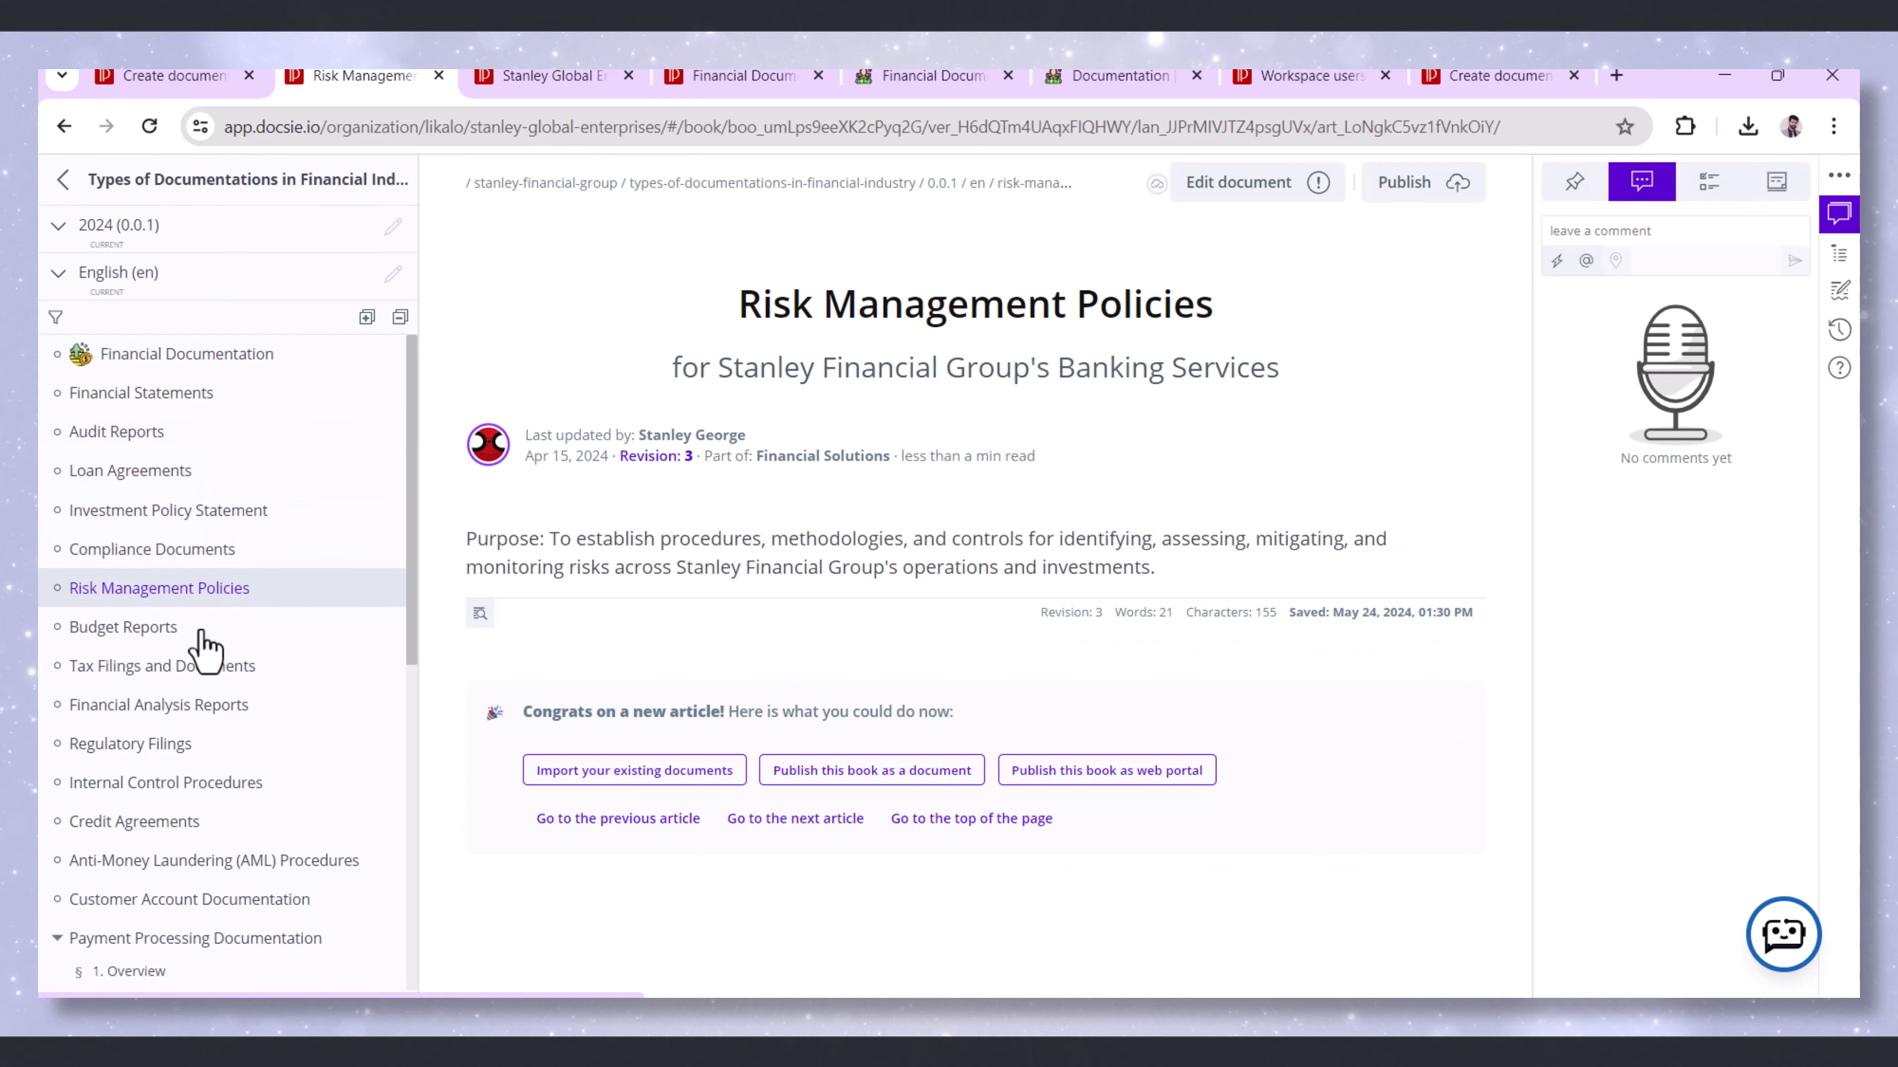
left_click(158, 694)
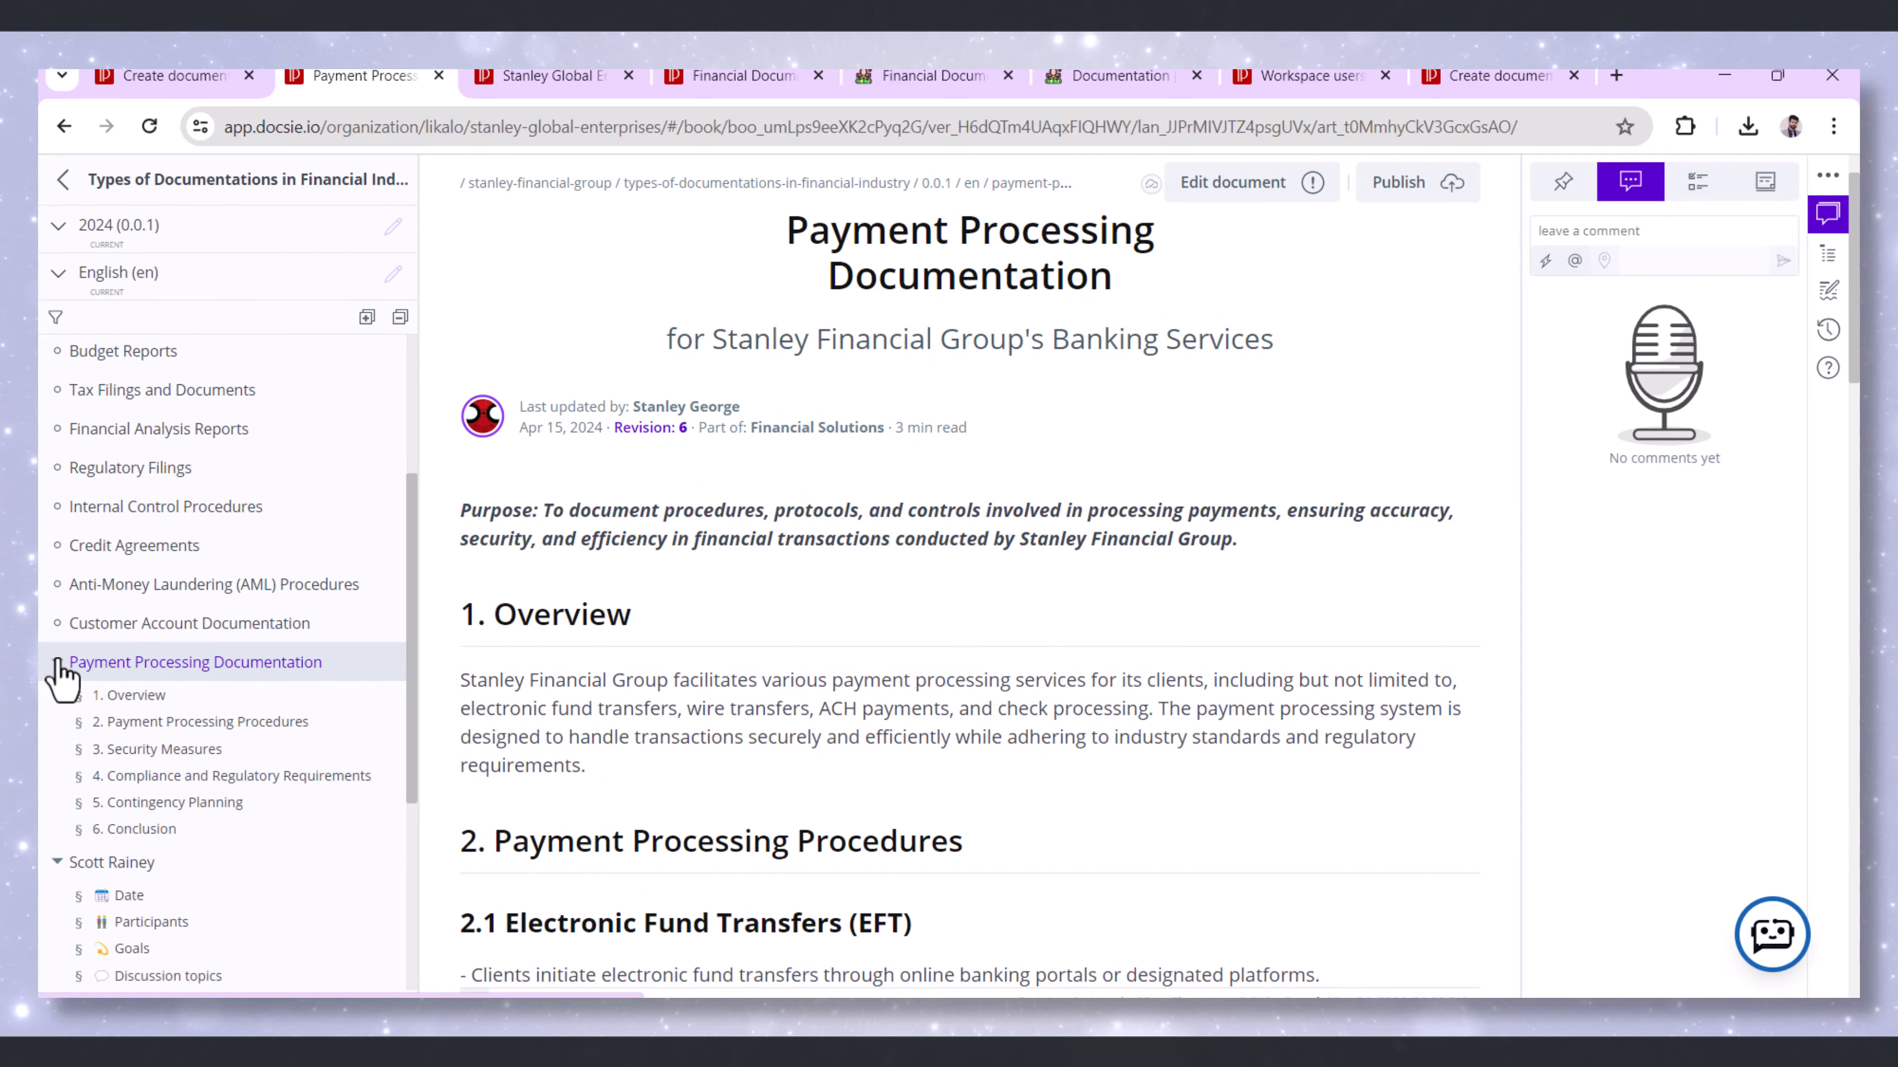
Jump through the payment article's sections, then revisit Loan Agreements, Financial Statements and the Overview section
left_click(201, 722)
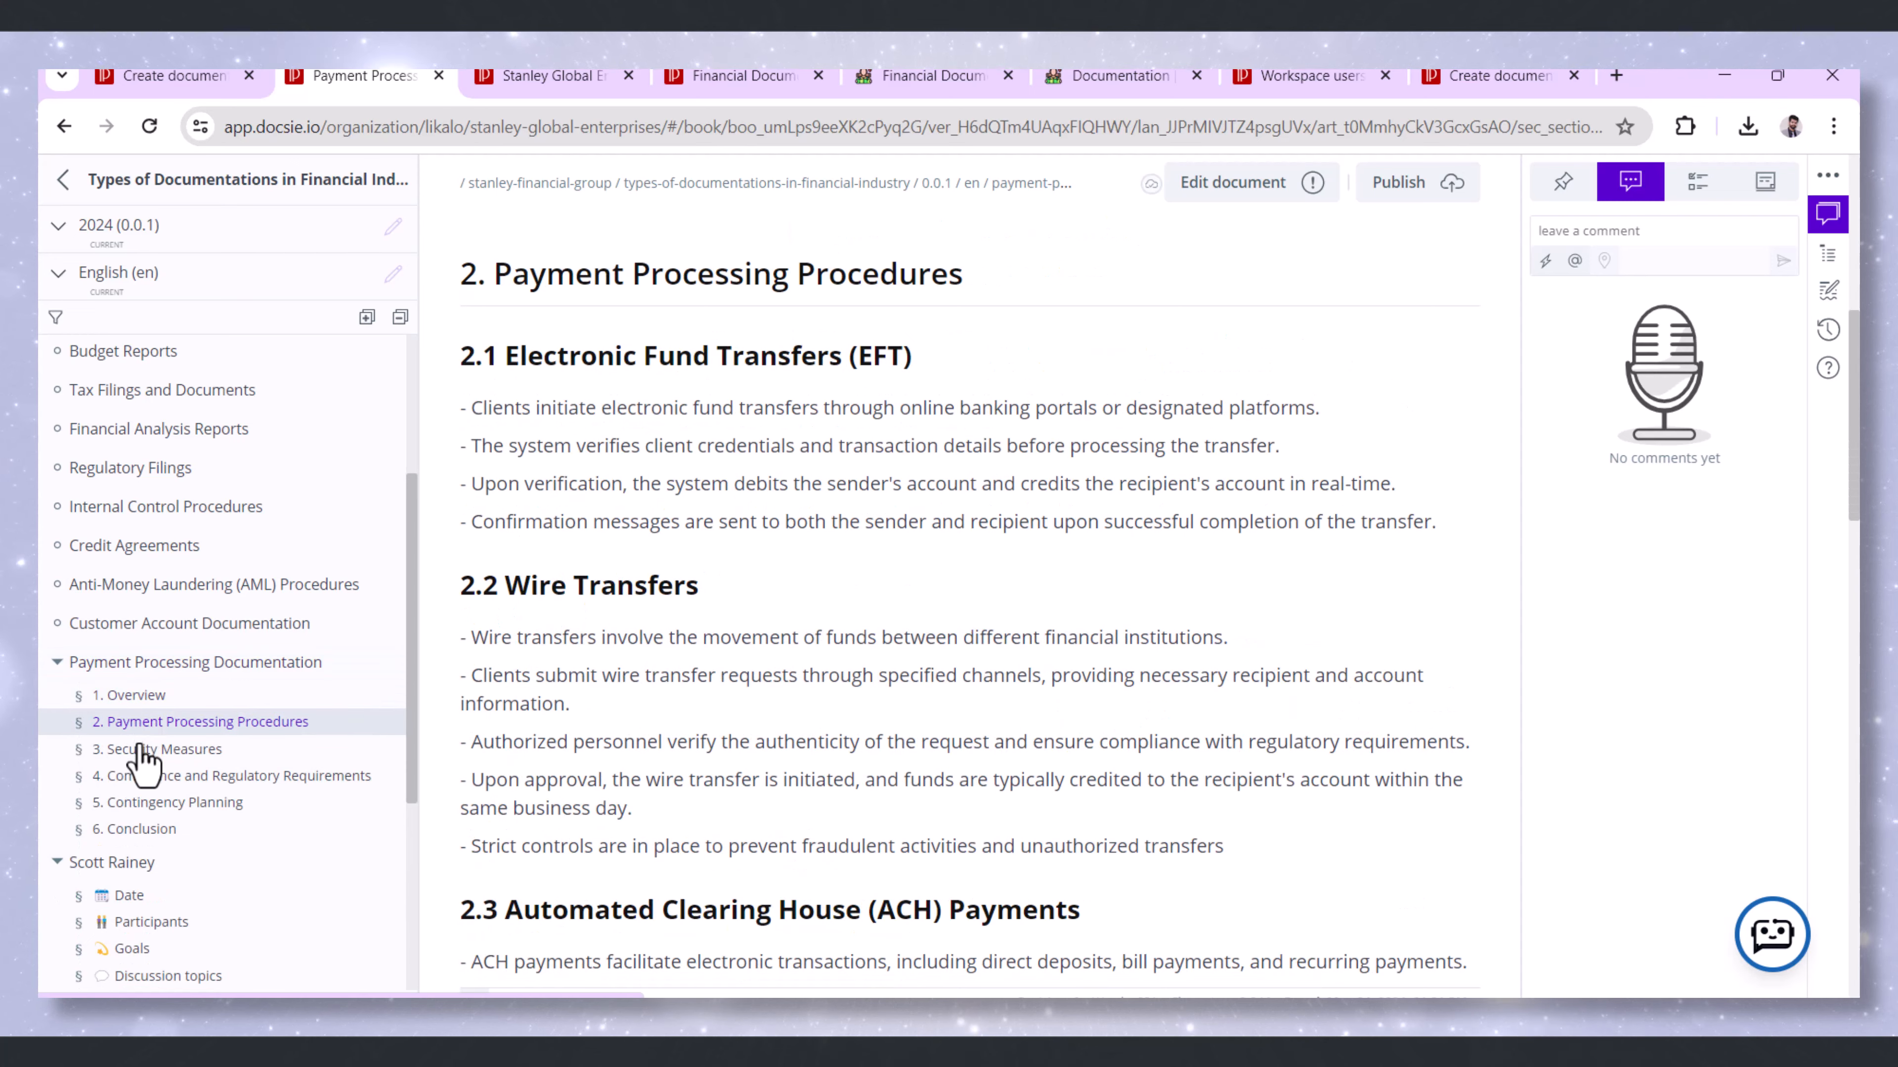
left_click(232, 776)
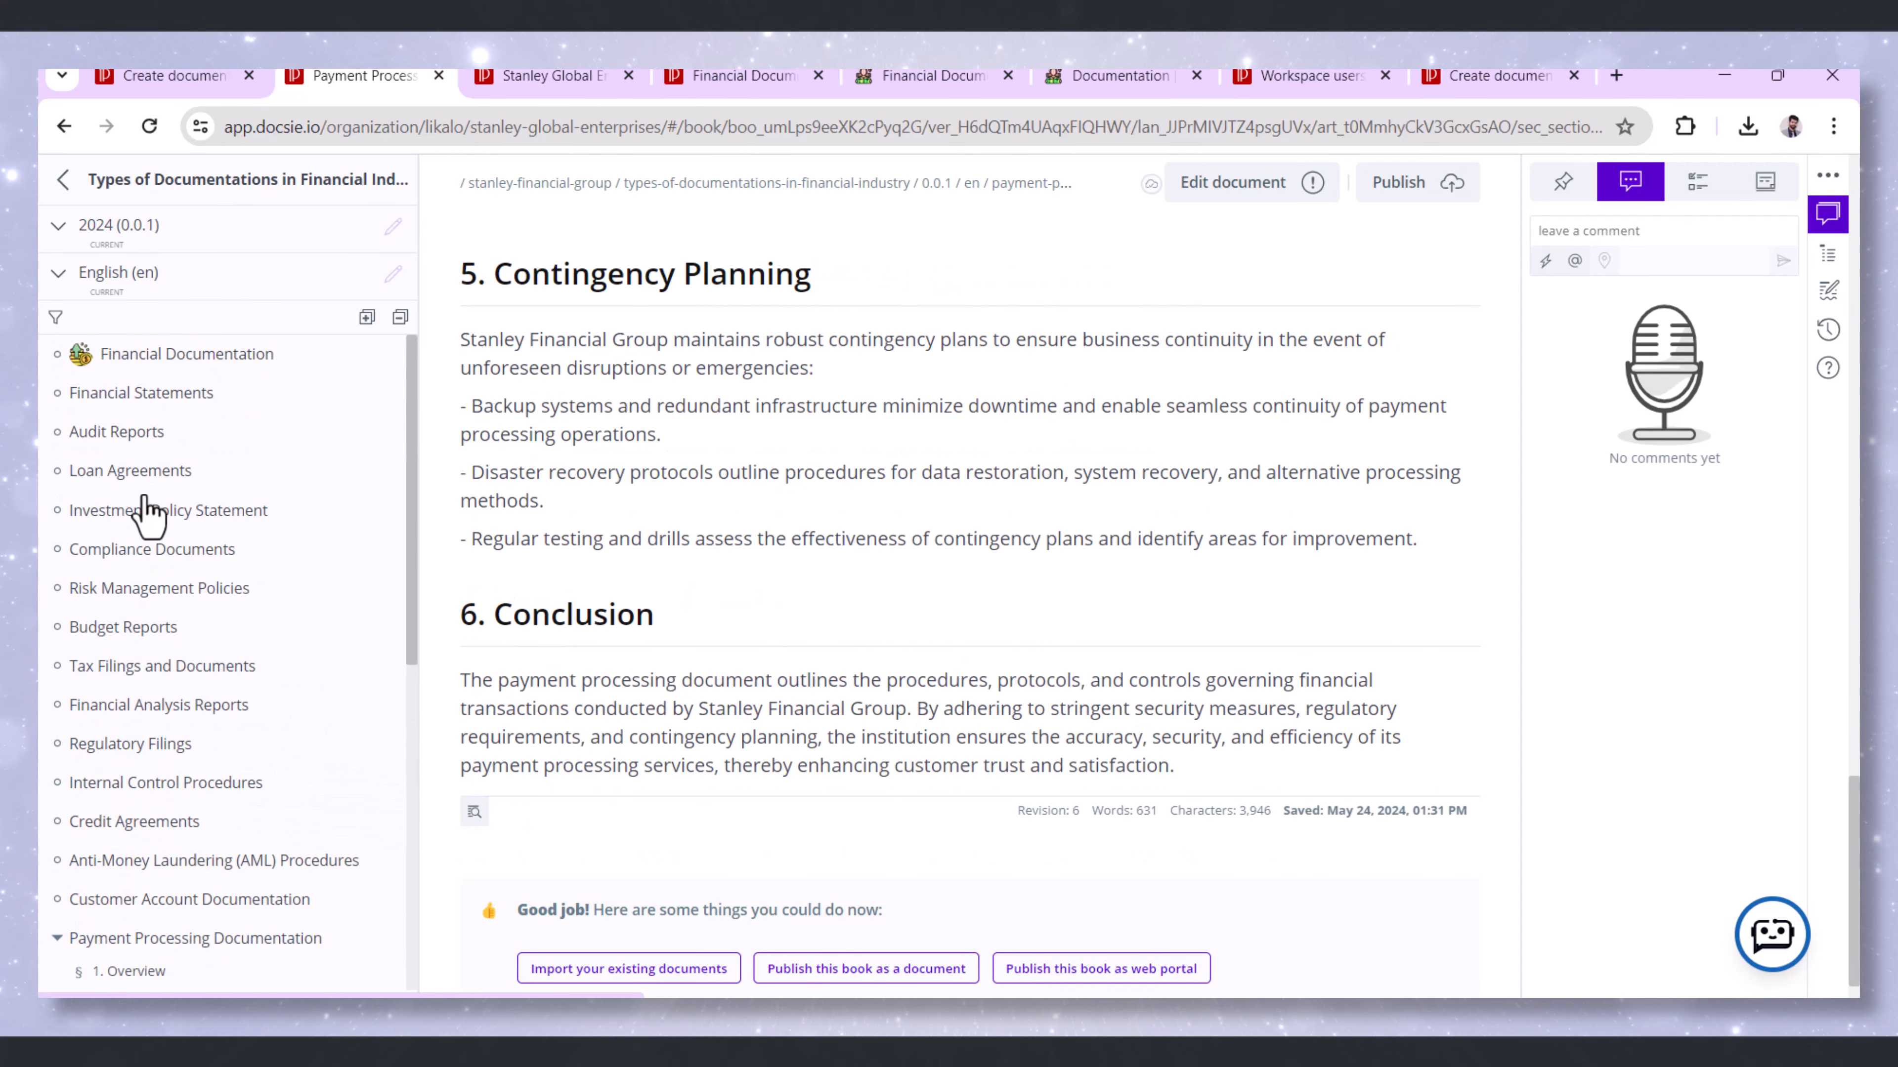
left_click(129, 470)
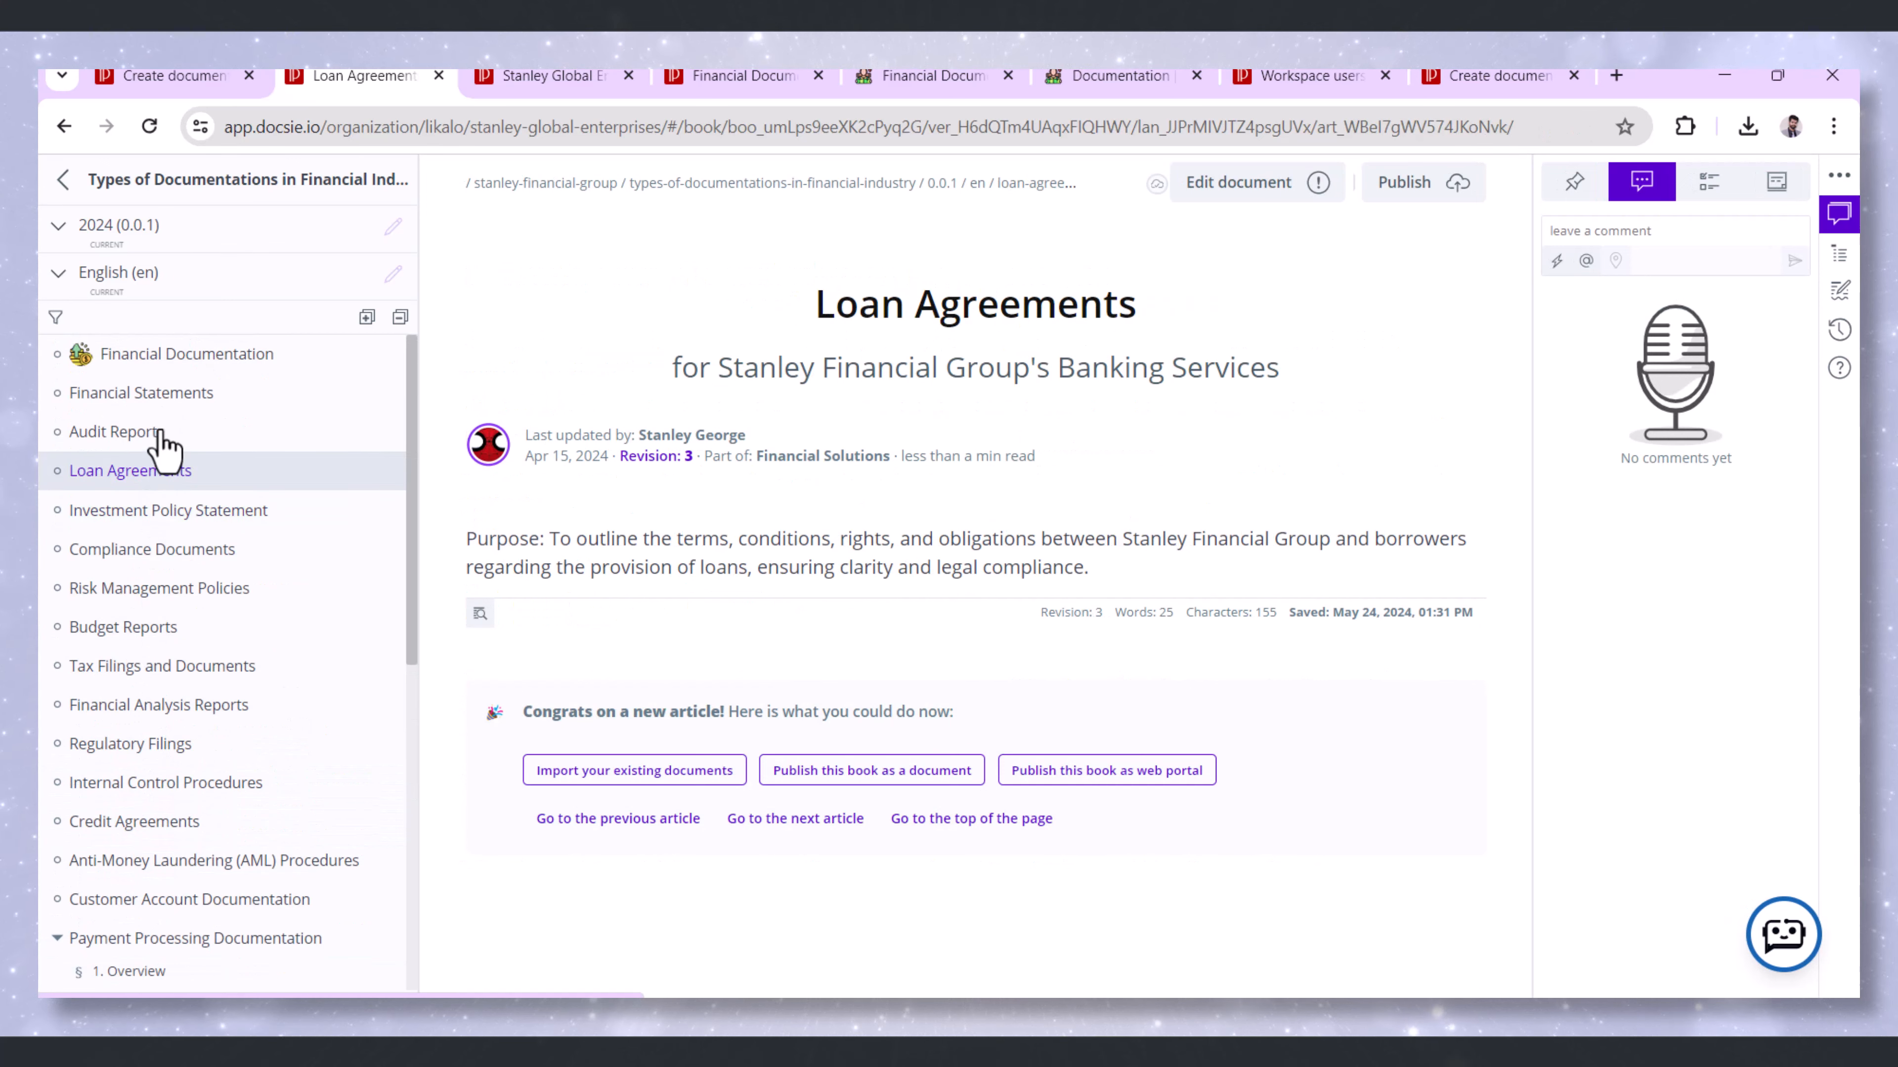
left_click(140, 392)
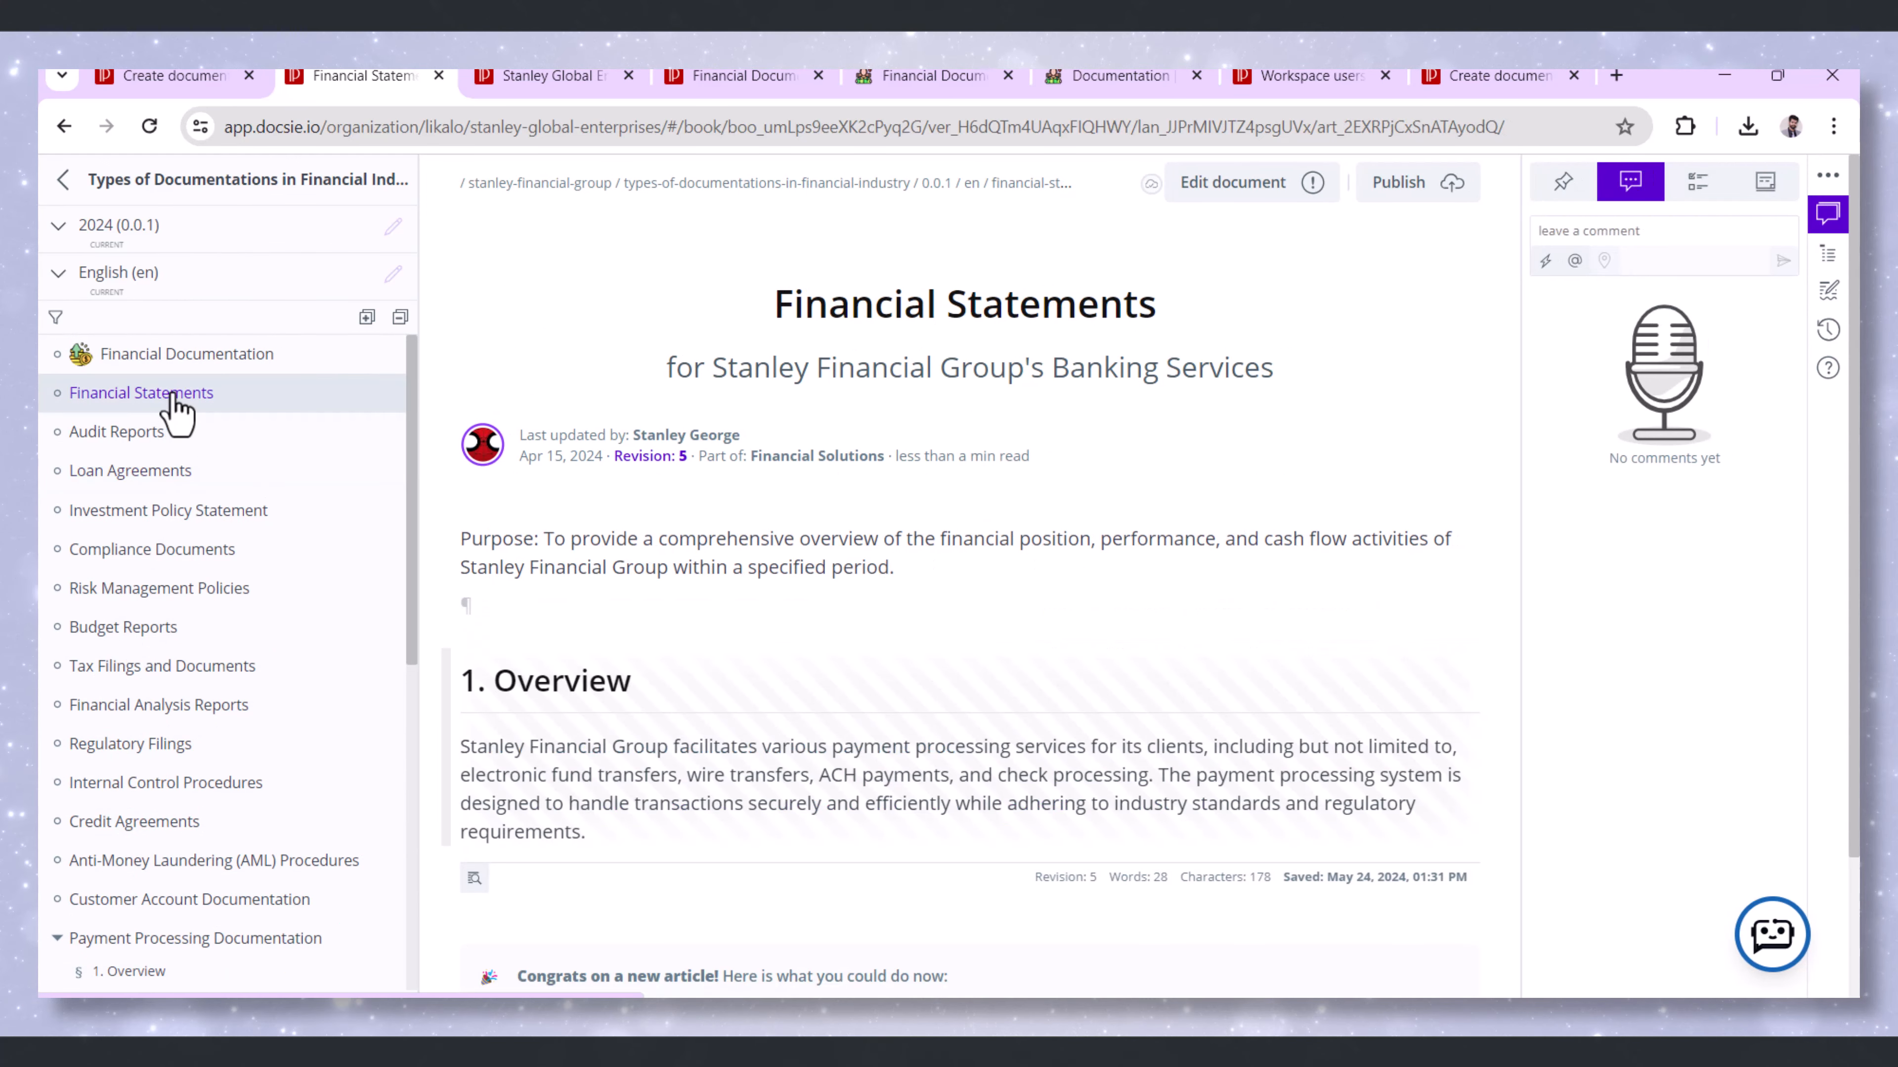
mouse_move(239, 385)
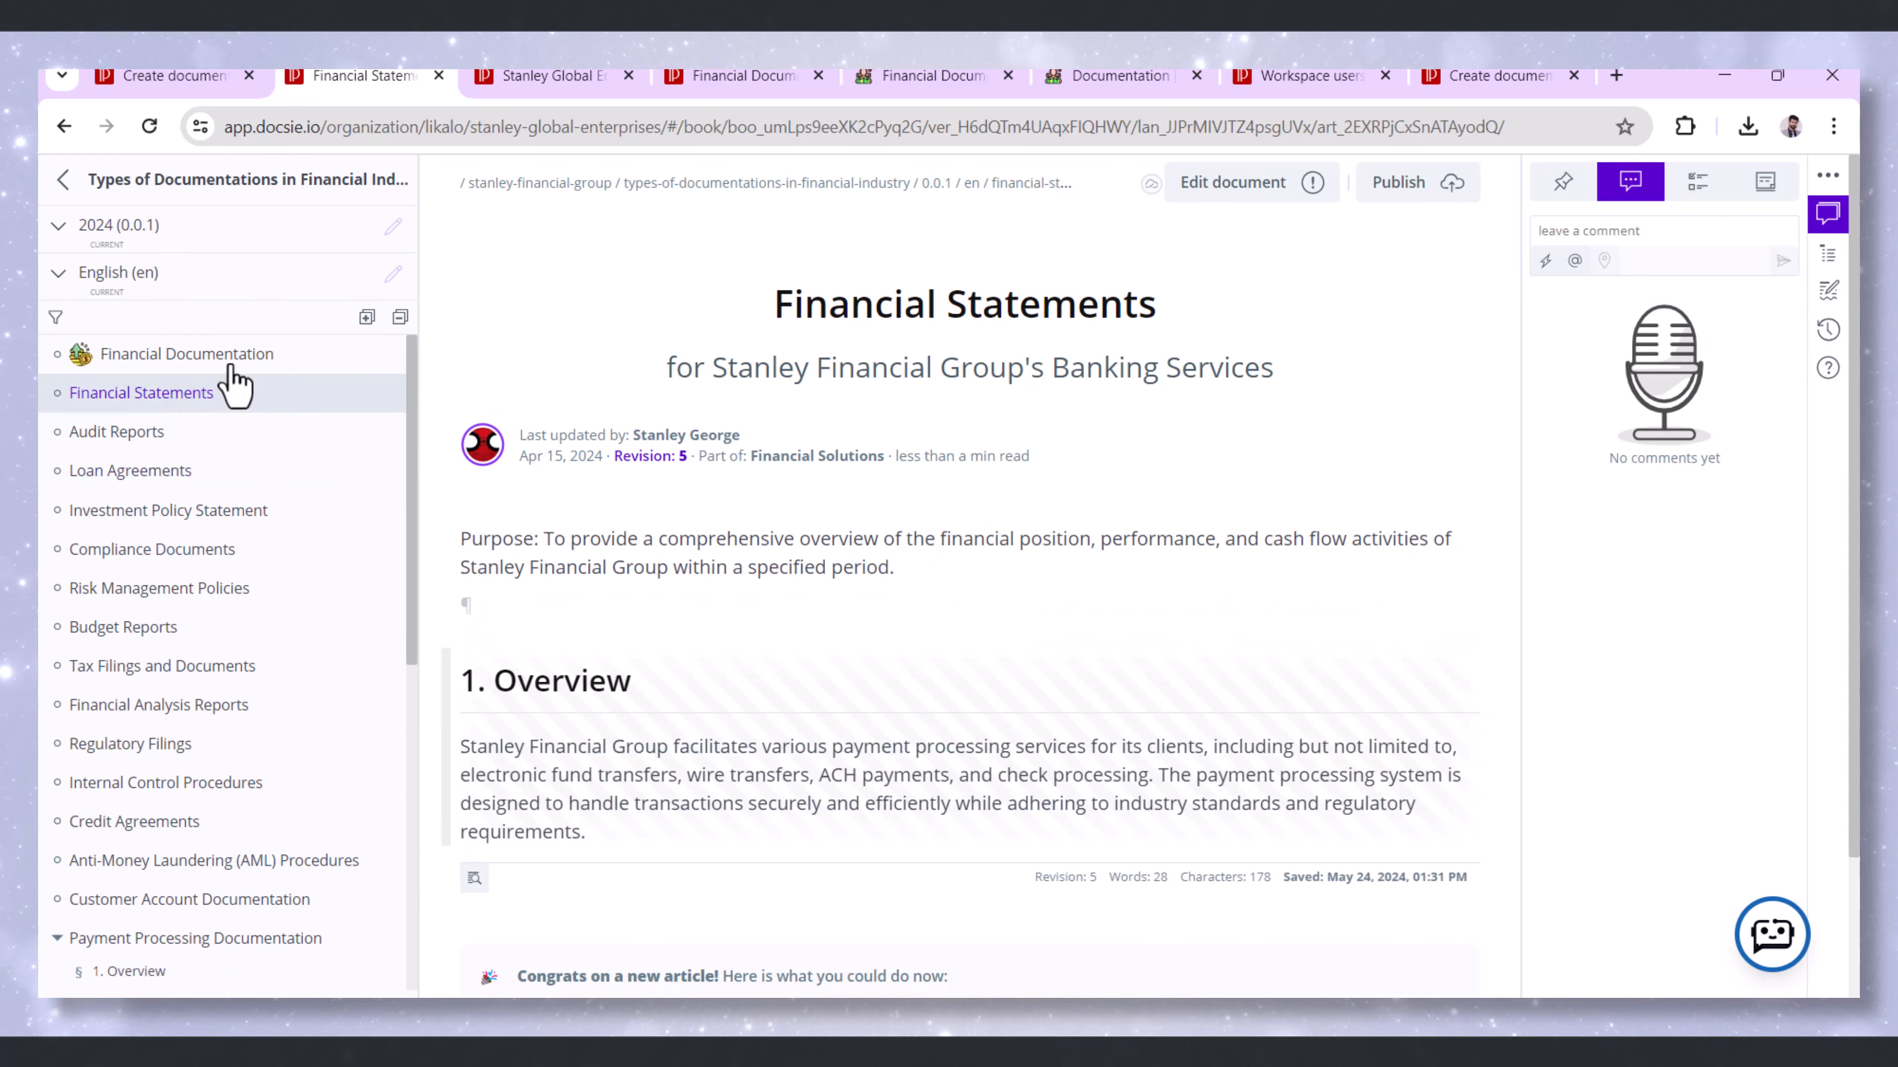
left_click(187, 353)
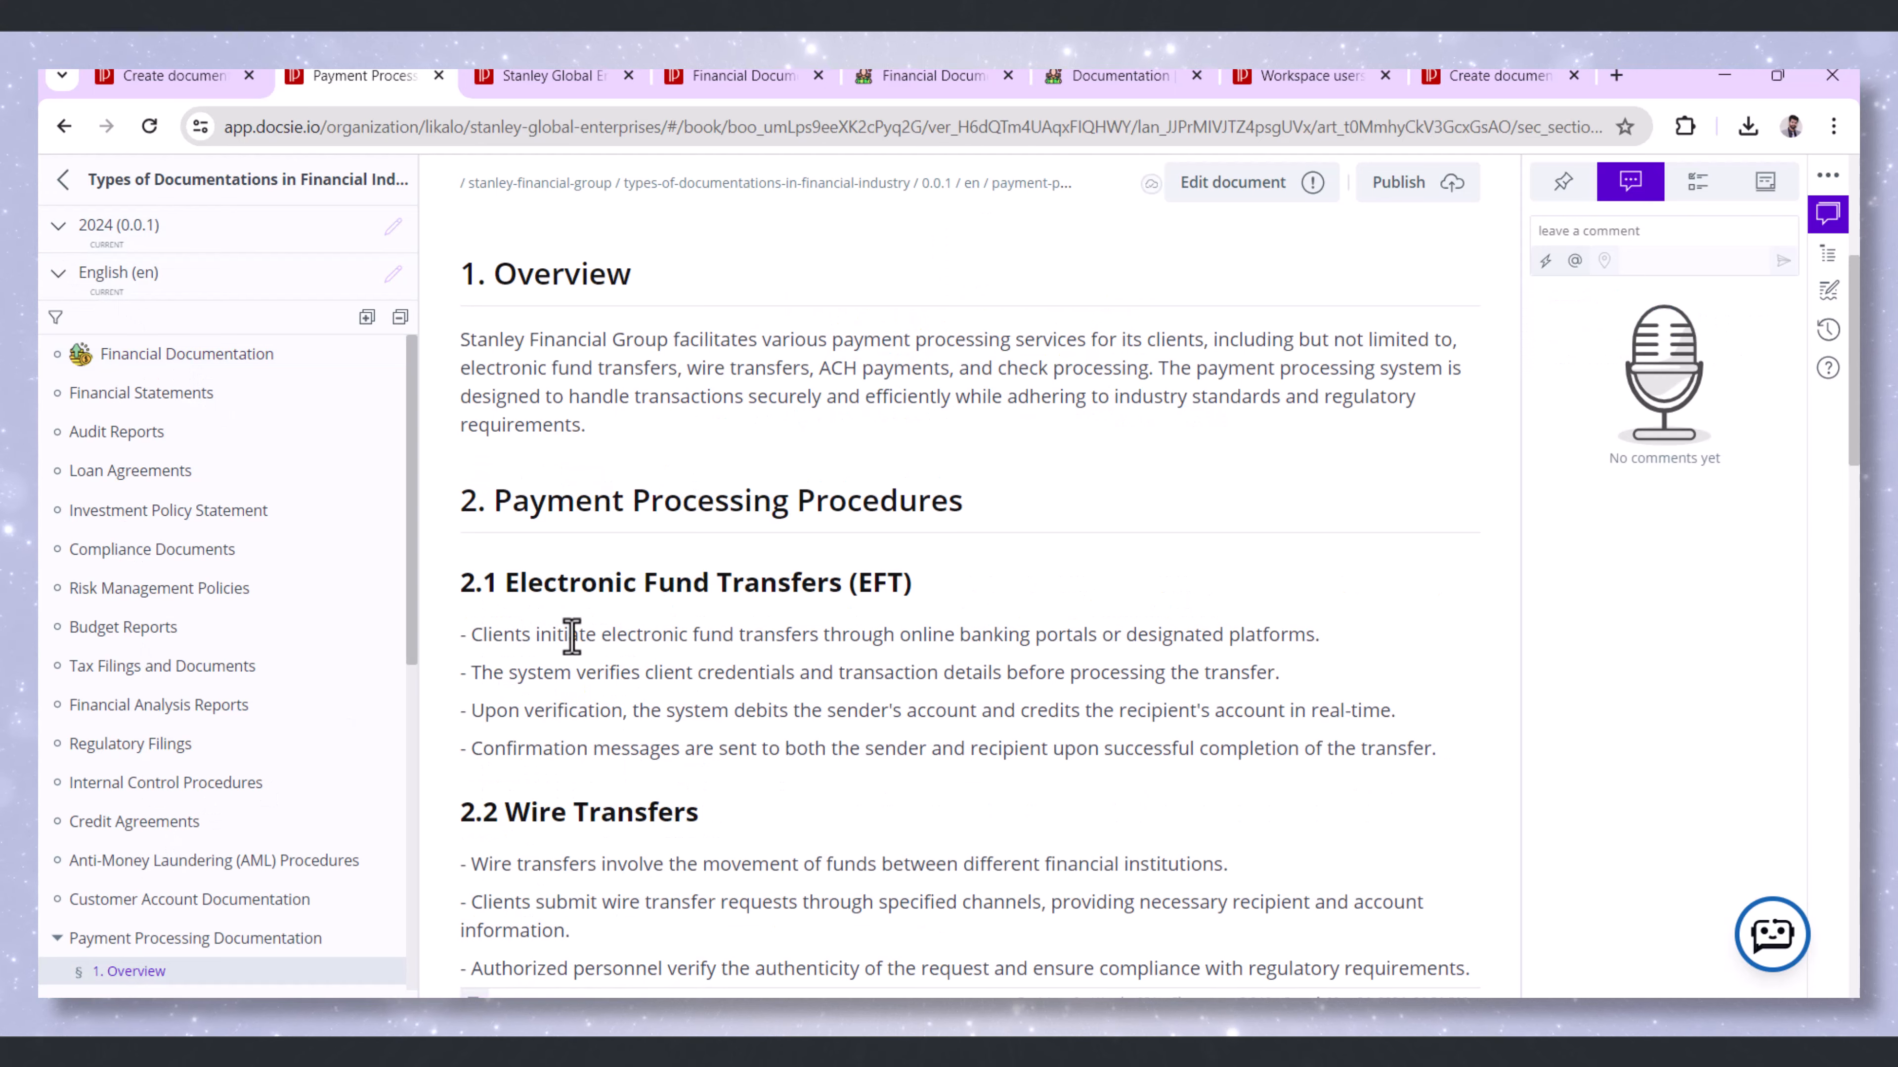
scroll("down", 3)
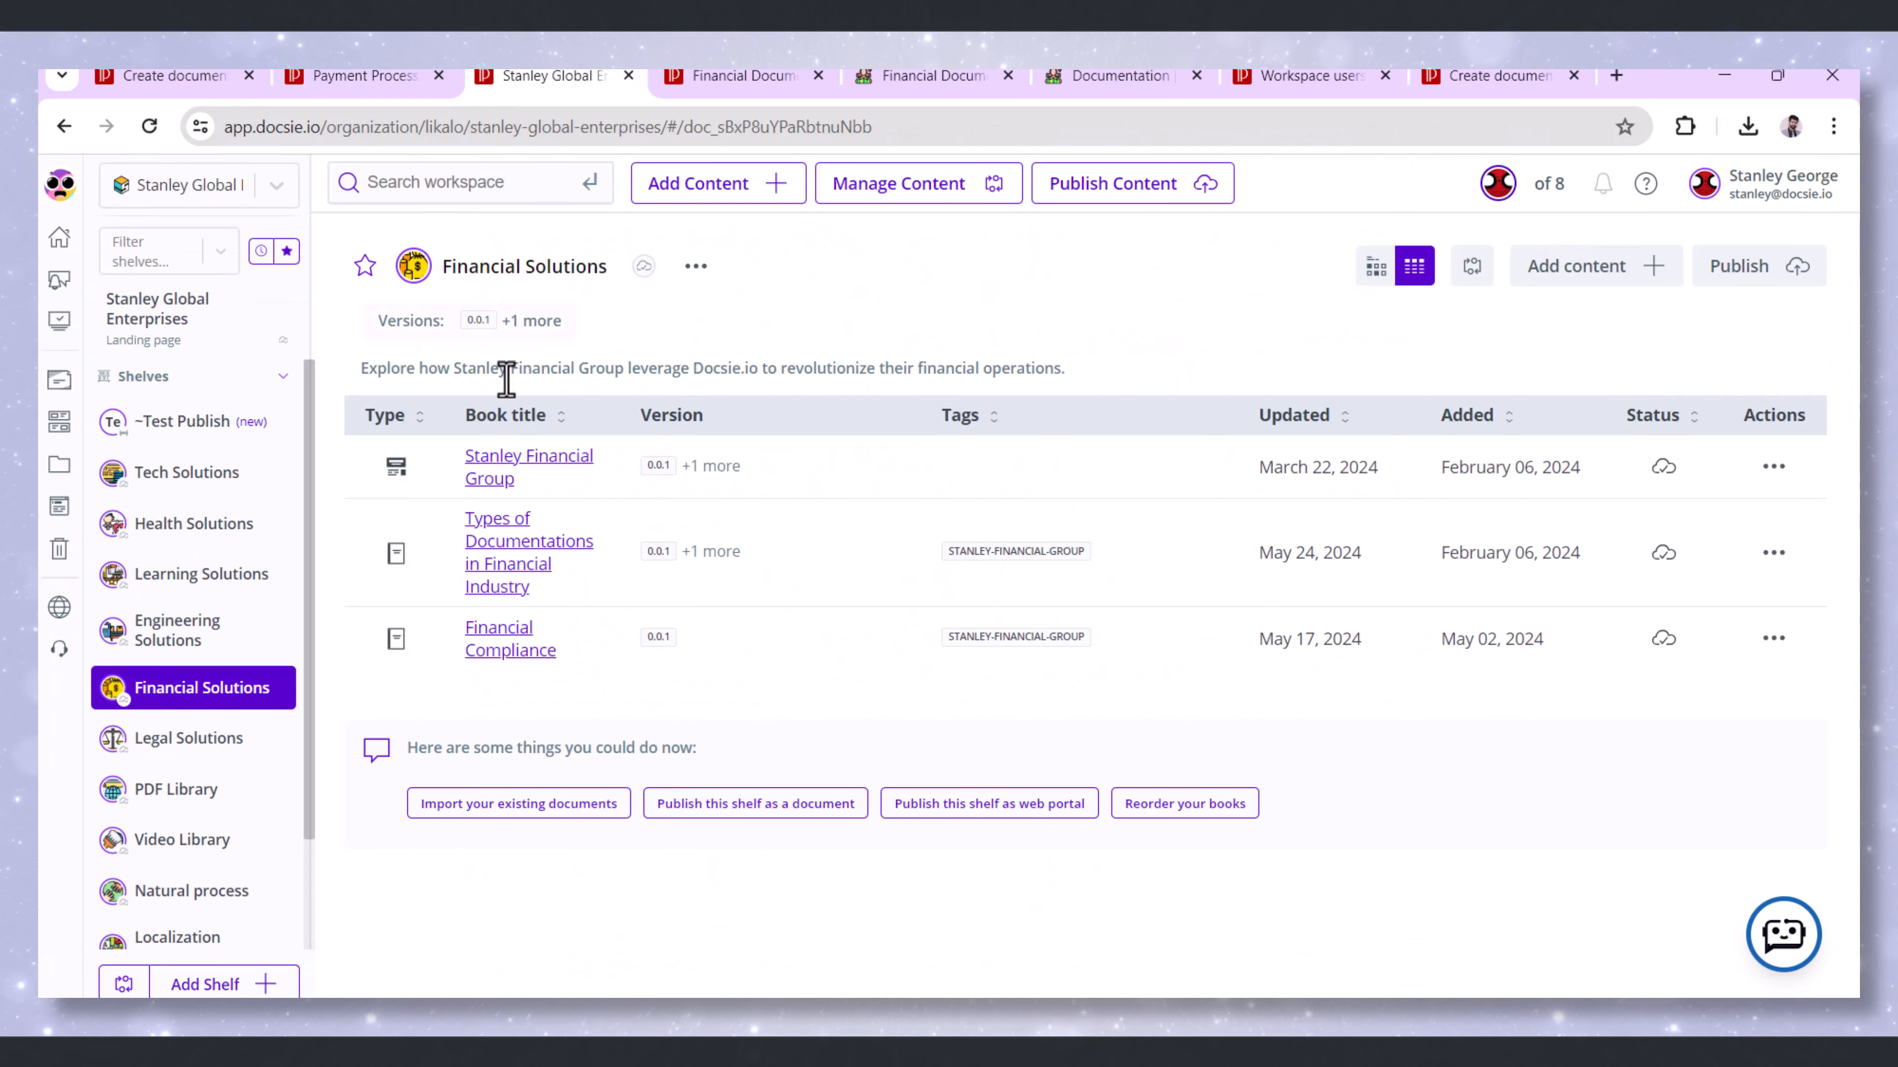
Mark the 2025 (0.0.2) version as Active/Primary via Update version, then switch back to 2024 (0.0.1)
left_click(528, 552)
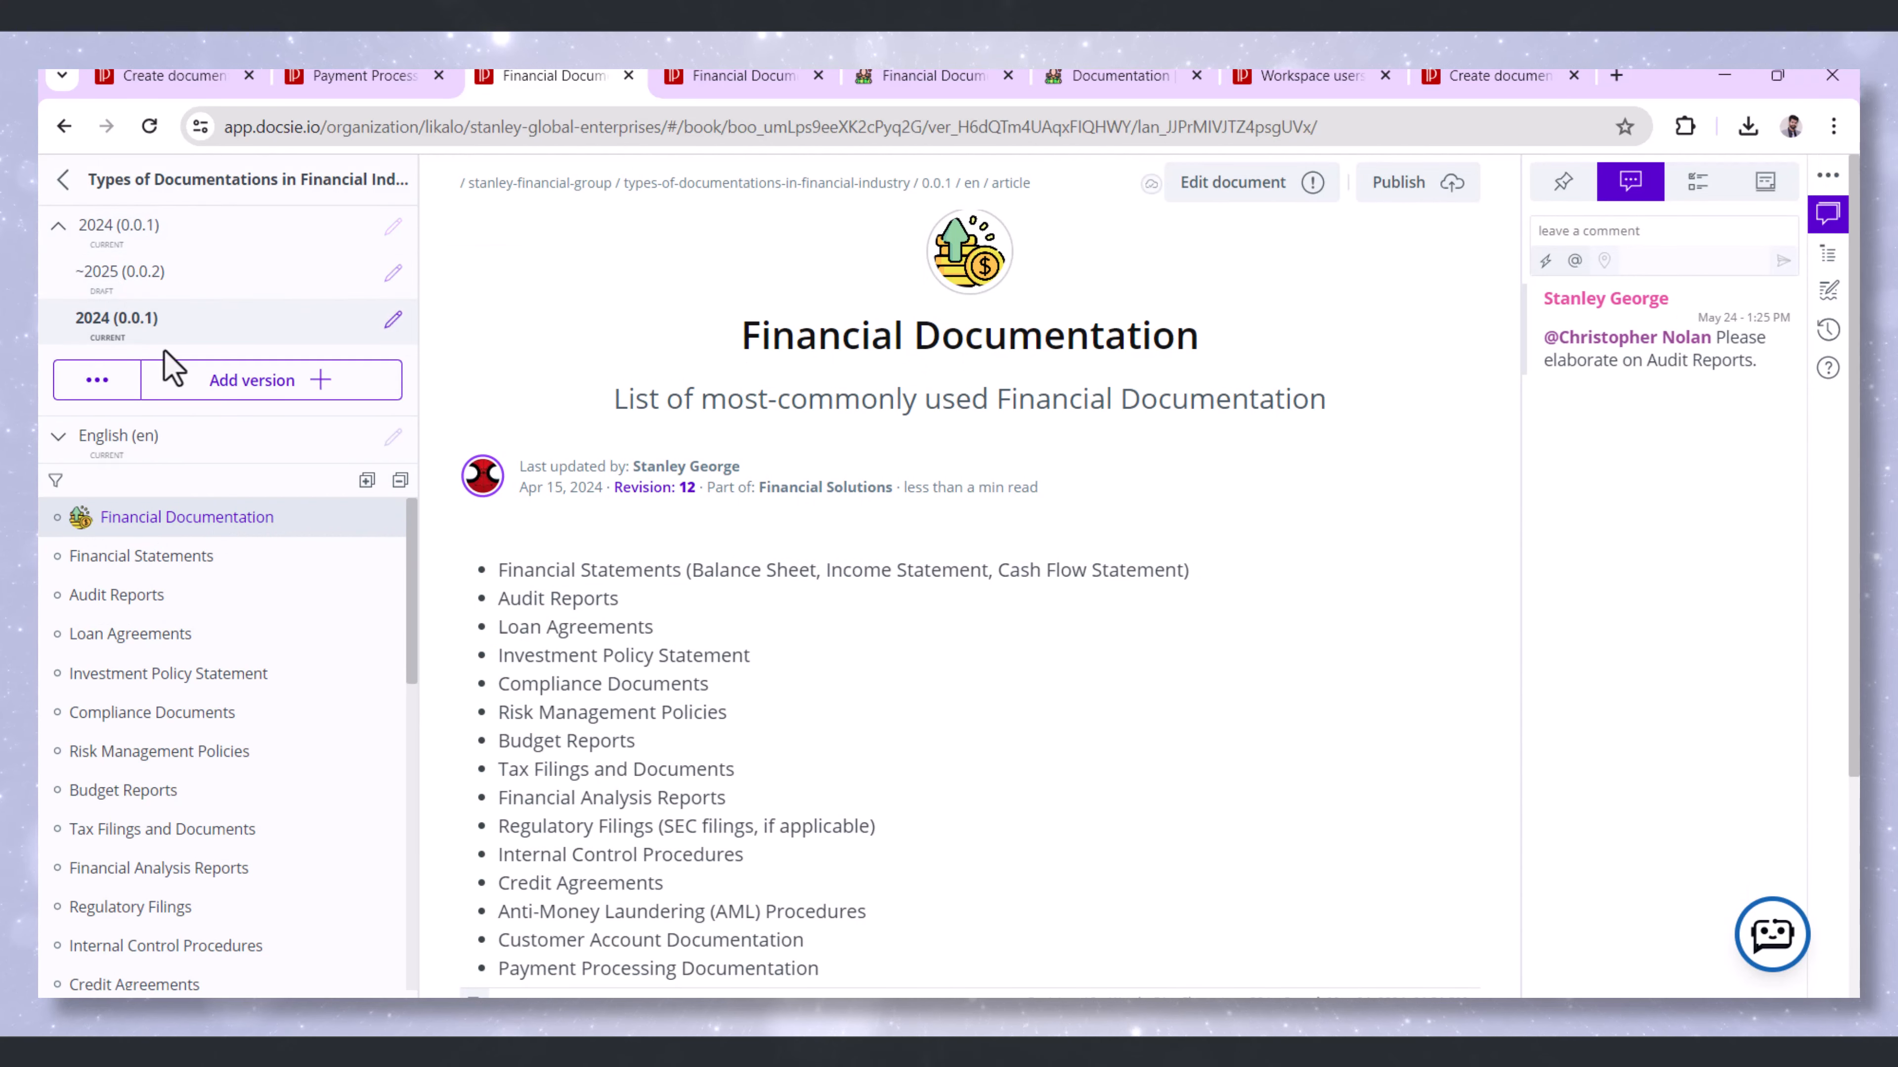
left_click(252, 379)
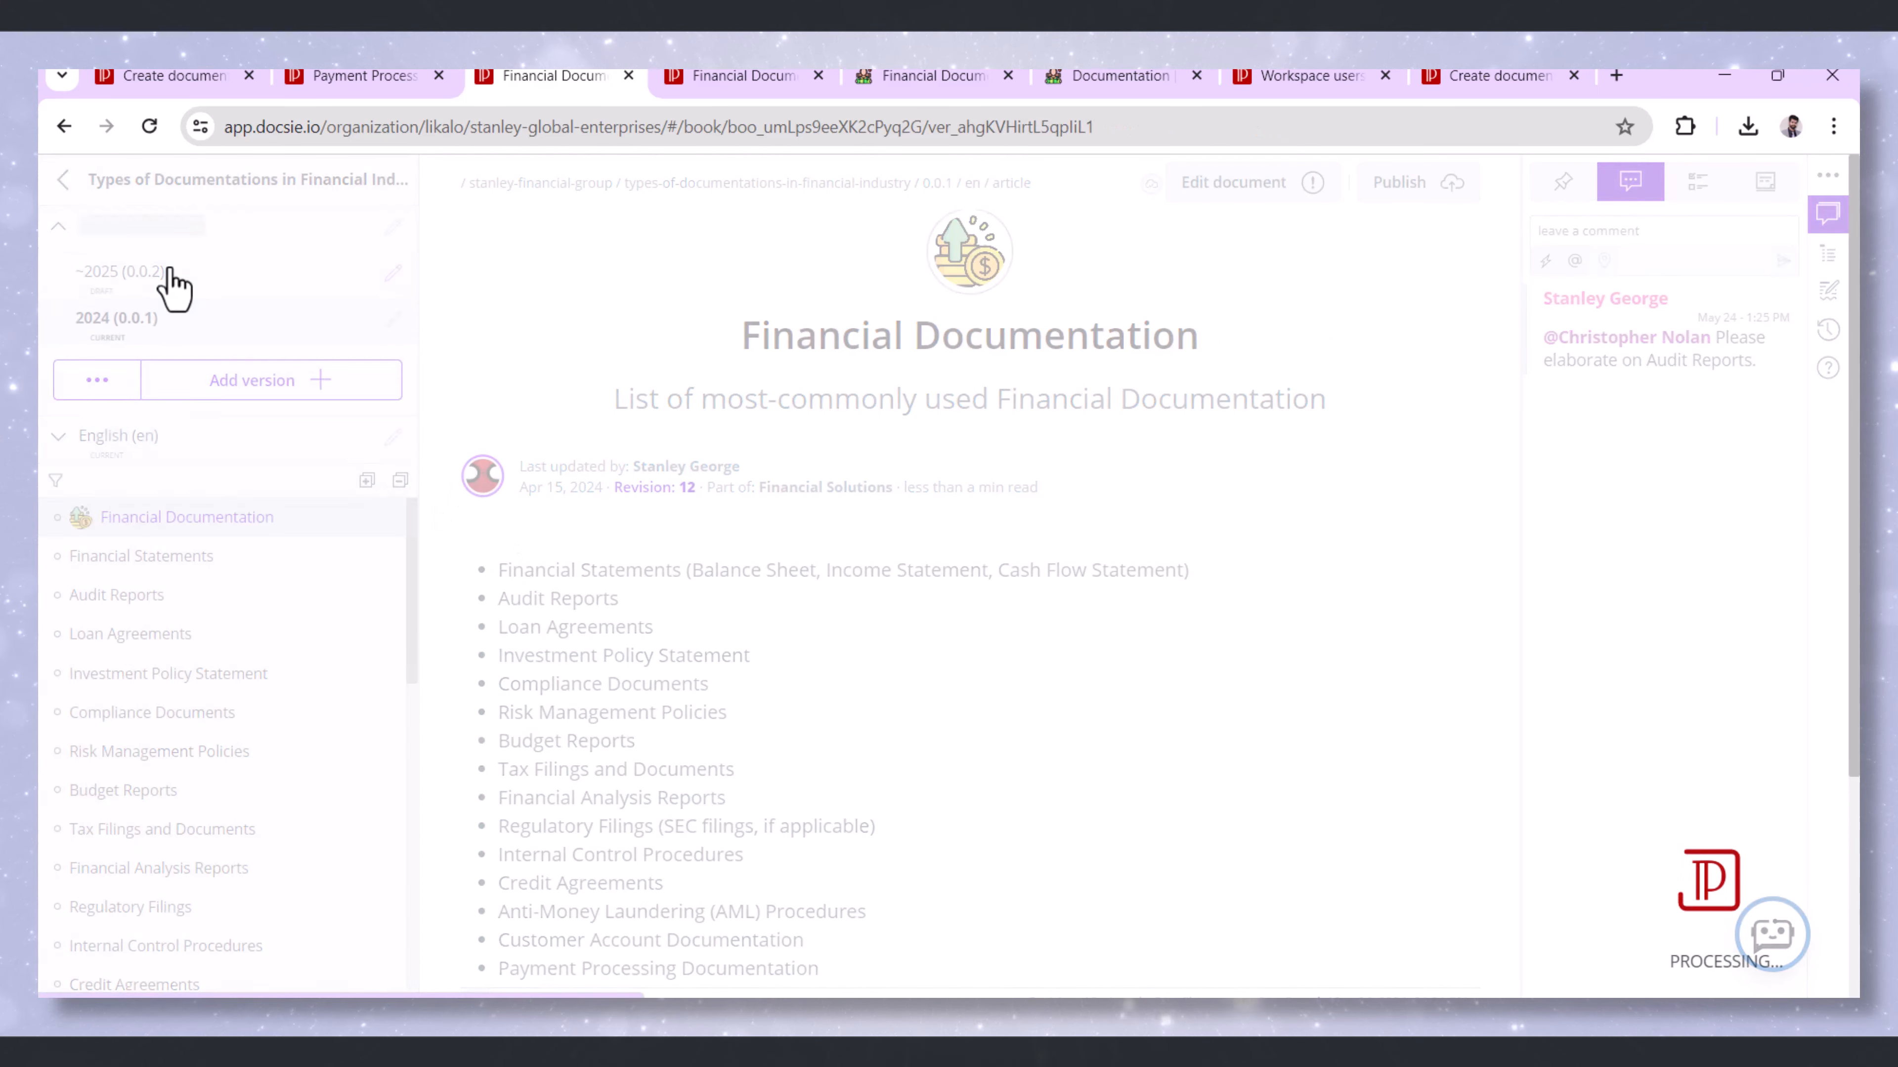
left_click(121, 271)
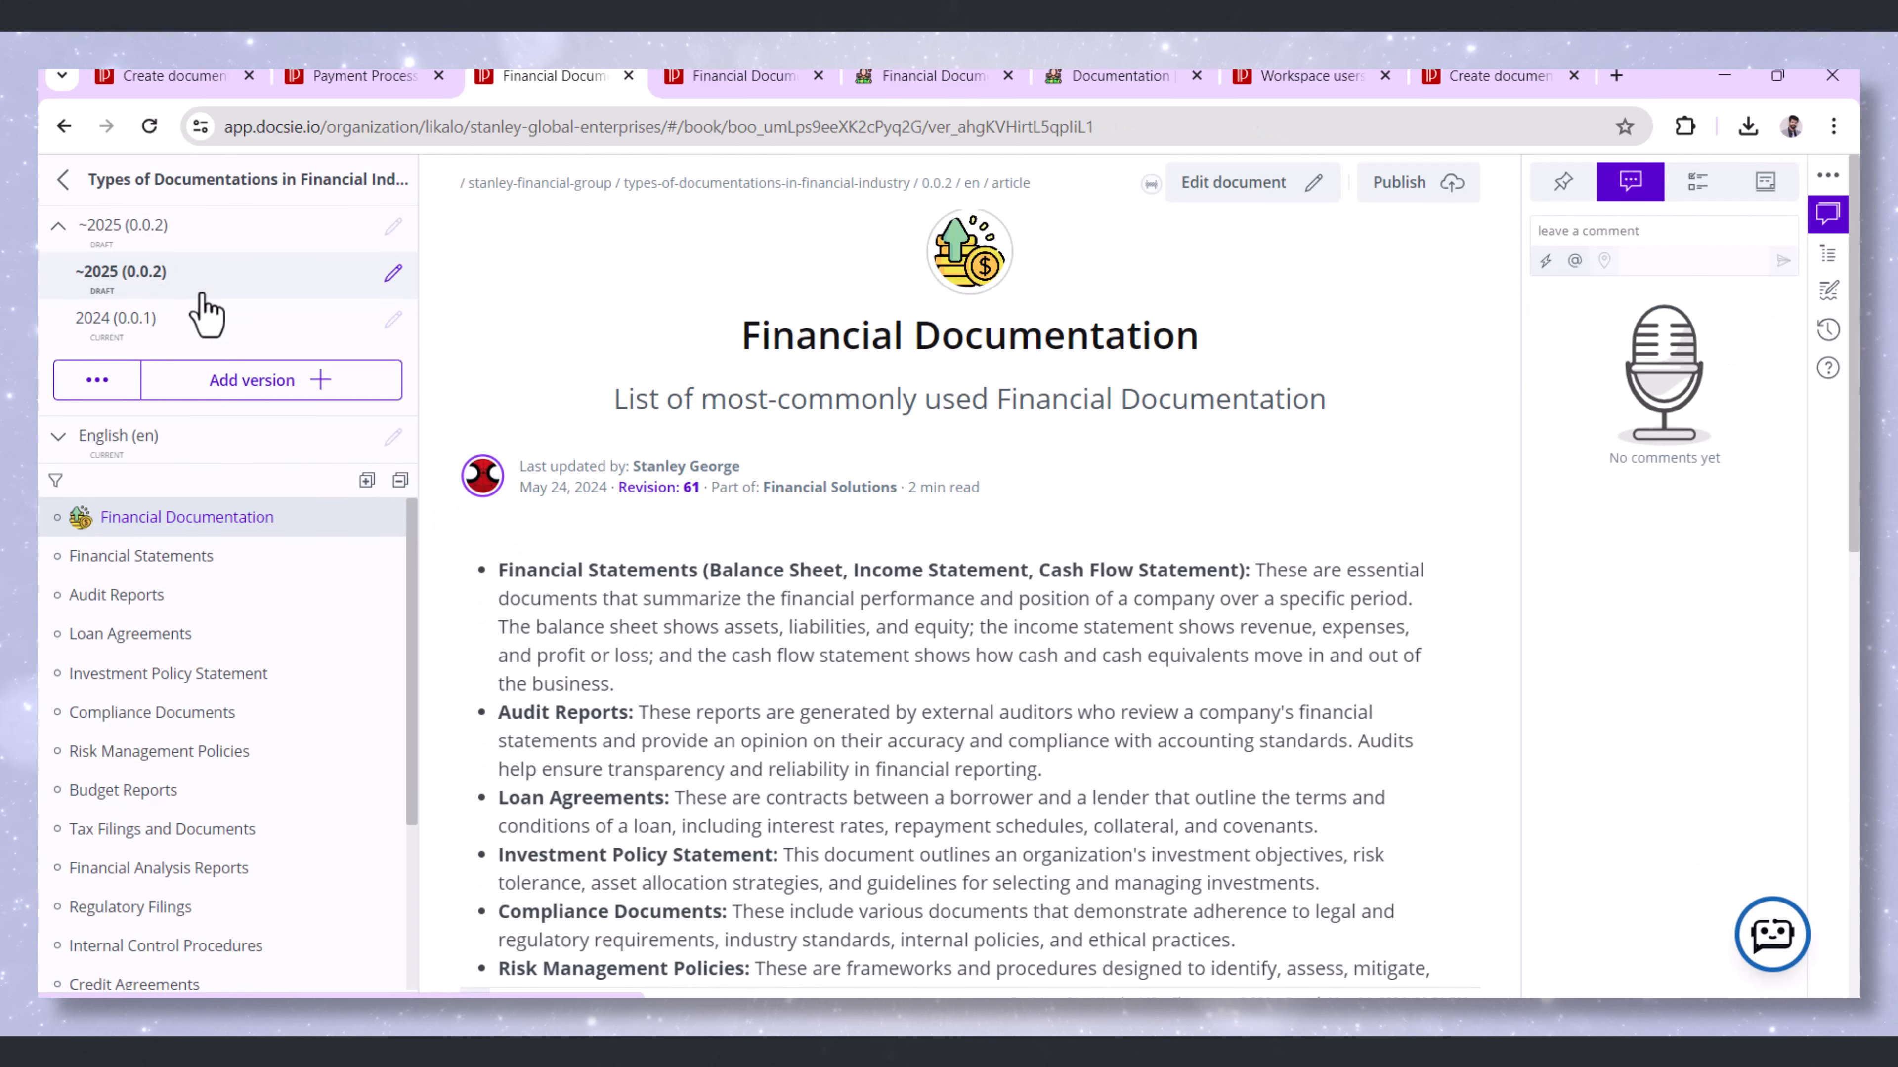
scroll("down", 3)
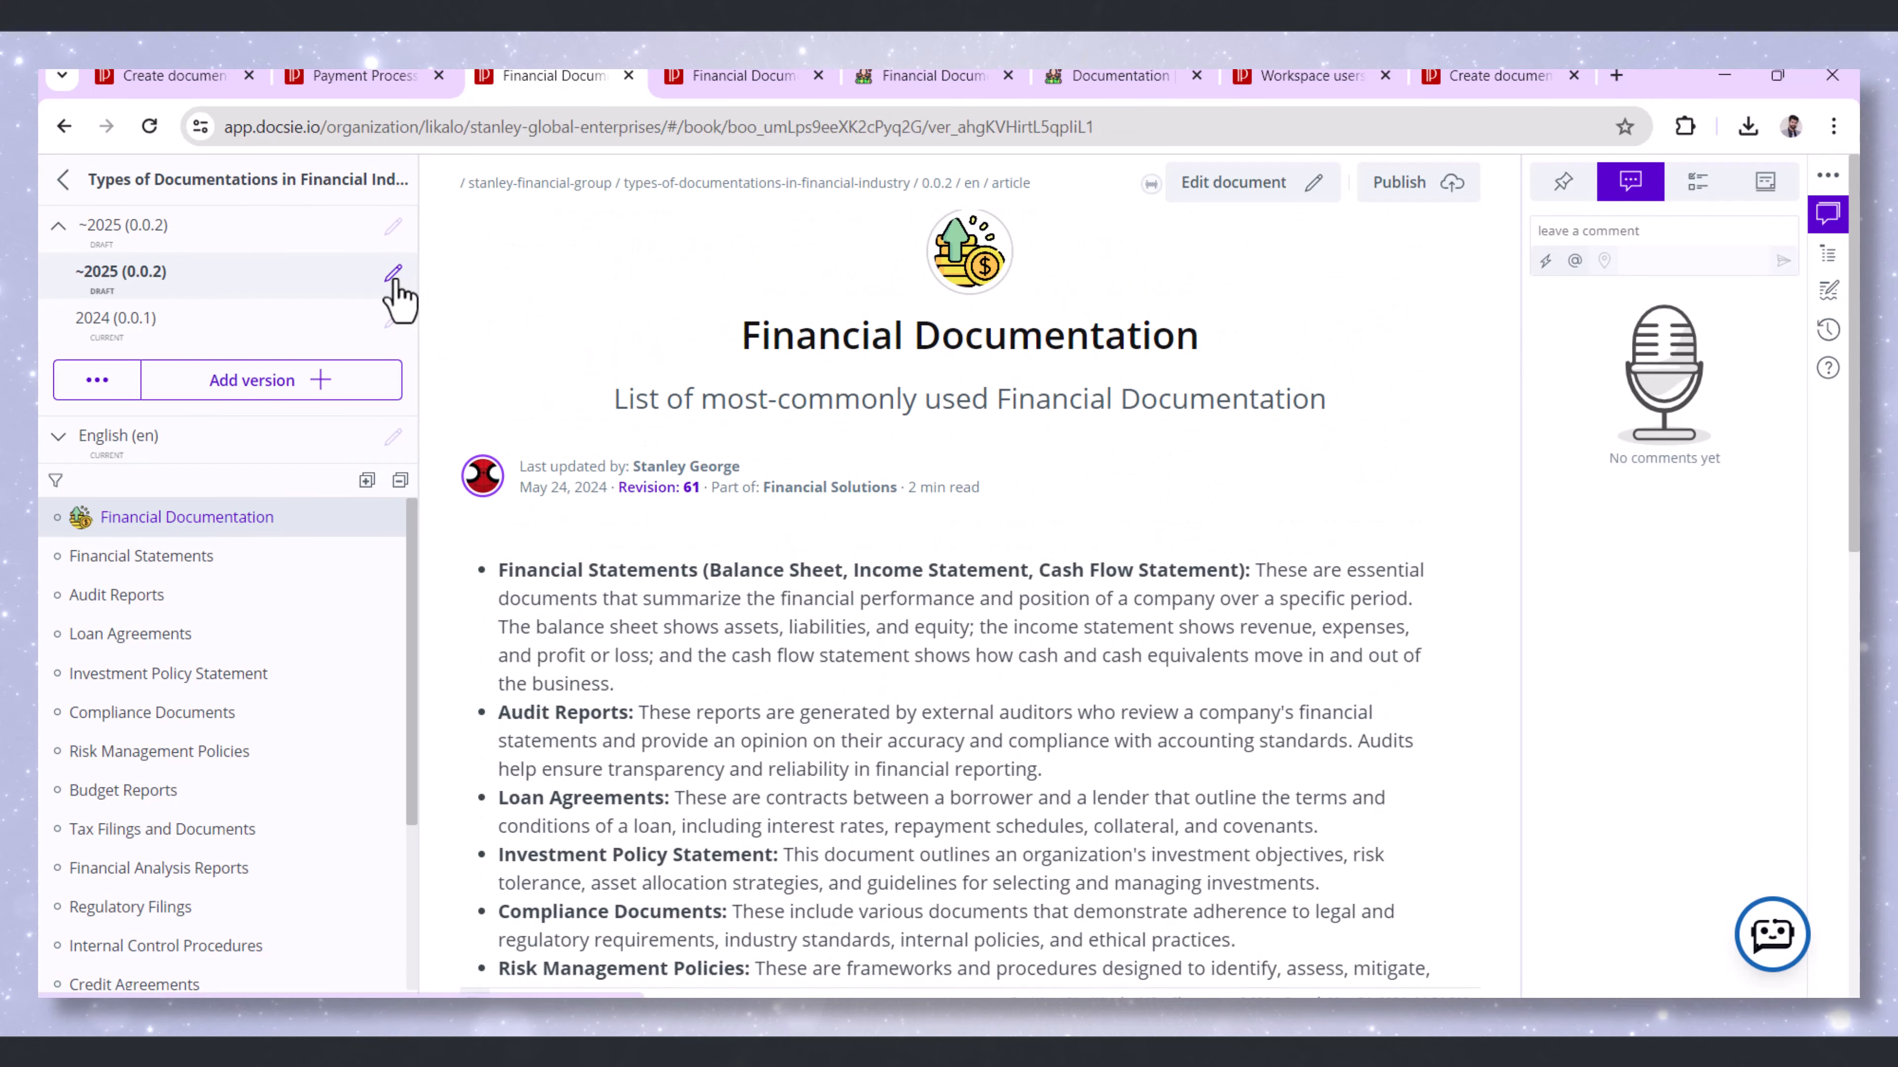
left_click(392, 274)
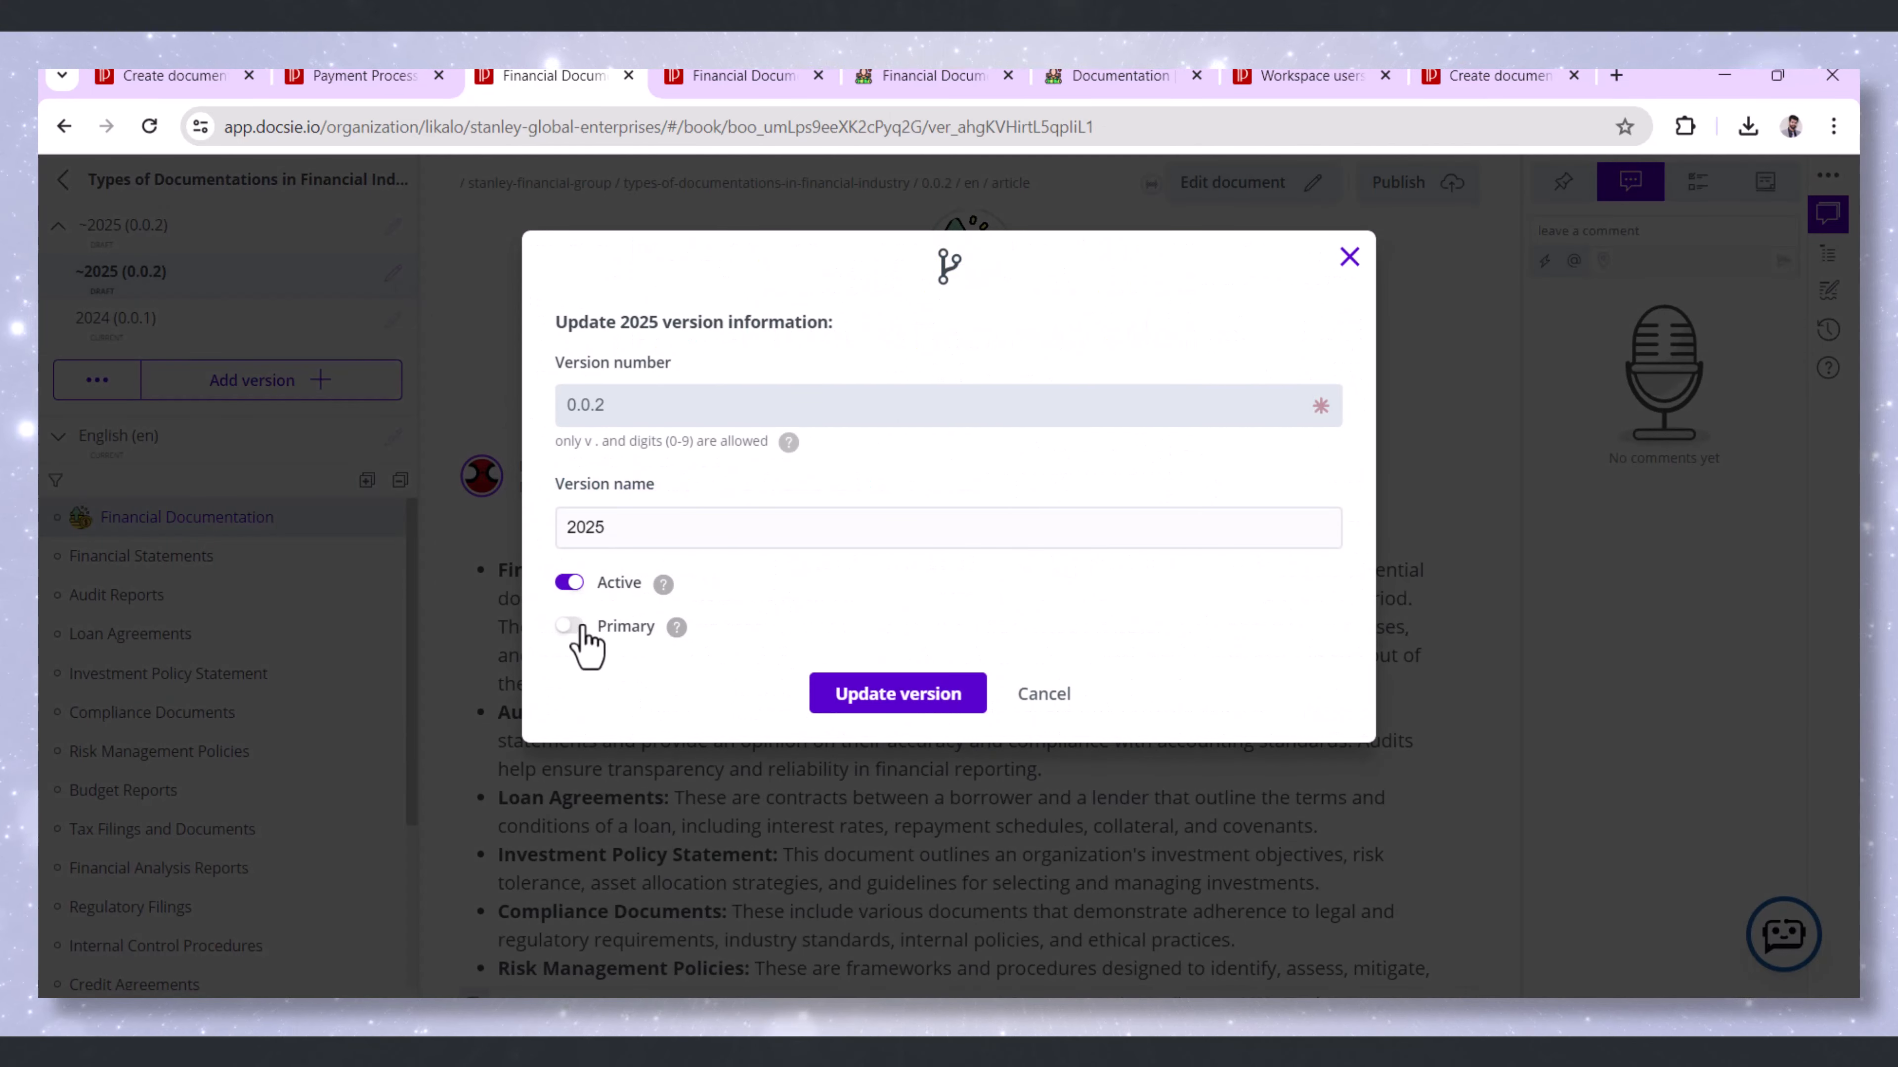
left_click(897, 694)
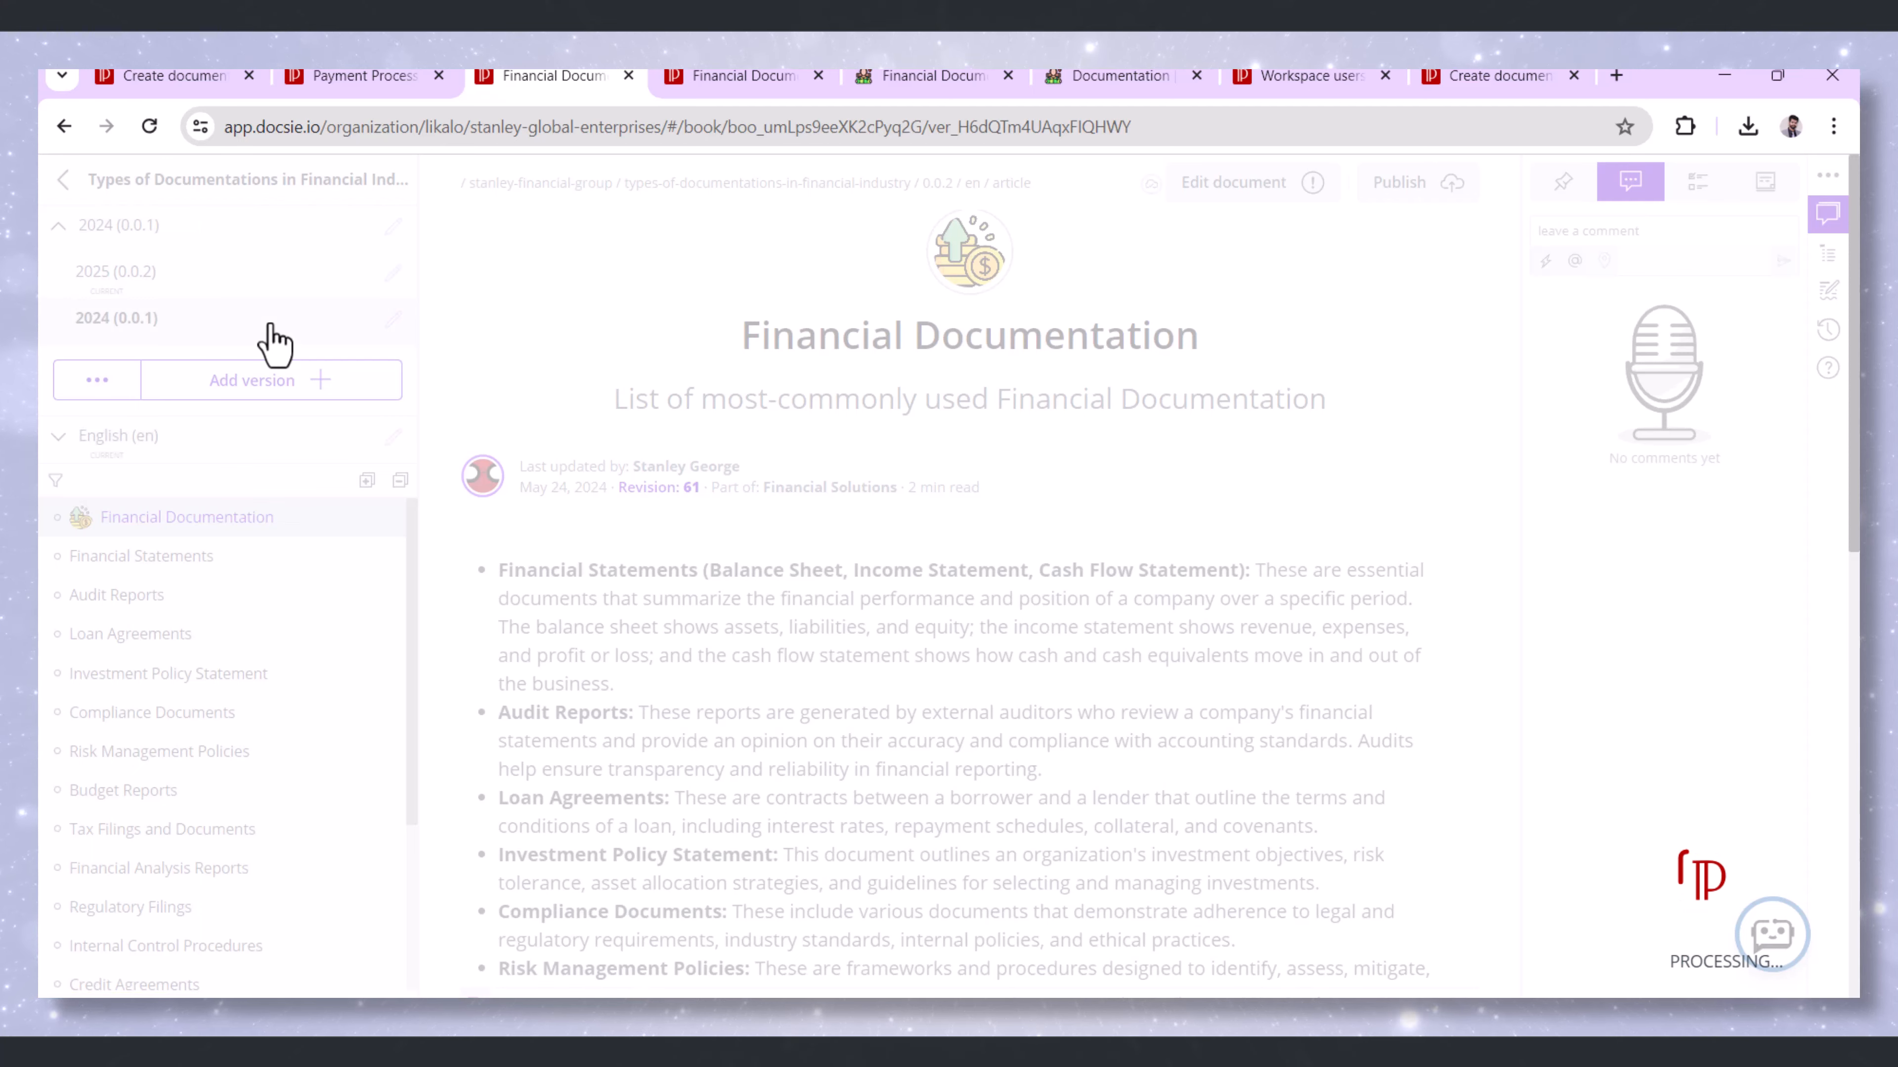
left_click(117, 318)
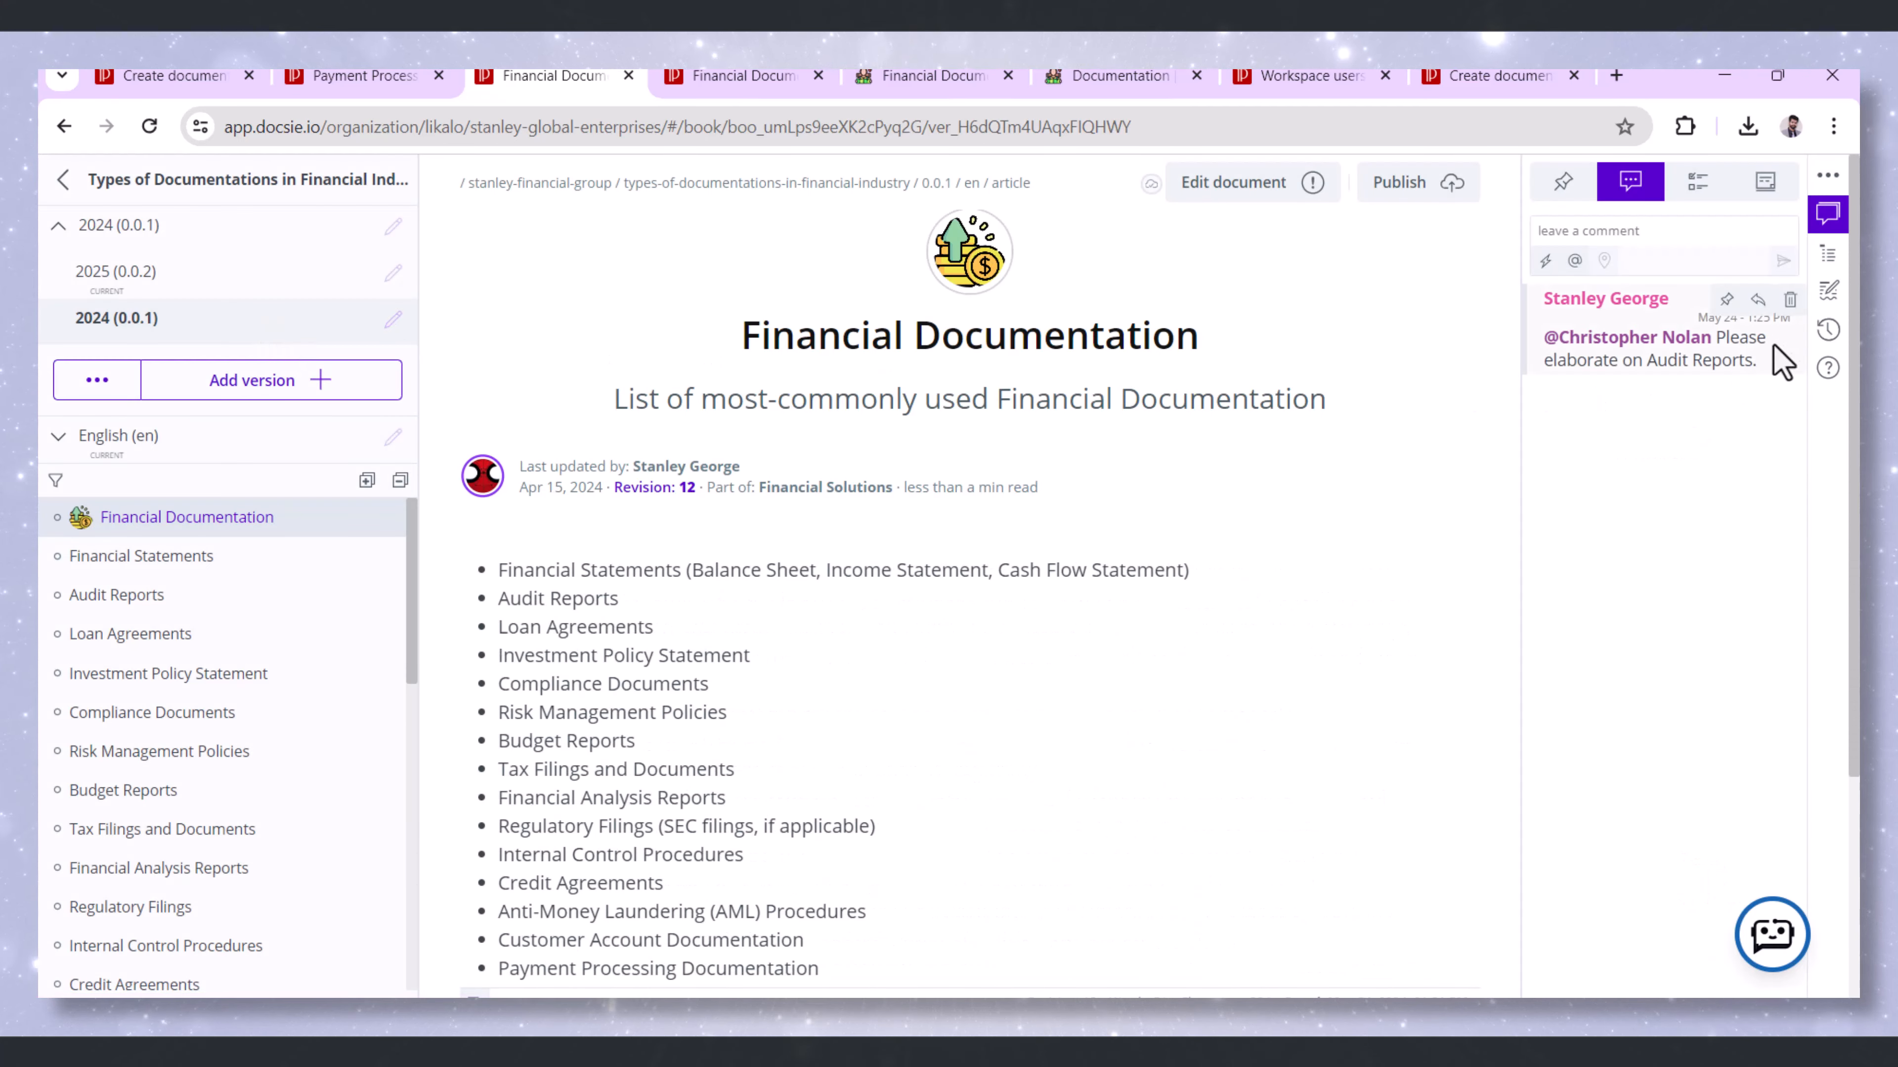
Compare revision 12 of the Financial Documentation article with its current version in the revision history
left_click(1828, 329)
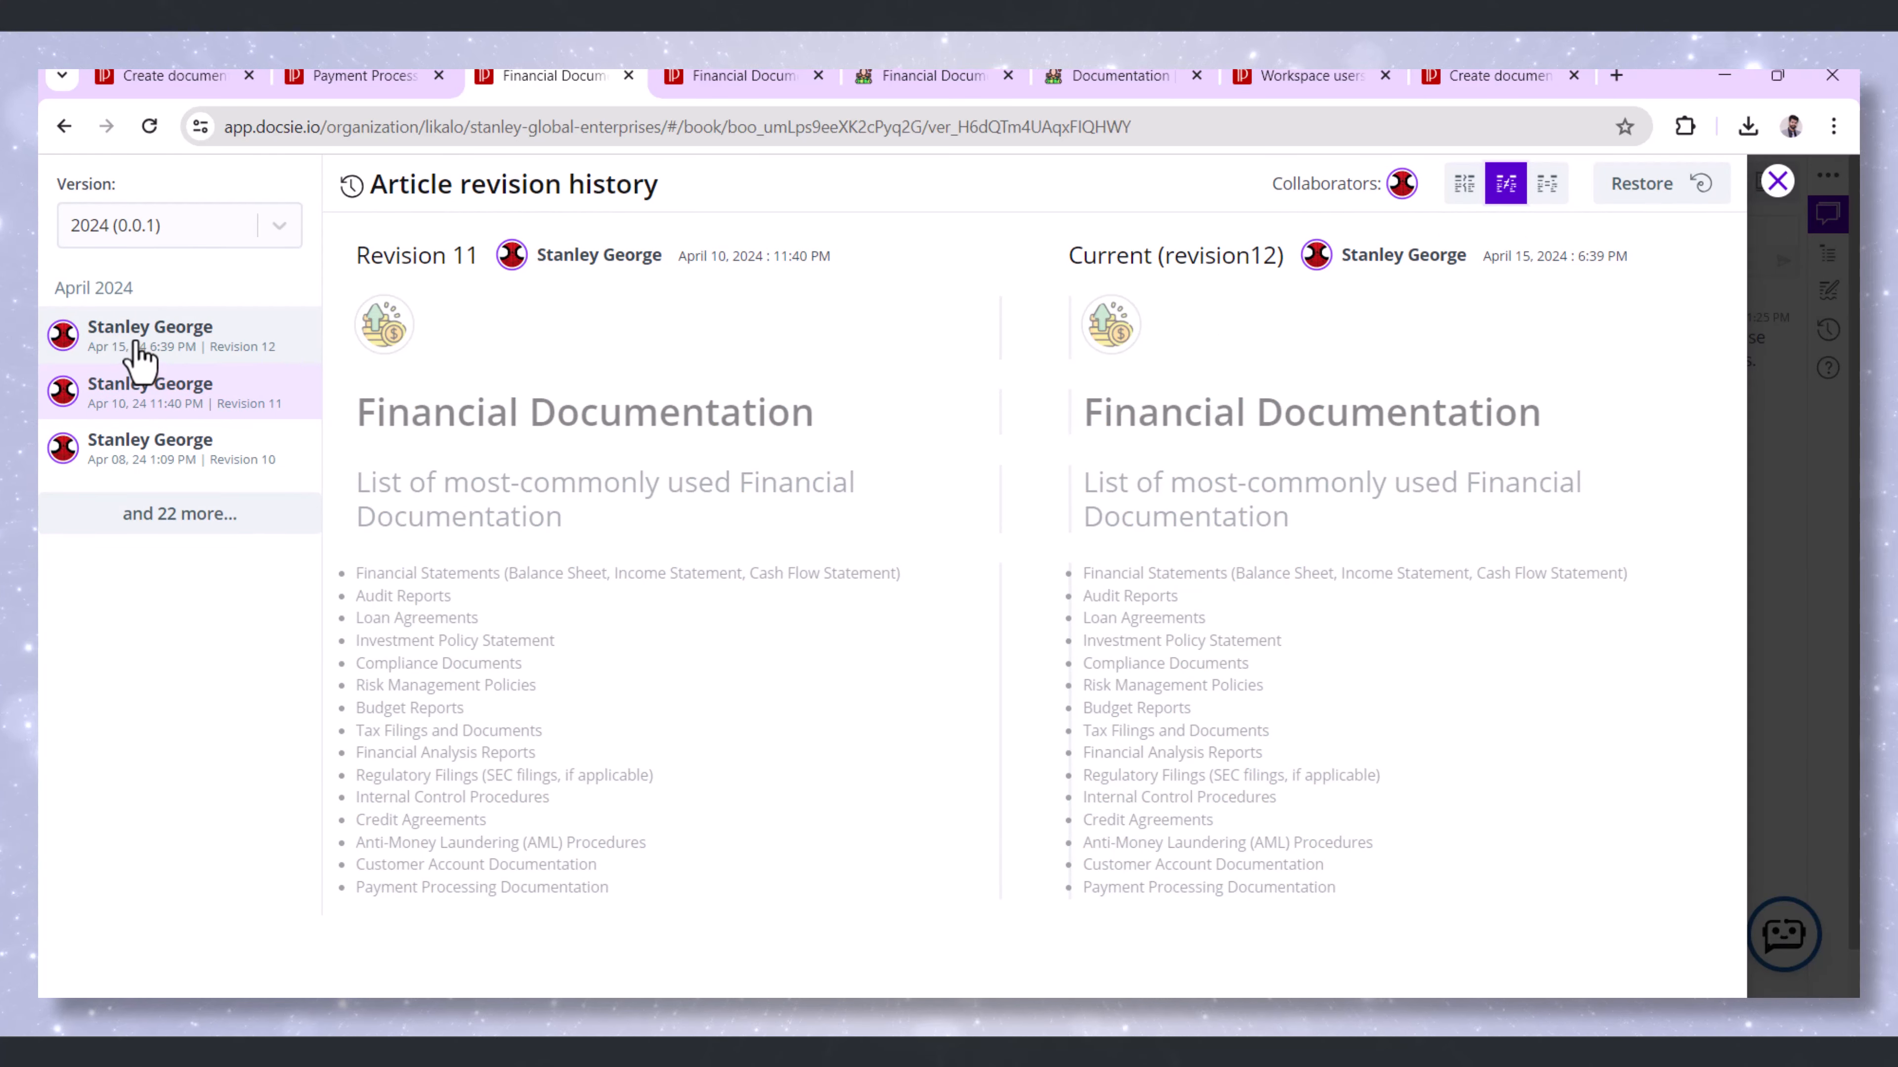
left_click(179, 336)
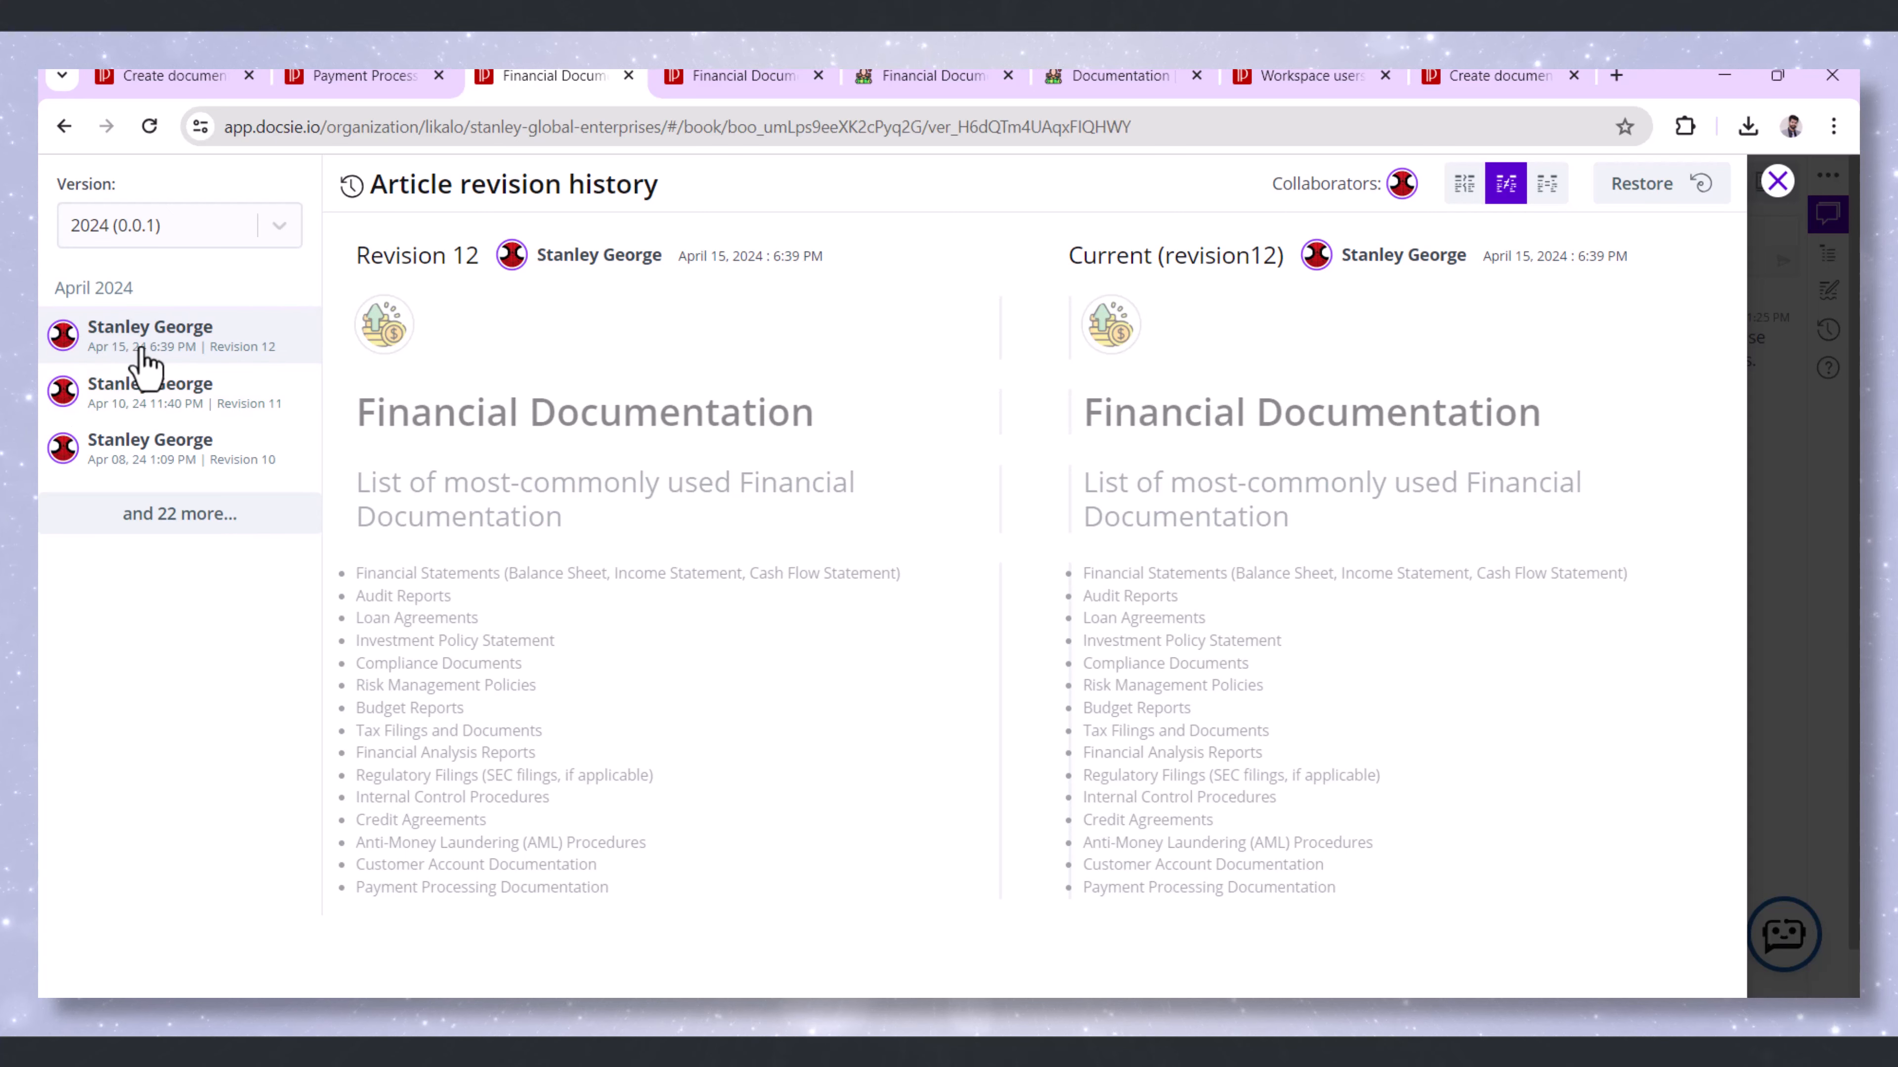
left_click(179, 448)
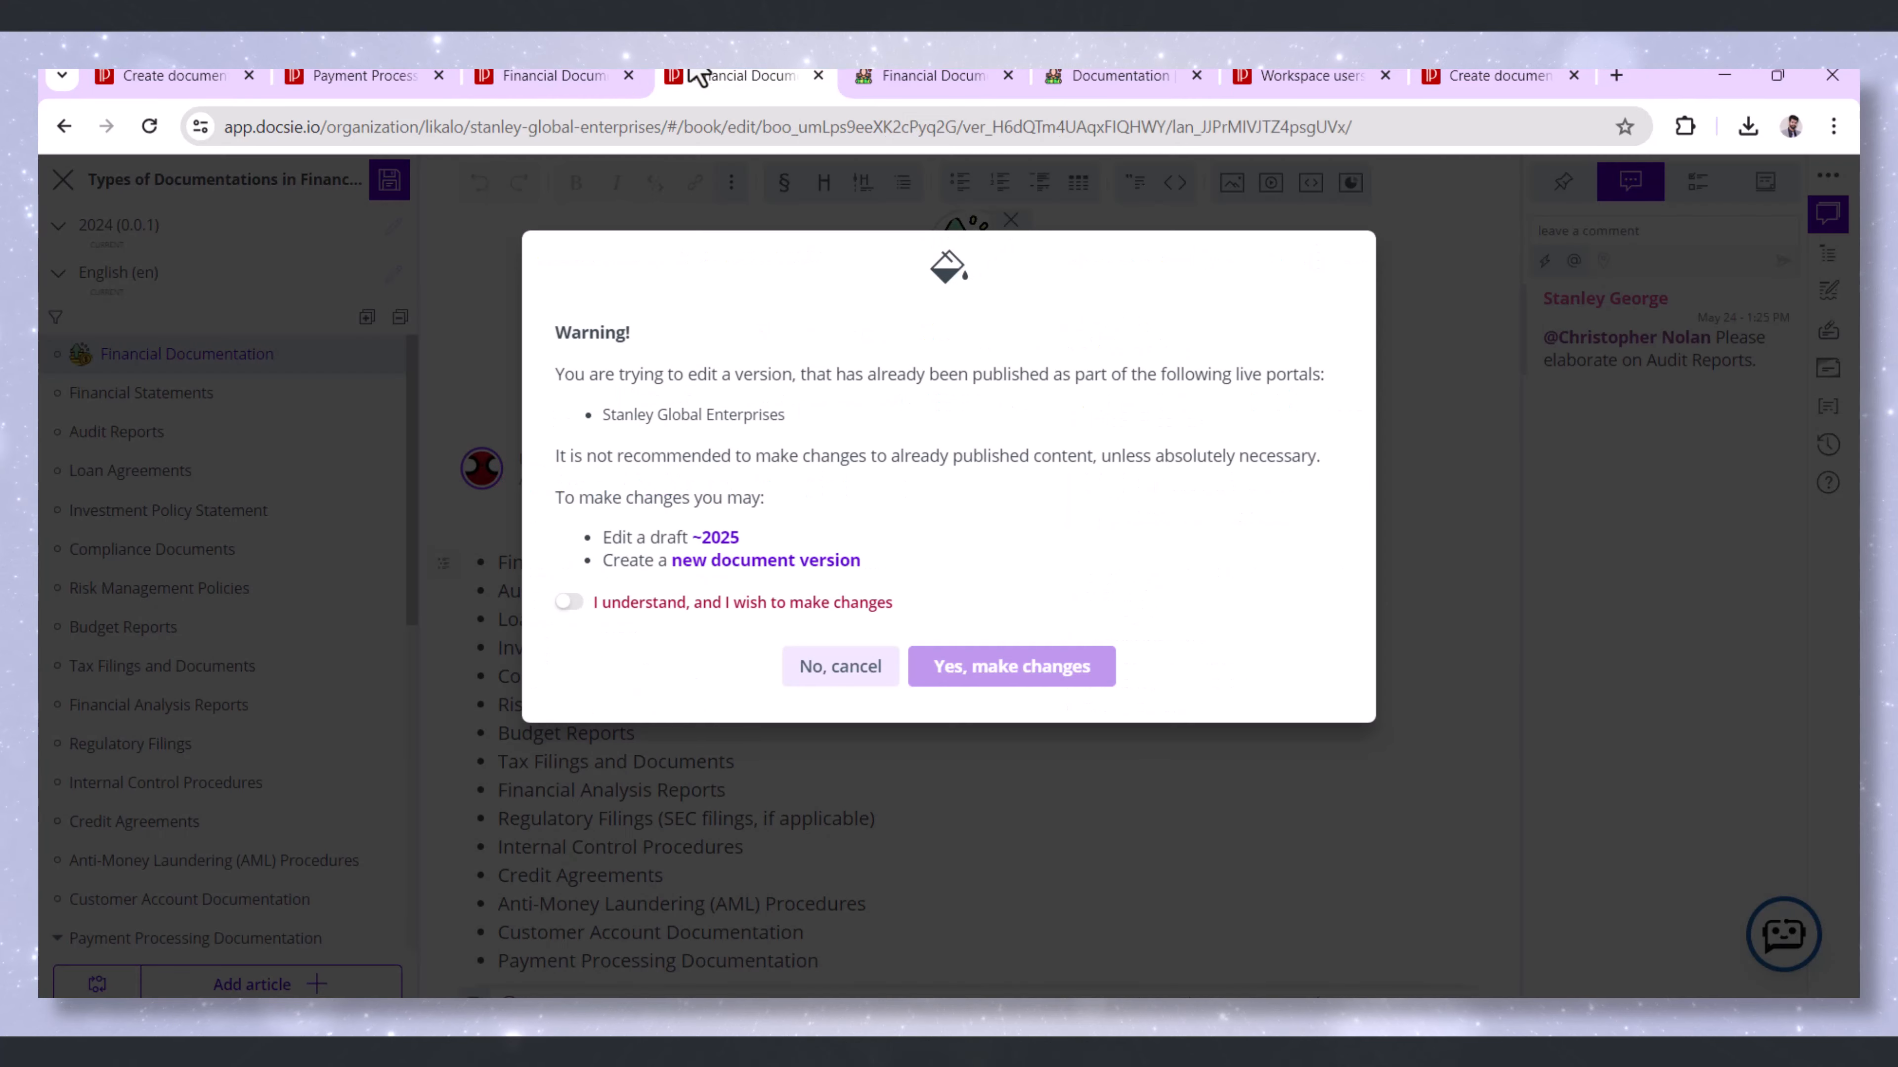
Dismiss the published-content warning, reopen the book and start a reply on the Audit Reports comment
left_click(570, 602)
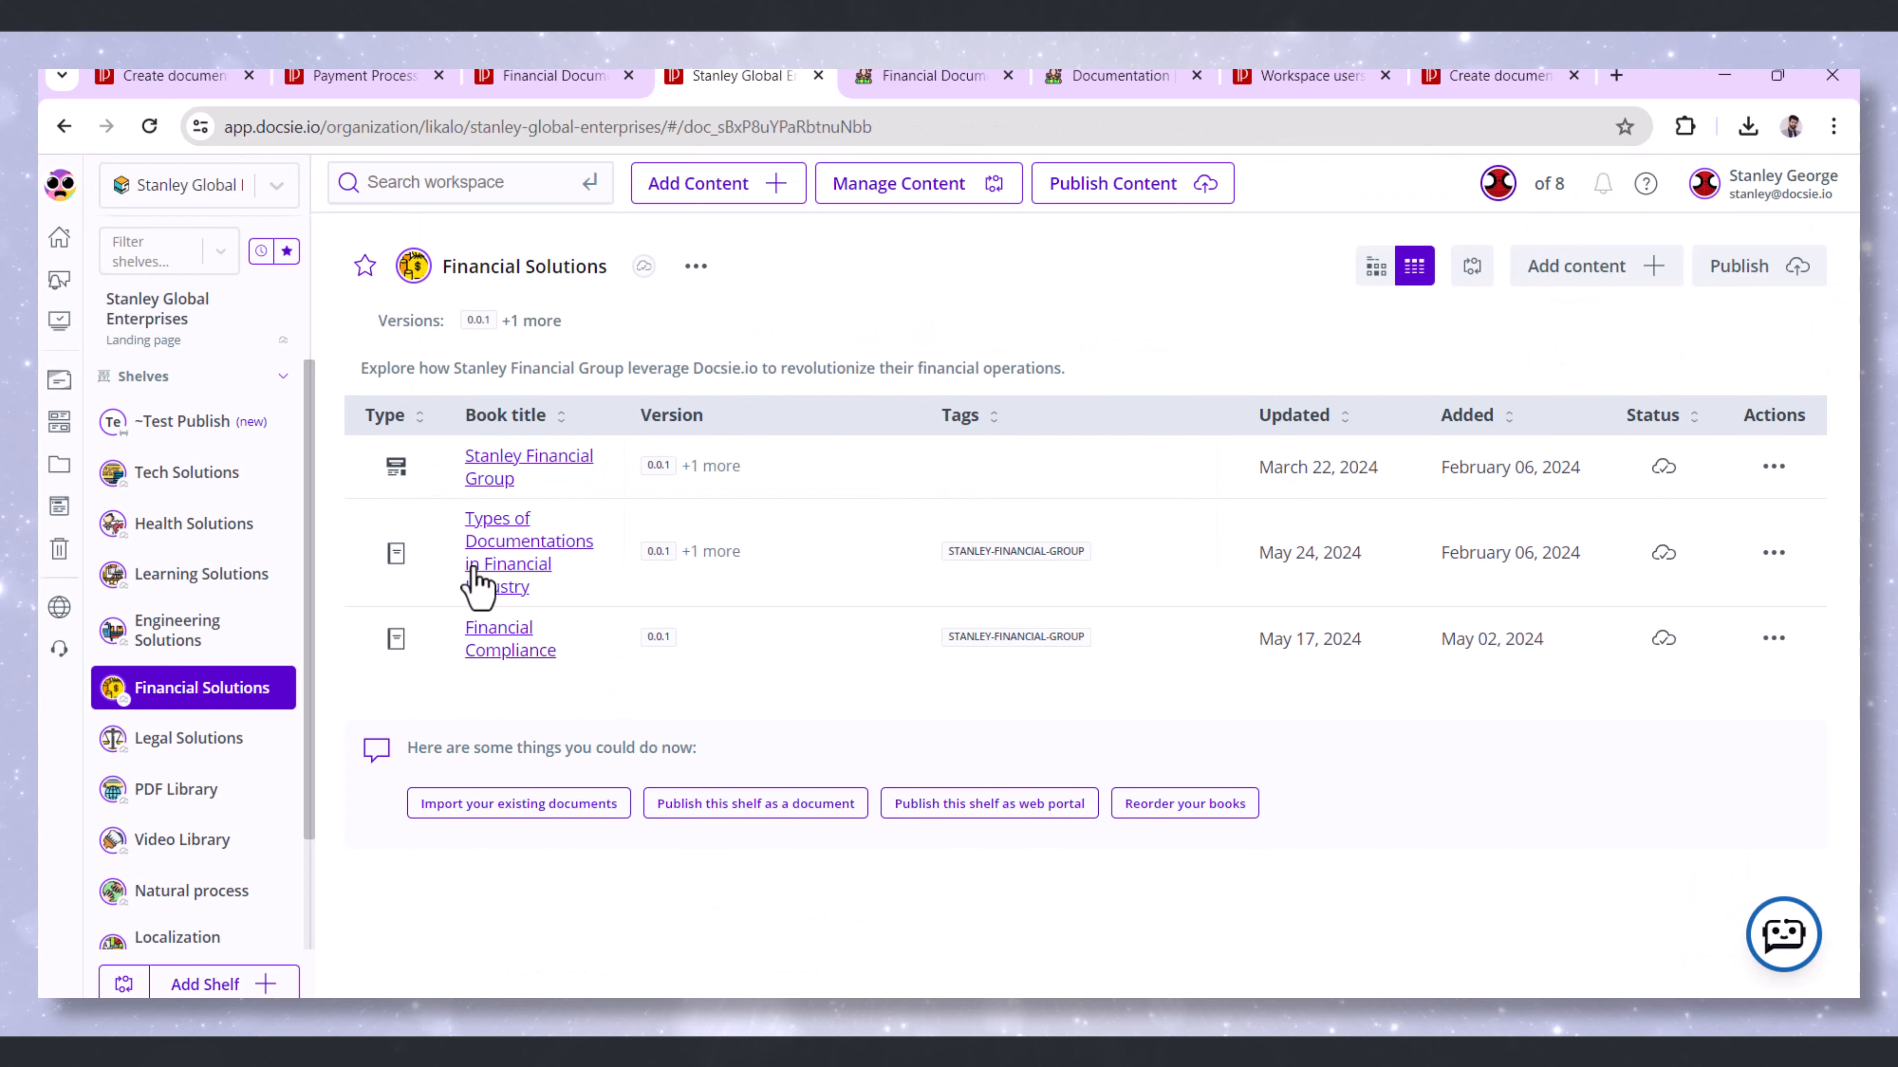
left_click(527, 541)
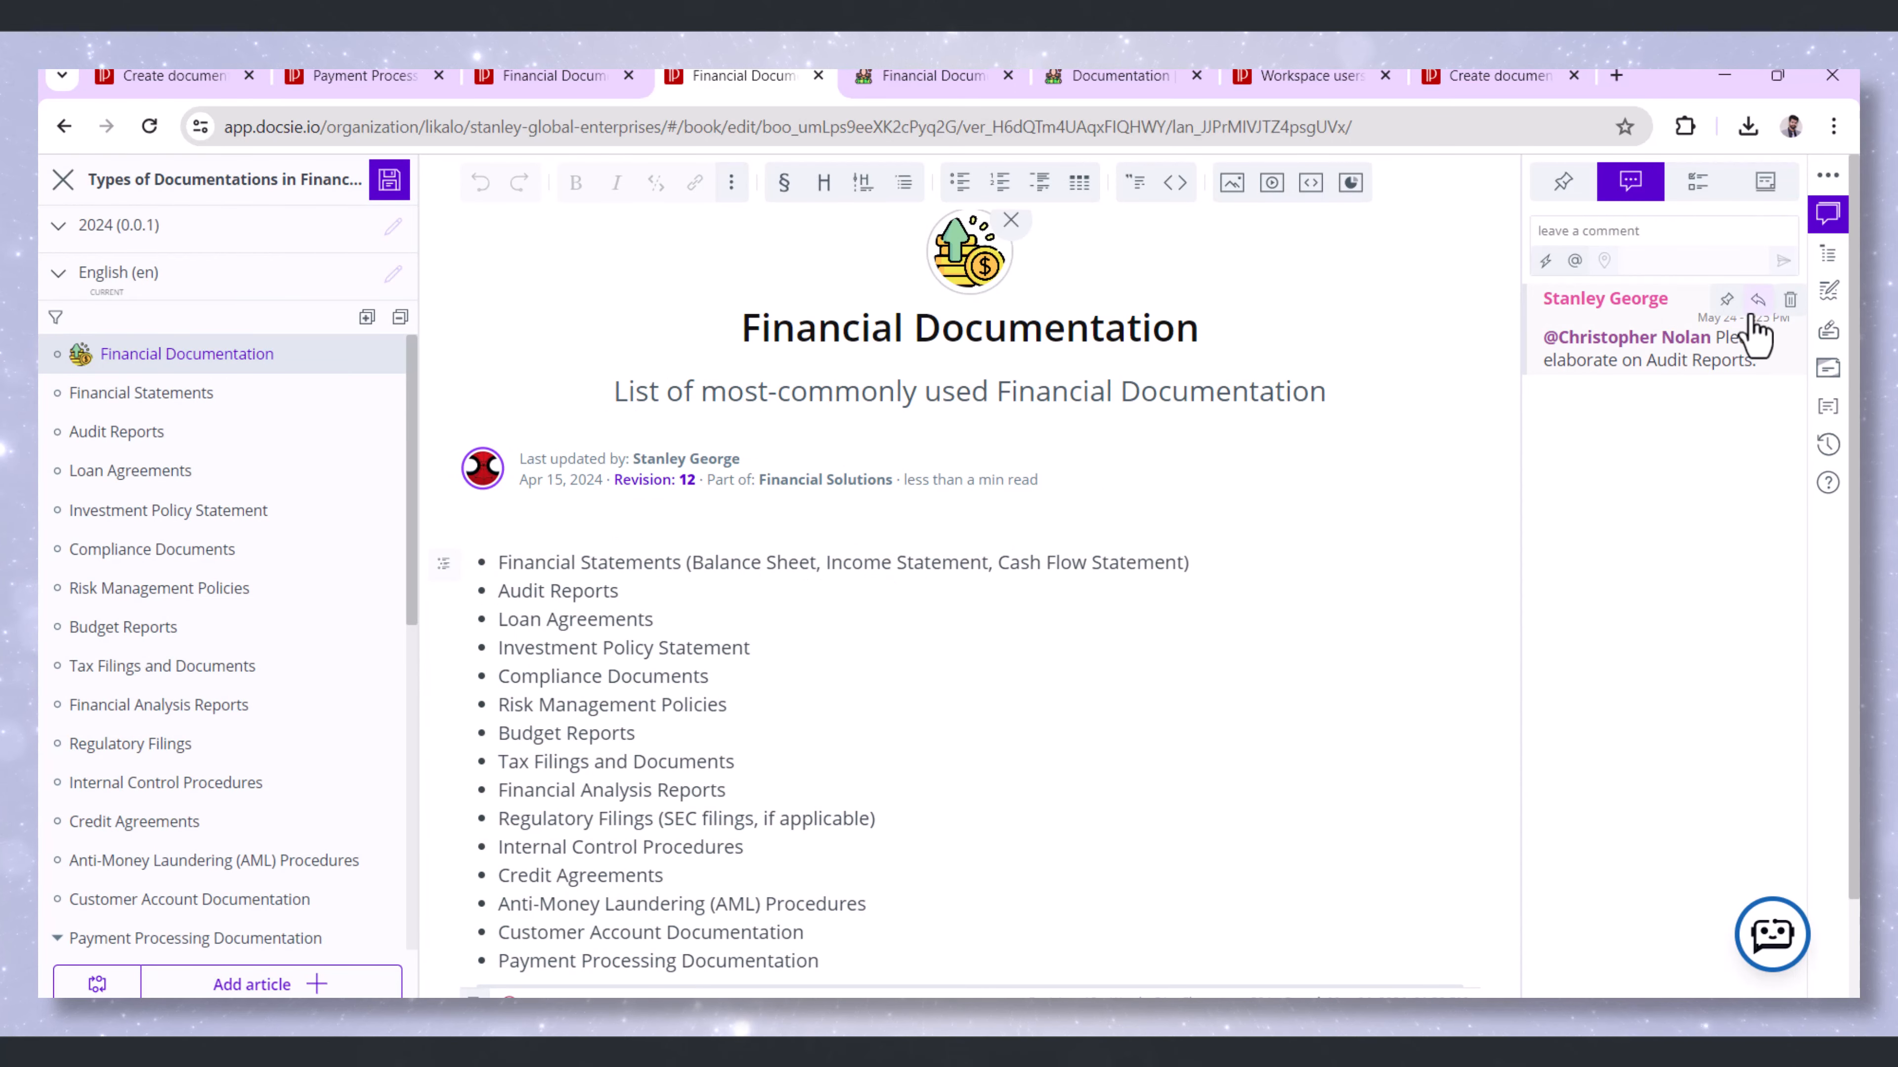
left_click(1758, 298)
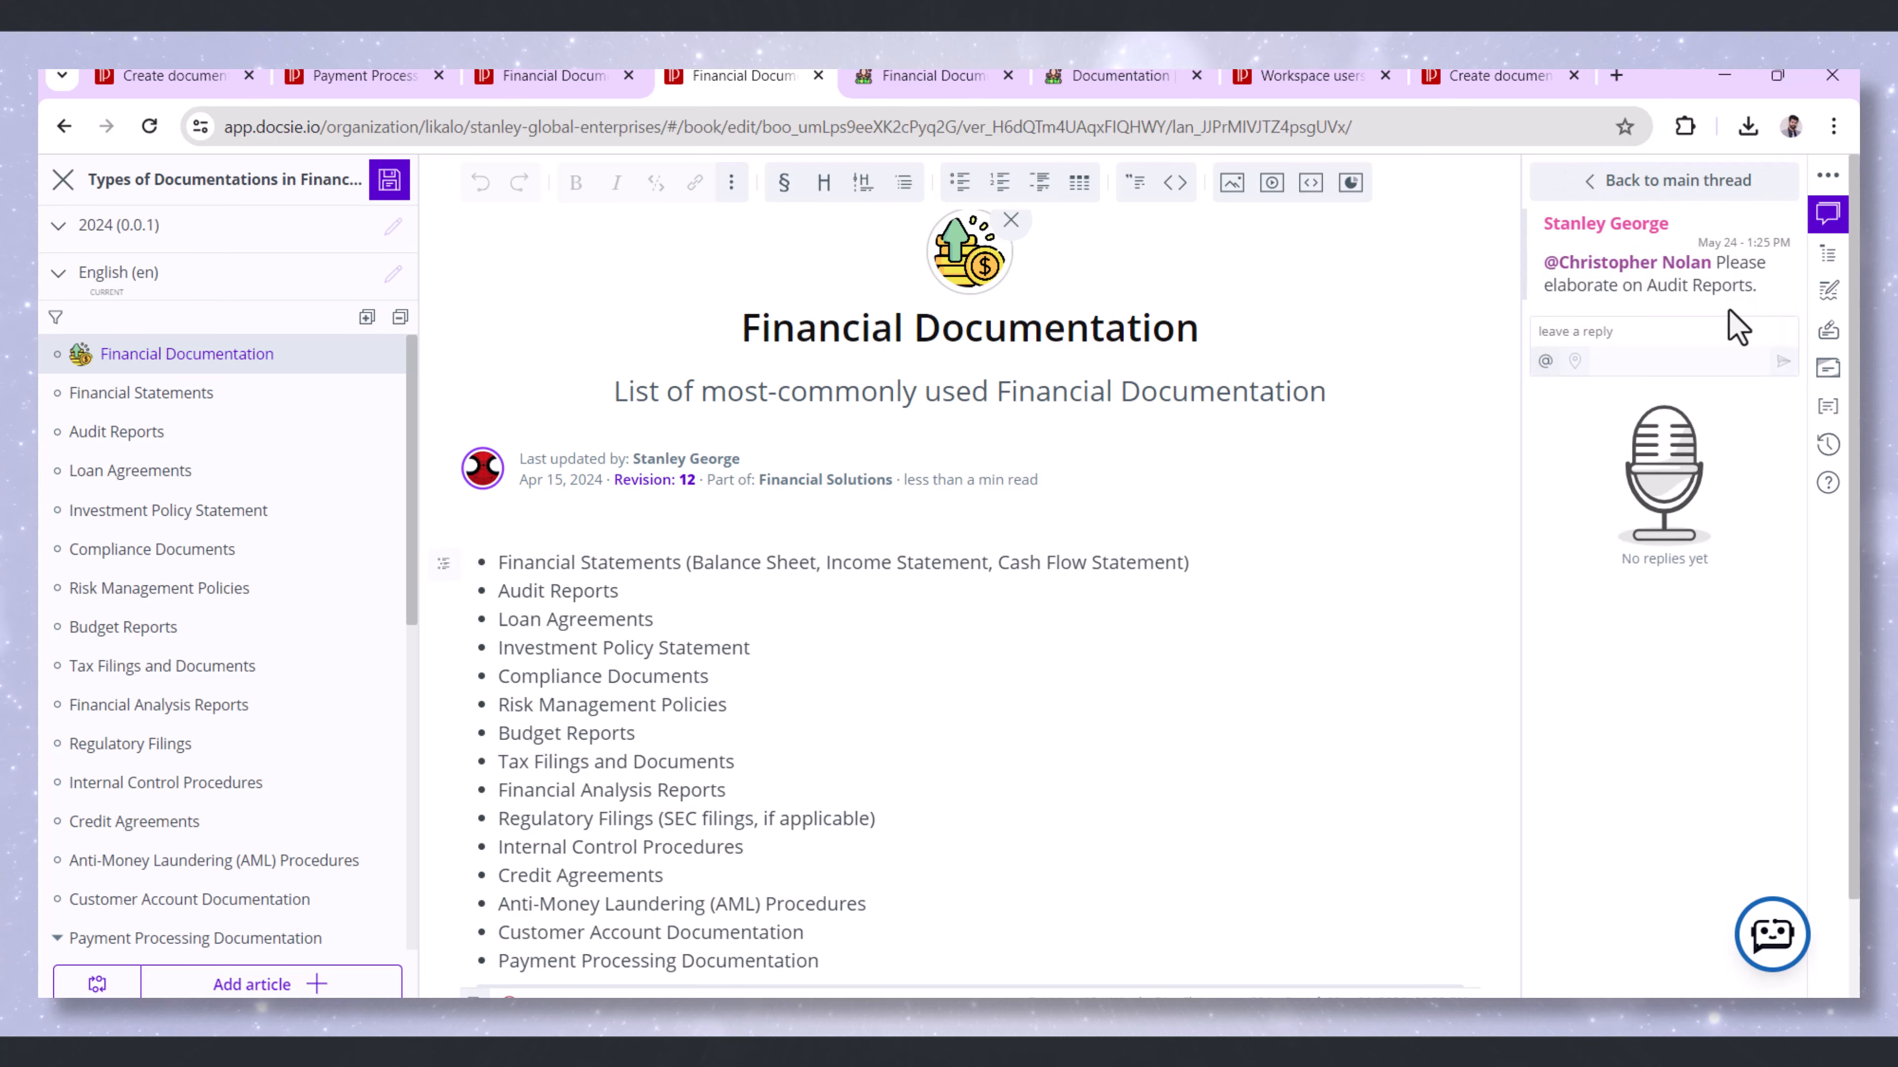
left_click(1658, 332)
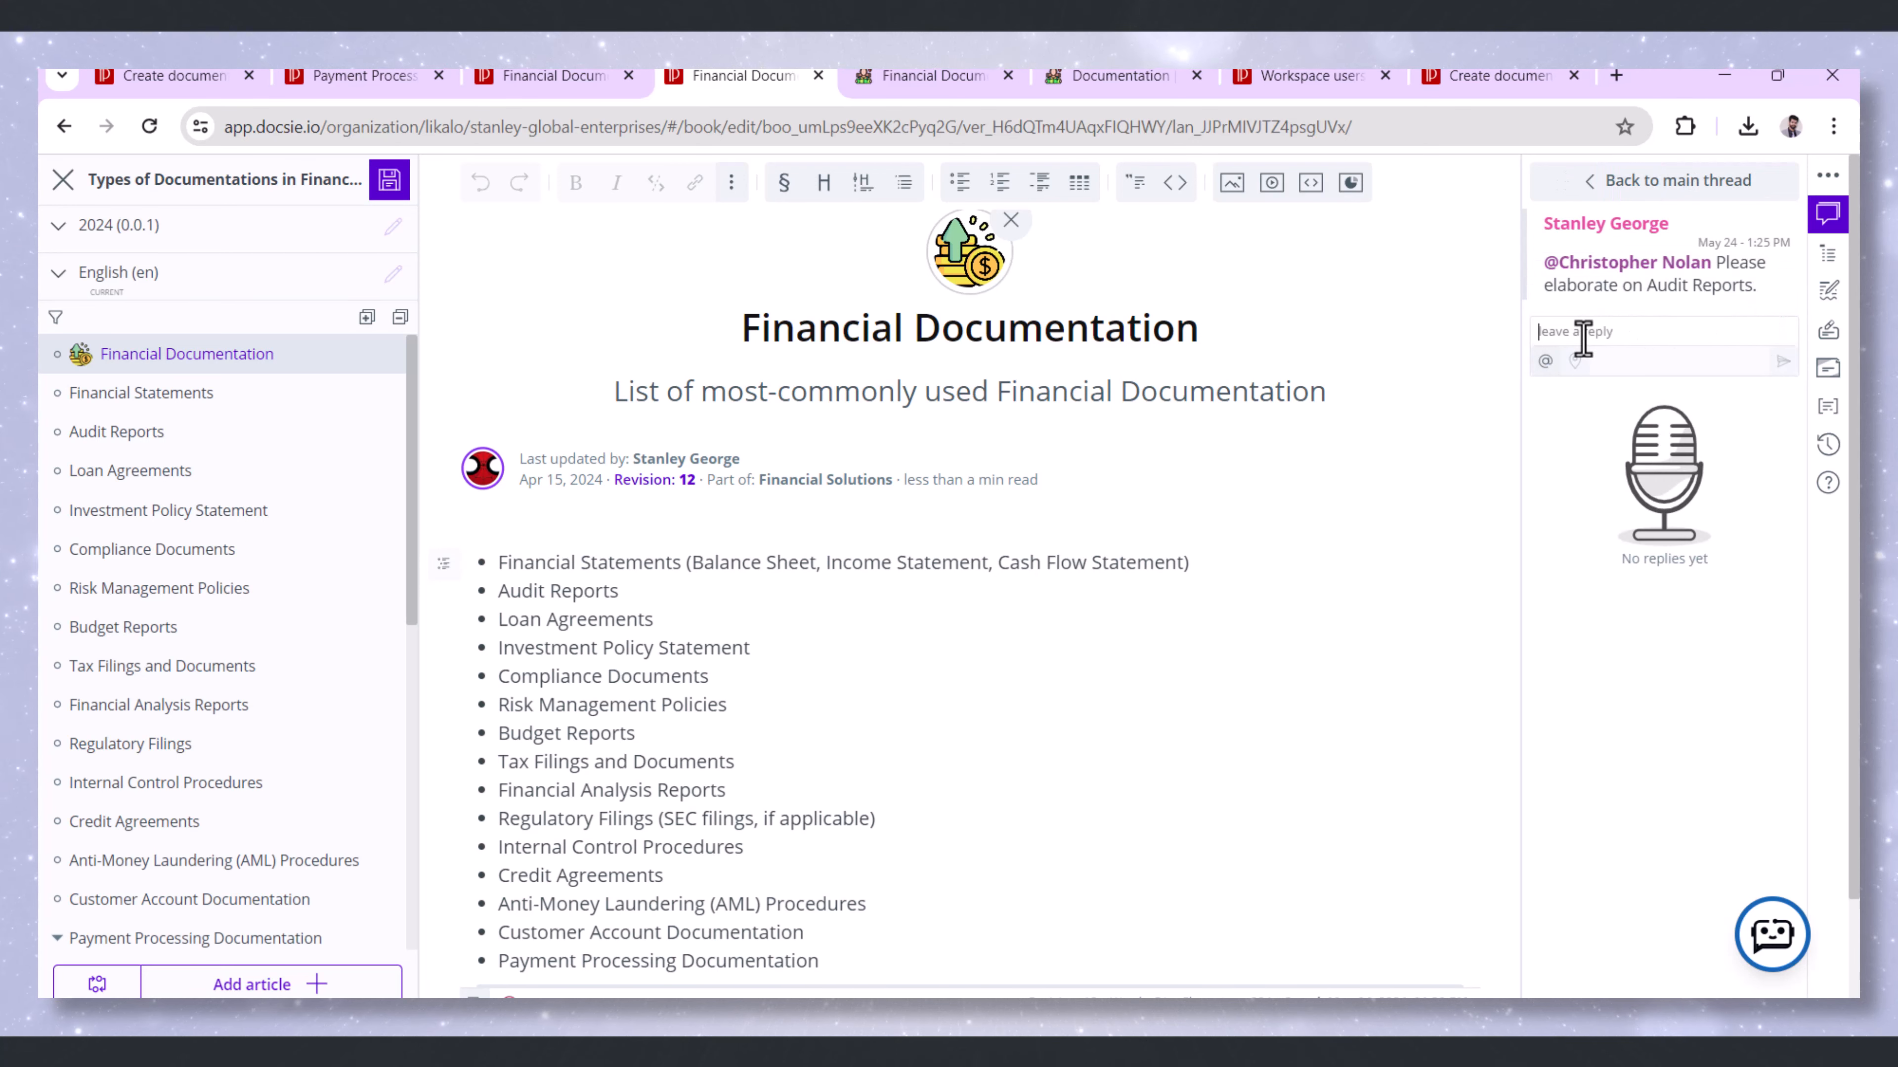
Post the reply 'Also look into other docs' and return to the main comment thread
key("capslock")
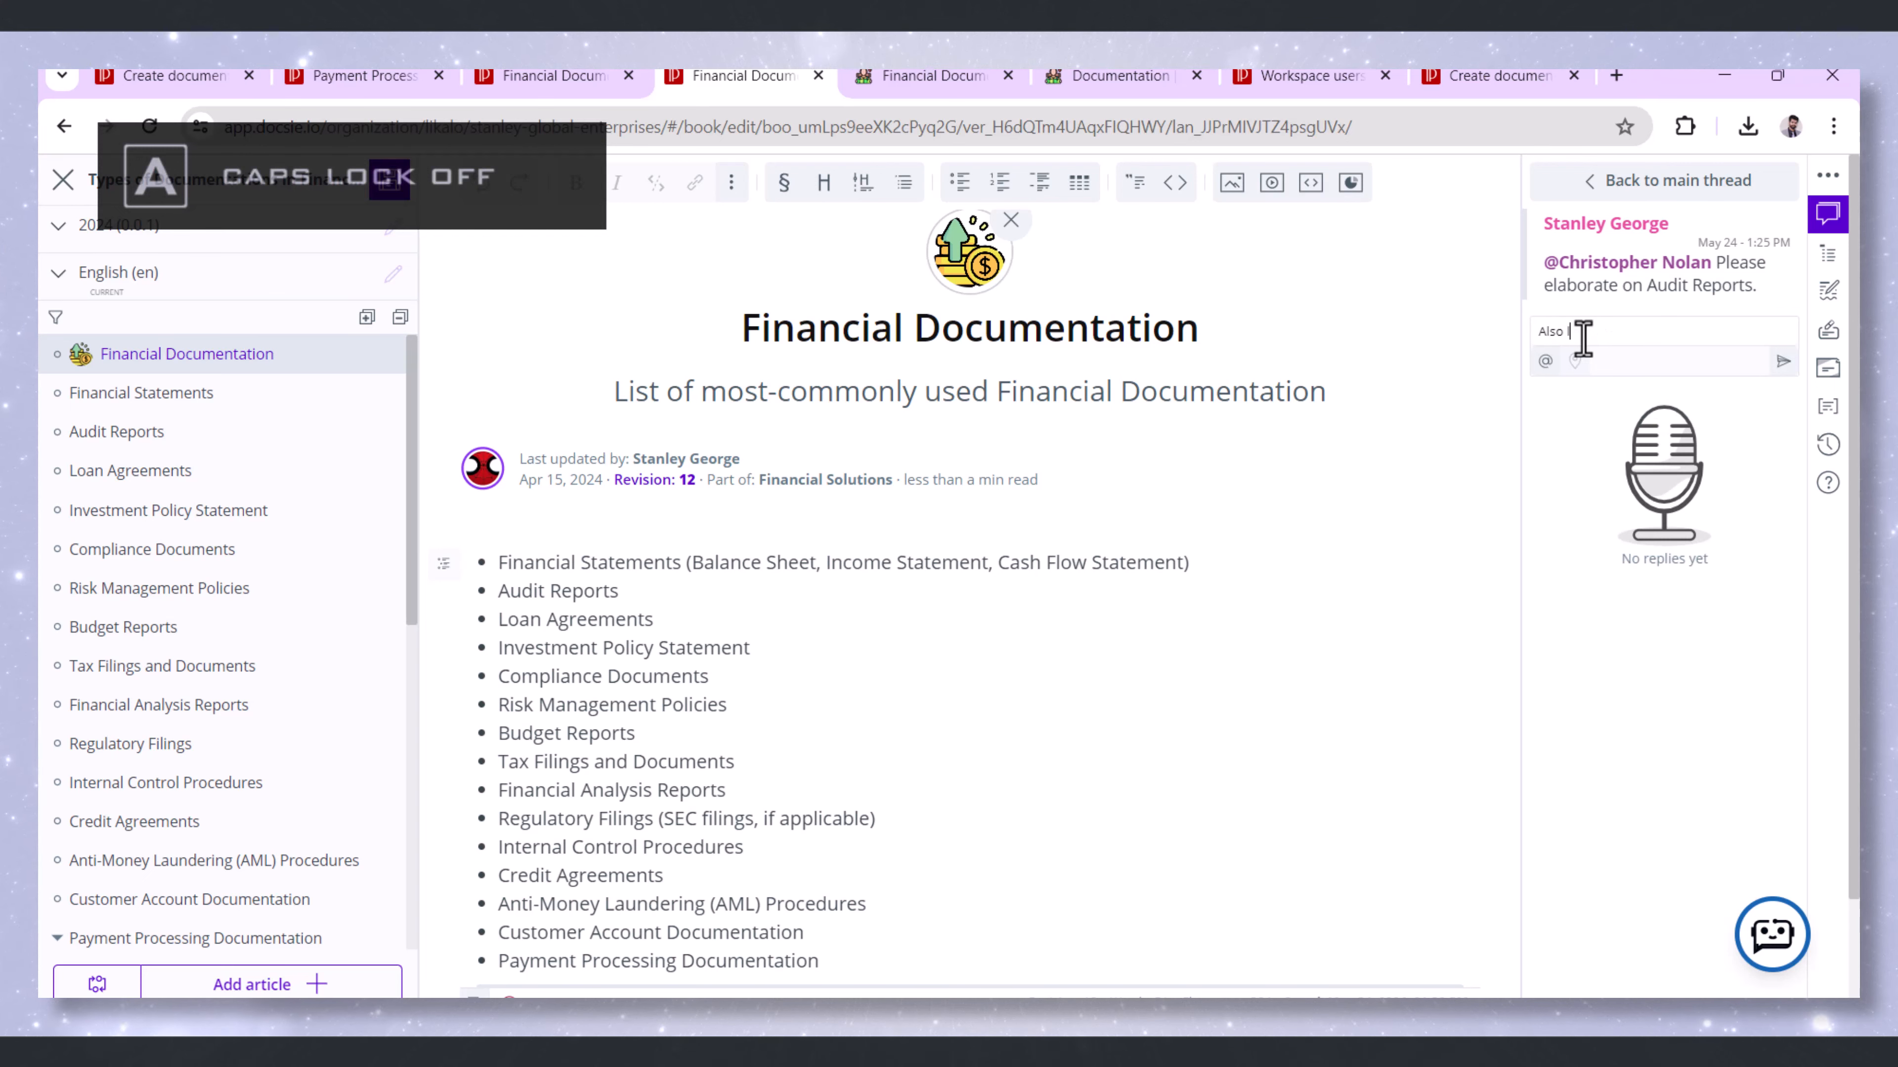
type("ook into")
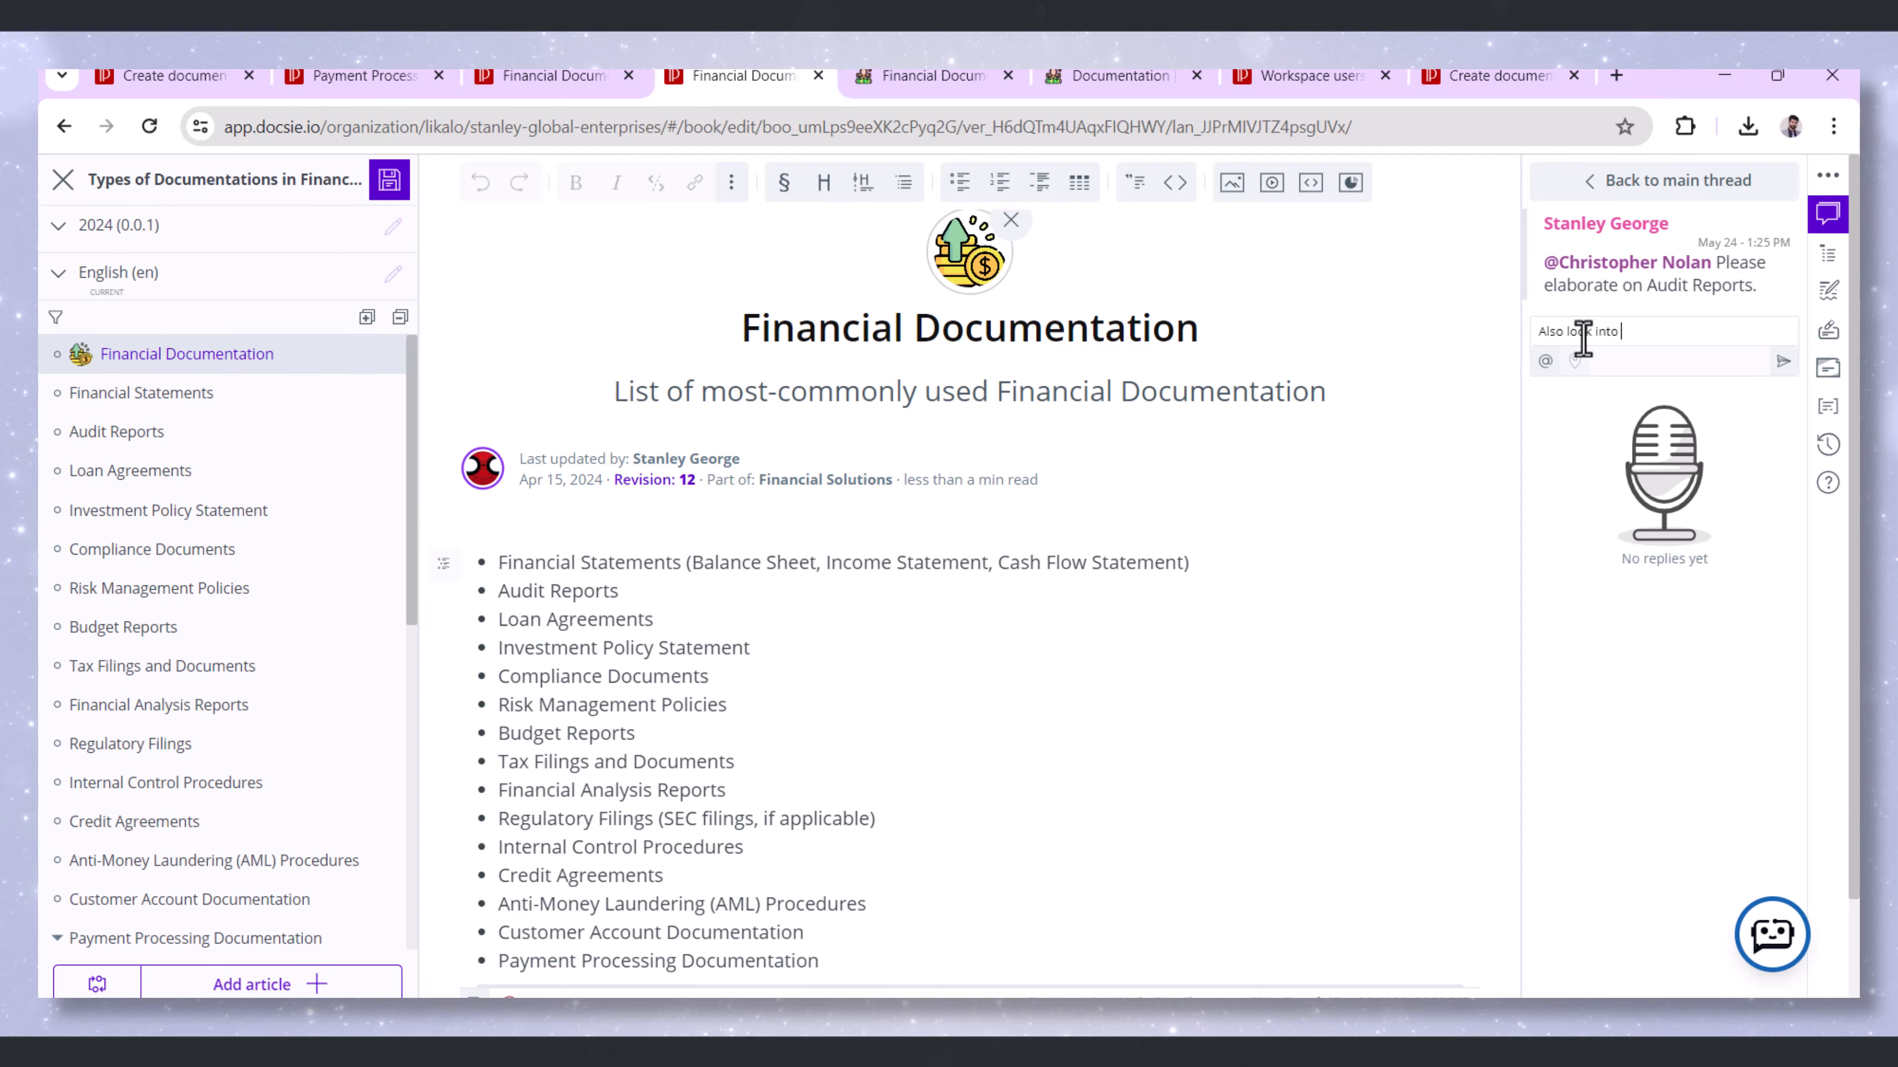
type("othe")
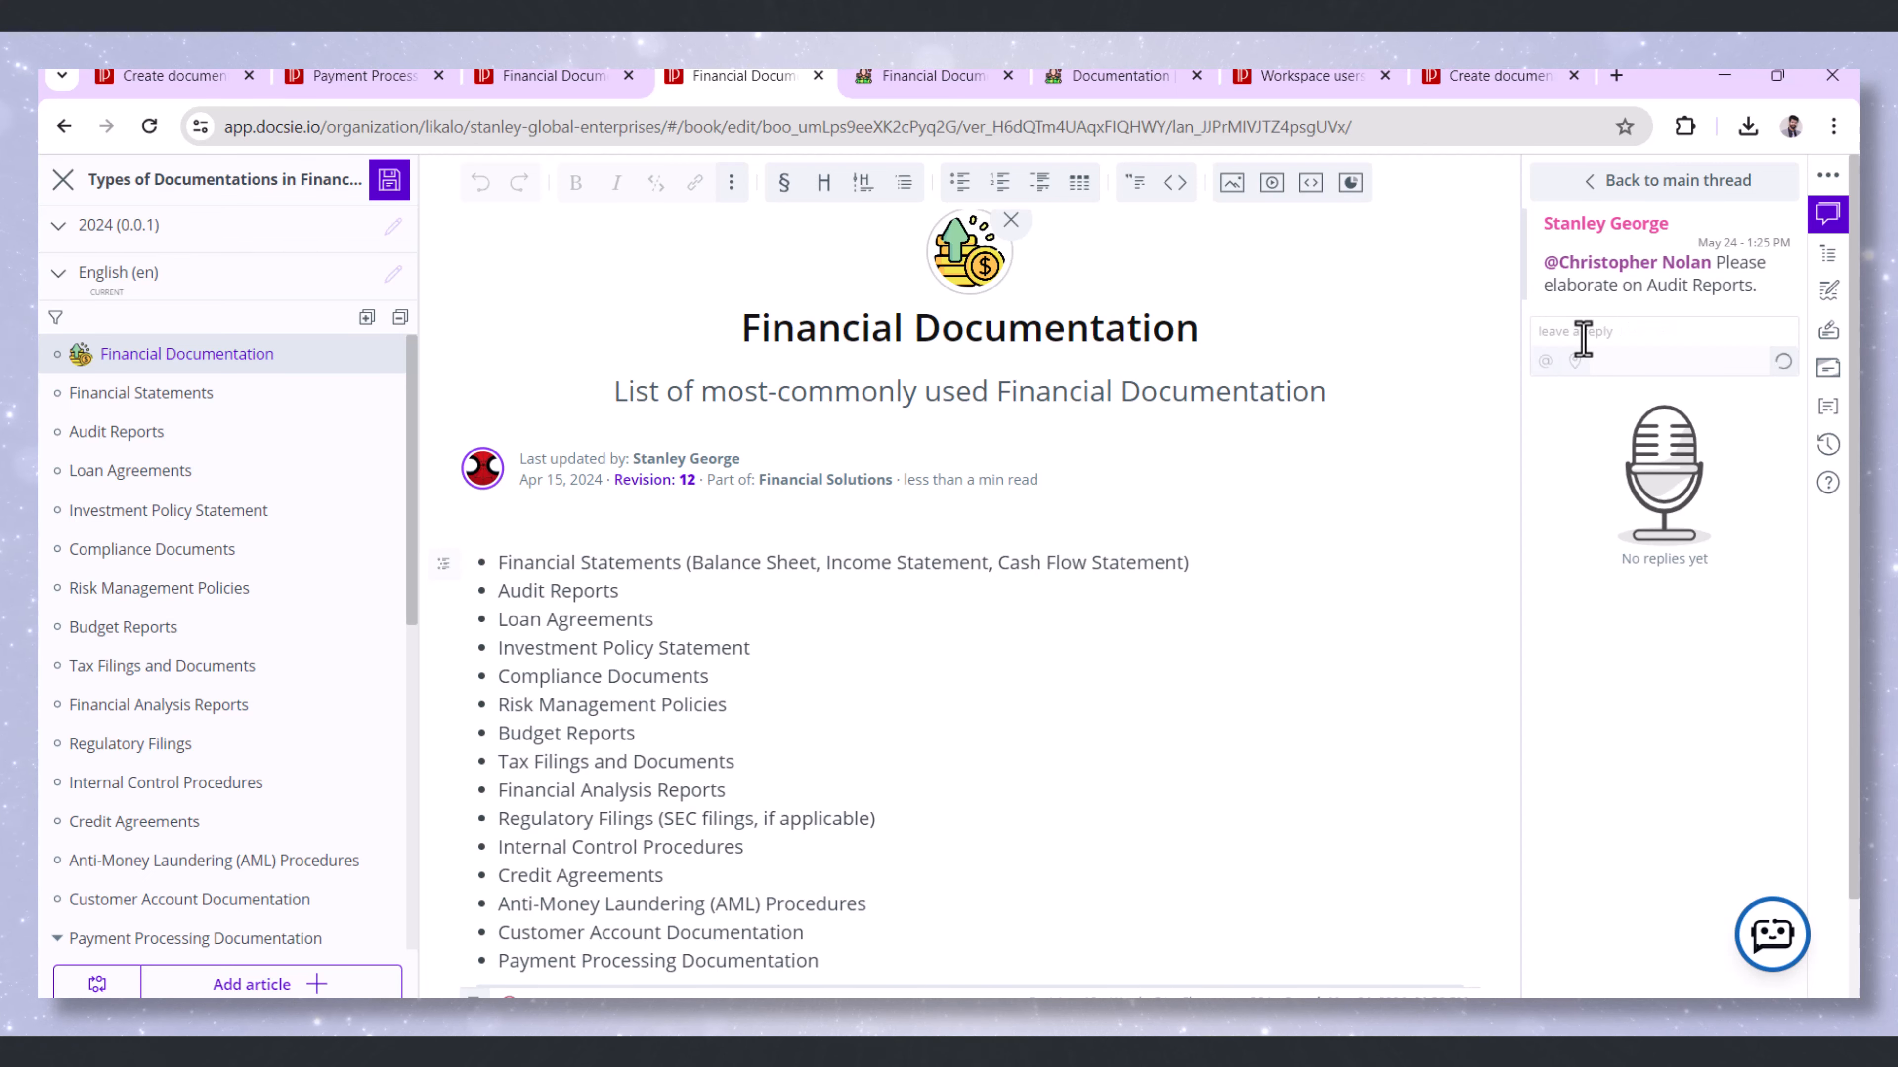
left_click(1781, 361)
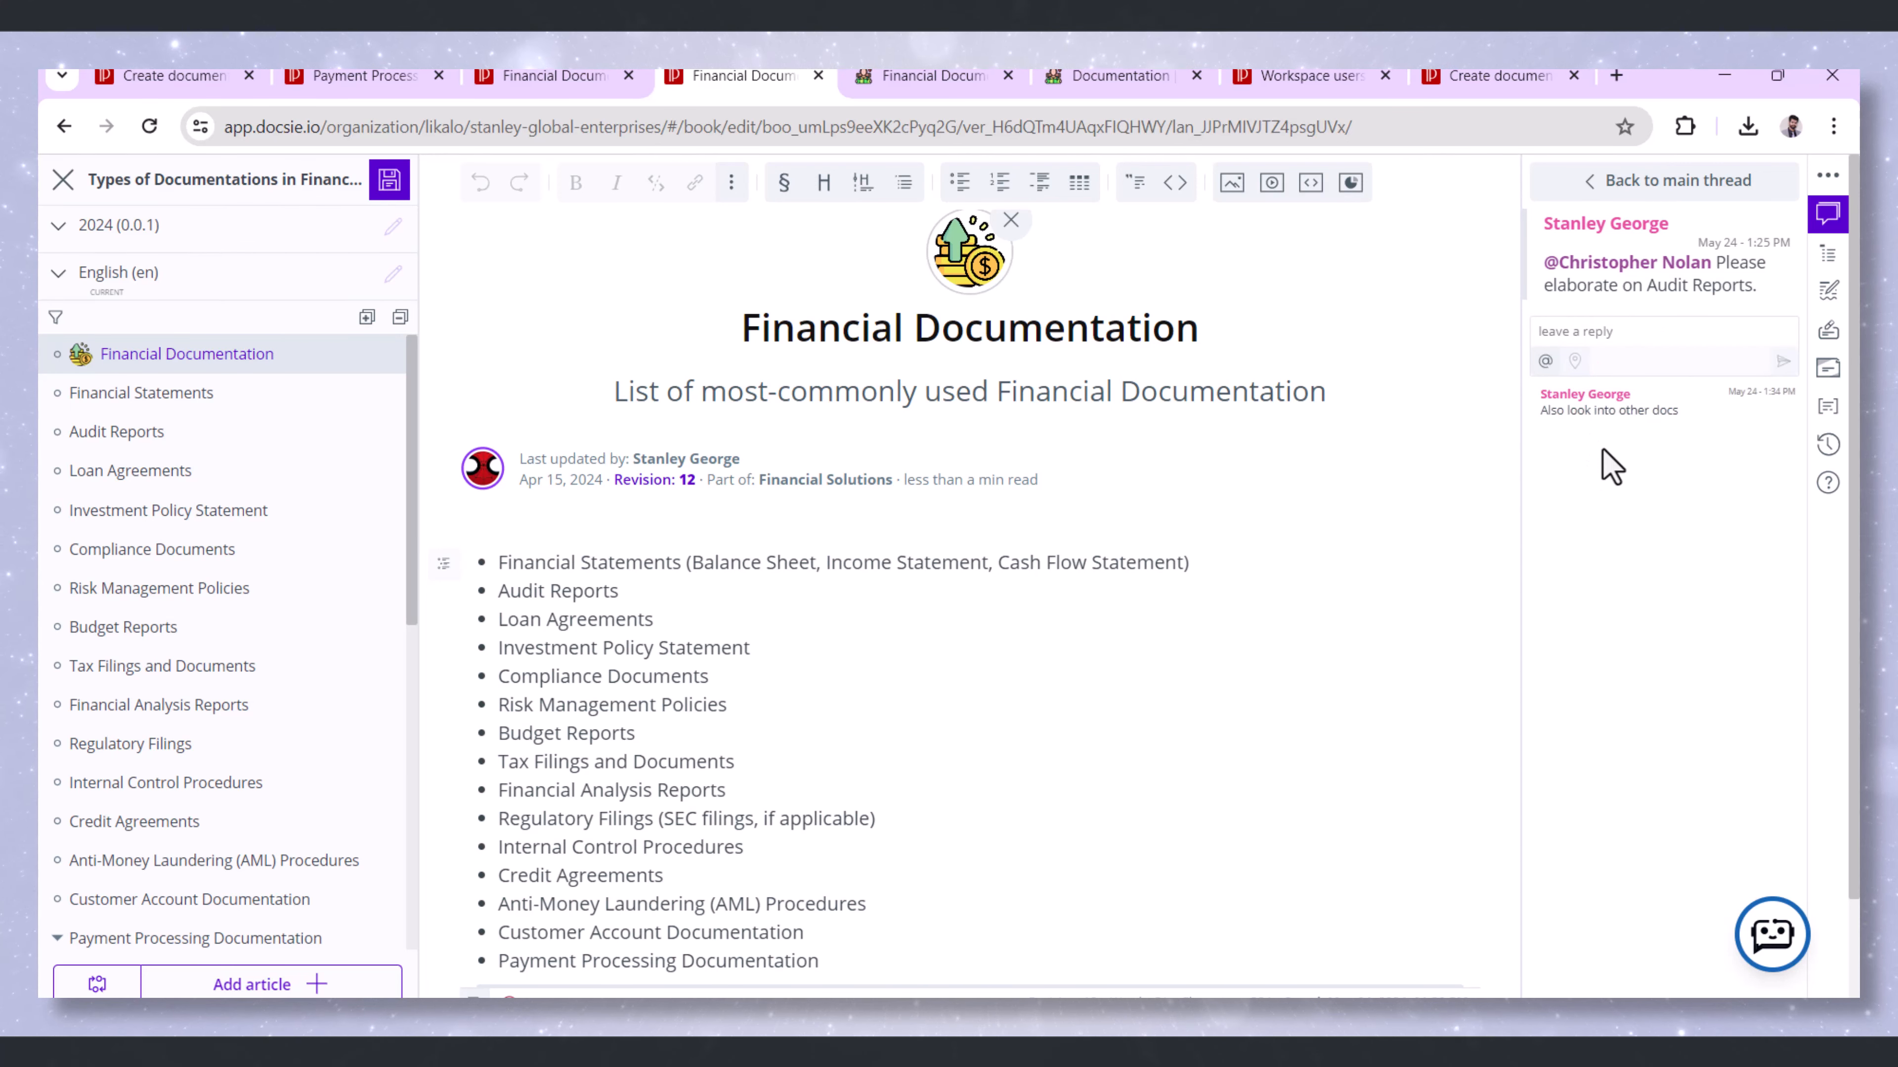
left_click(1665, 180)
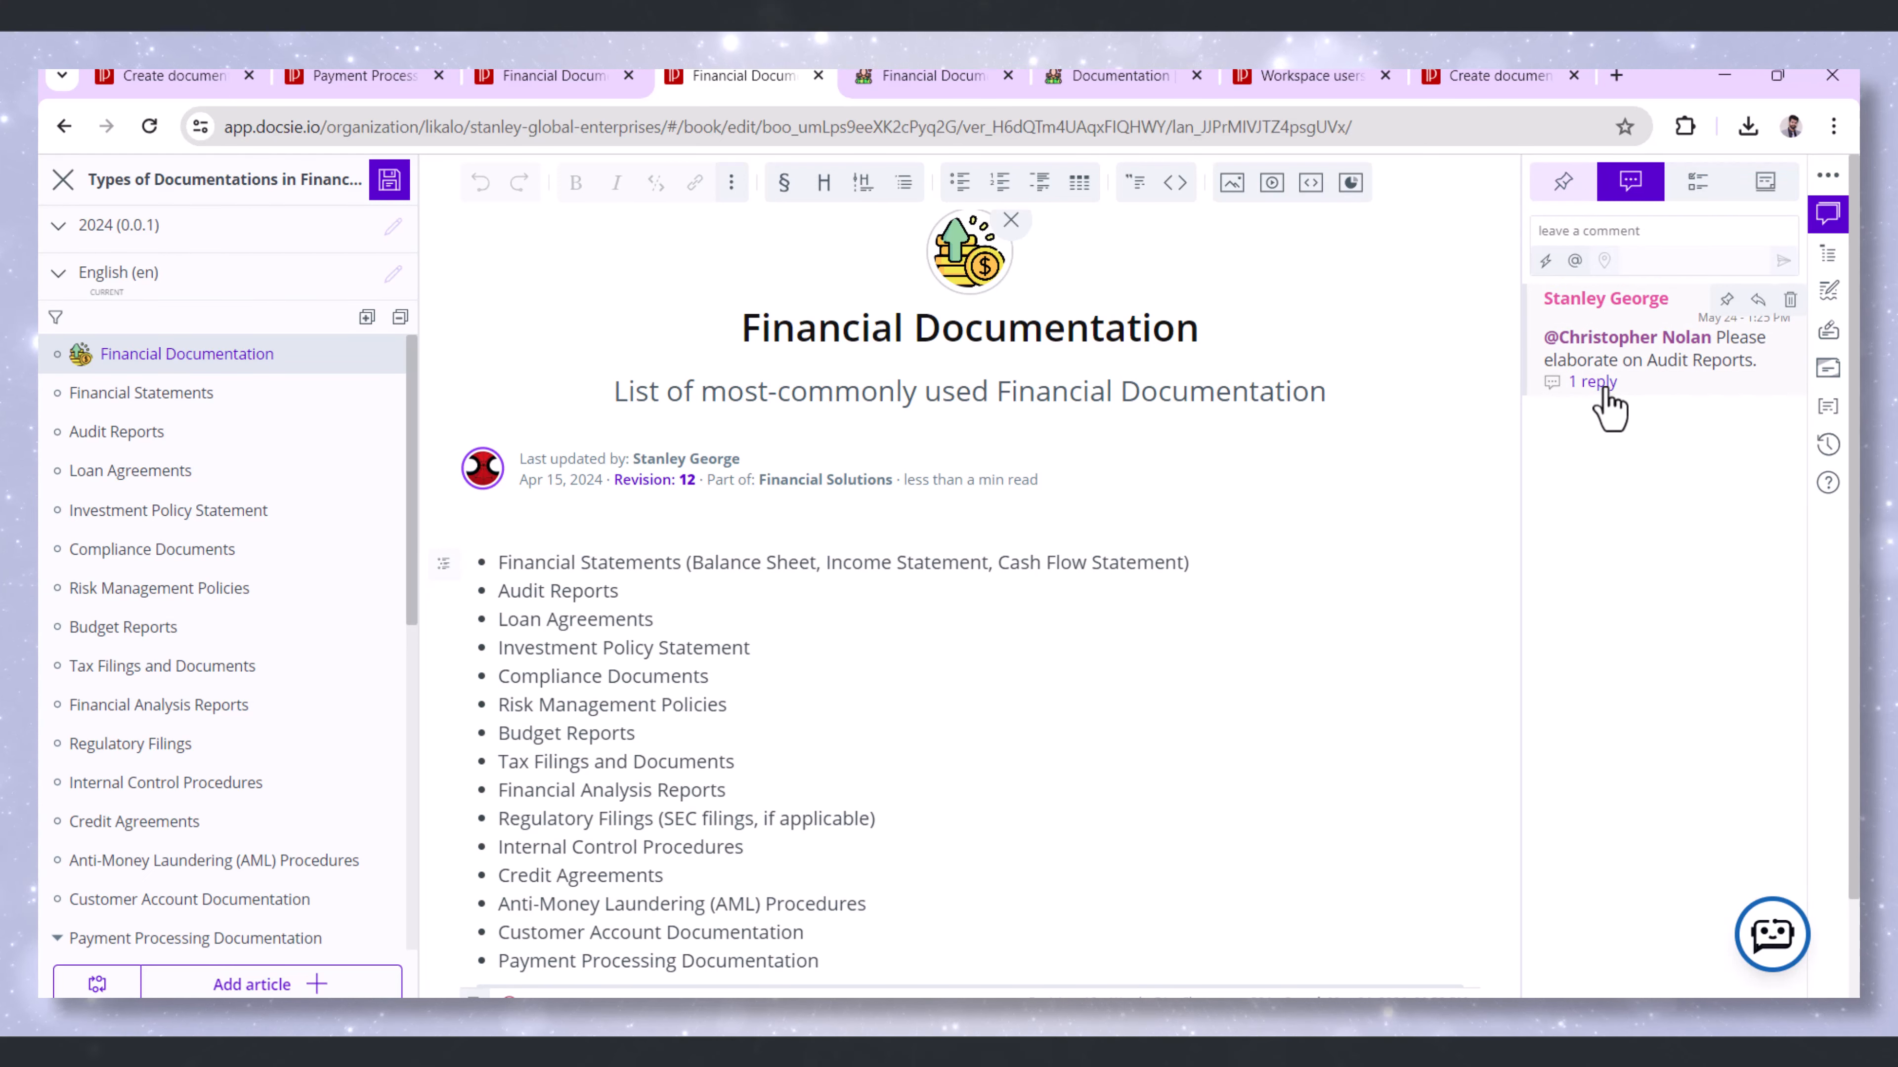
Switch between Tasks and Comments, then bring up the May 2024 due-date calendar for a new task
left_click(1590, 382)
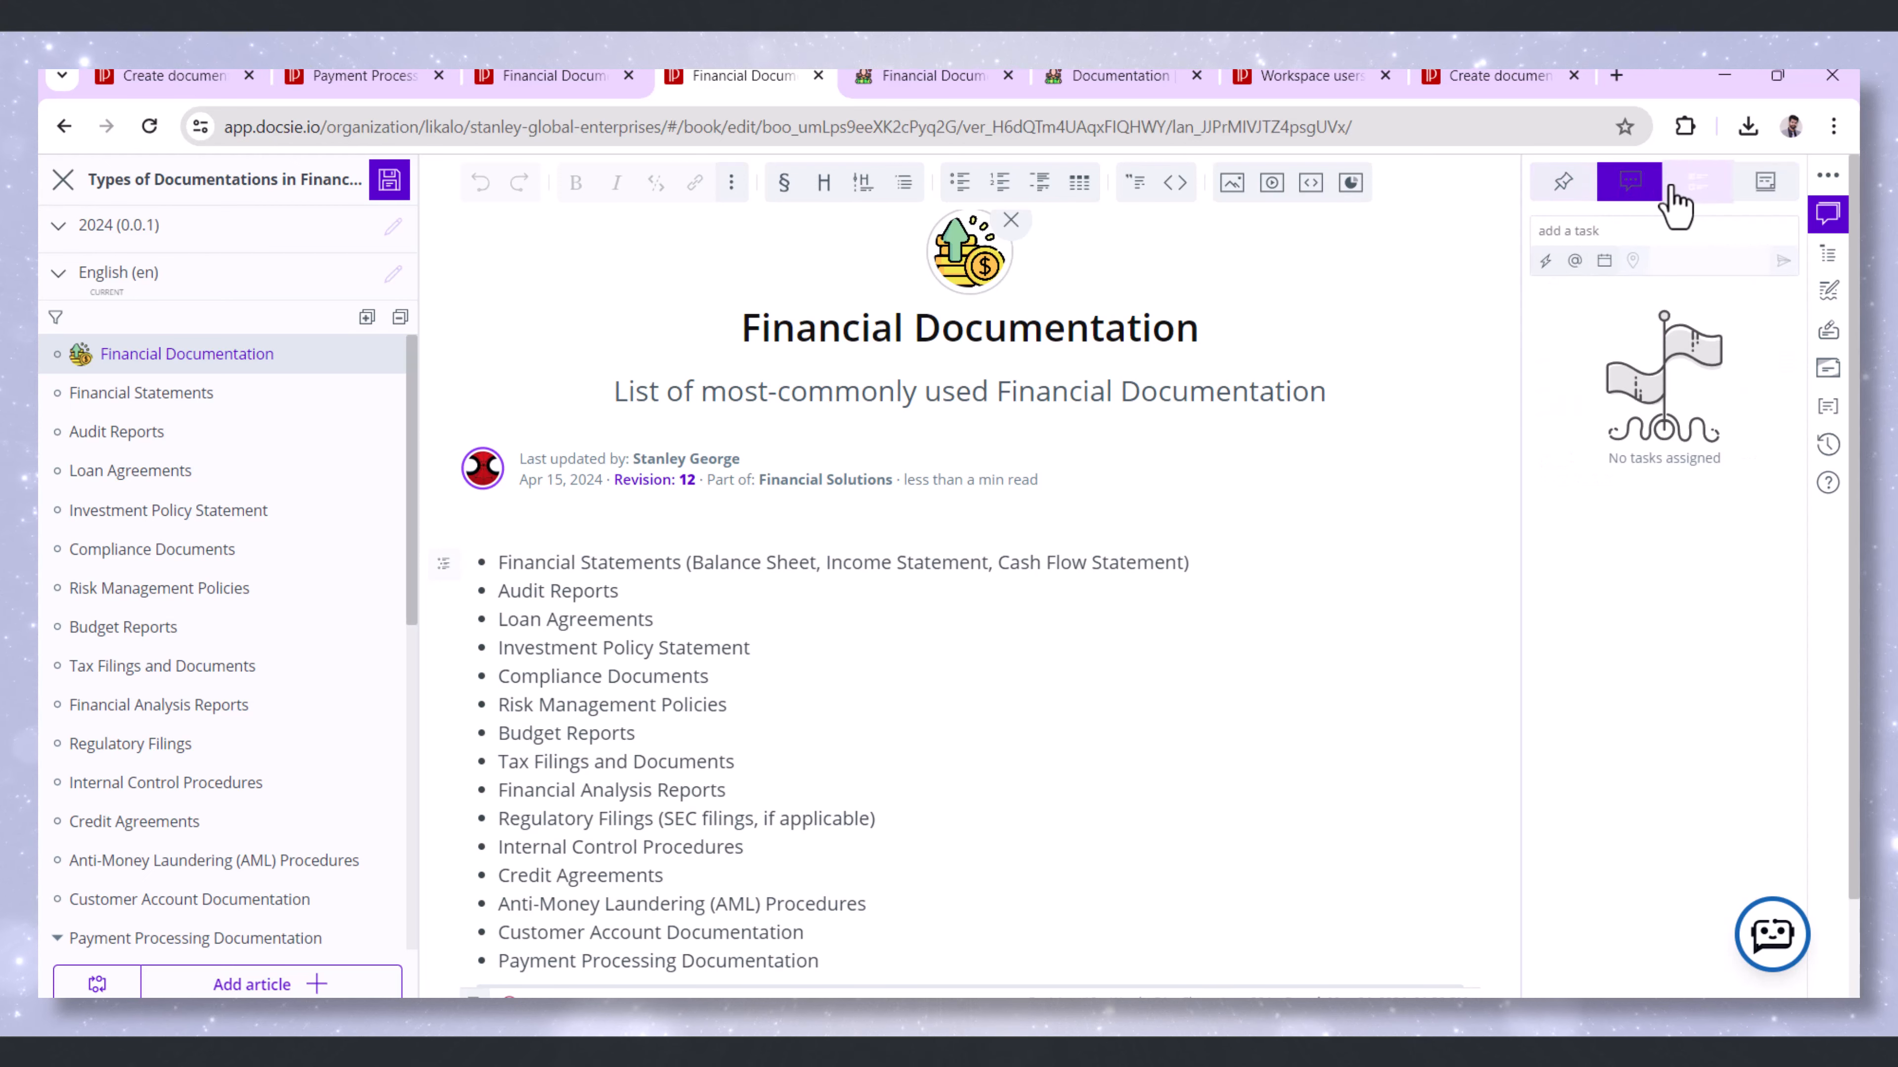
left_click(1629, 181)
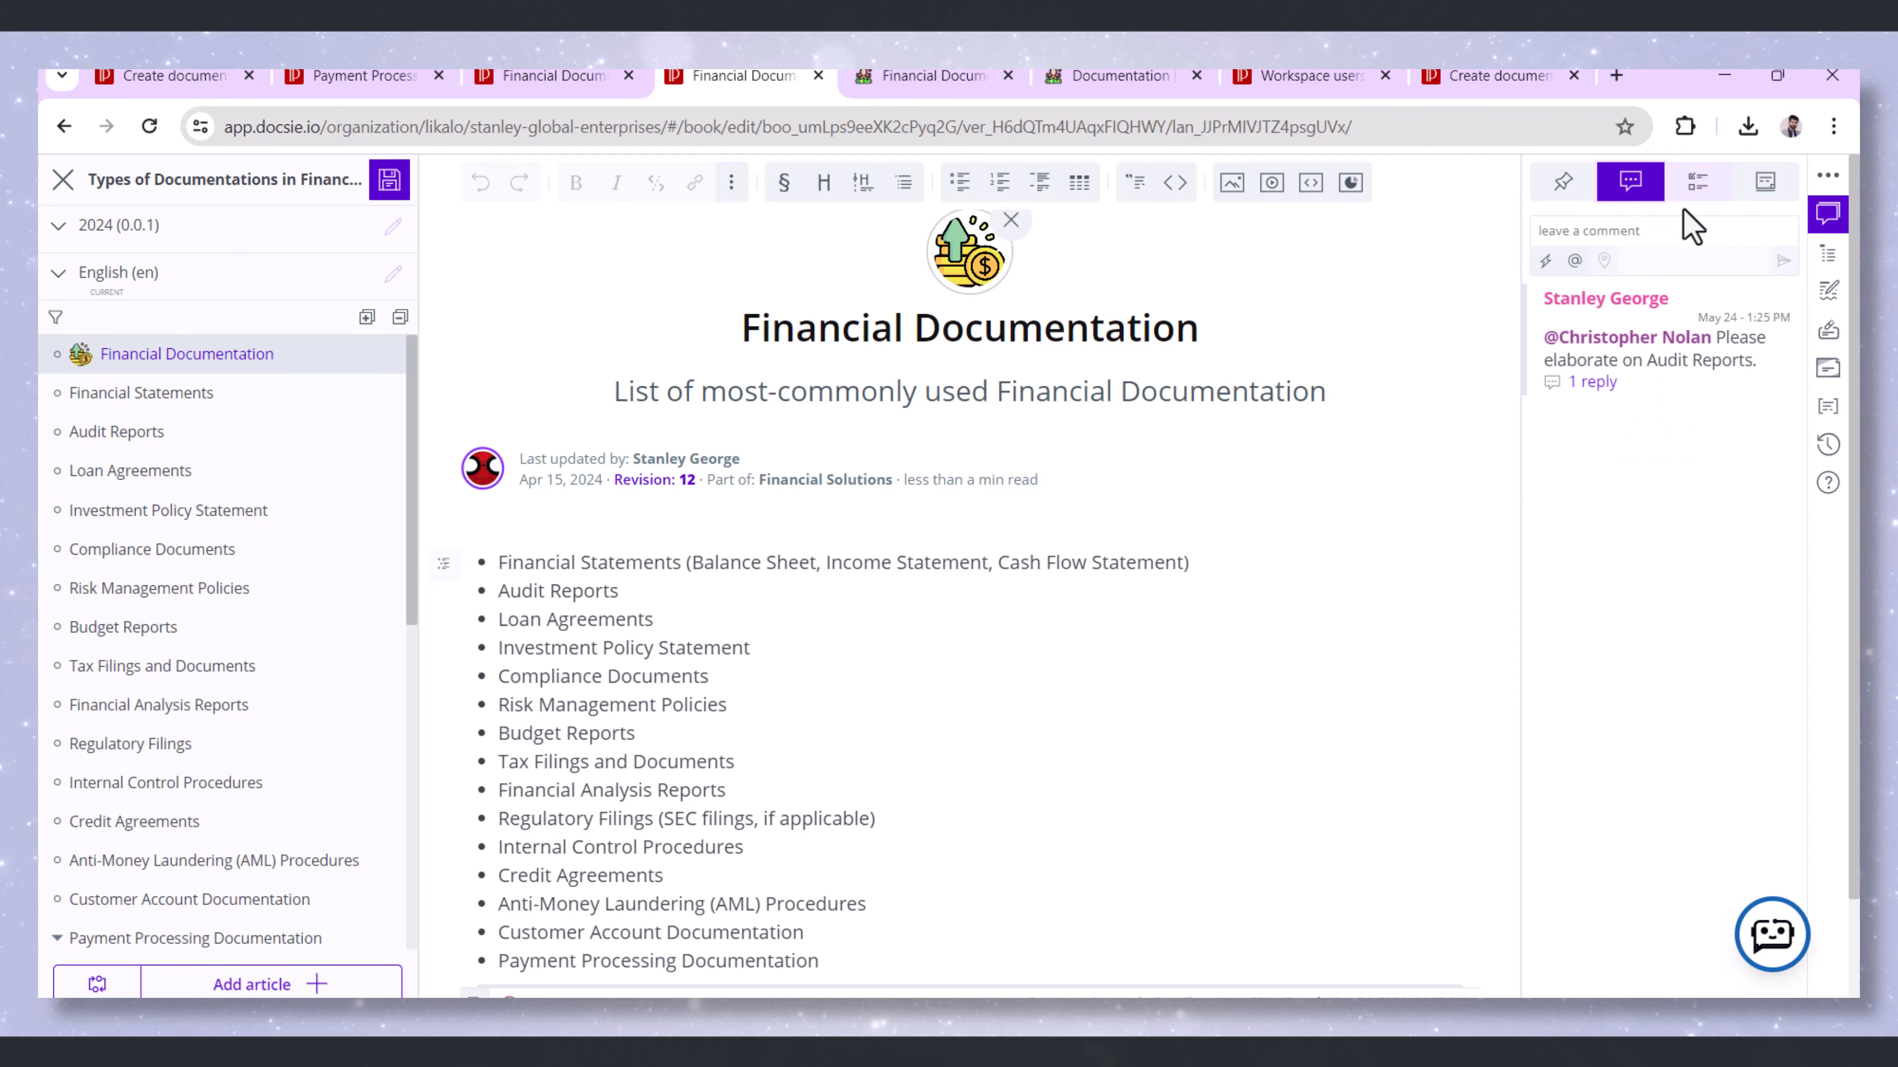
left_click(1697, 182)
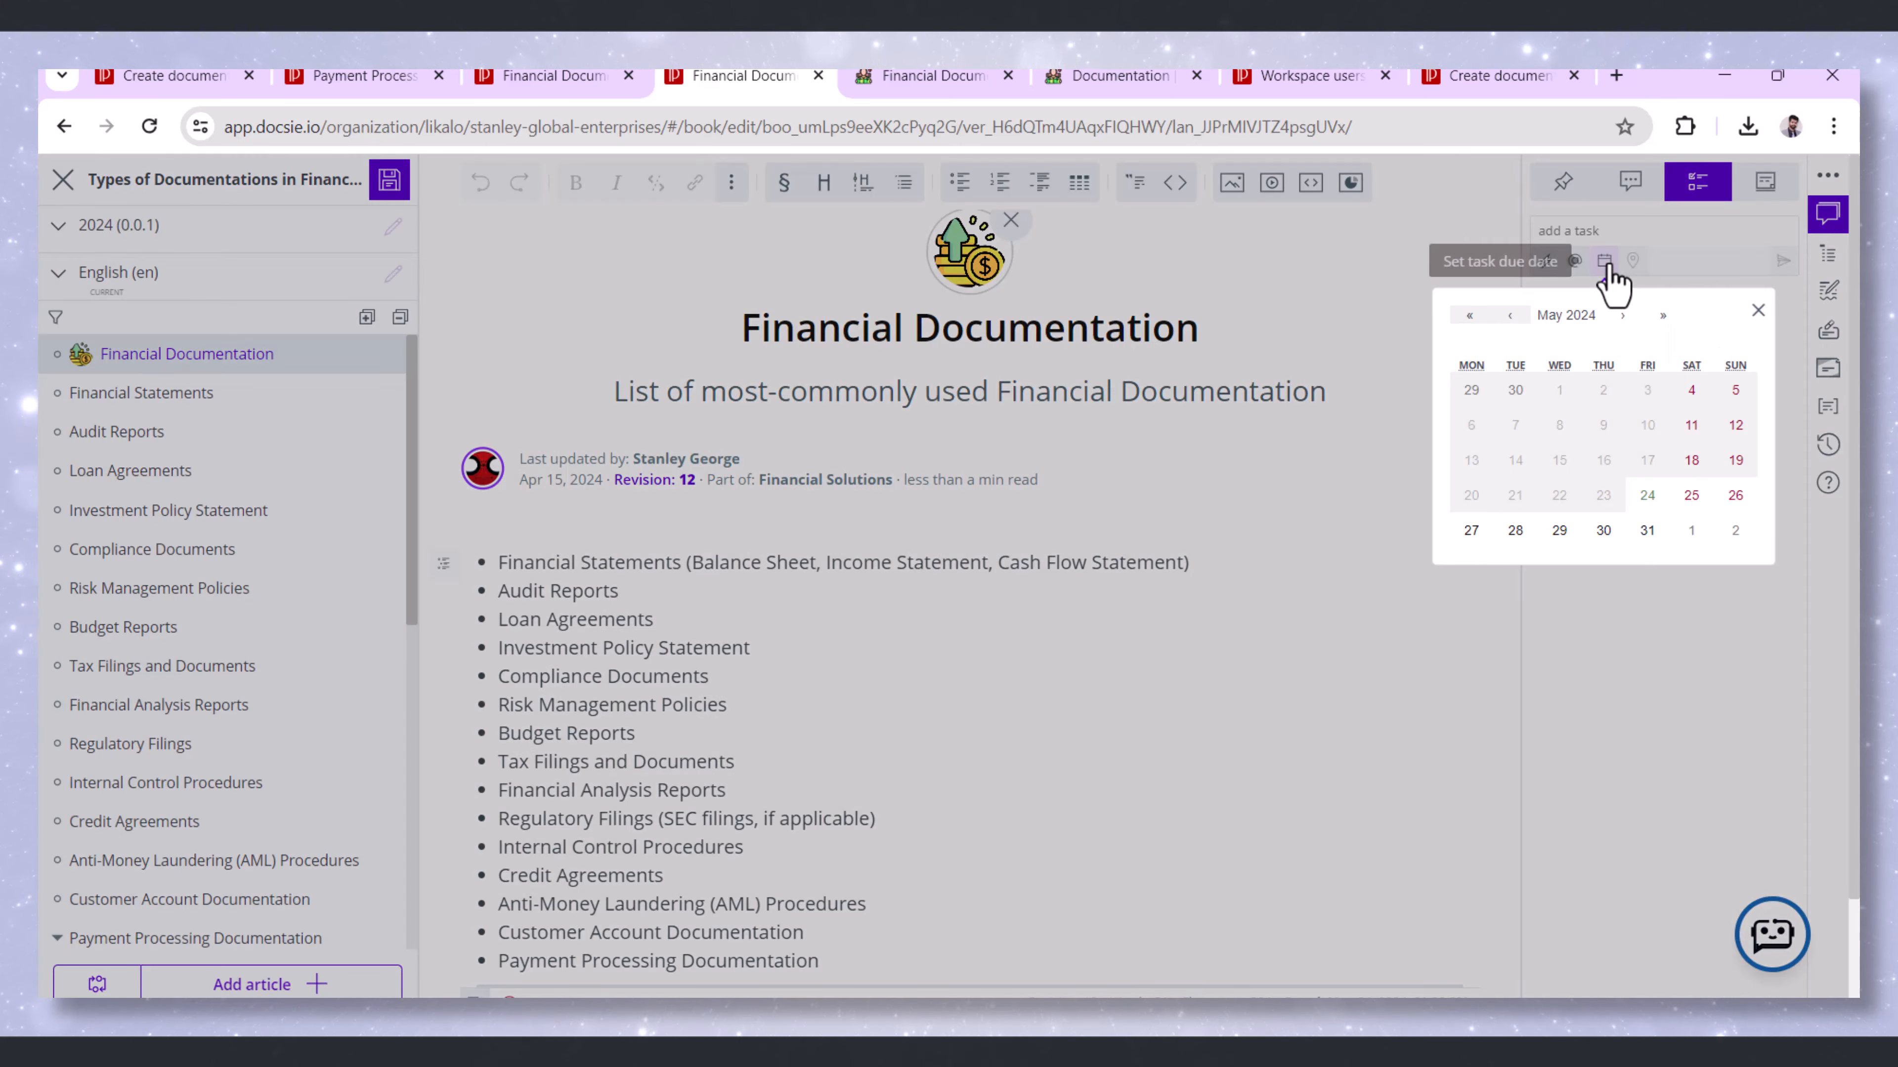
Go back to the Stanley Financial Group landing page and scroll its feature cards down to External Integration
left_click(928, 75)
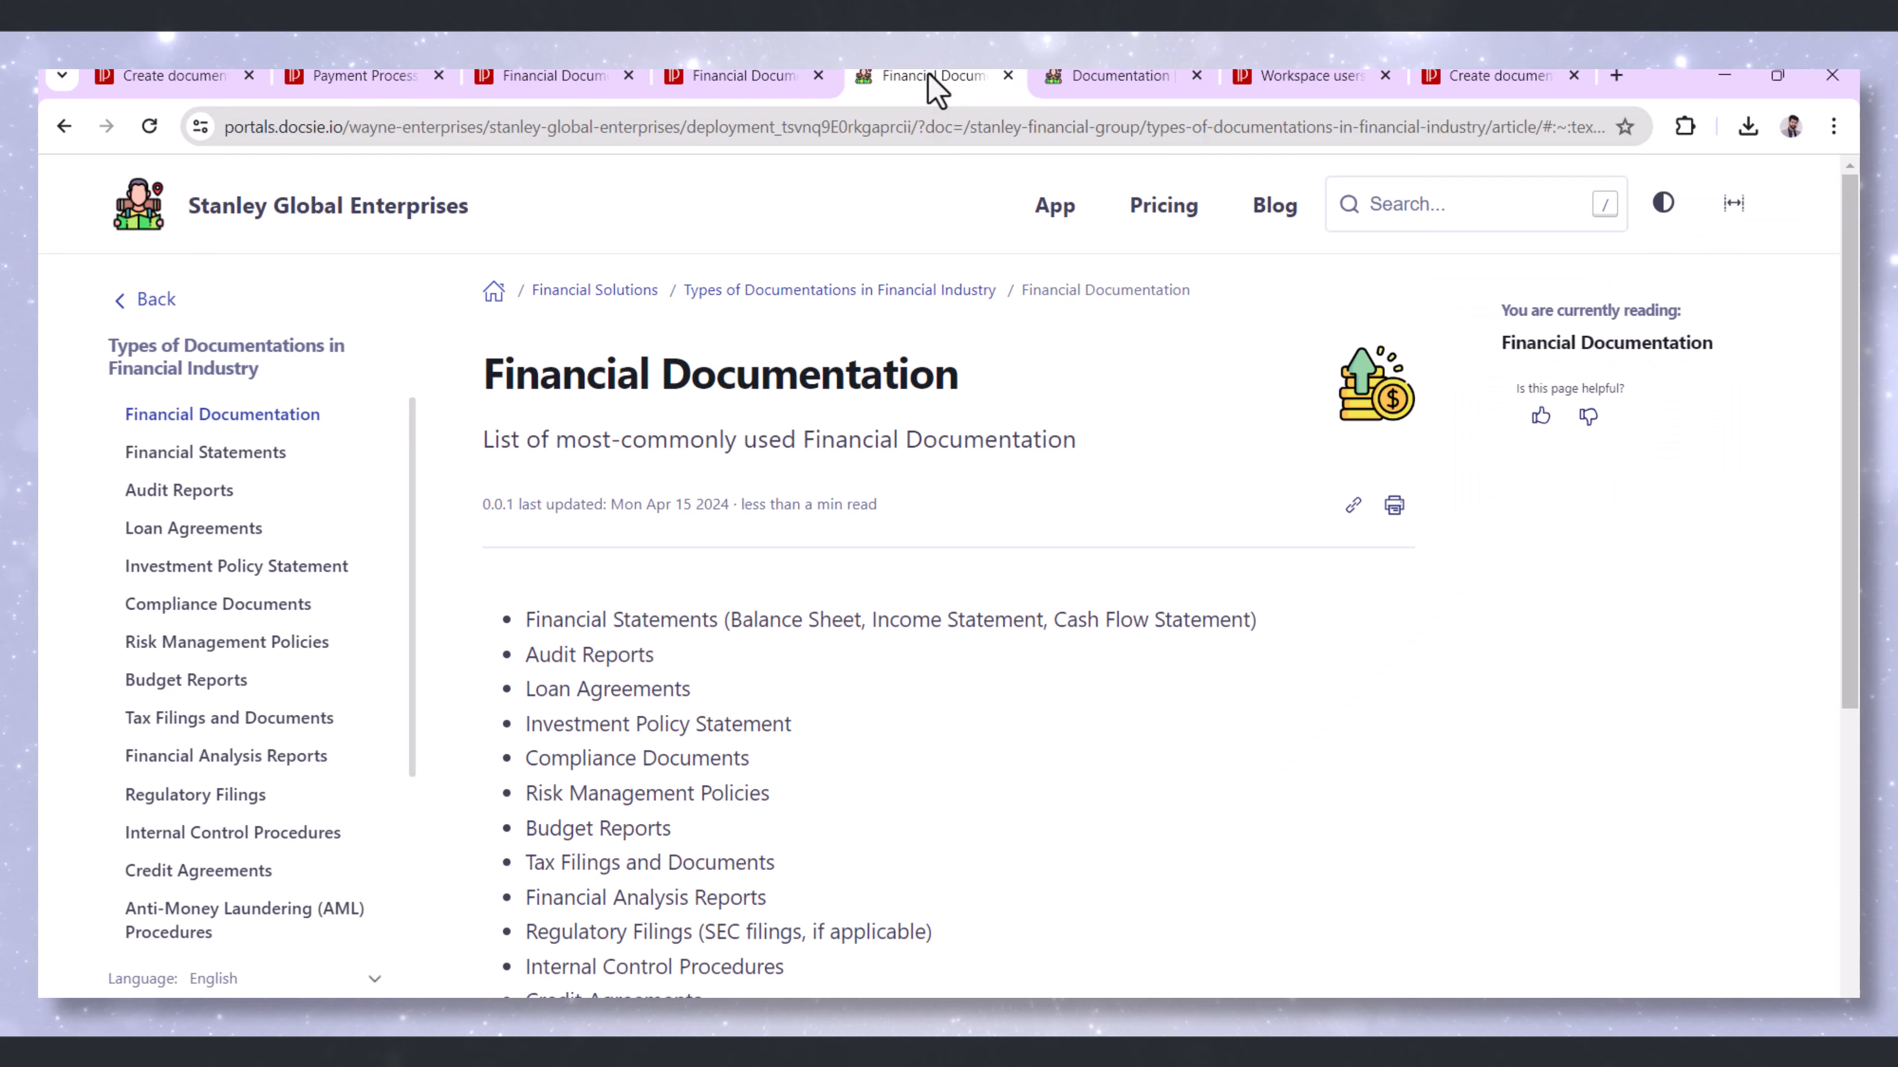
mouse_move(329, 377)
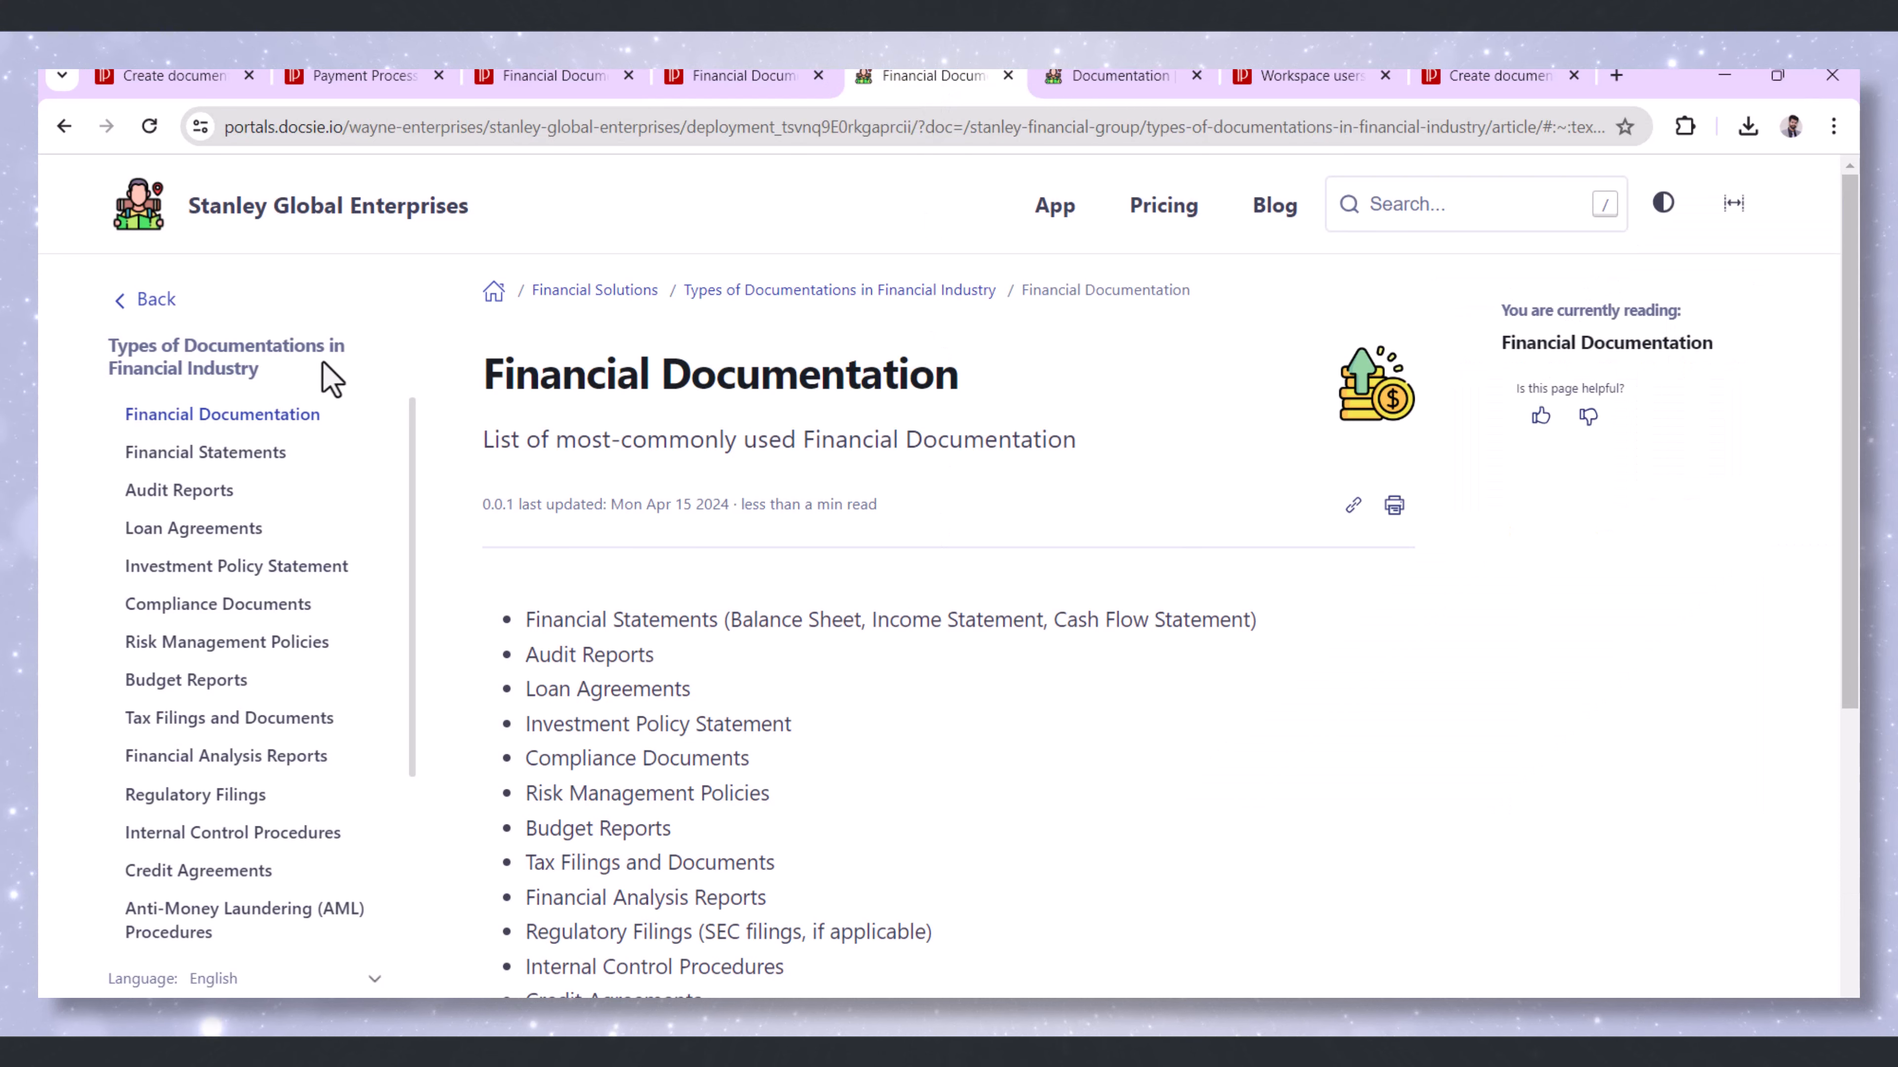
left_click(154, 298)
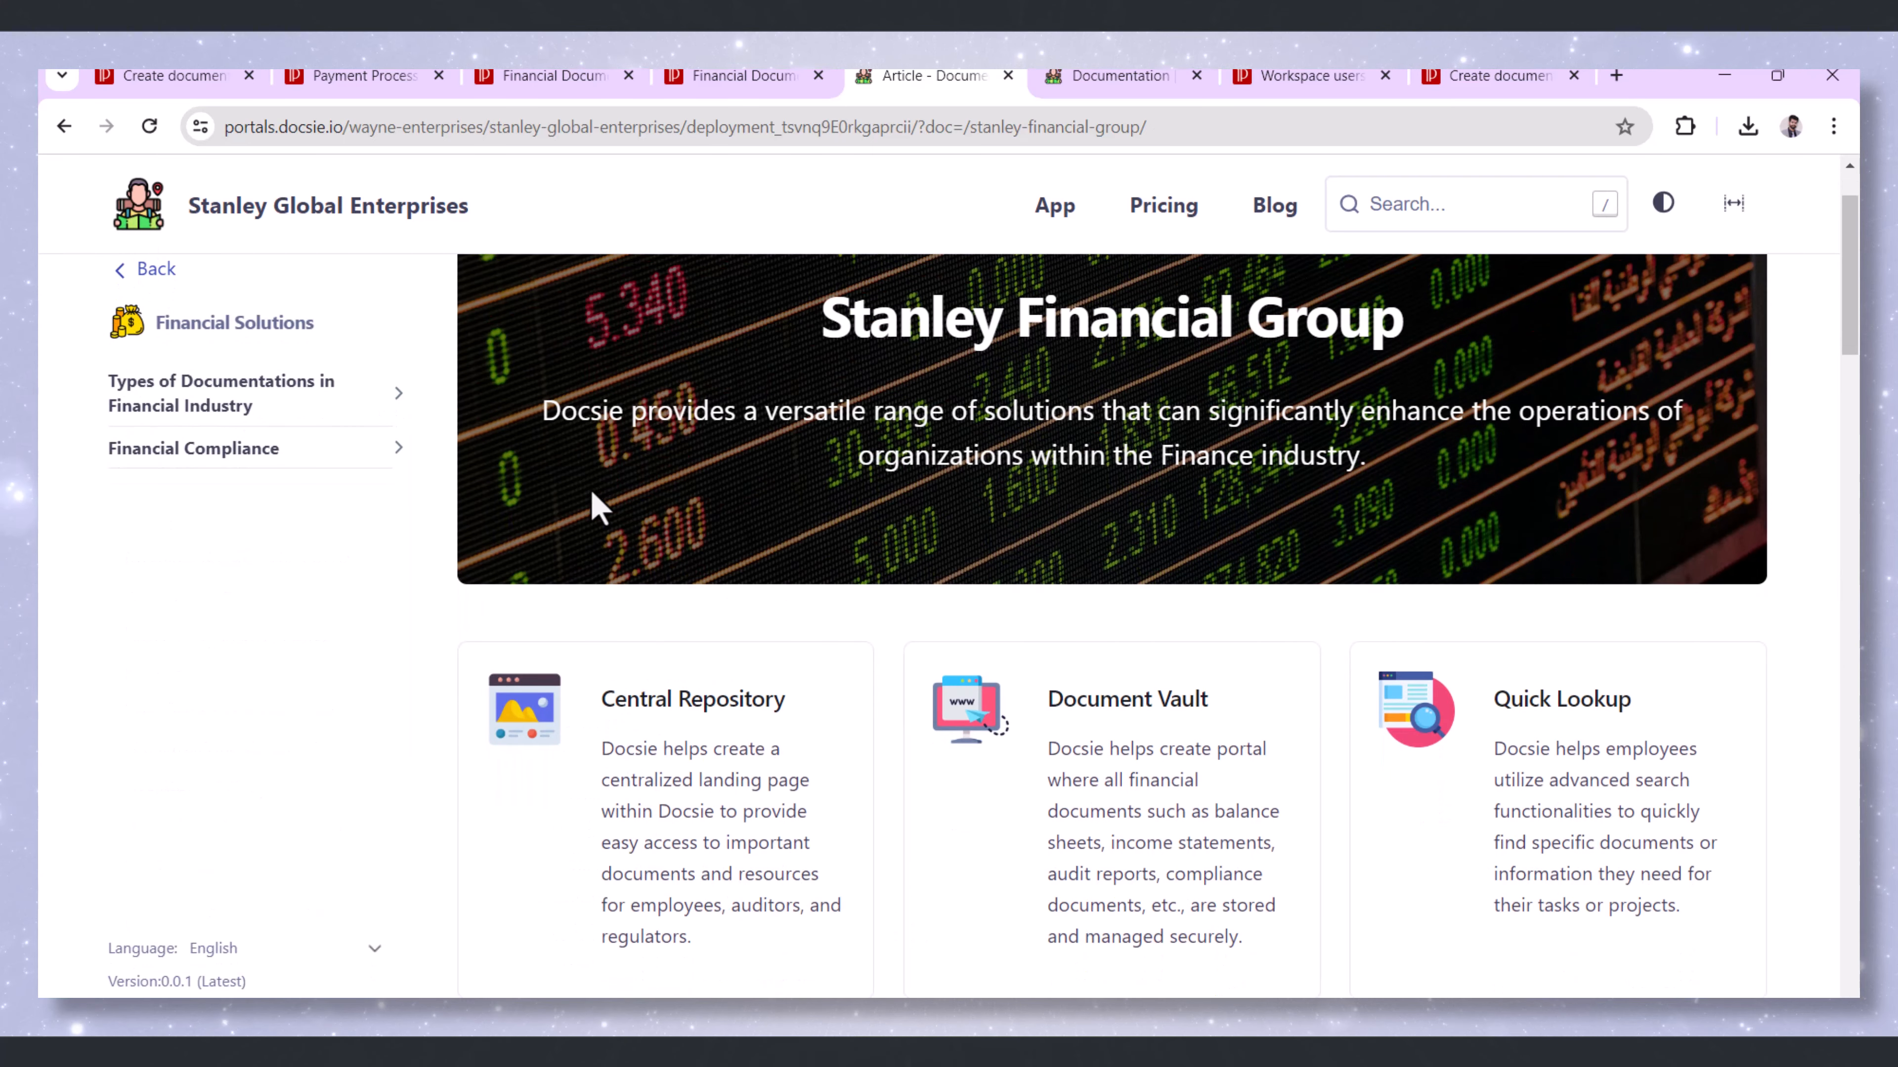
scroll("down", 3)
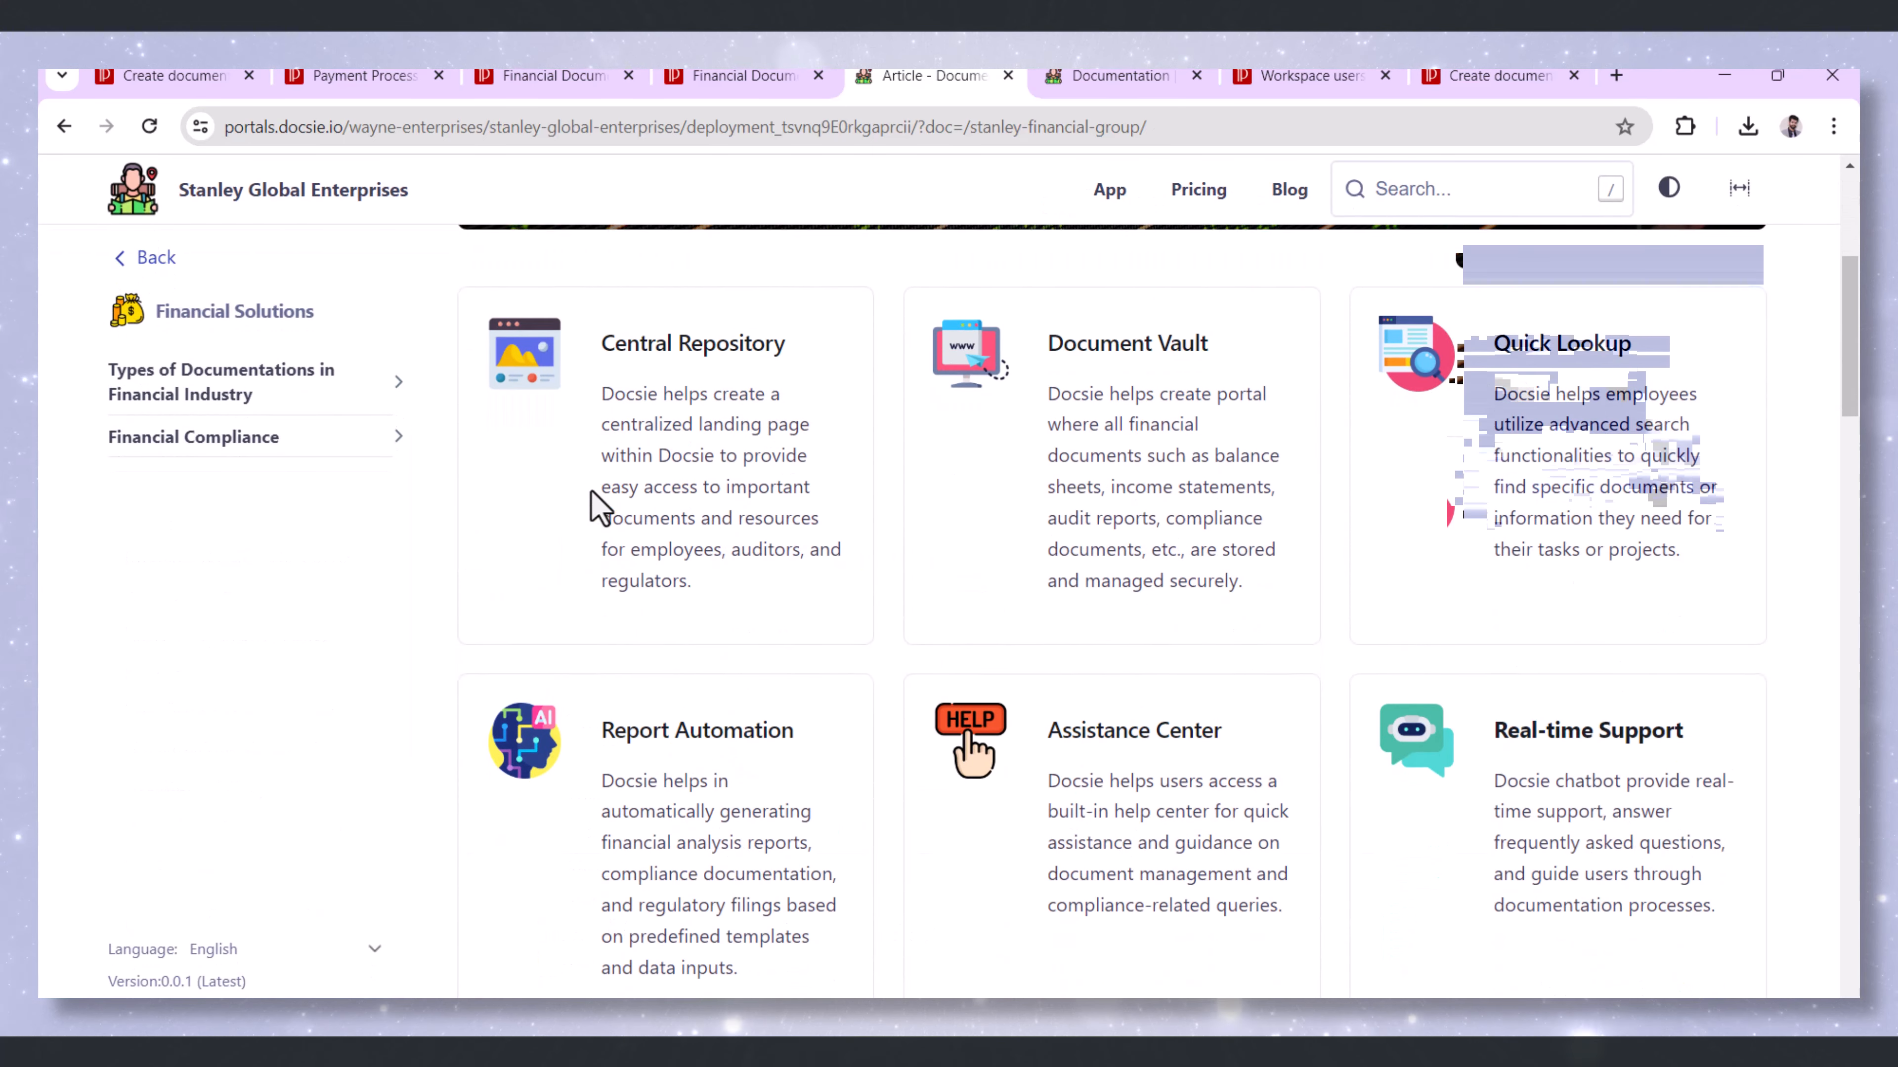
scroll("down", 3)
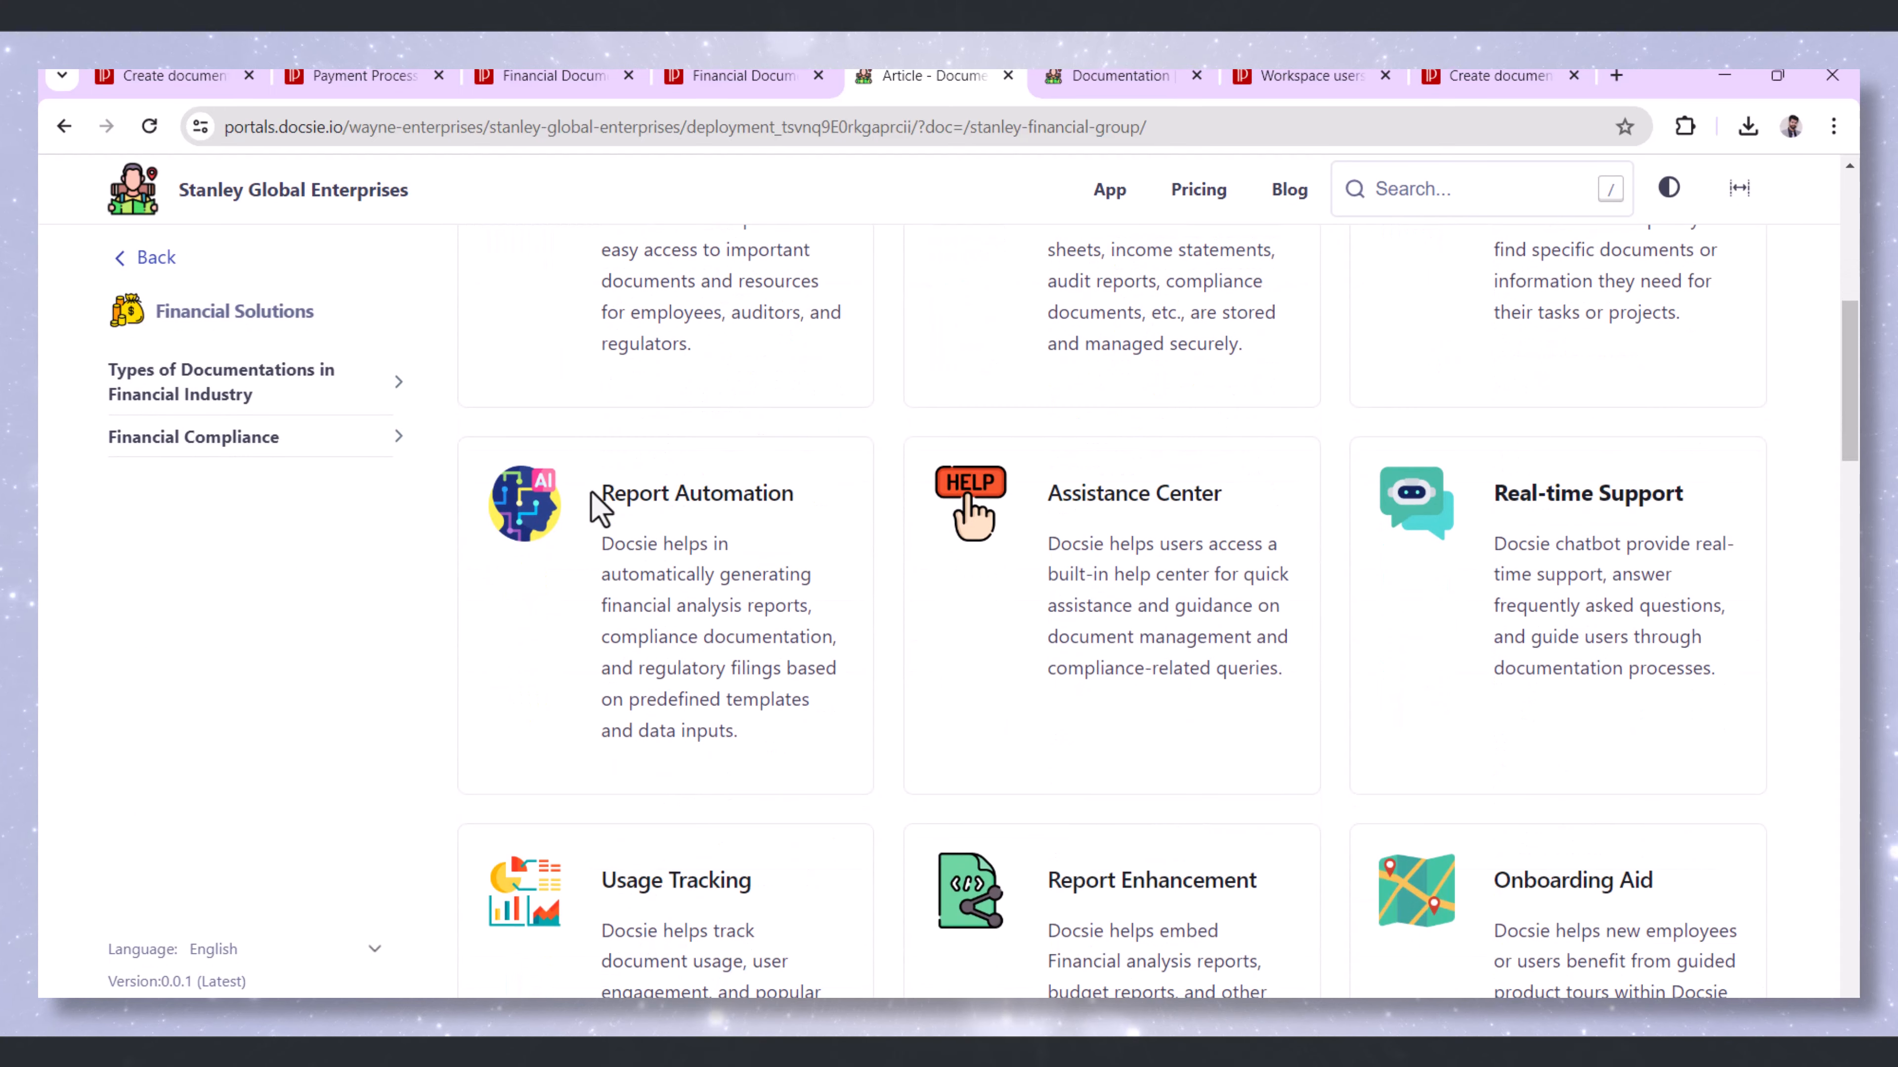
scroll("down", 3)
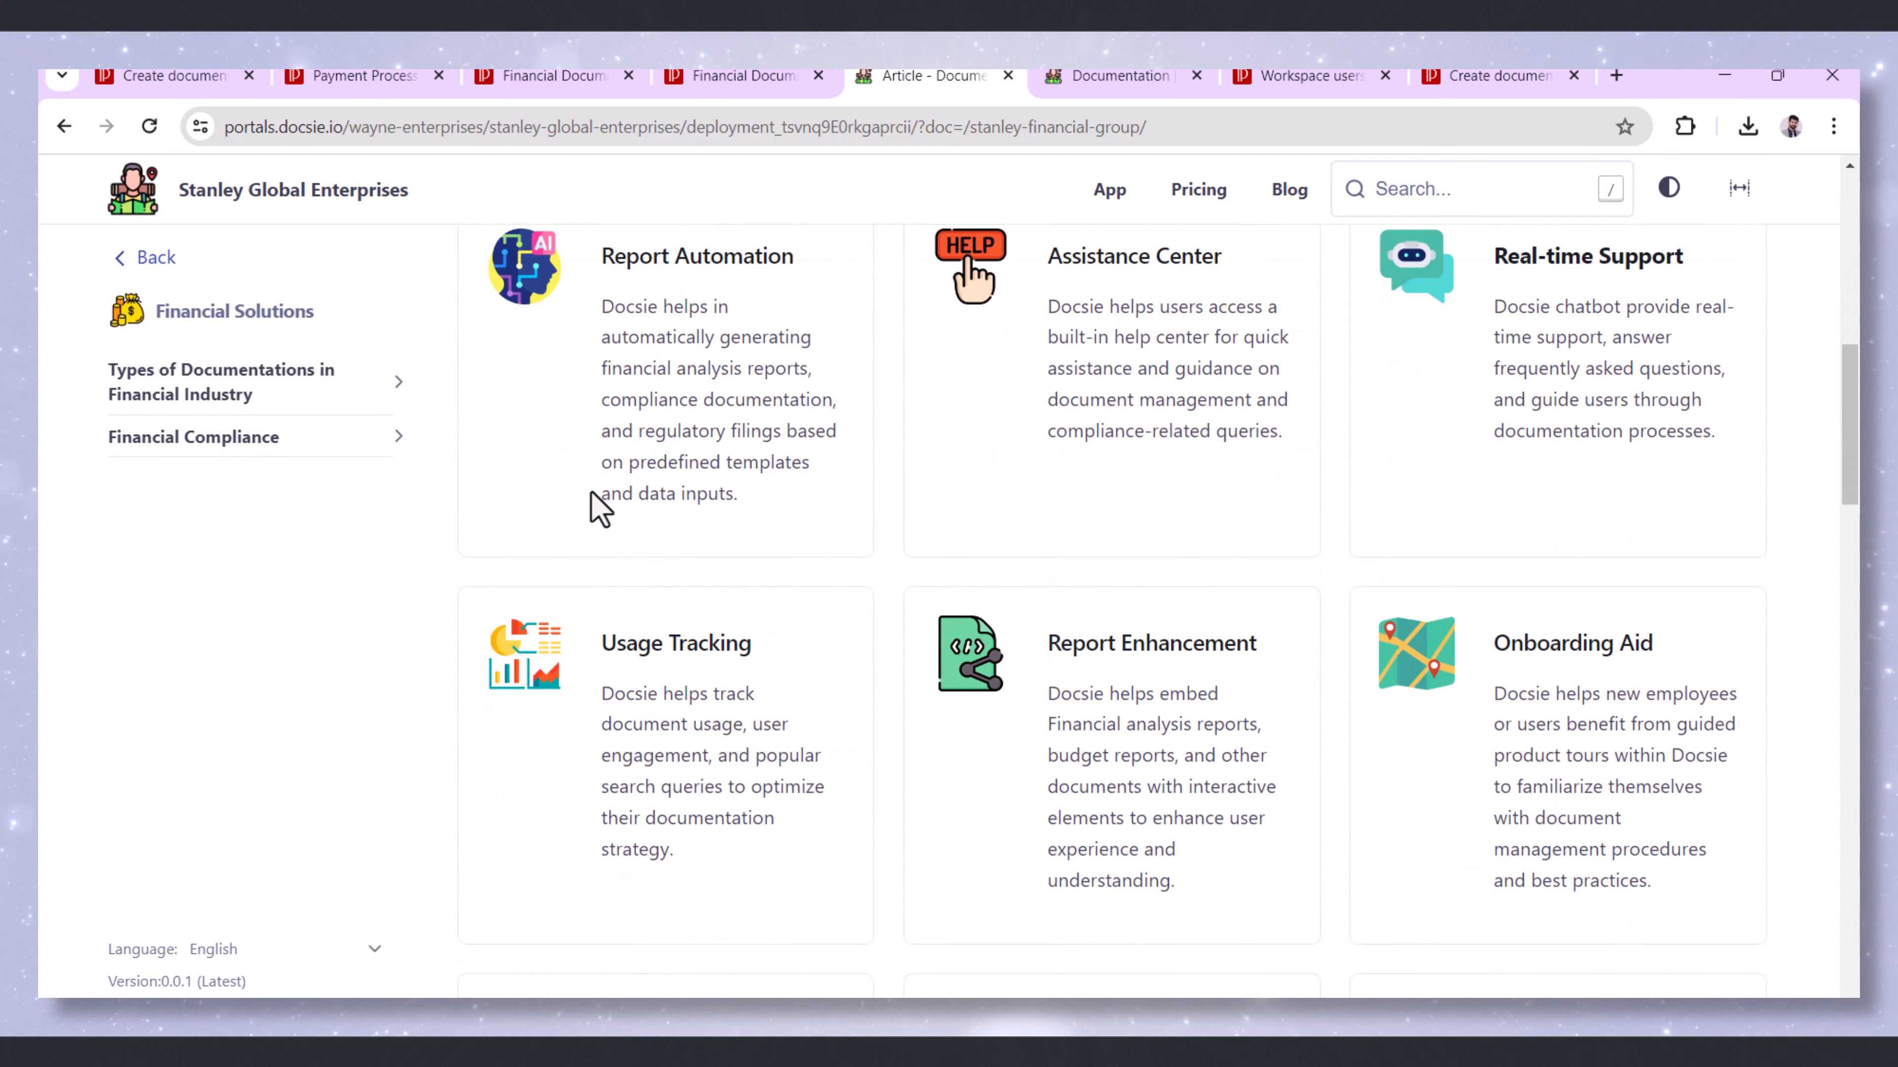
scroll("down", 3)
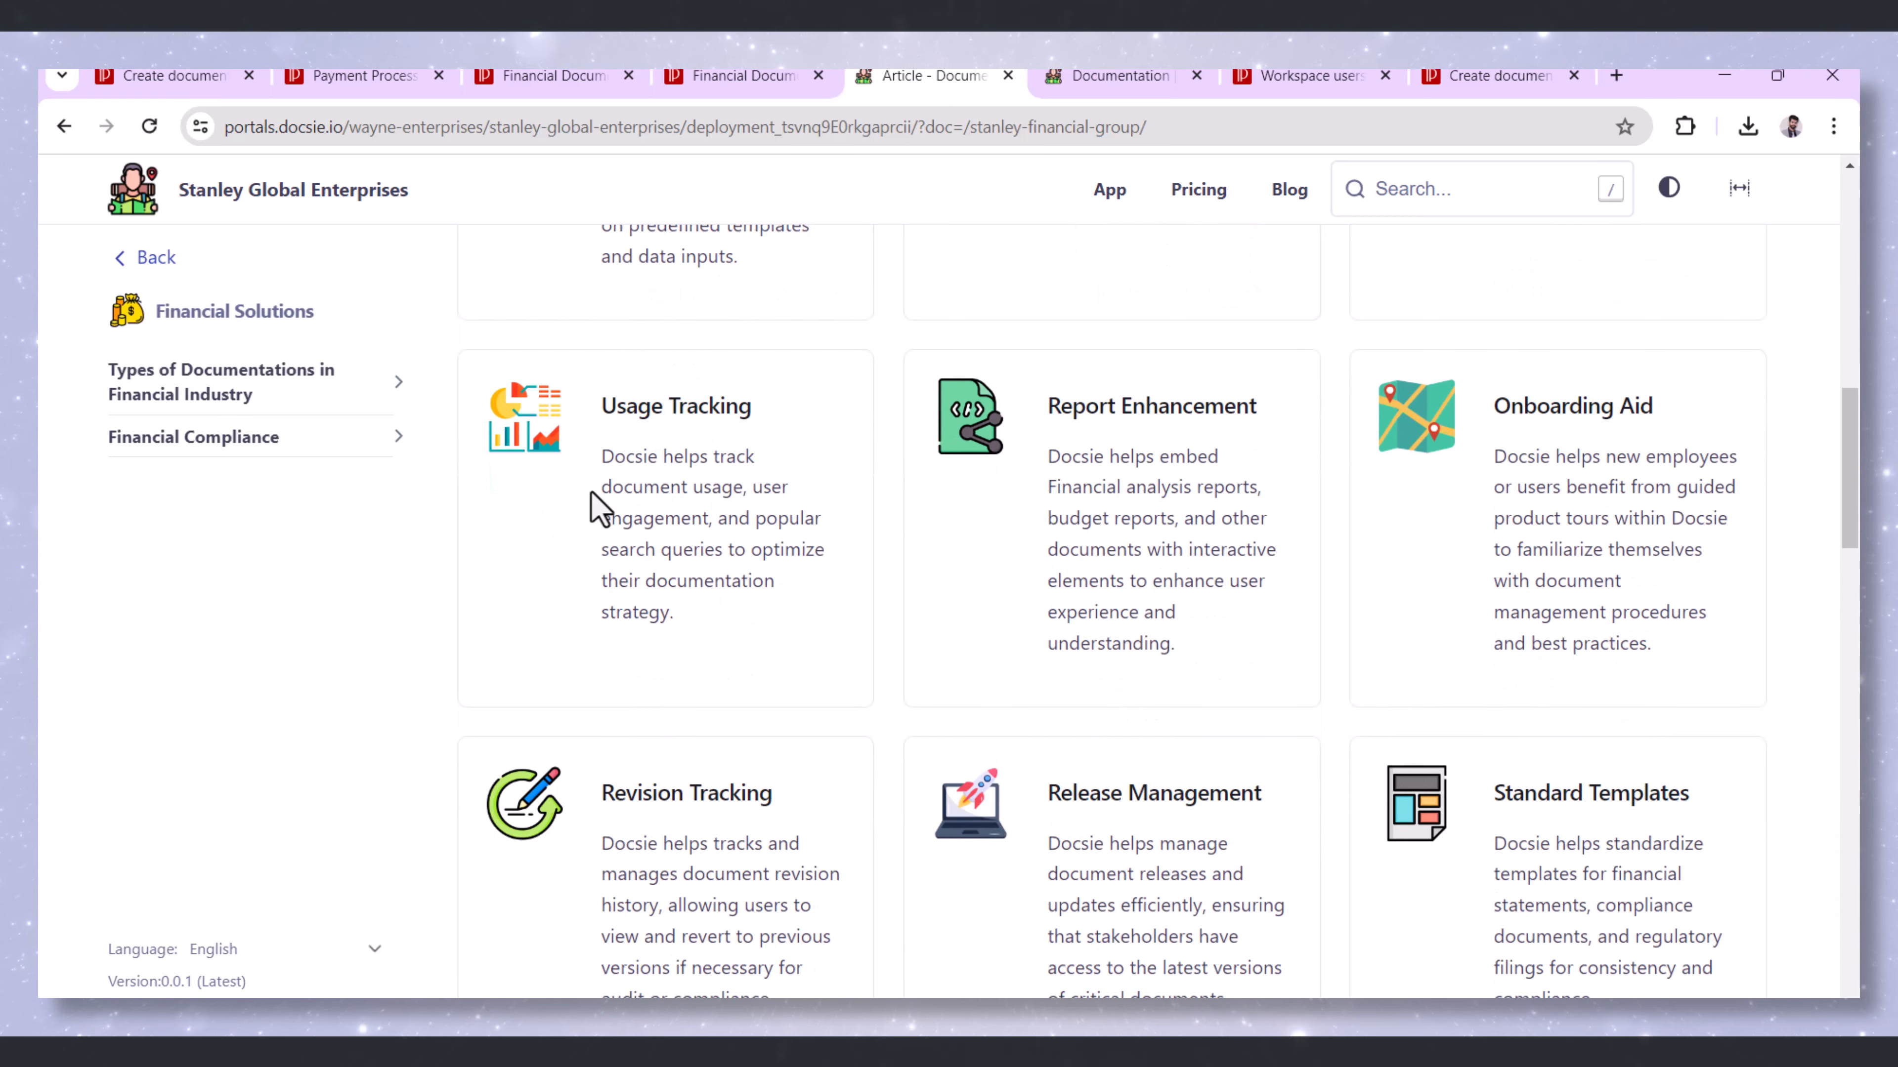
scroll("down", 3)
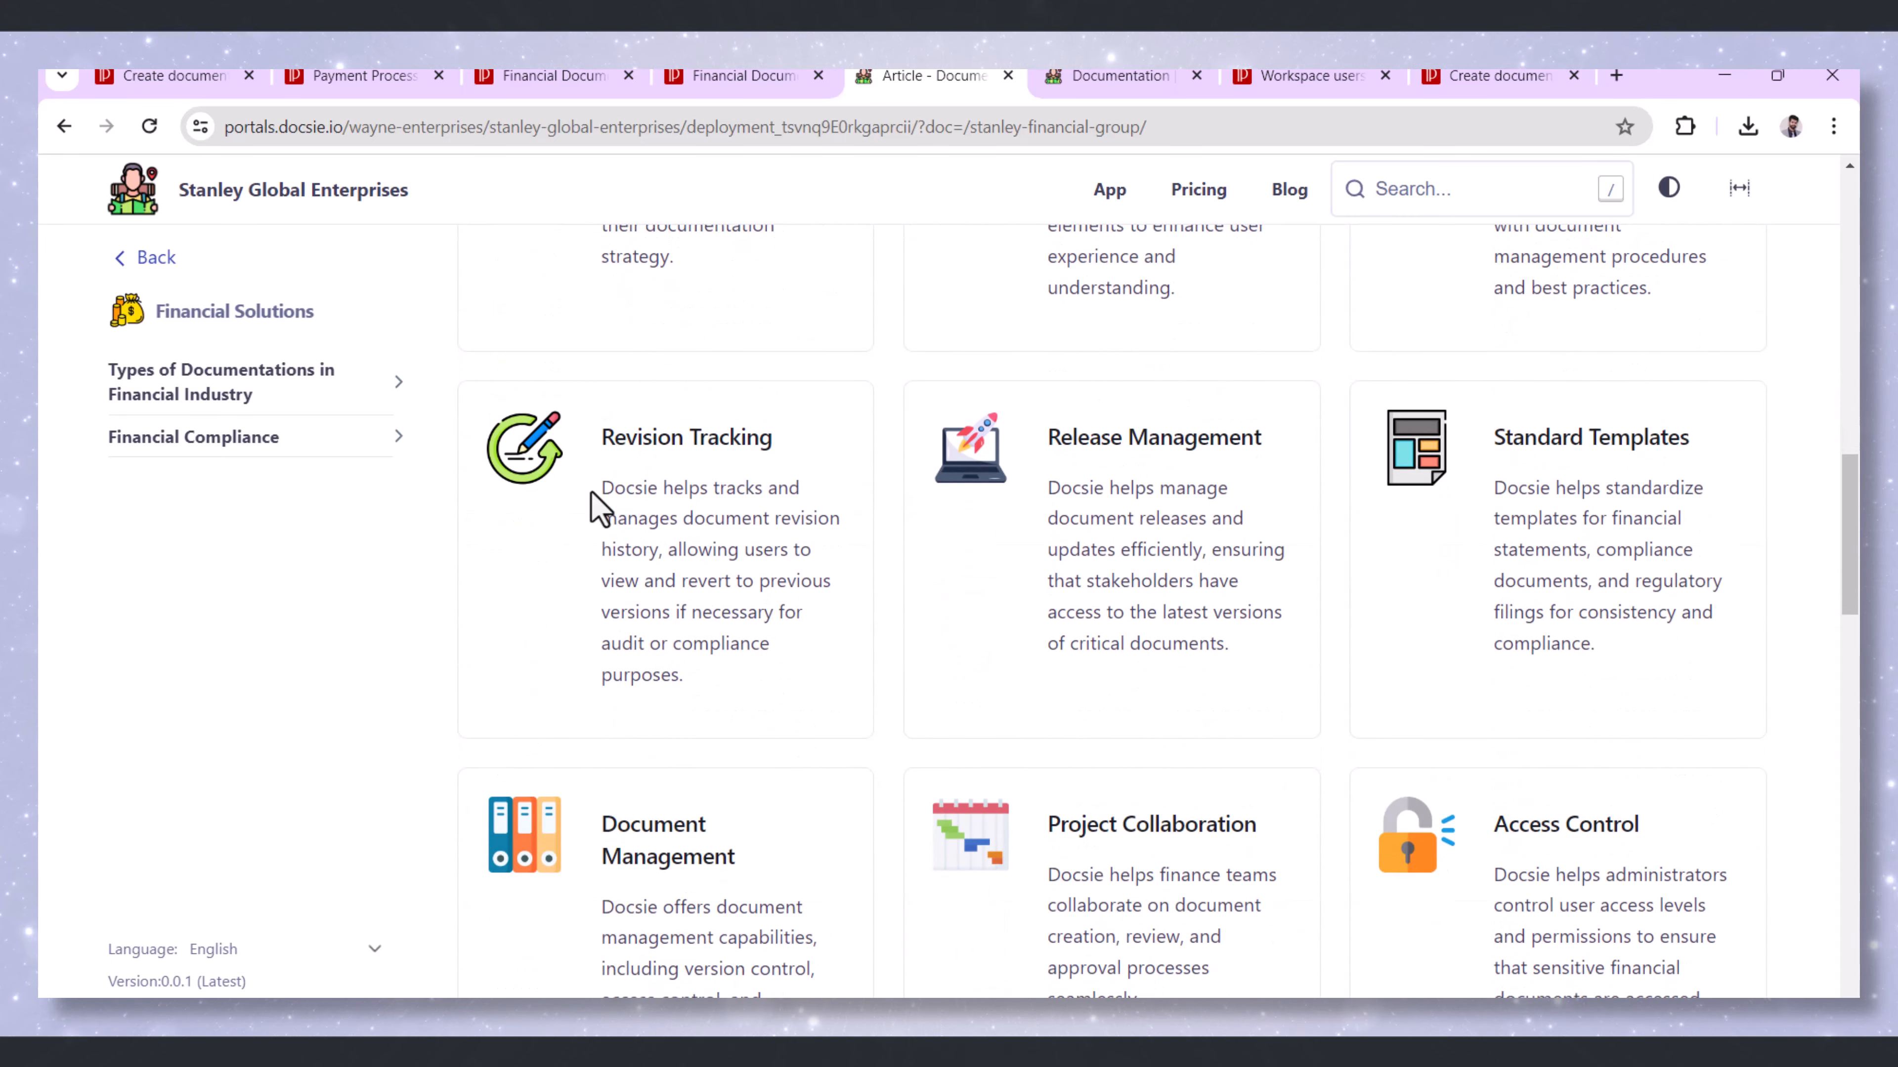
scroll("down", 3)
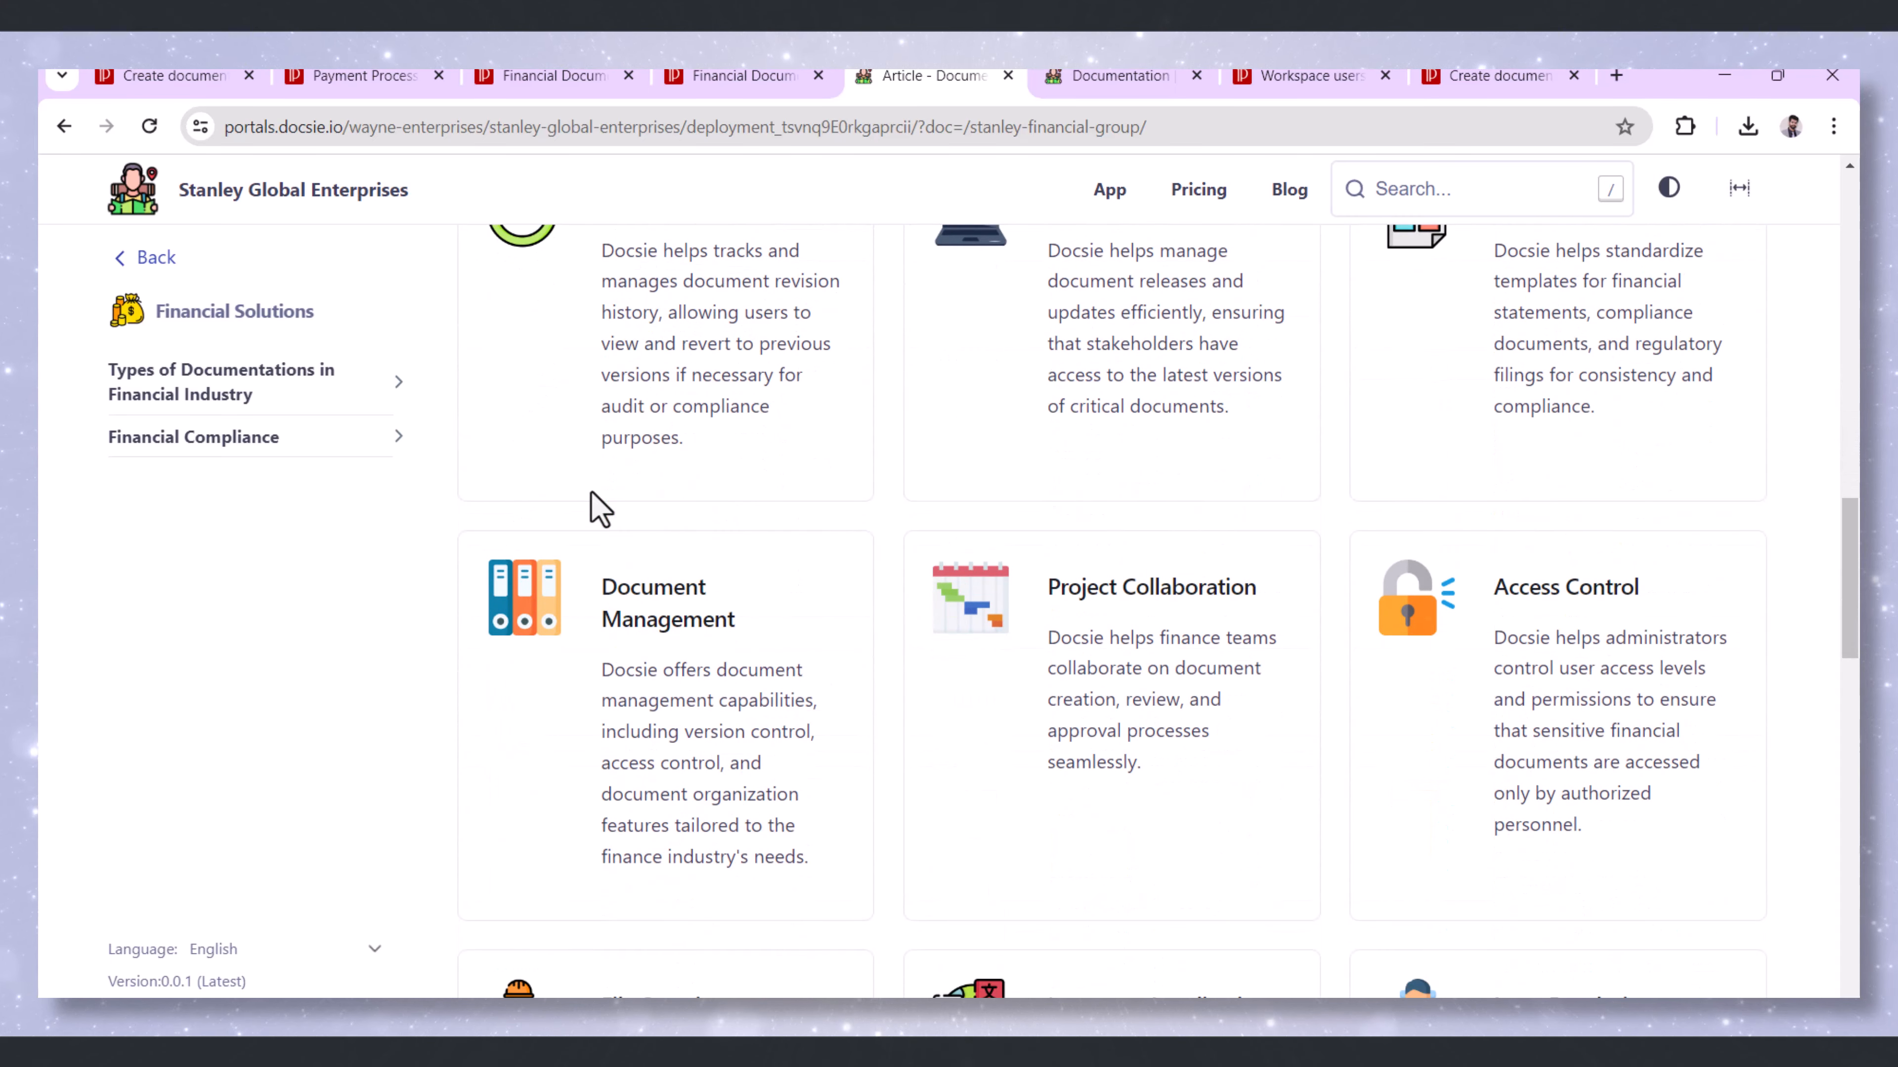
scroll("down", 3)
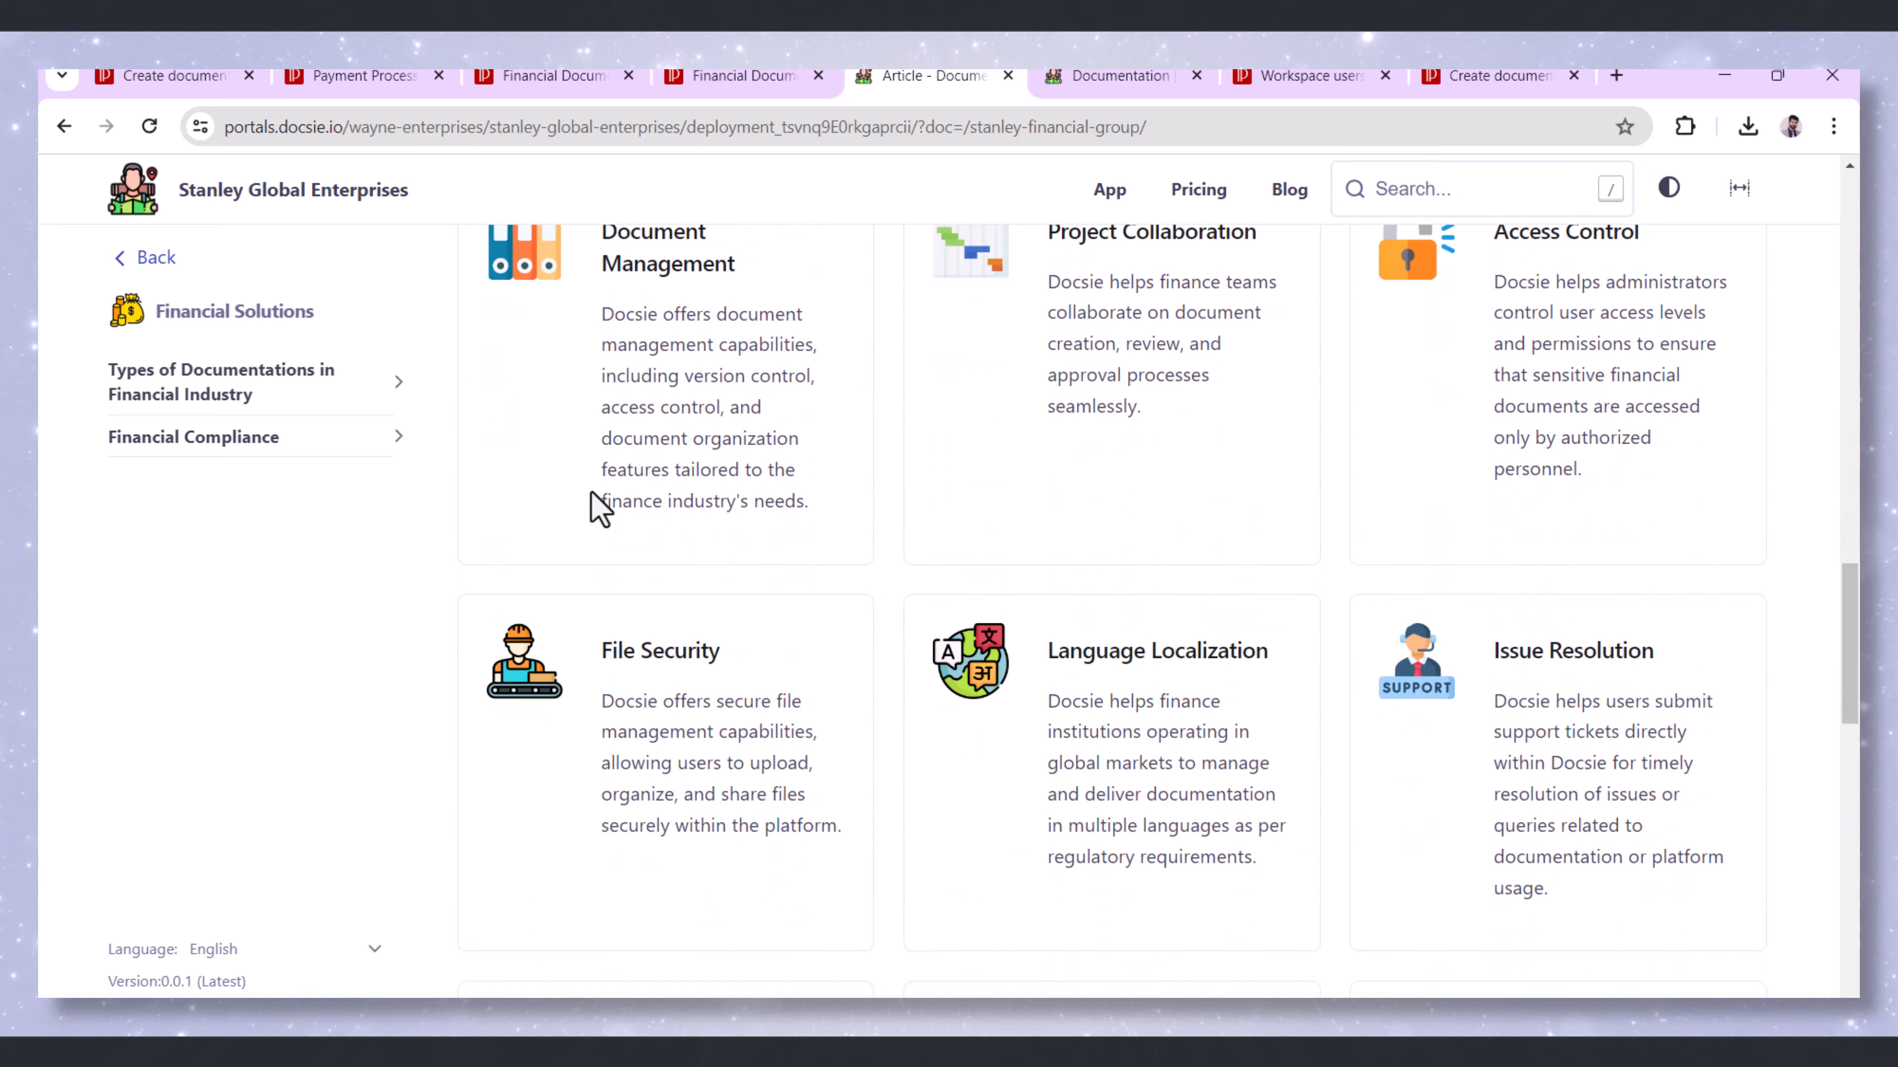
scroll("down", 3)
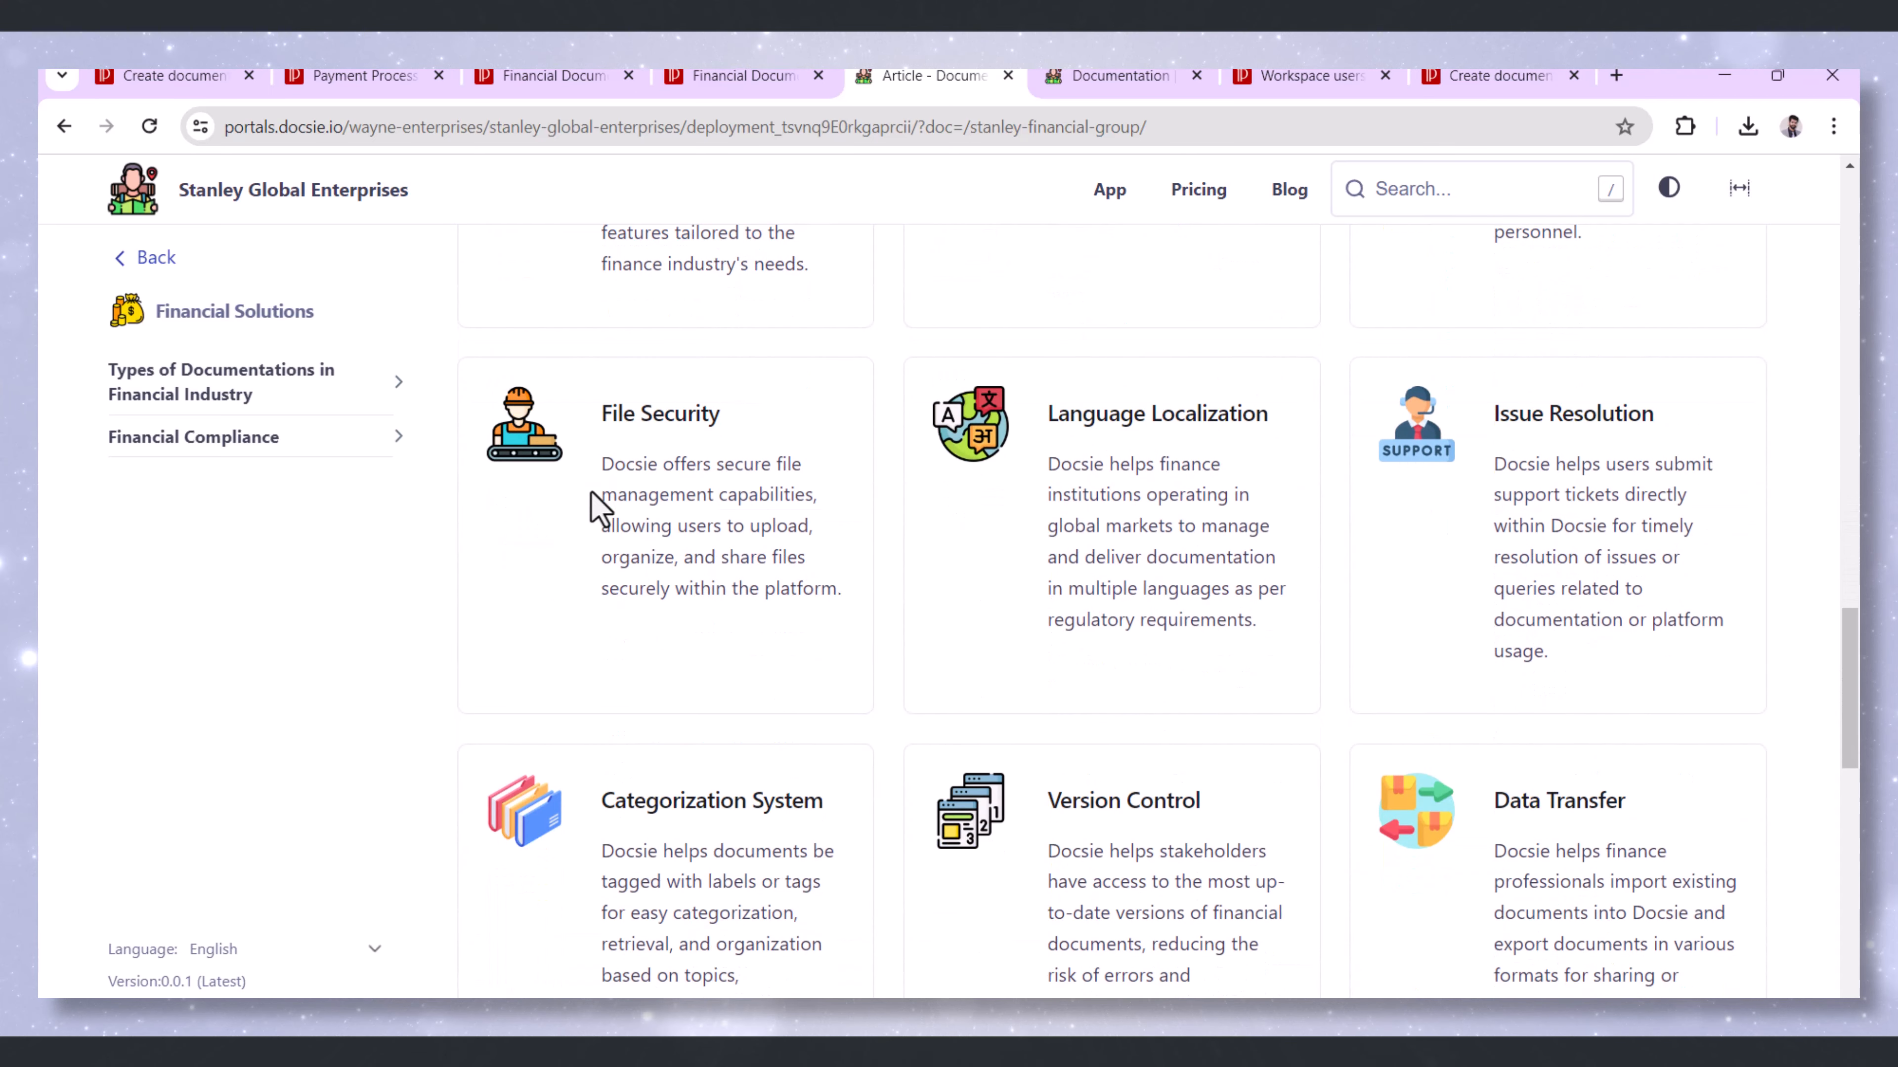
scroll("down", 3)
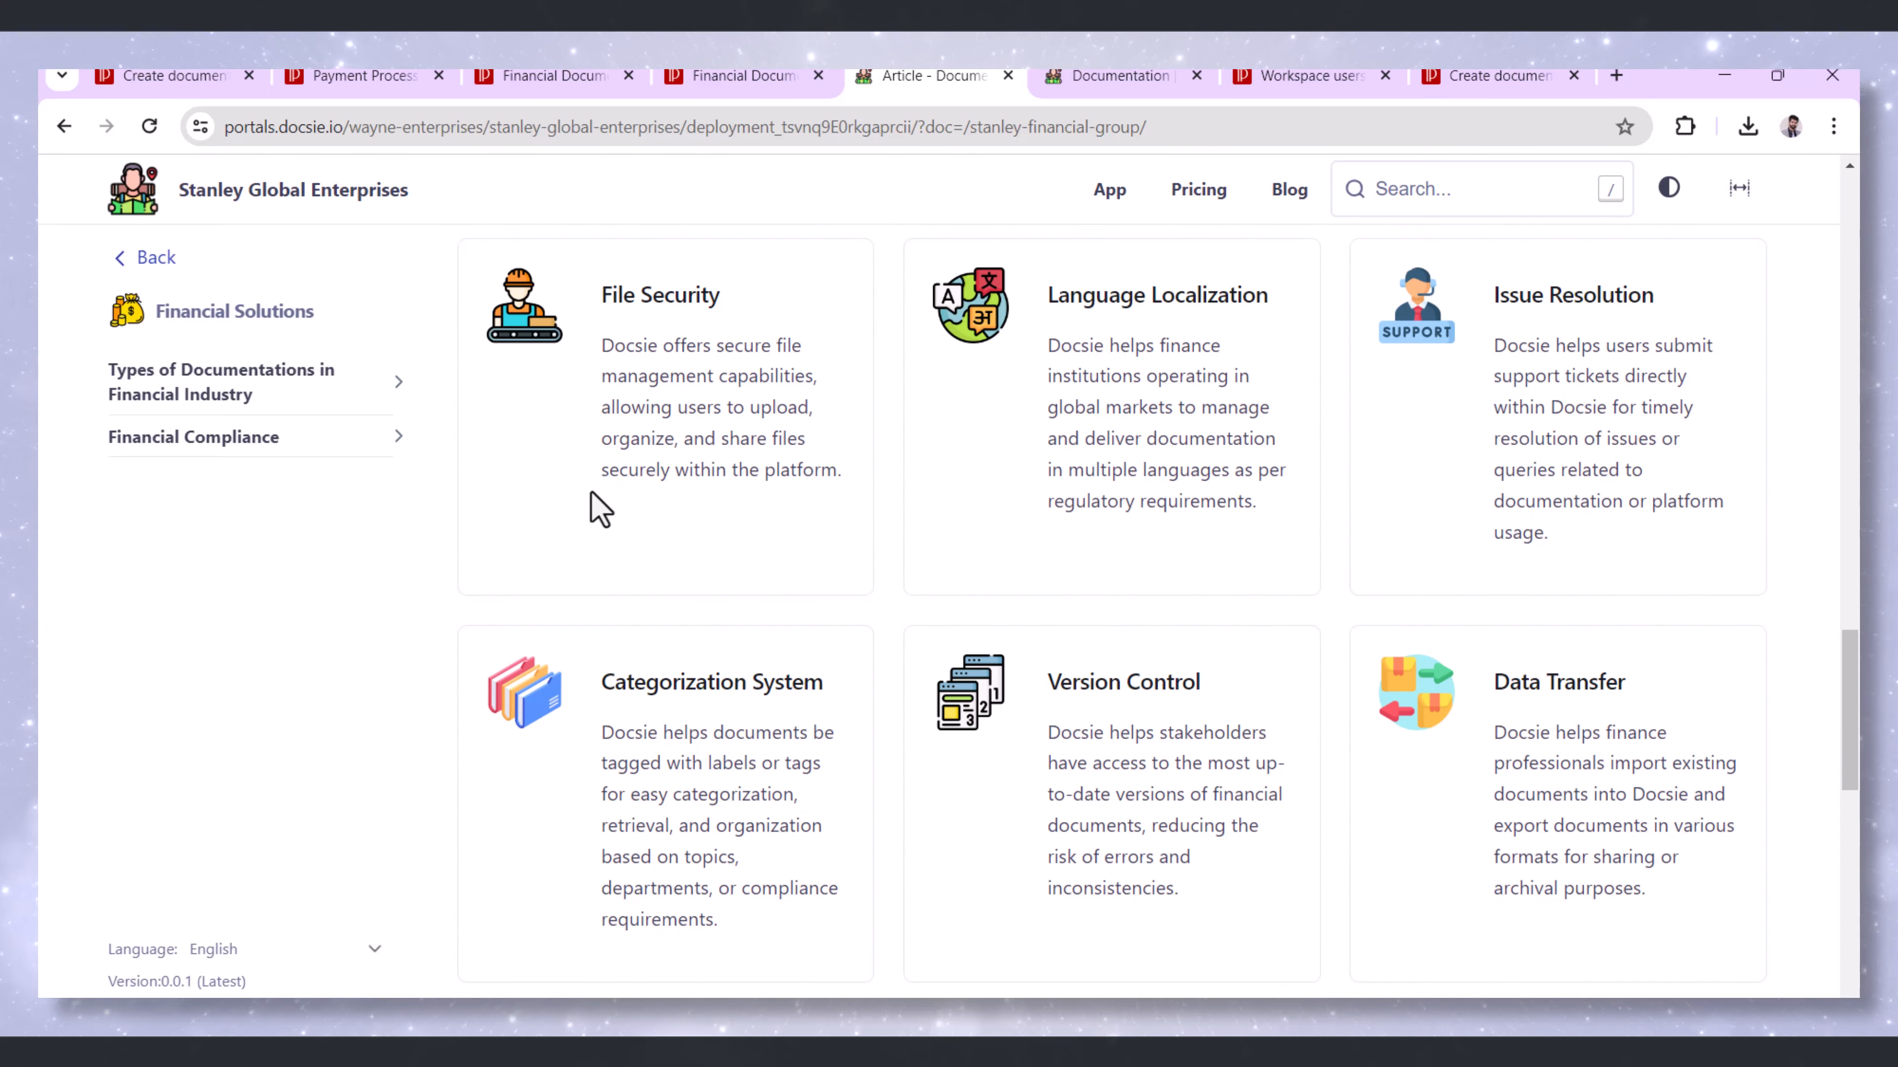
scroll("down", 3)
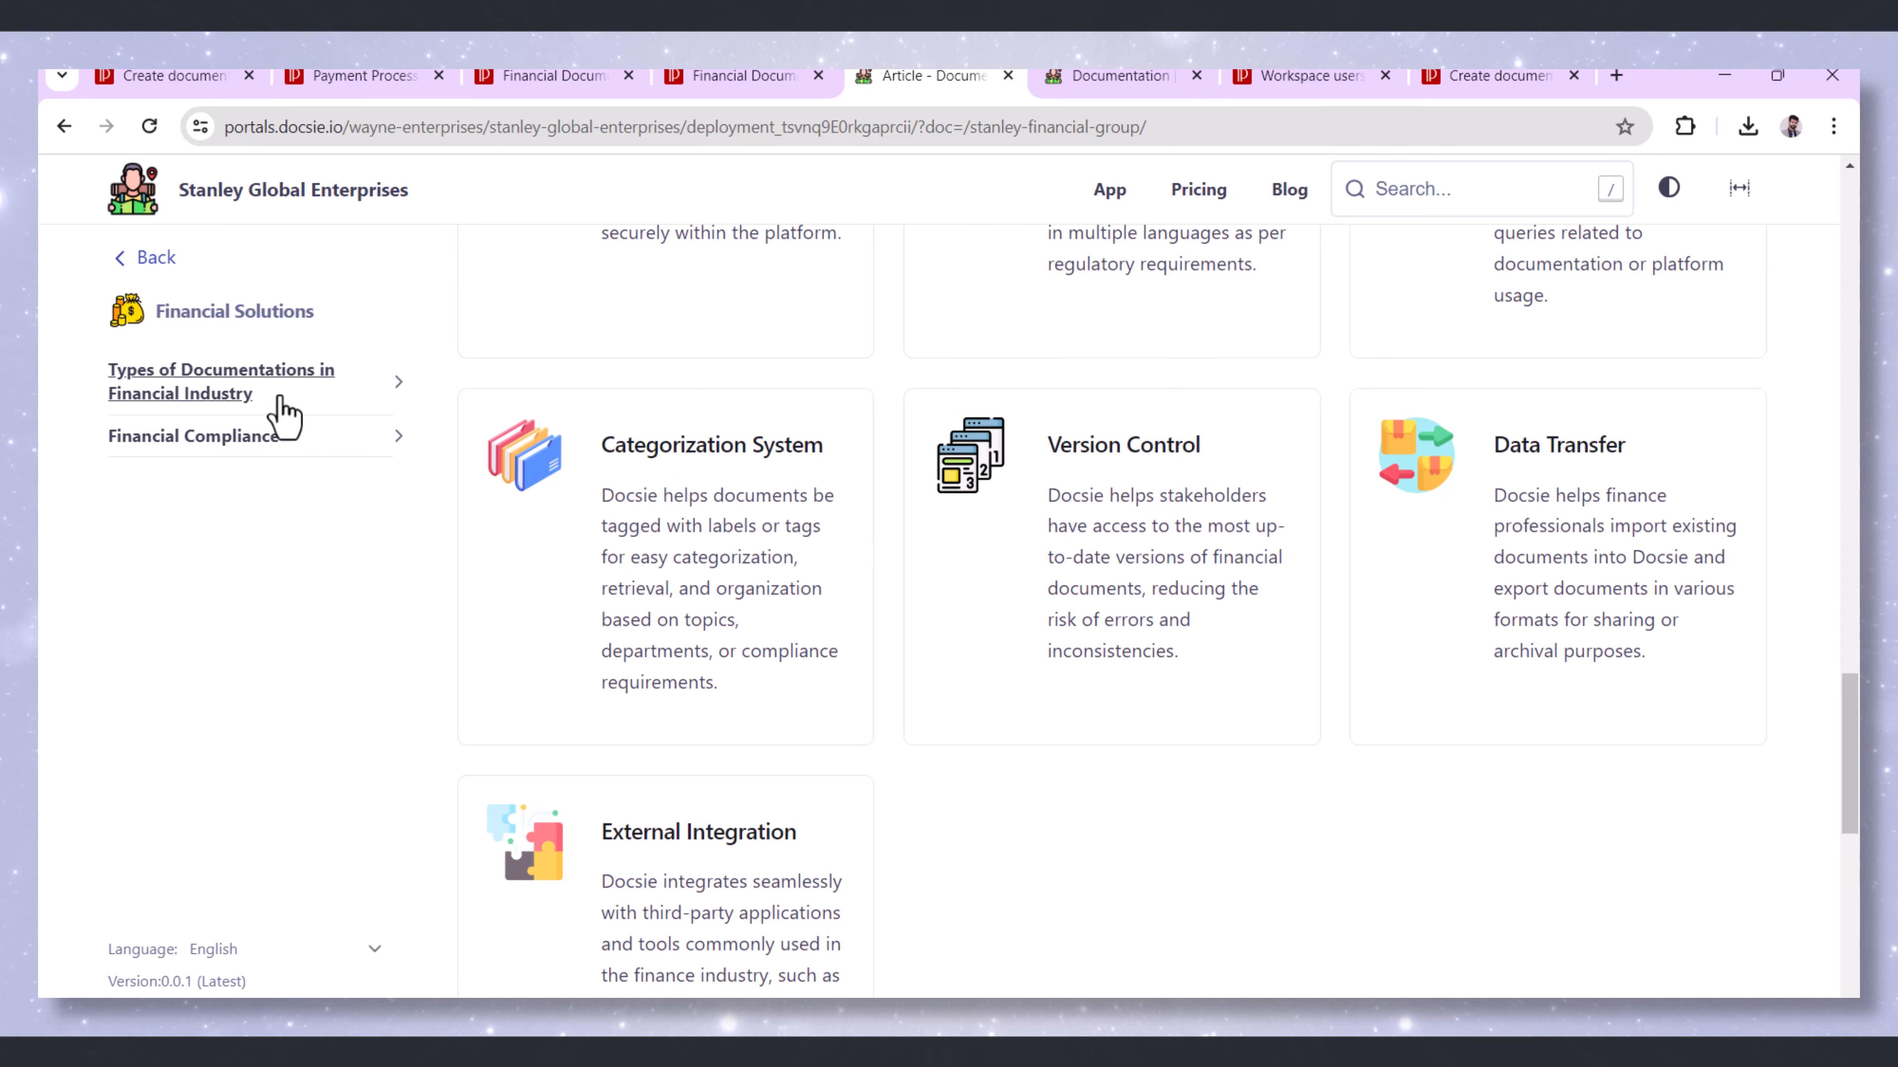
Open the book in the portal and choose Dutch from the sidebar's Language dropdown
left_click(220, 382)
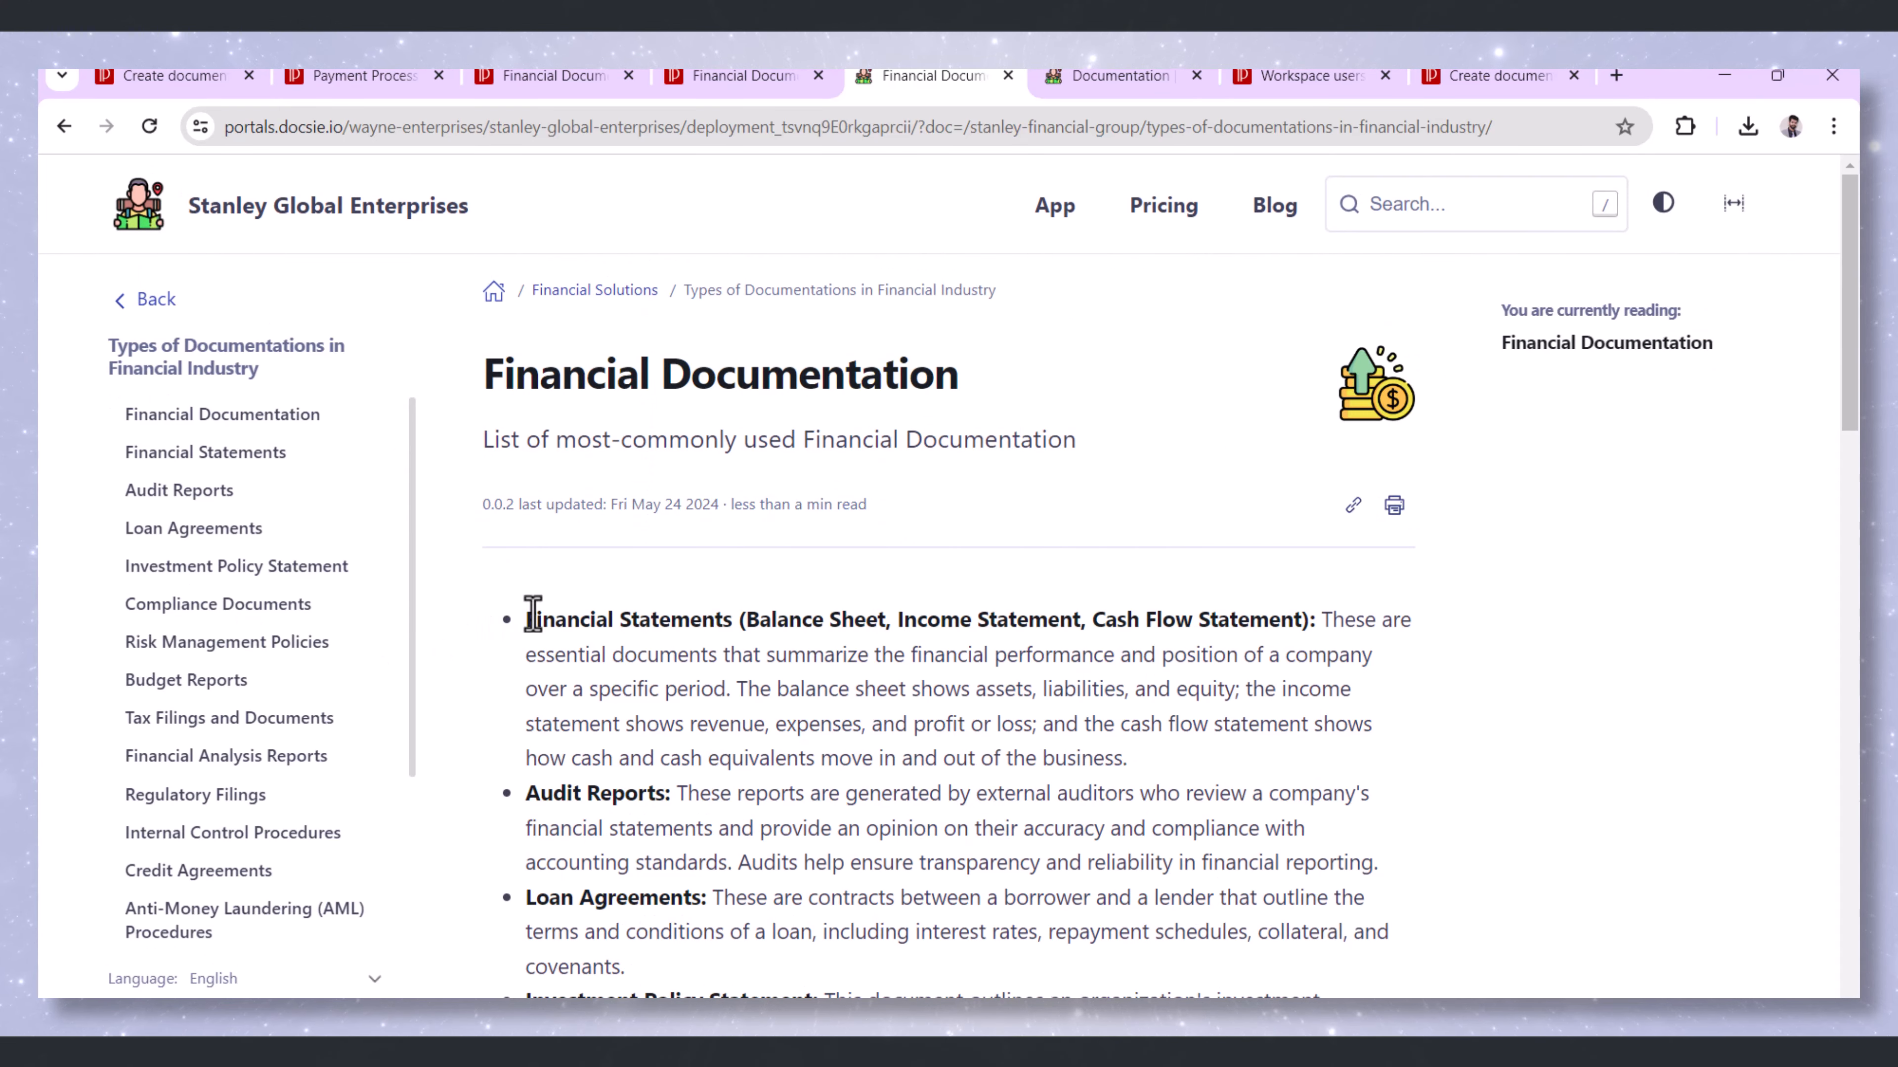
scroll("down", 3)
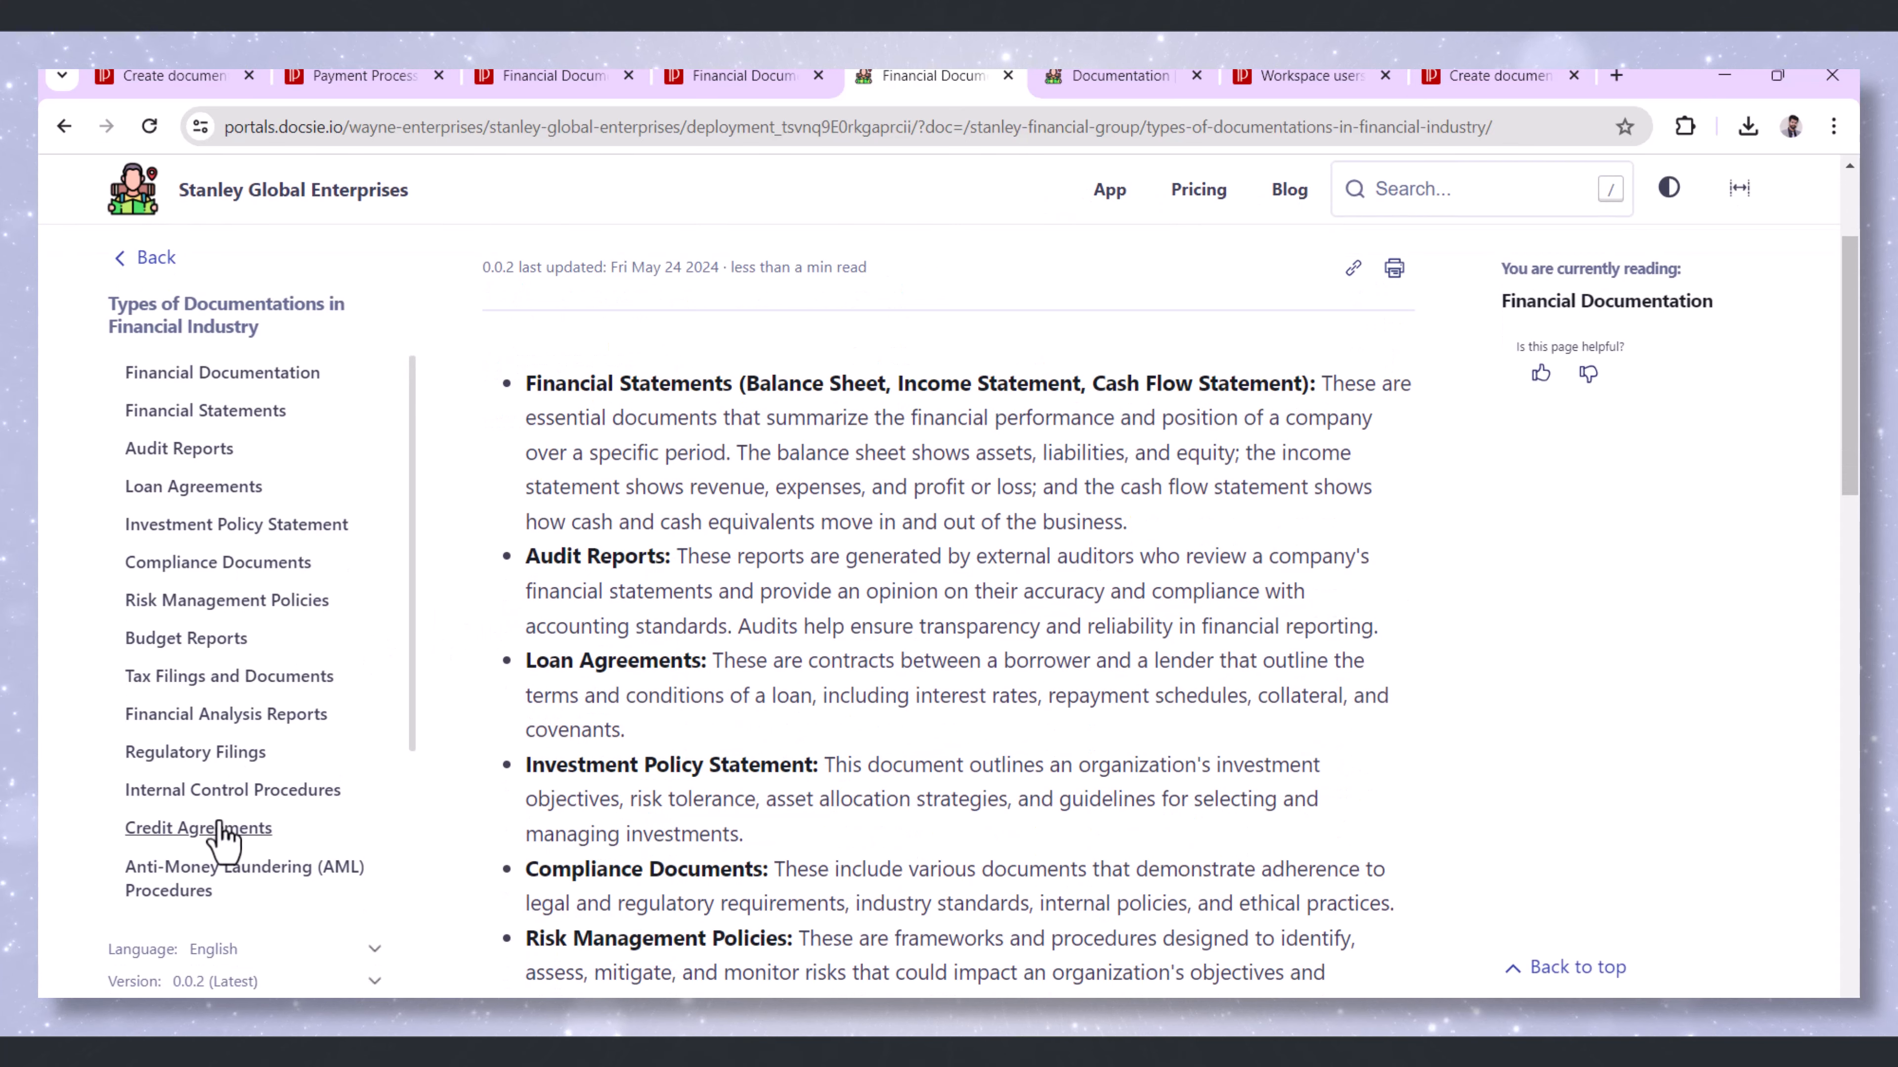
scroll("down", 3)
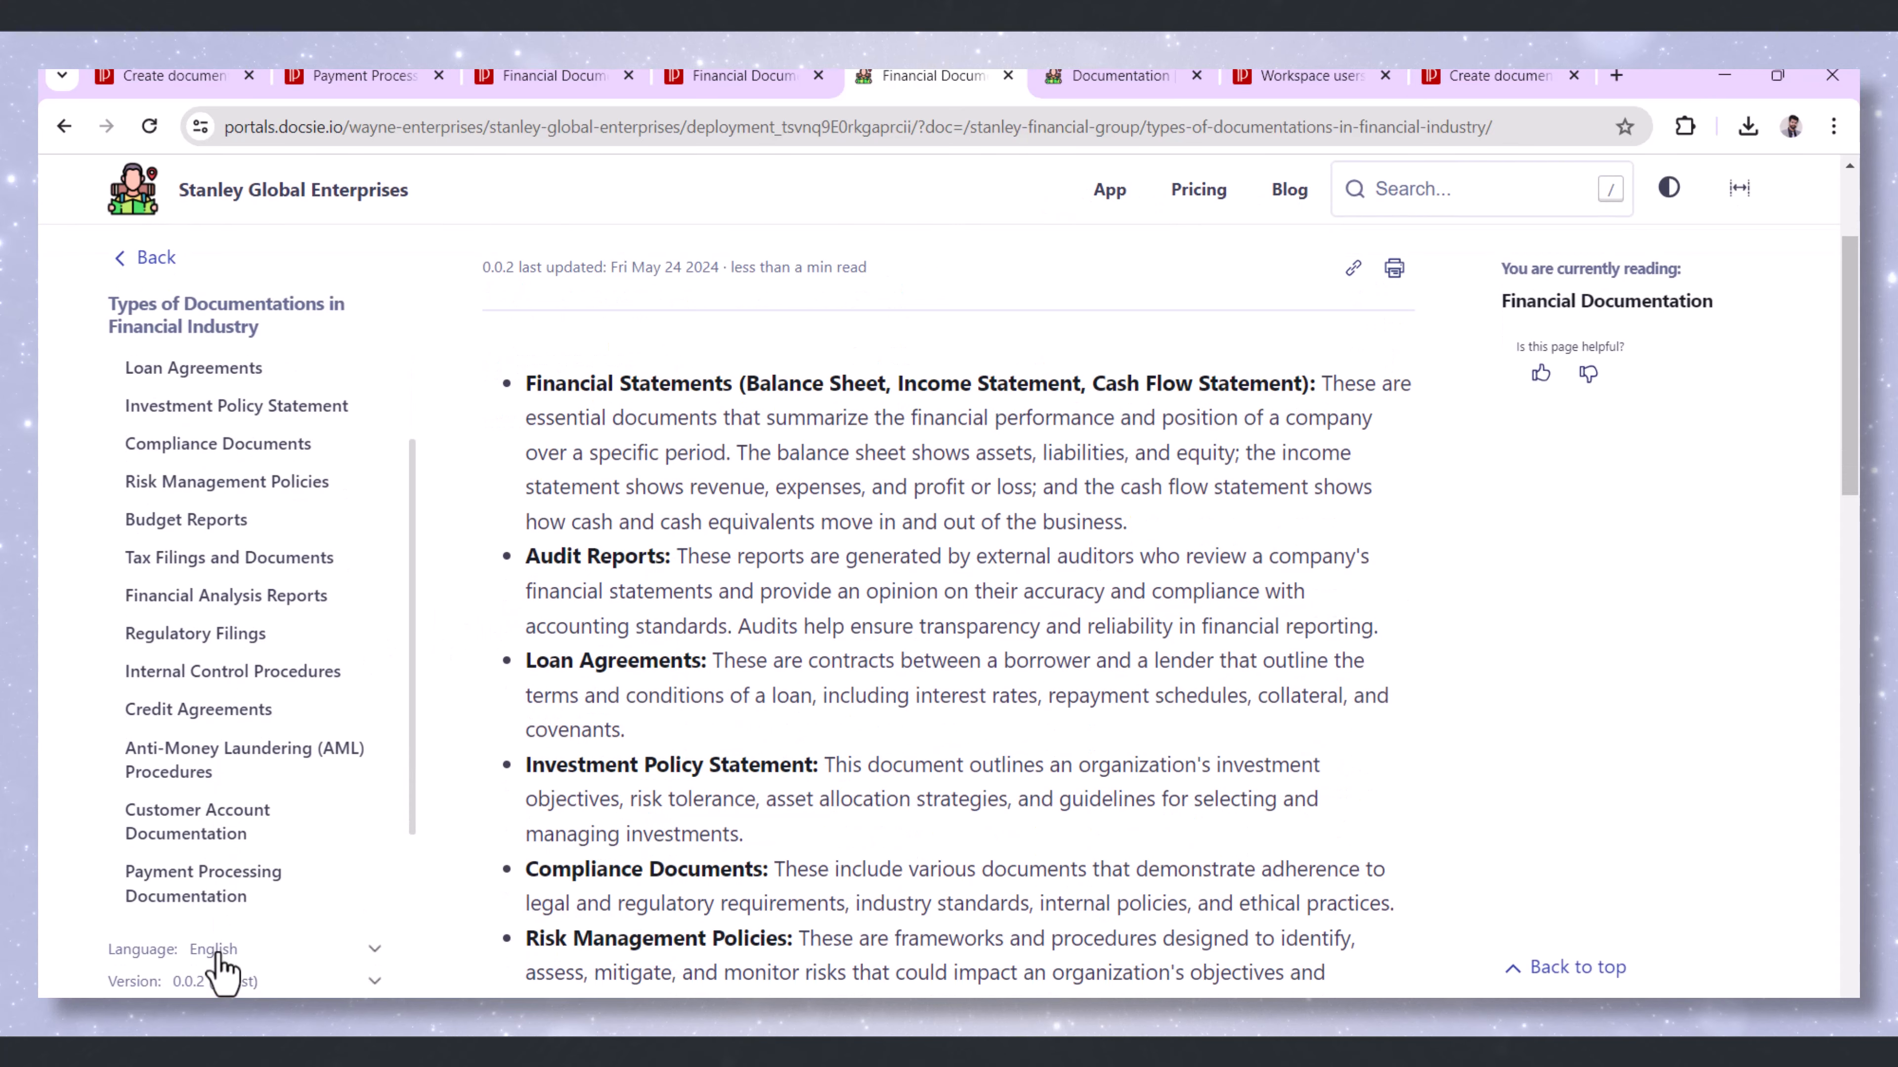
left_click(242, 949)
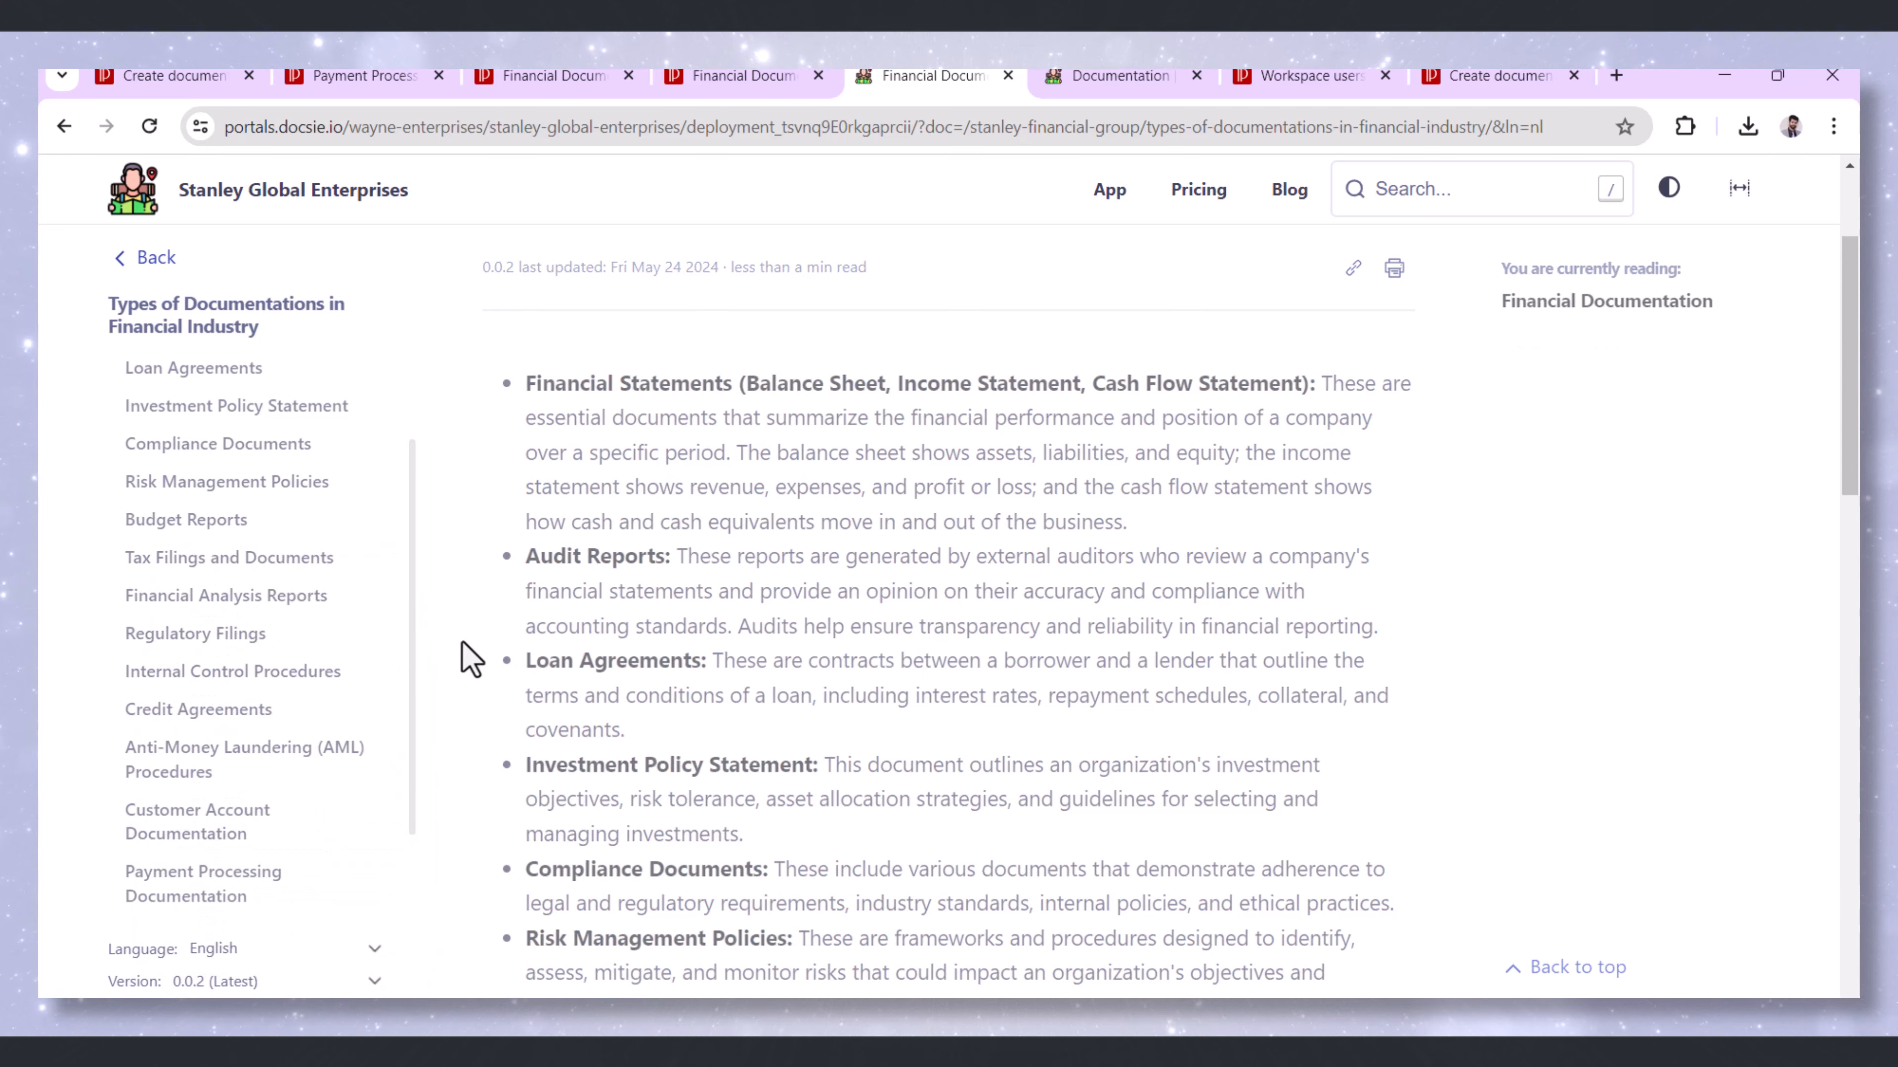
left_click(1120, 75)
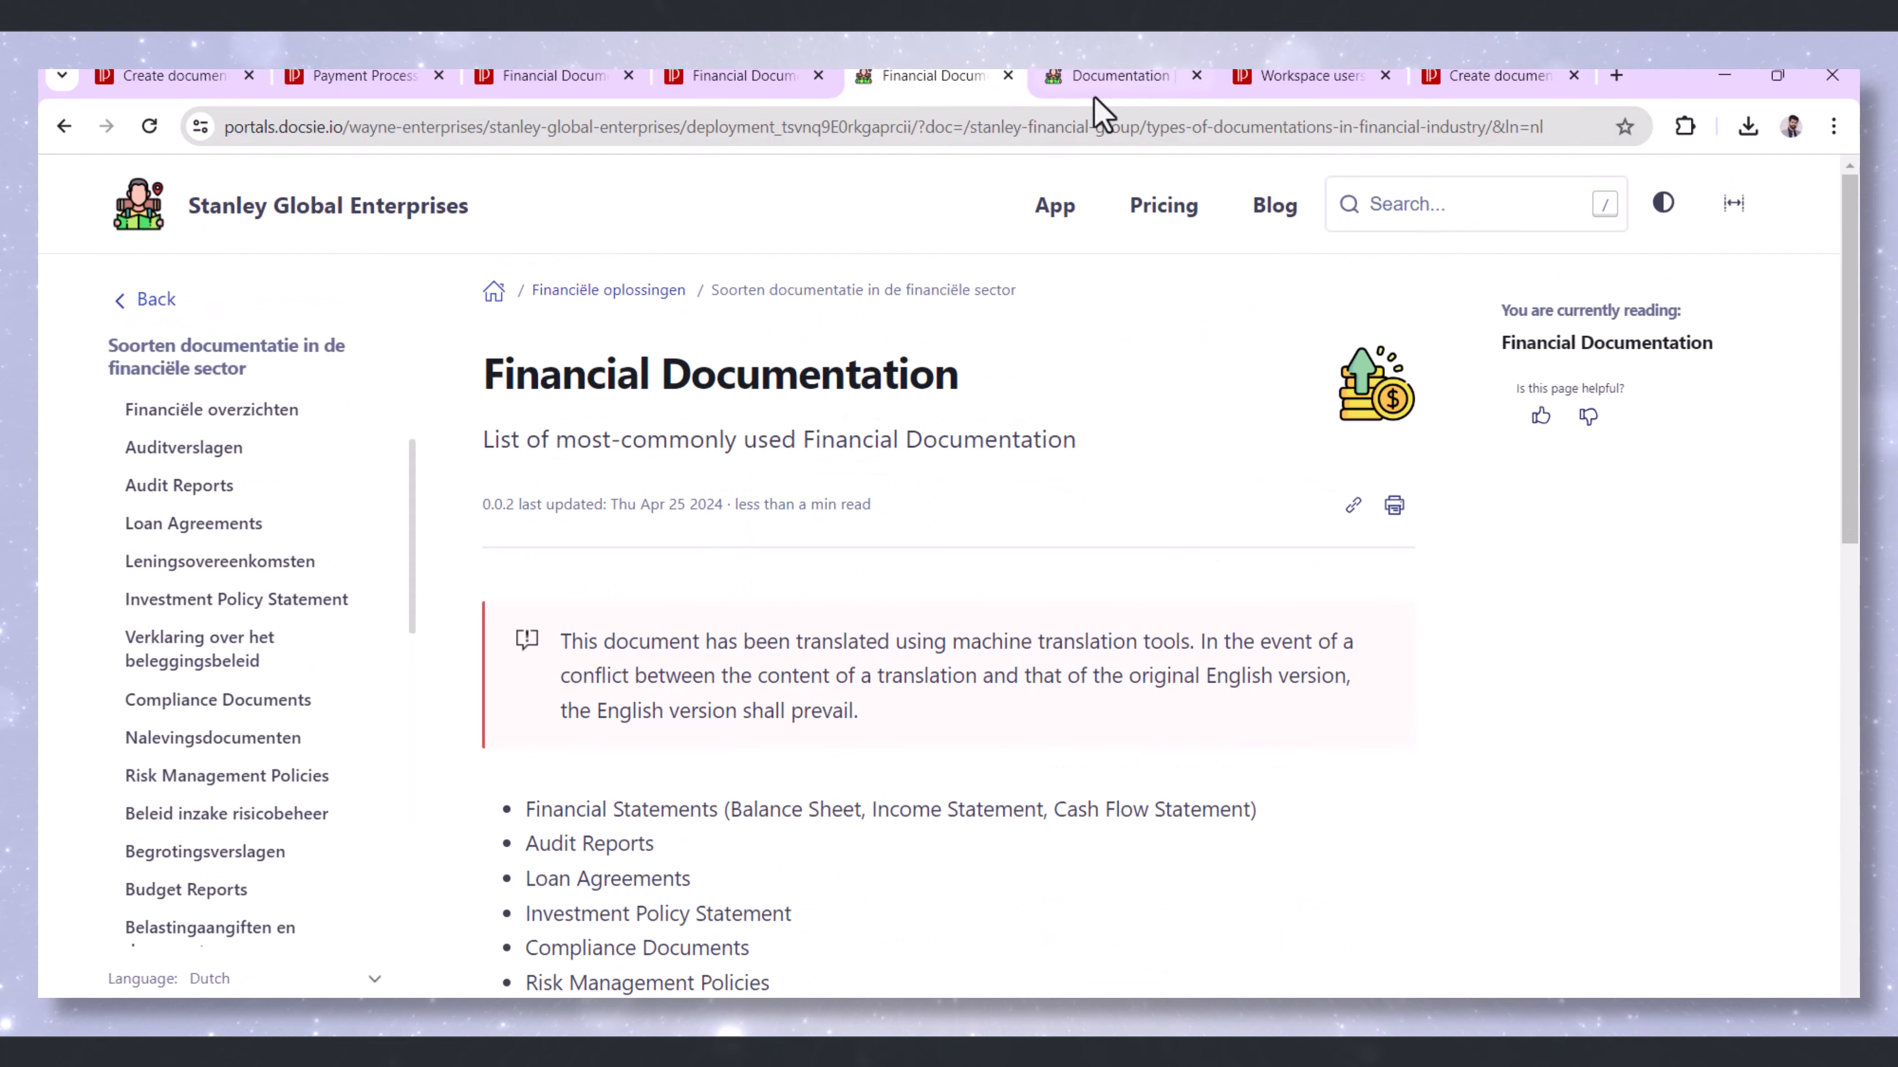
Search 'Financial documents', filter to the Financial Solutions topic and open the Financial Documentation result
left_click(1458, 203)
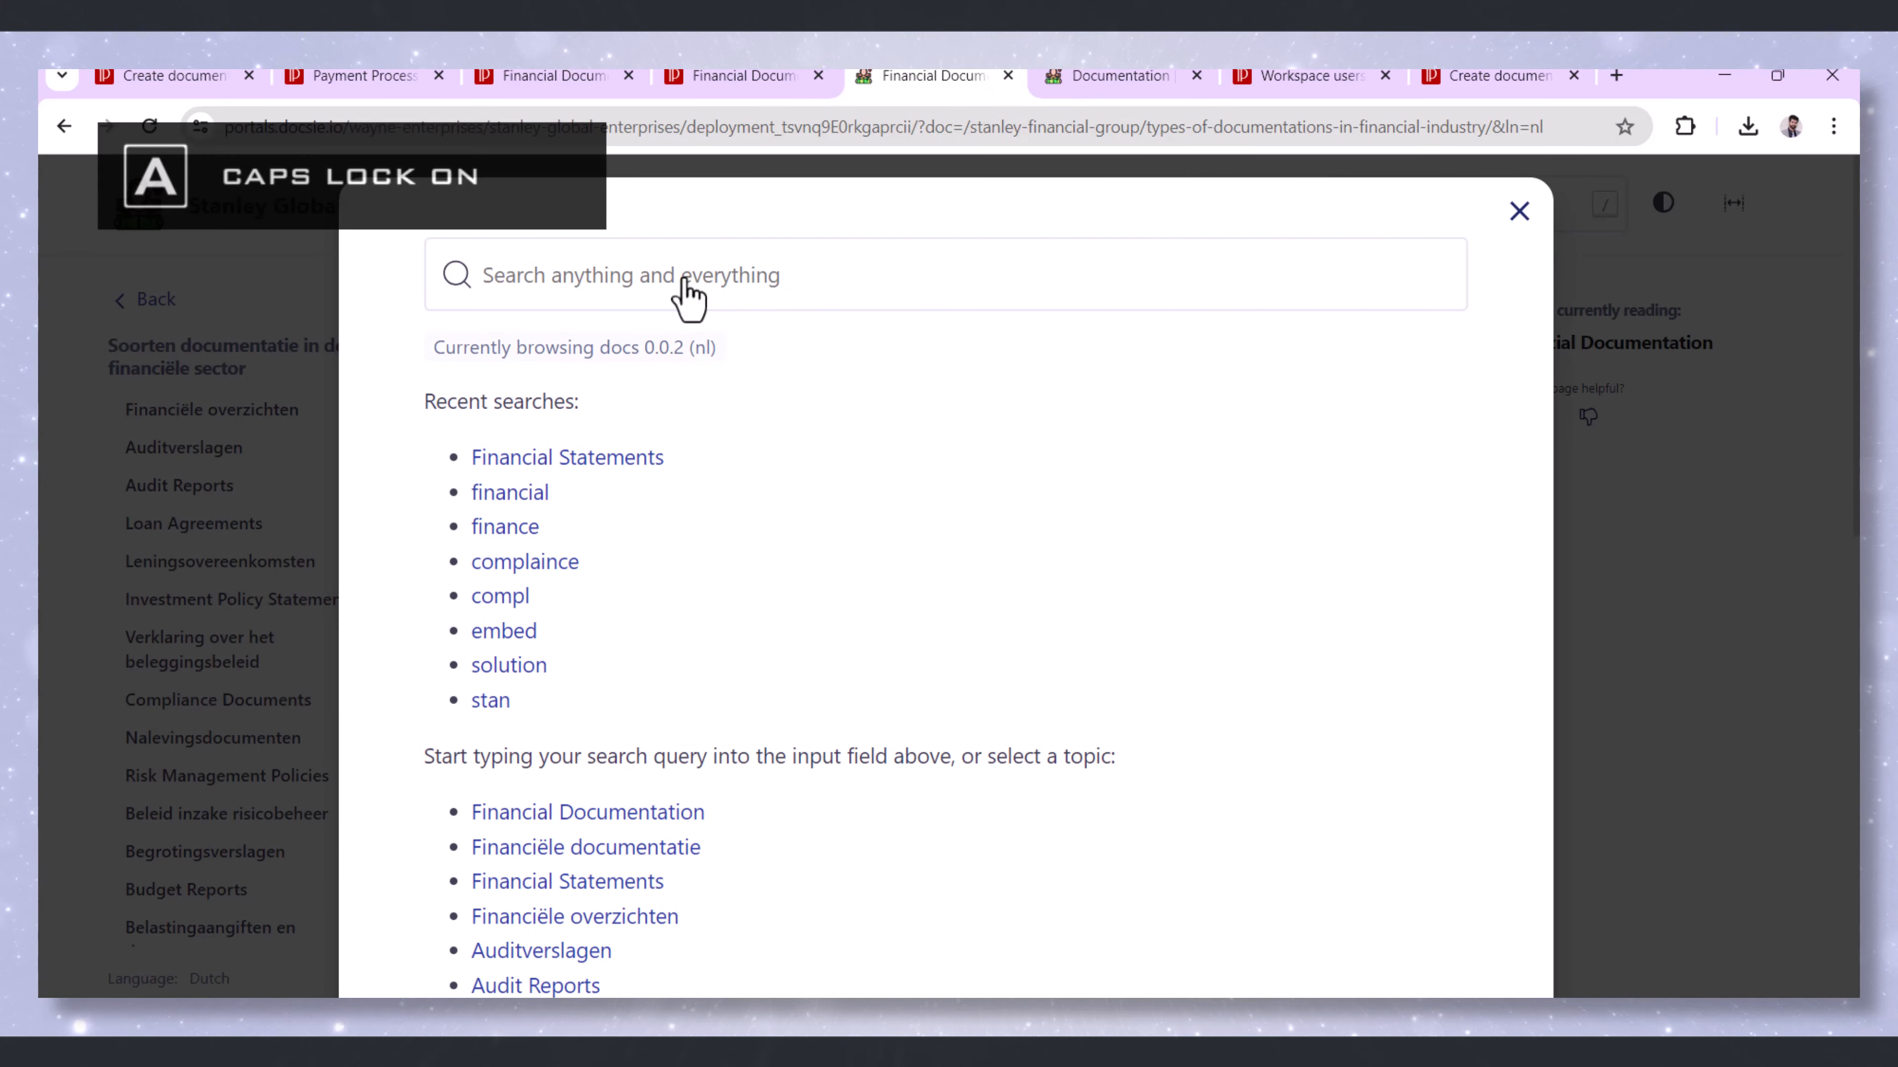
type("Financial documents")
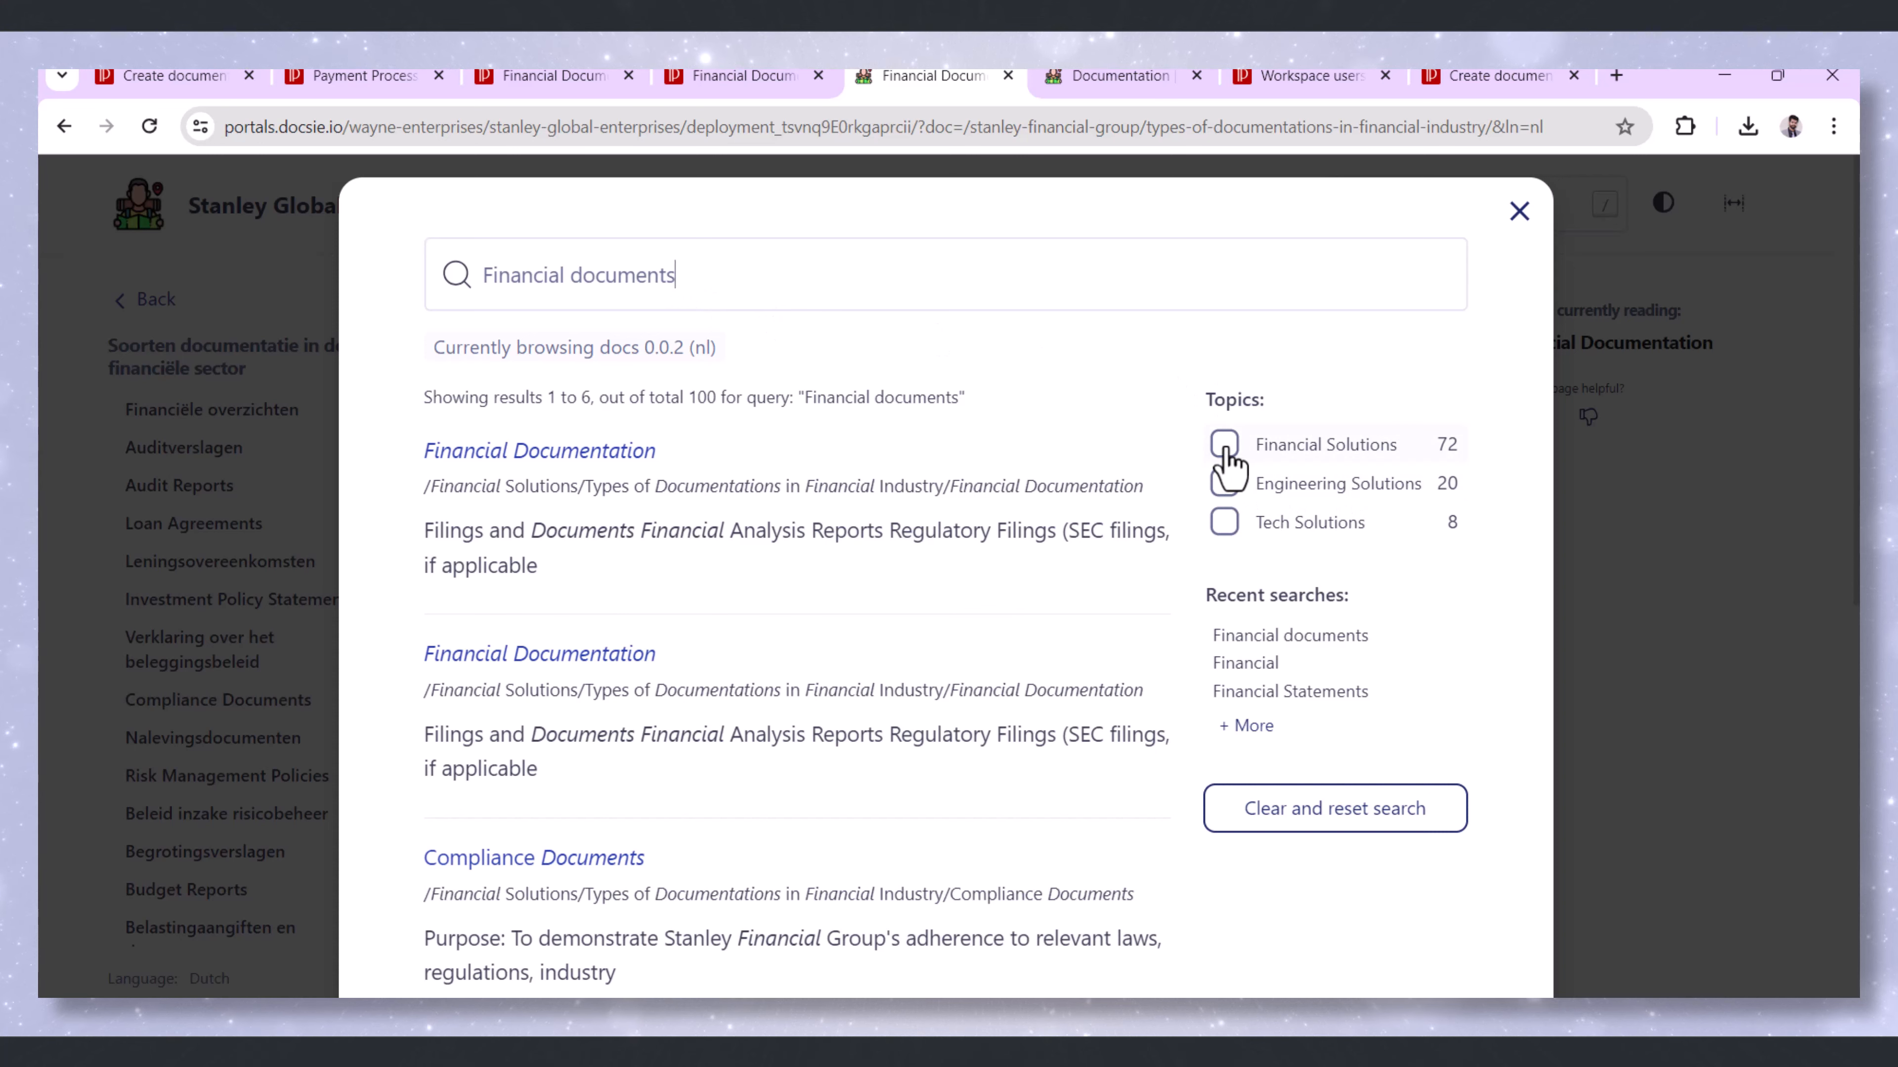
left_click(1222, 443)
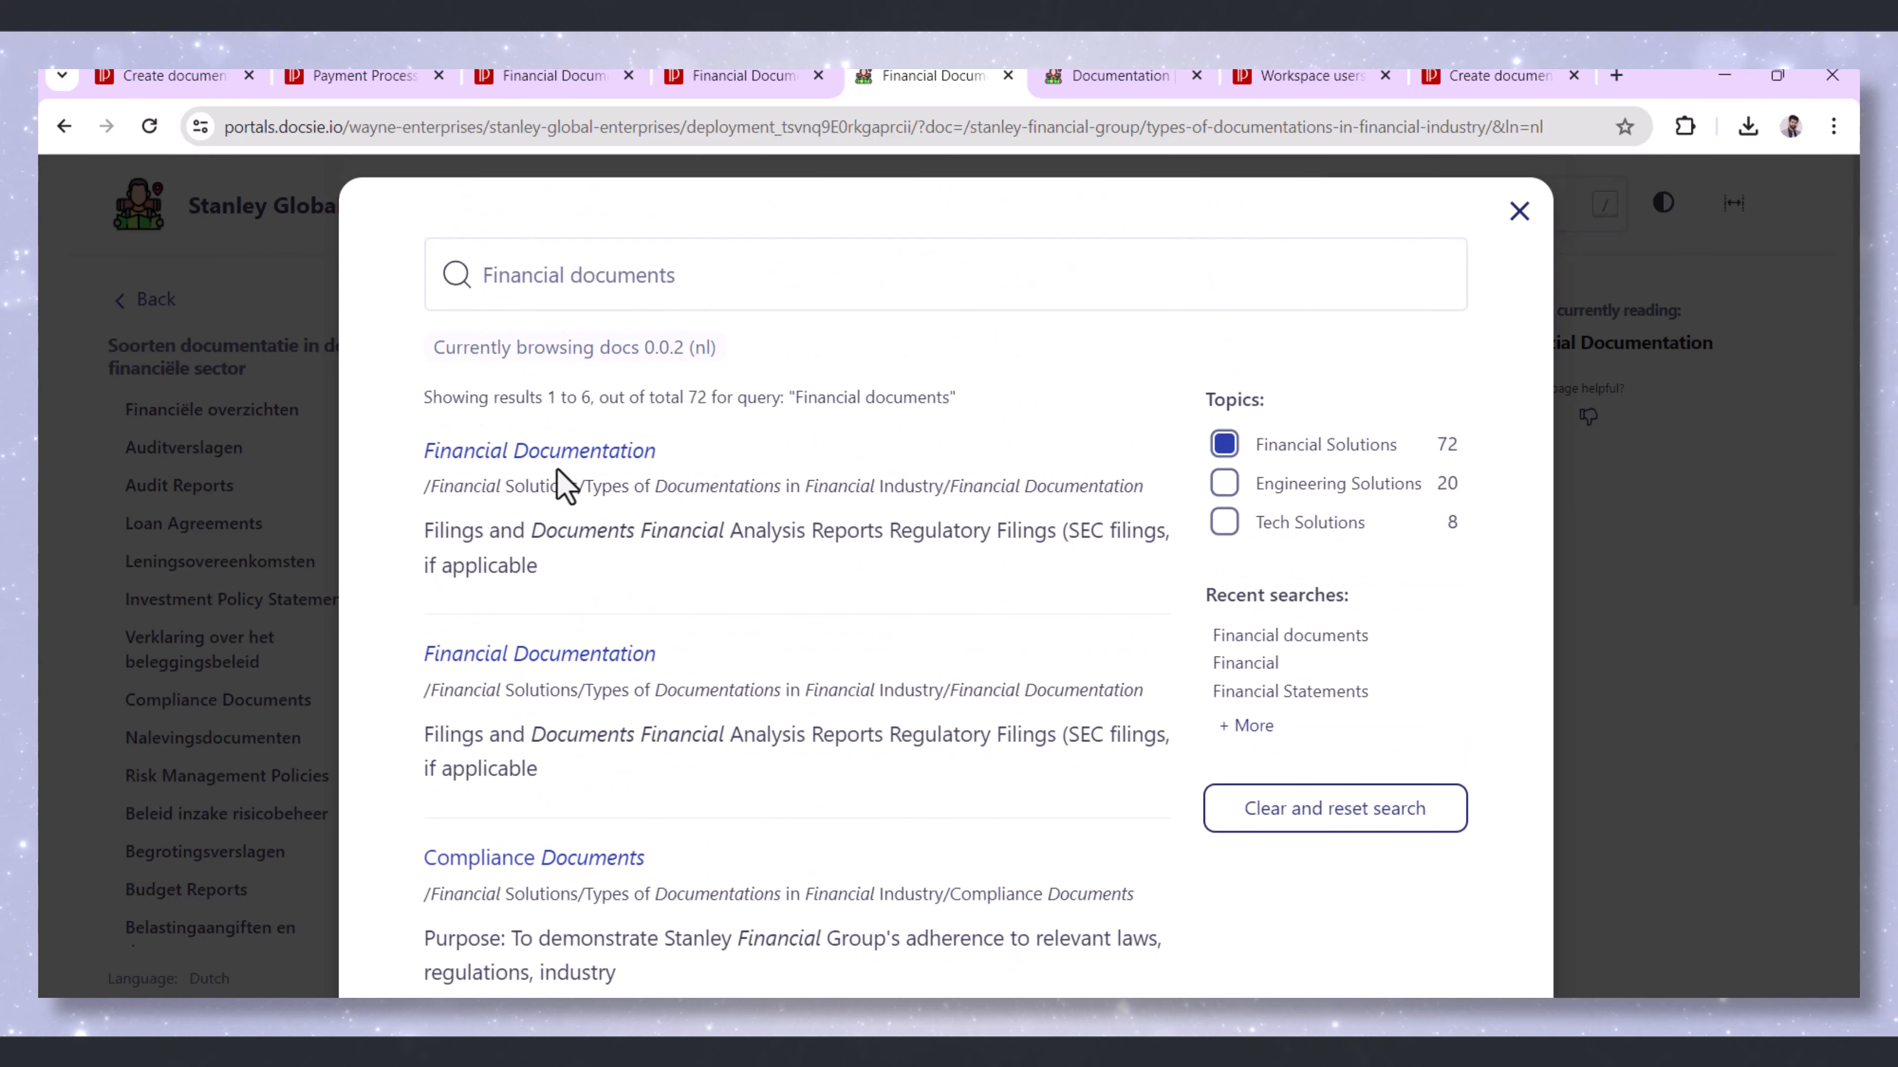
left_click(538, 451)
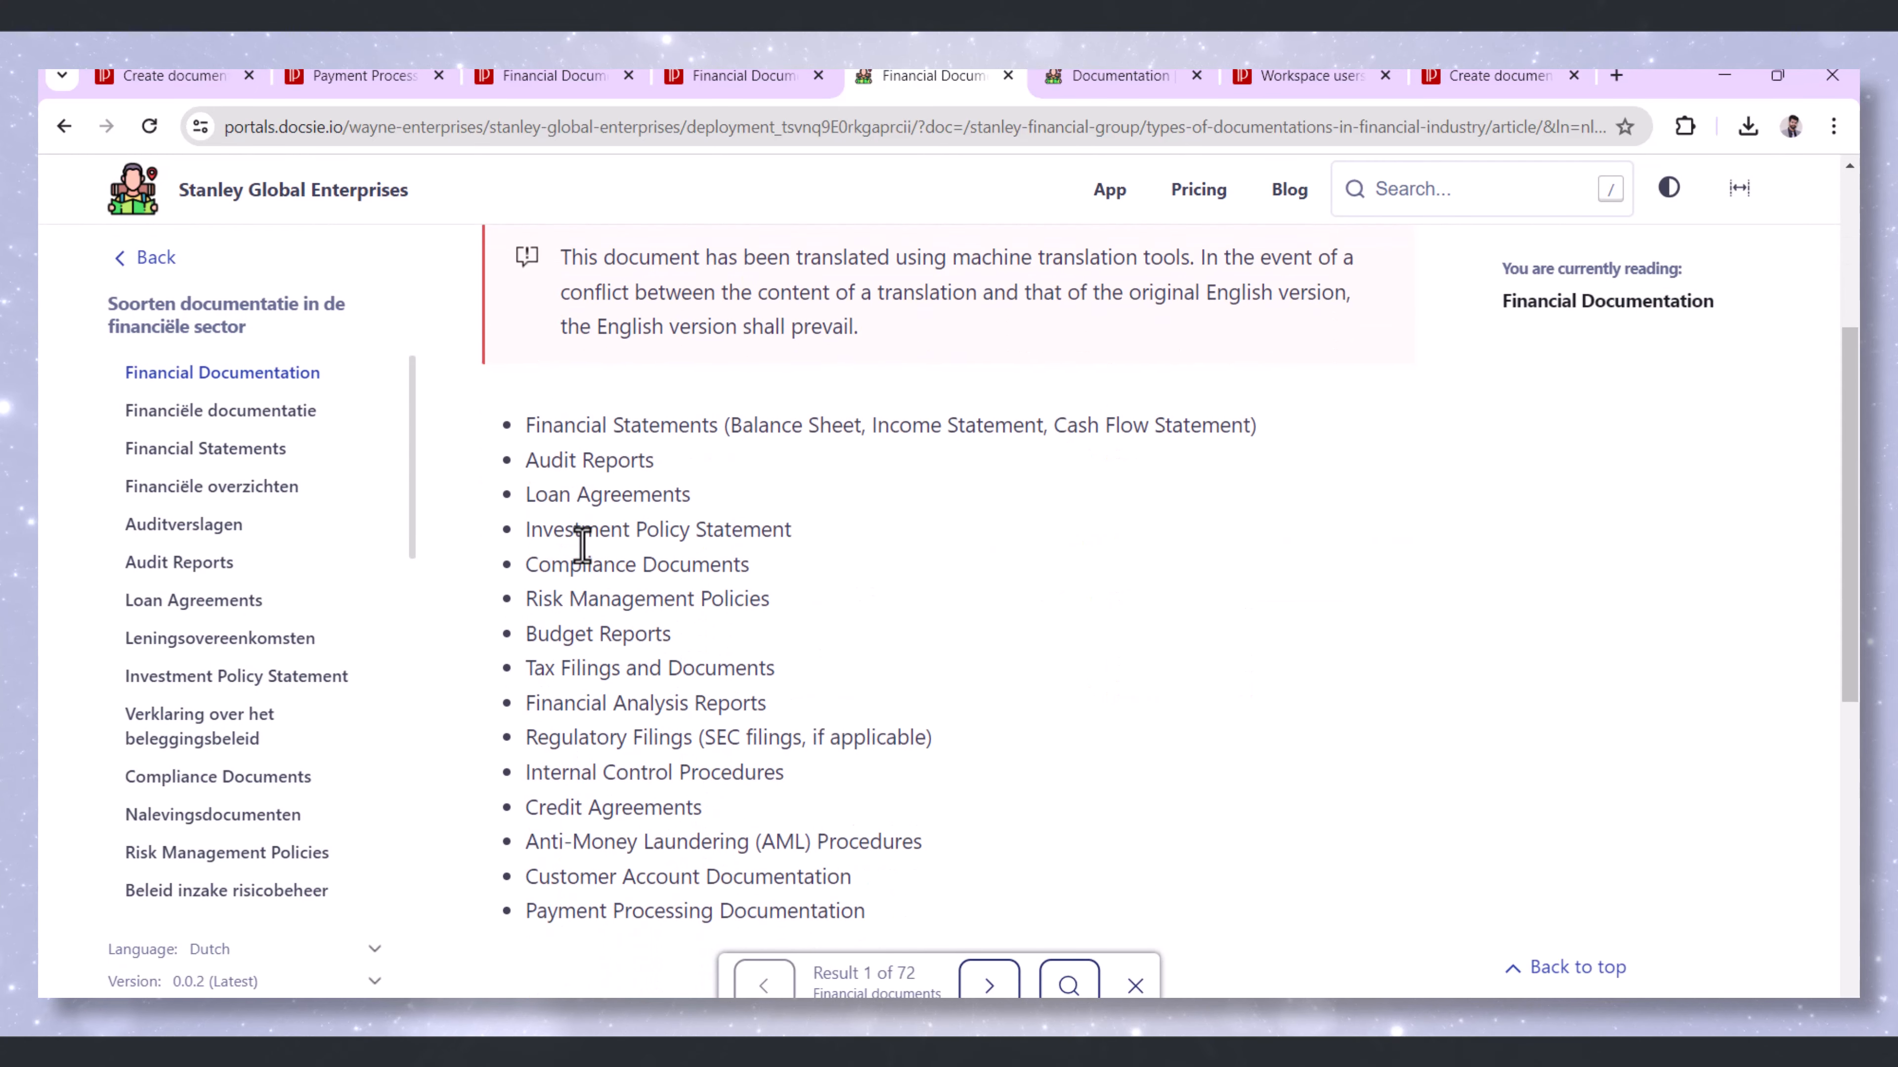
Scroll through the Dutch Financiële documentatie result article in the portal
scroll("down", 3)
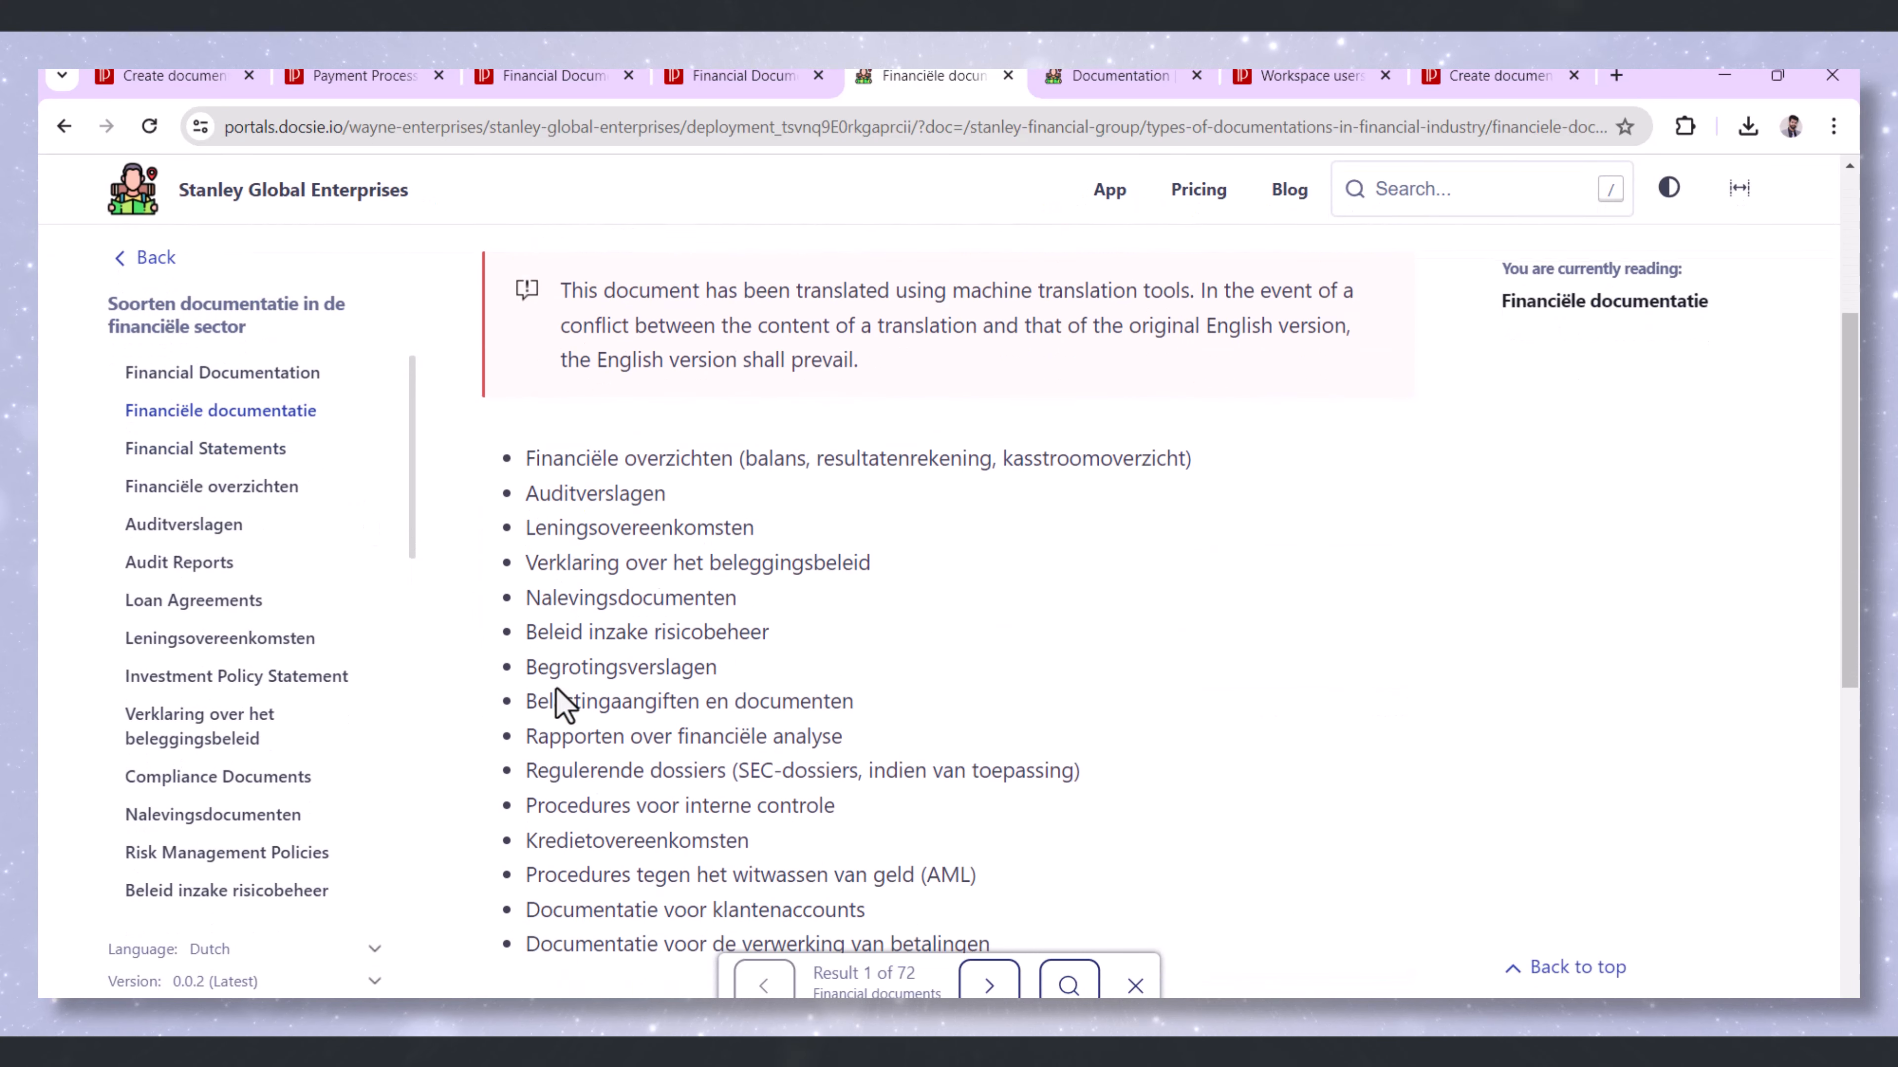
scroll("down", 3)
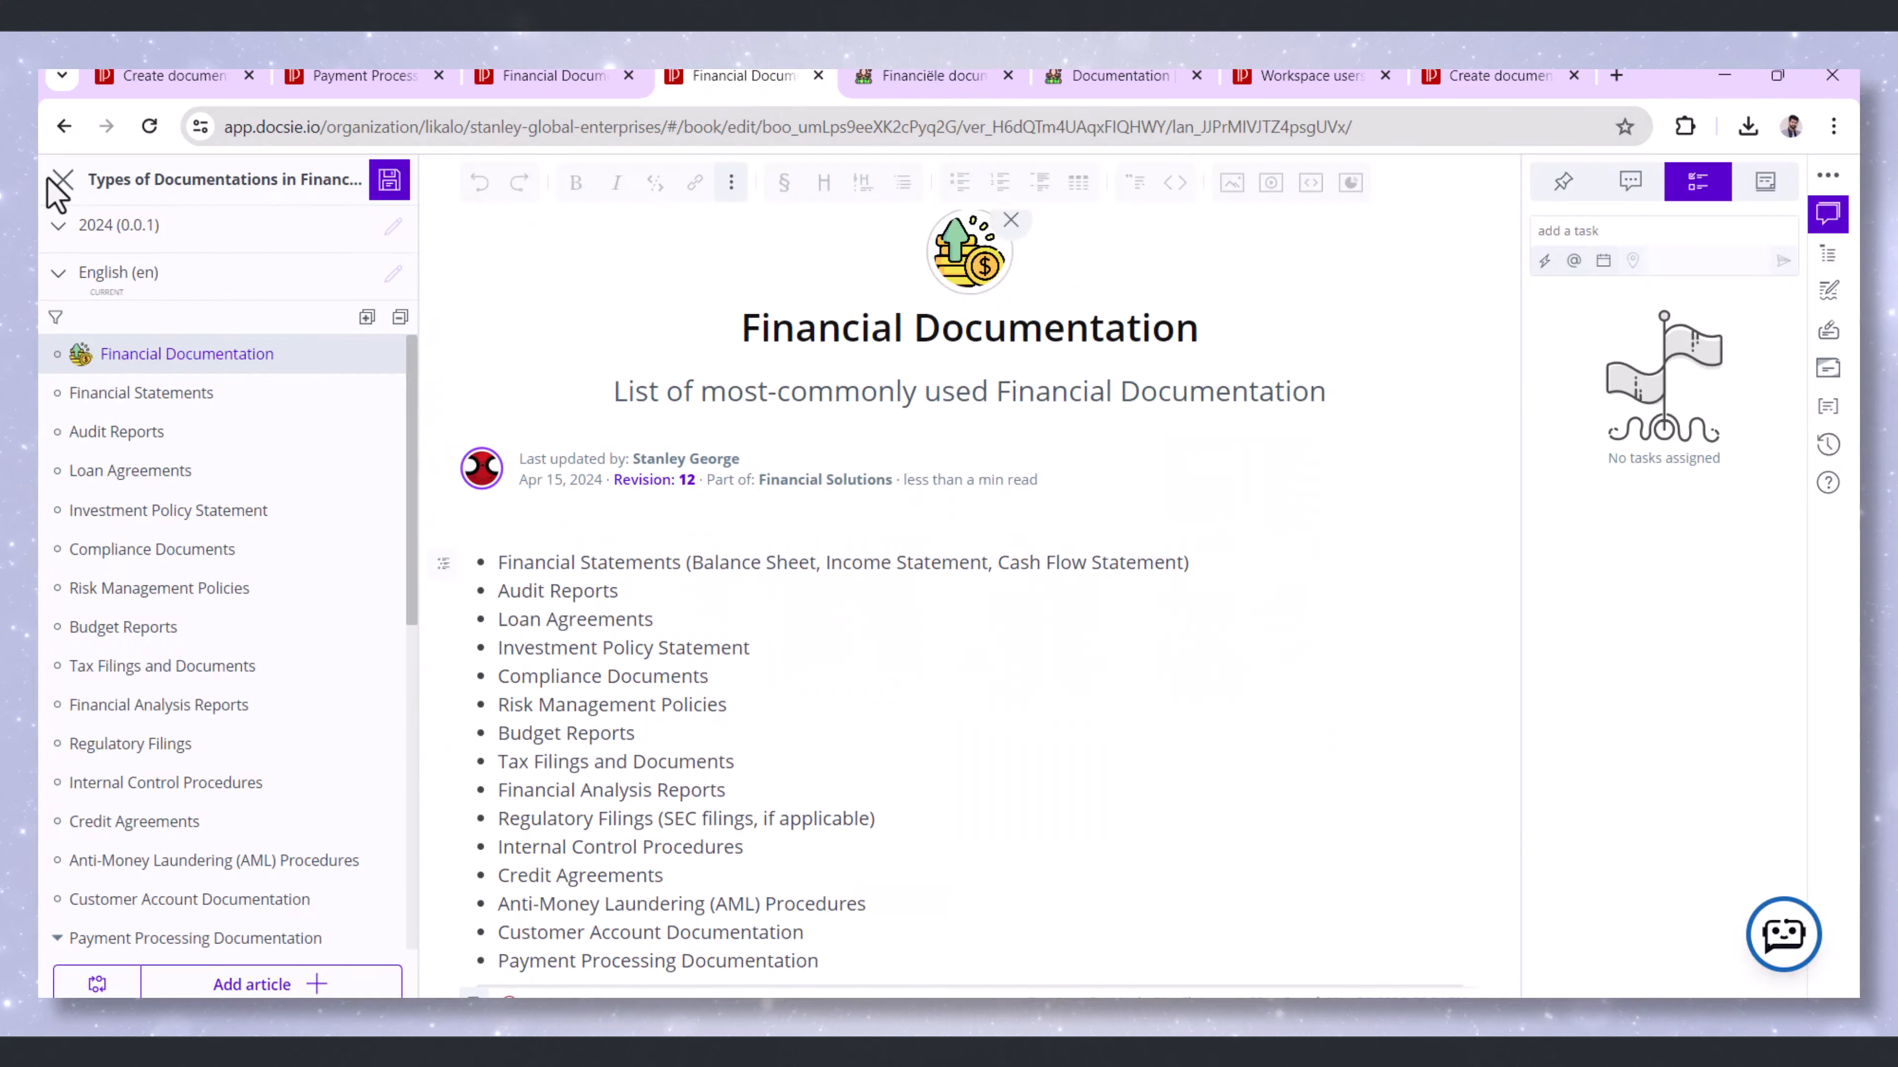
From Settings > Workspace > Deployments, follow the Stanley Global Enterprises portal's Location URL
left_click(63, 179)
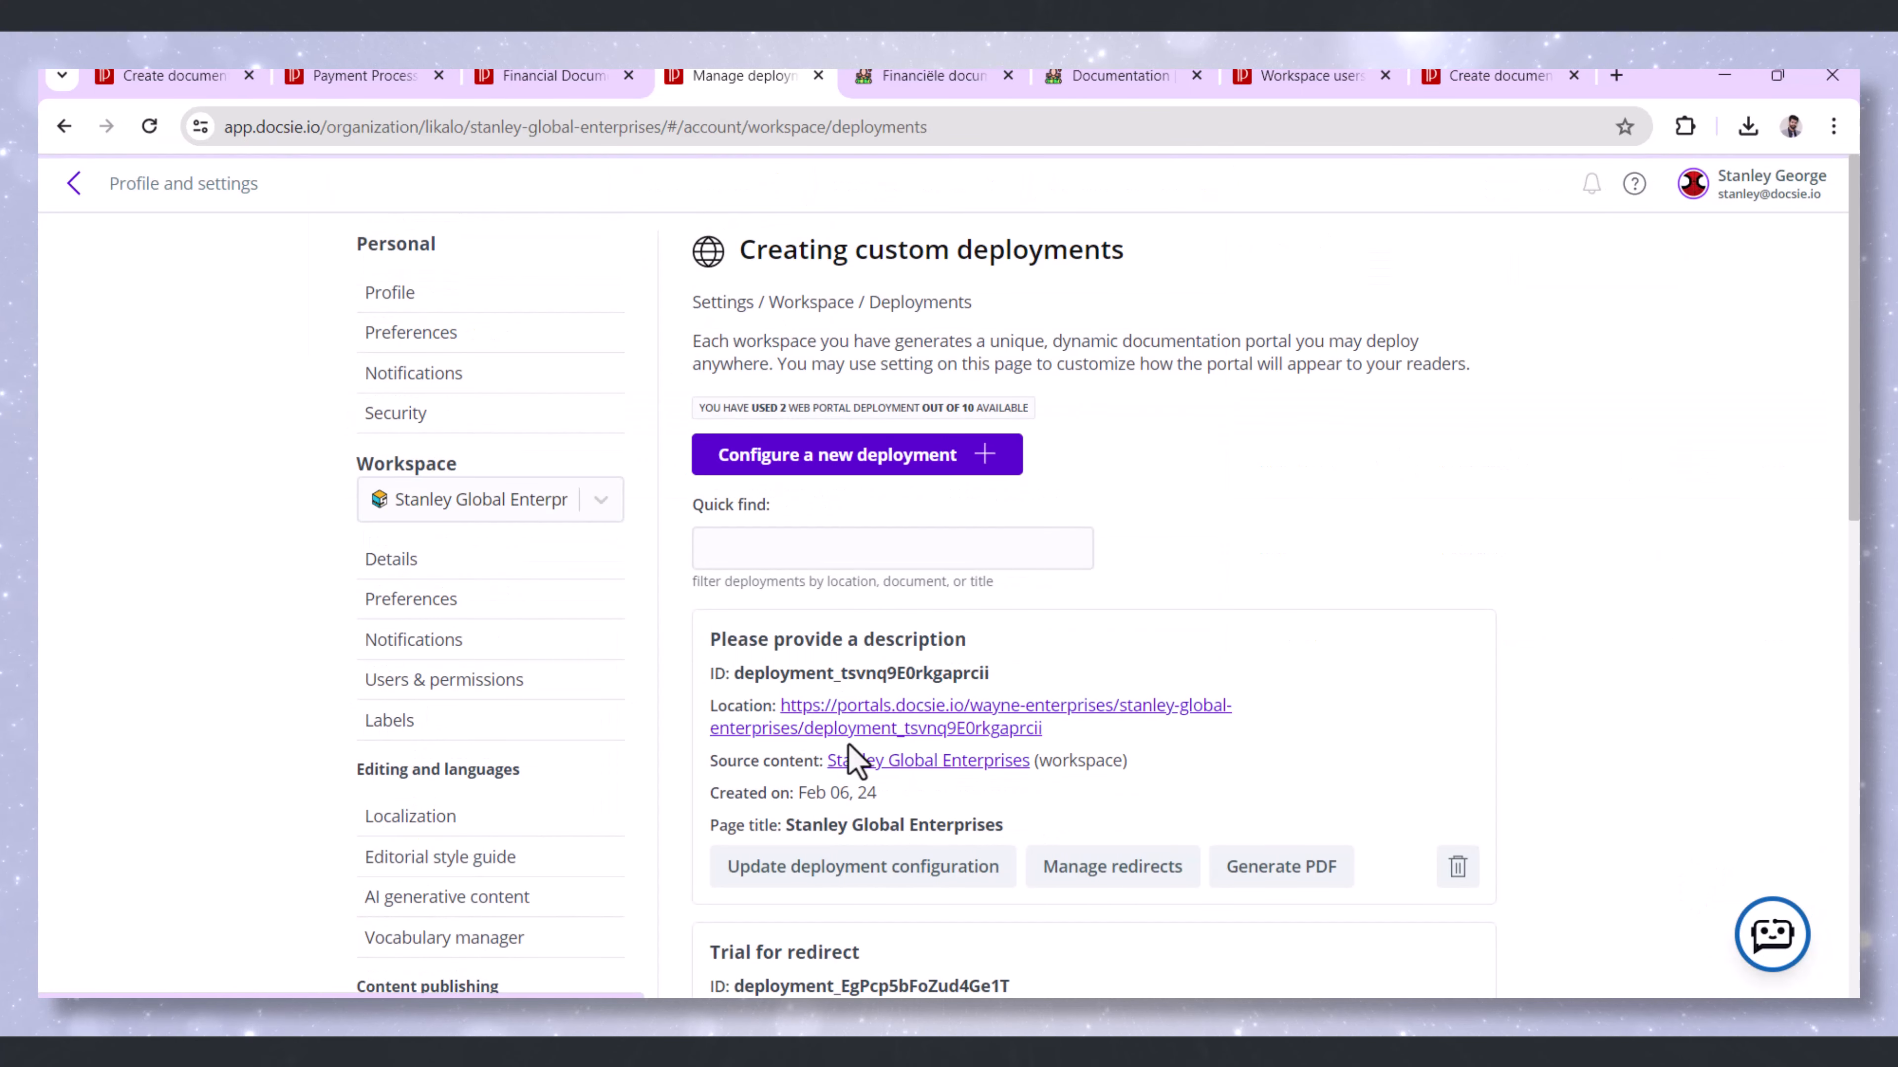
mouse_move(869, 734)
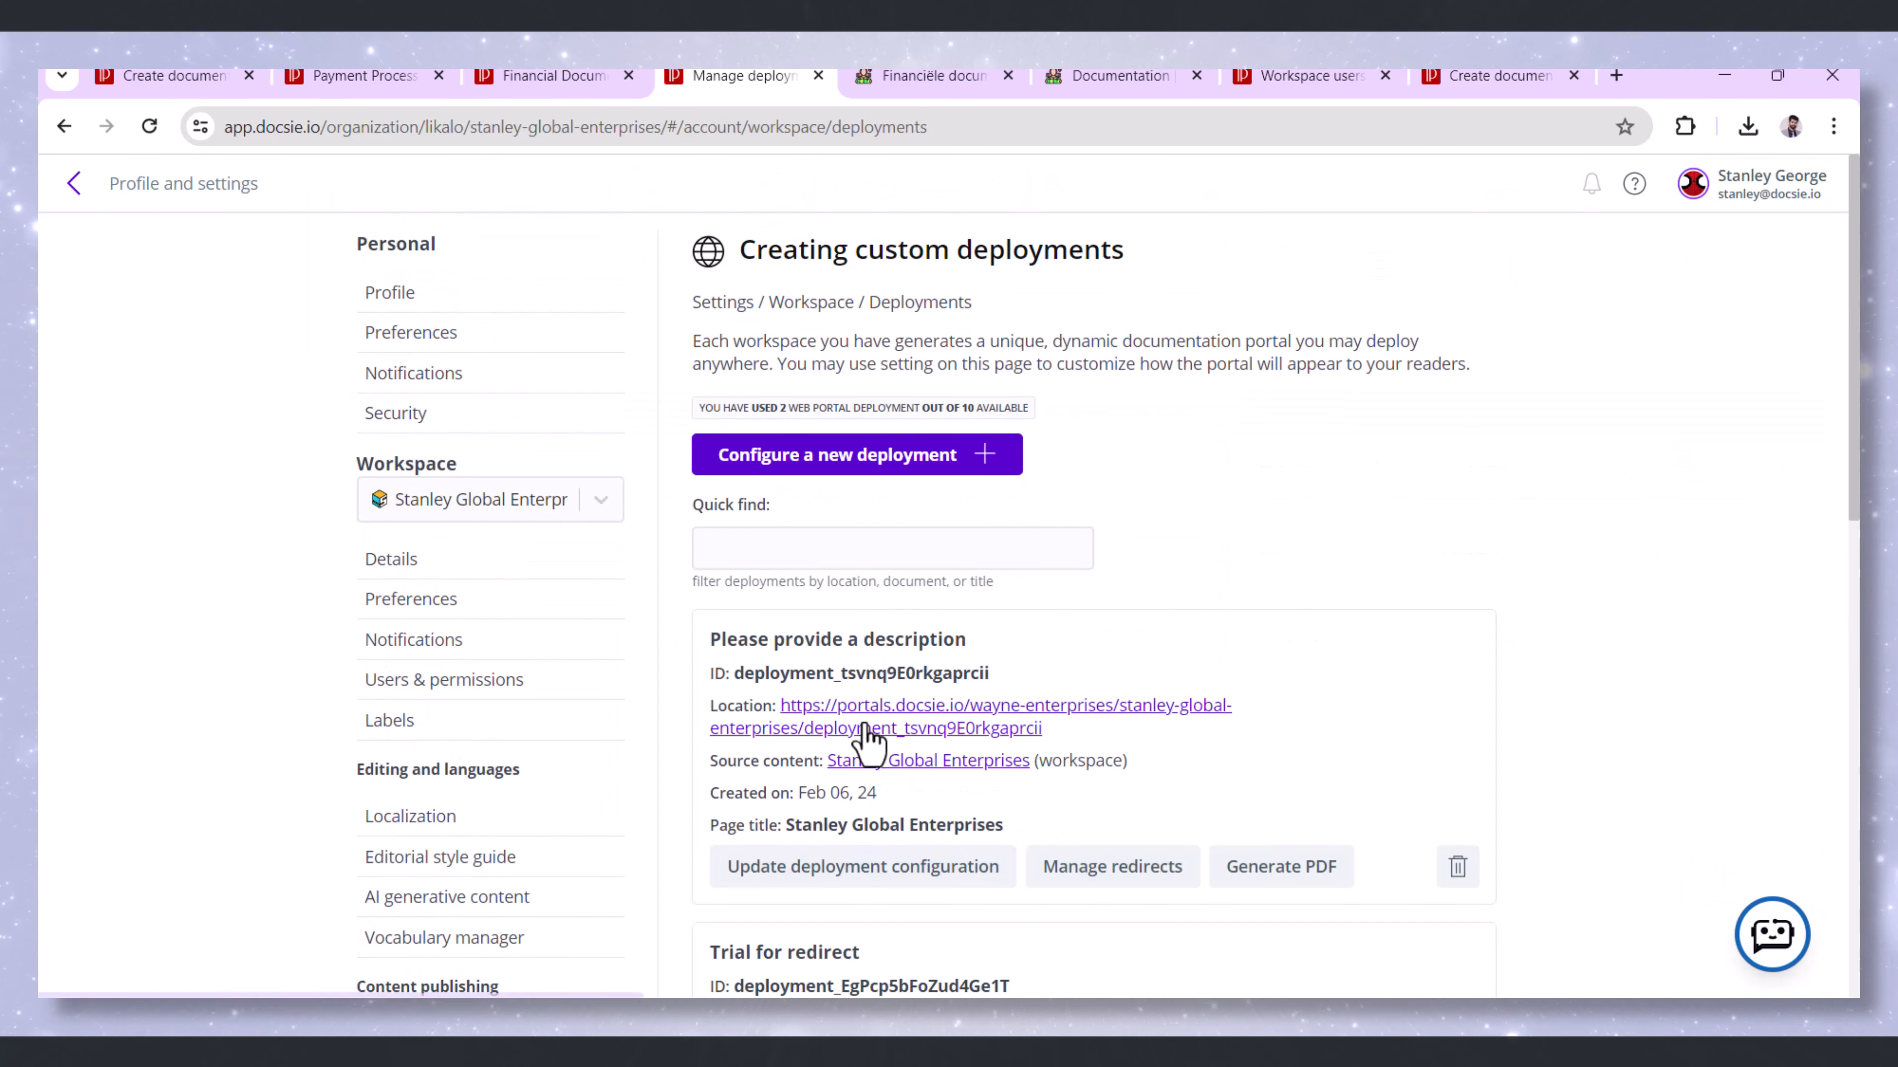
left_click(869, 727)
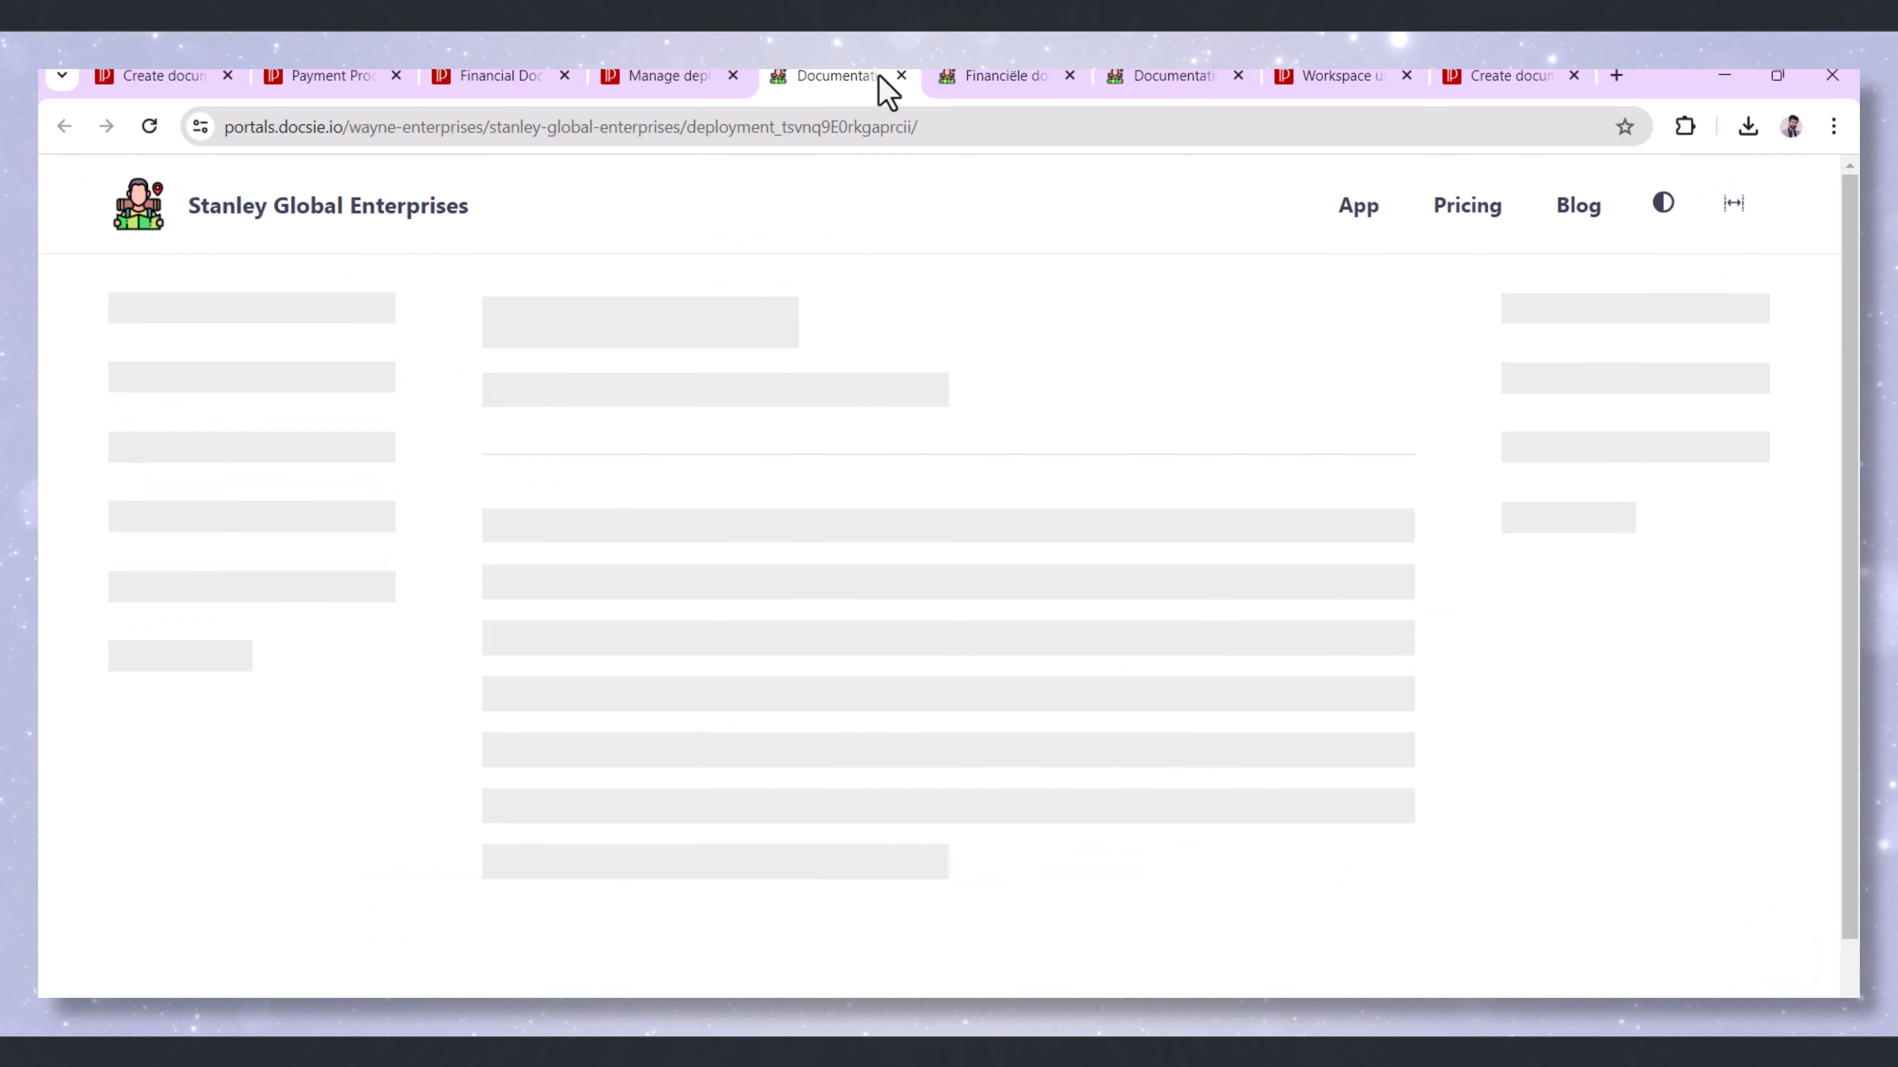
Enter the portal password and submit it to unlock the Stanley Global Enterprises portal
left_click(938, 507)
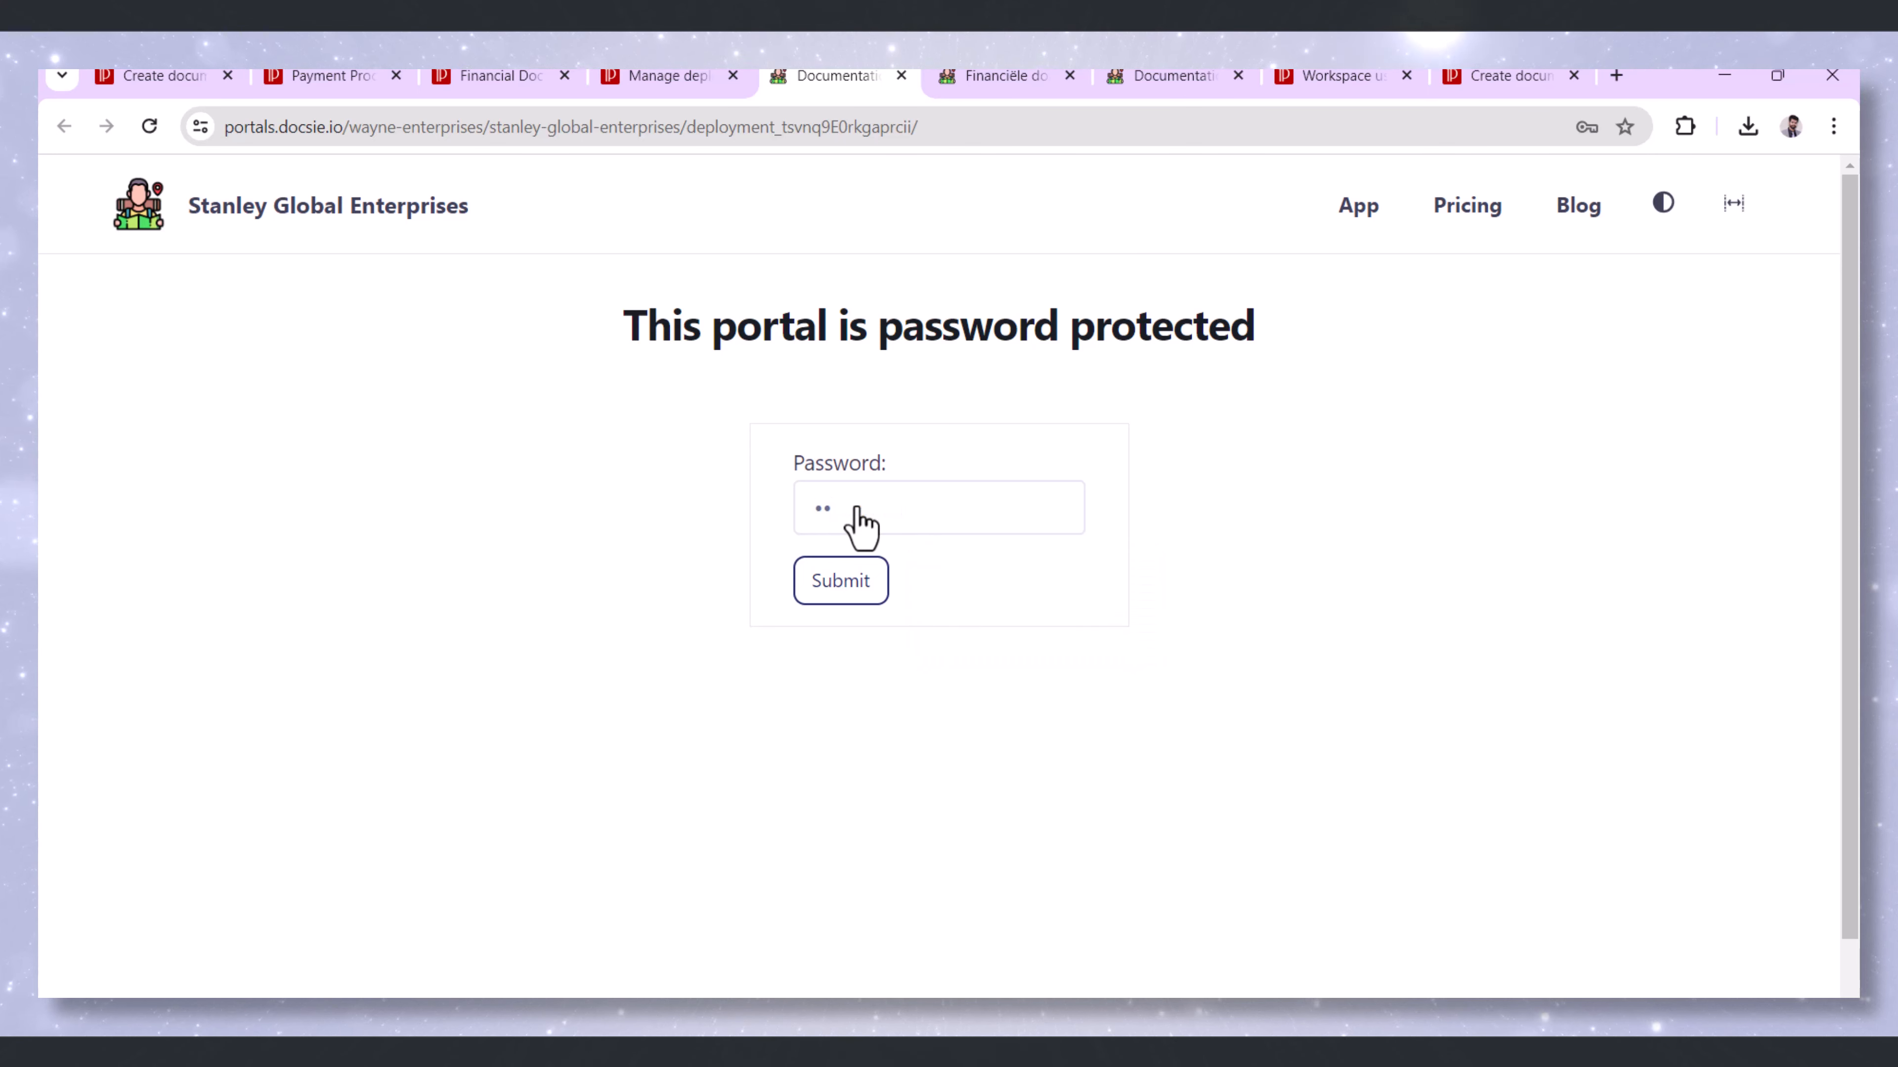
type("*")
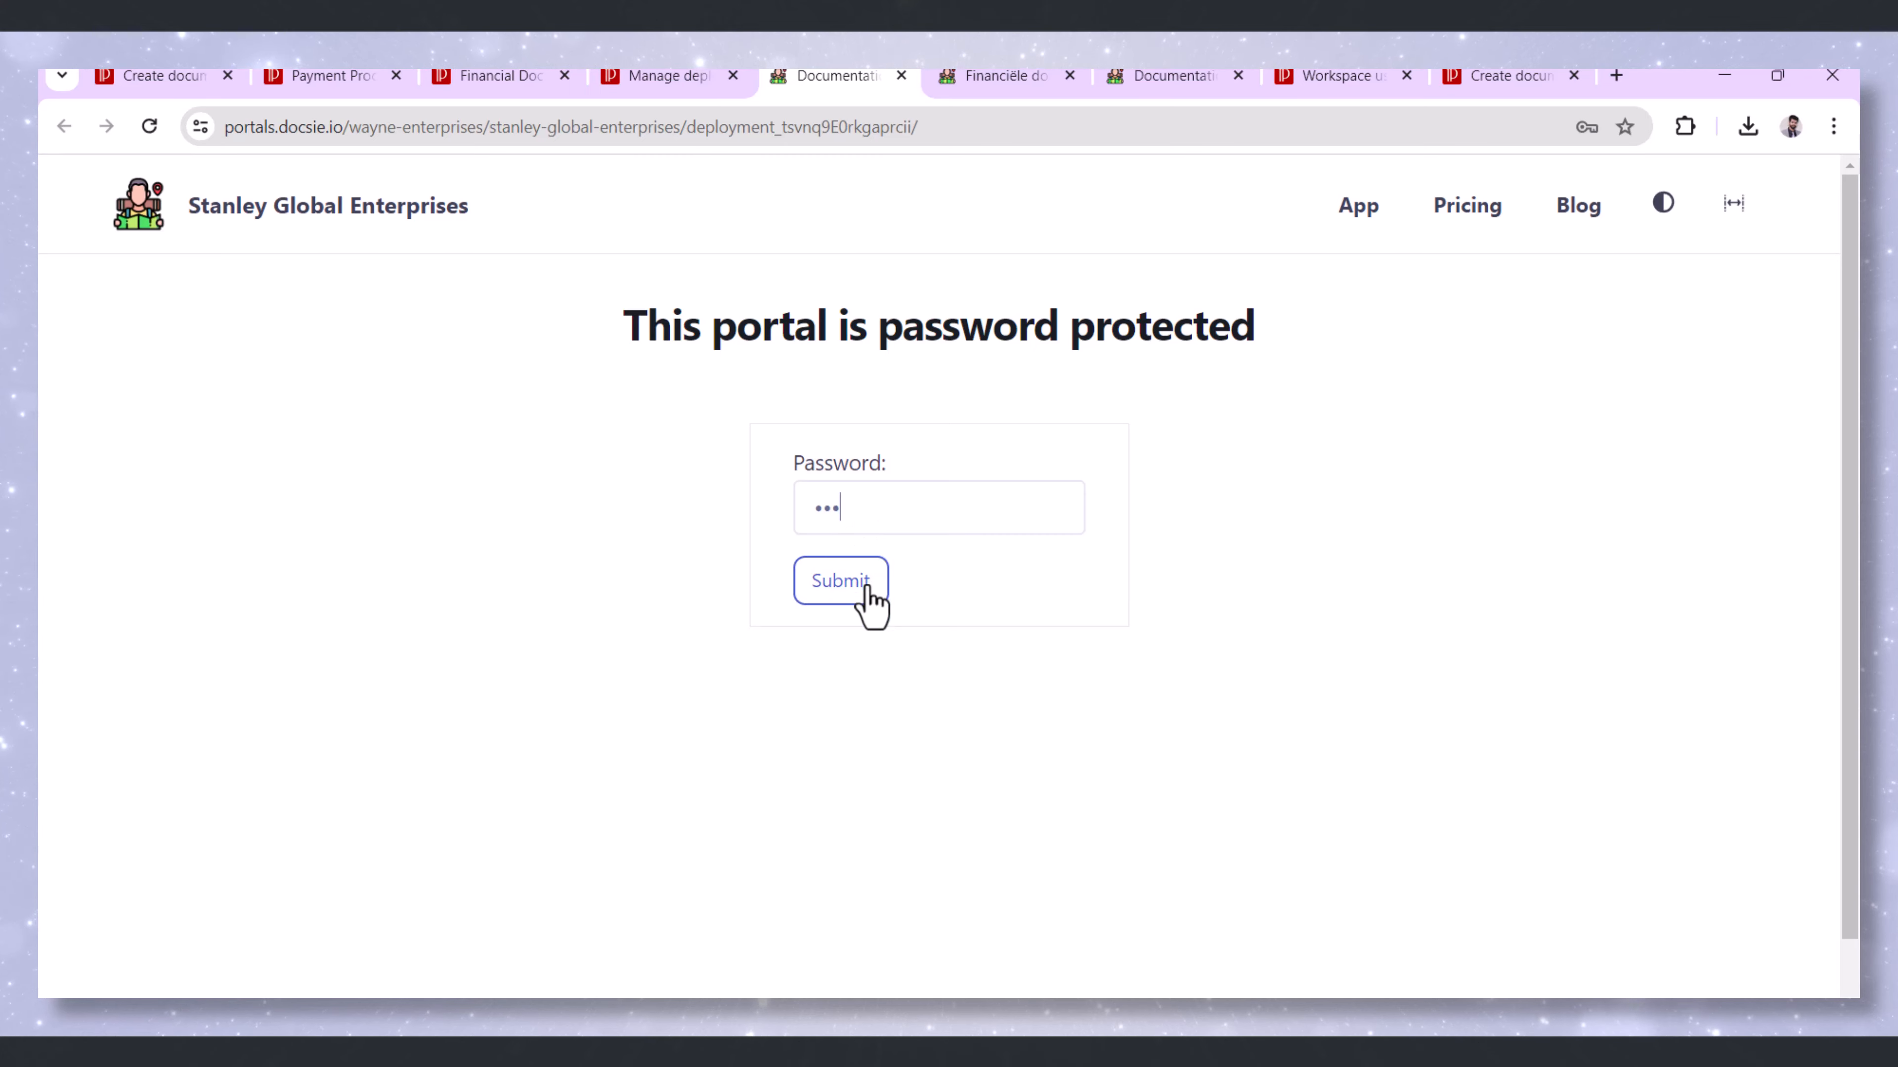
left_click(840, 581)
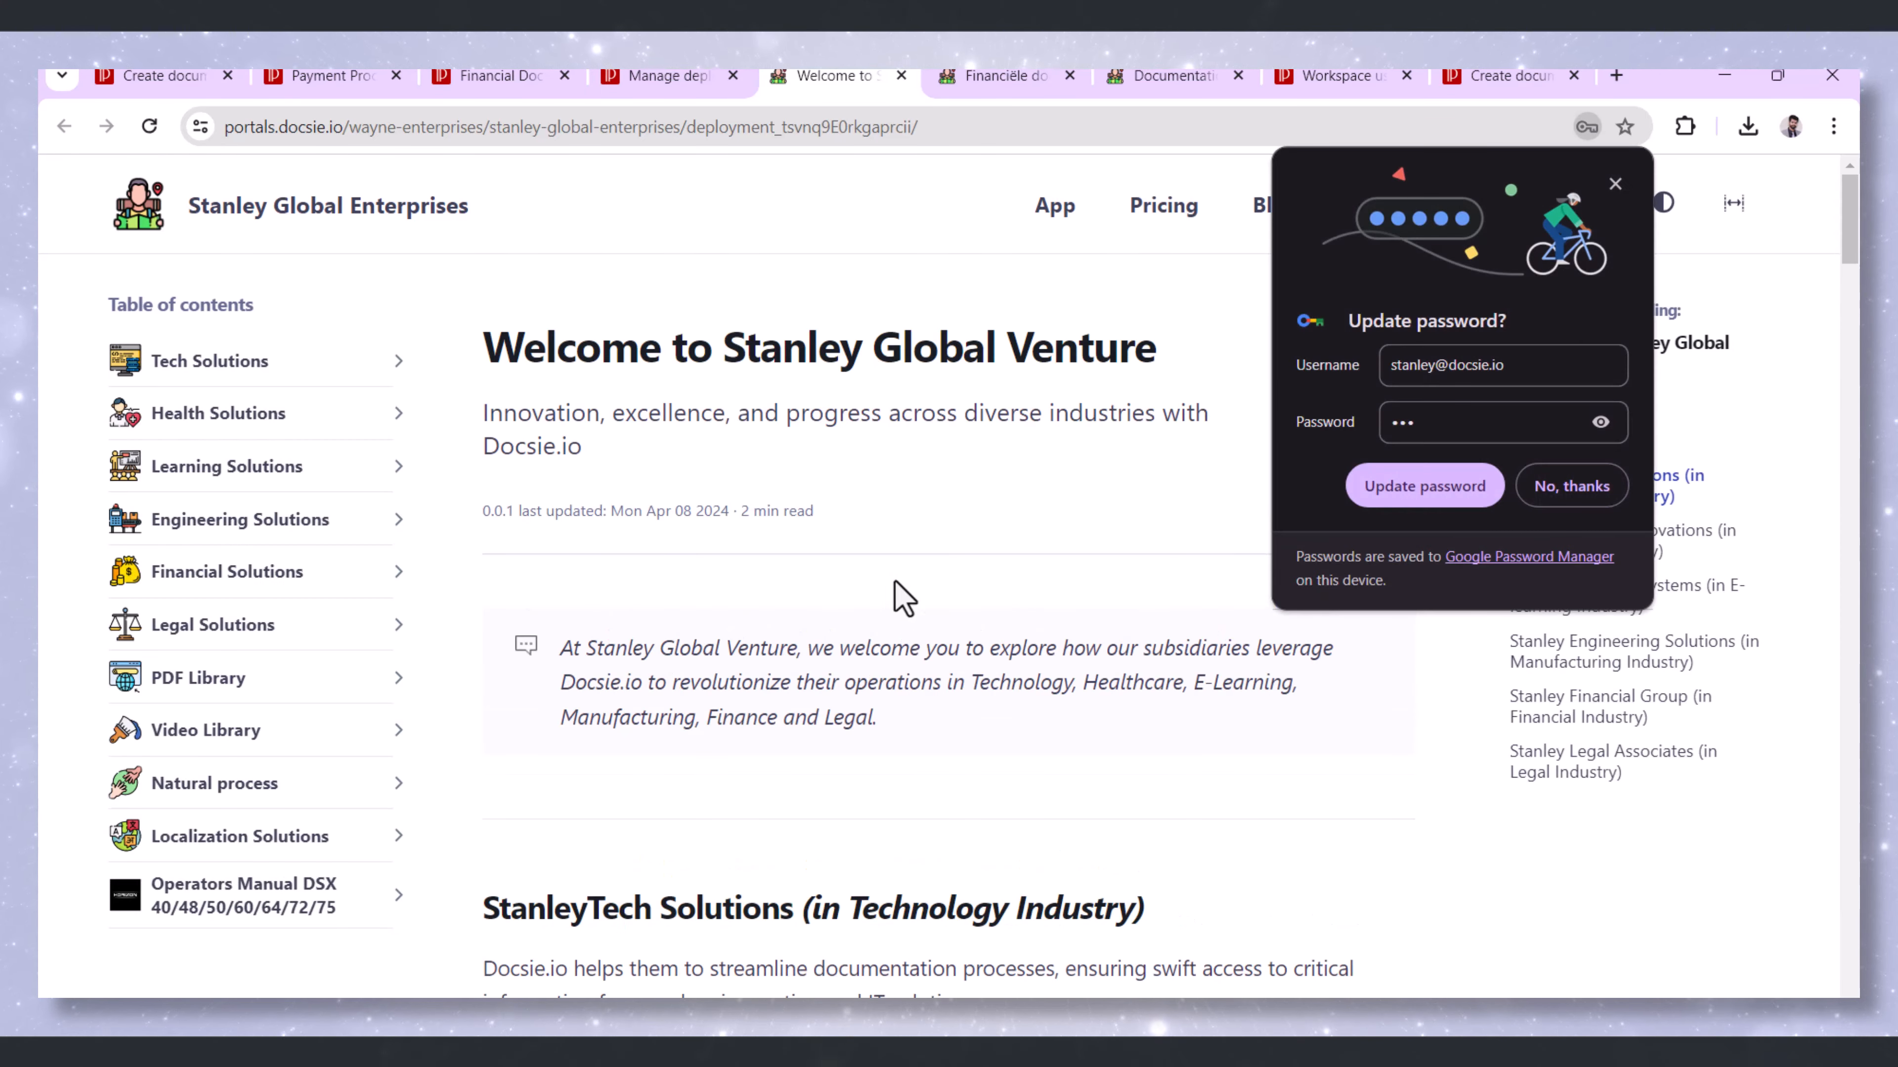
Decline Chrome's Update password prompt and read the welcome page down to Stanley Financial Group
left_click(1570, 485)
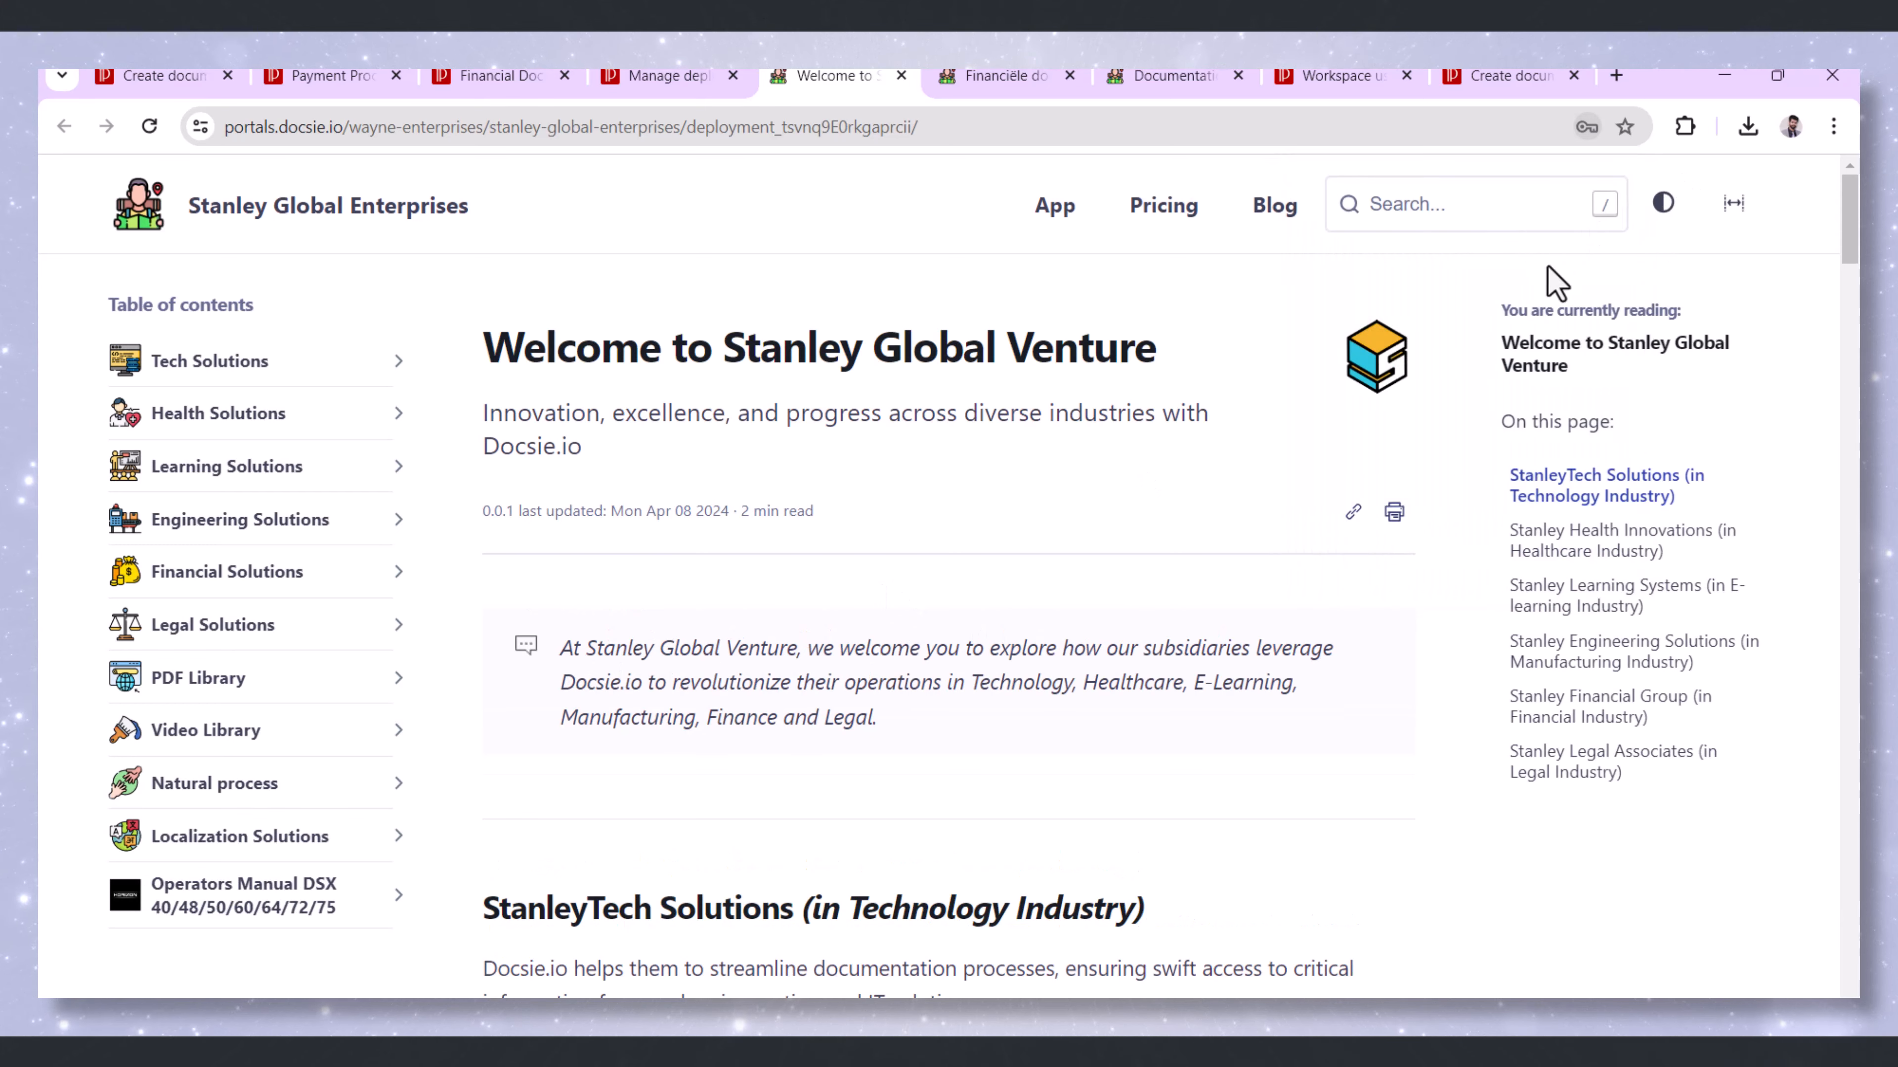
scroll("down", 3)
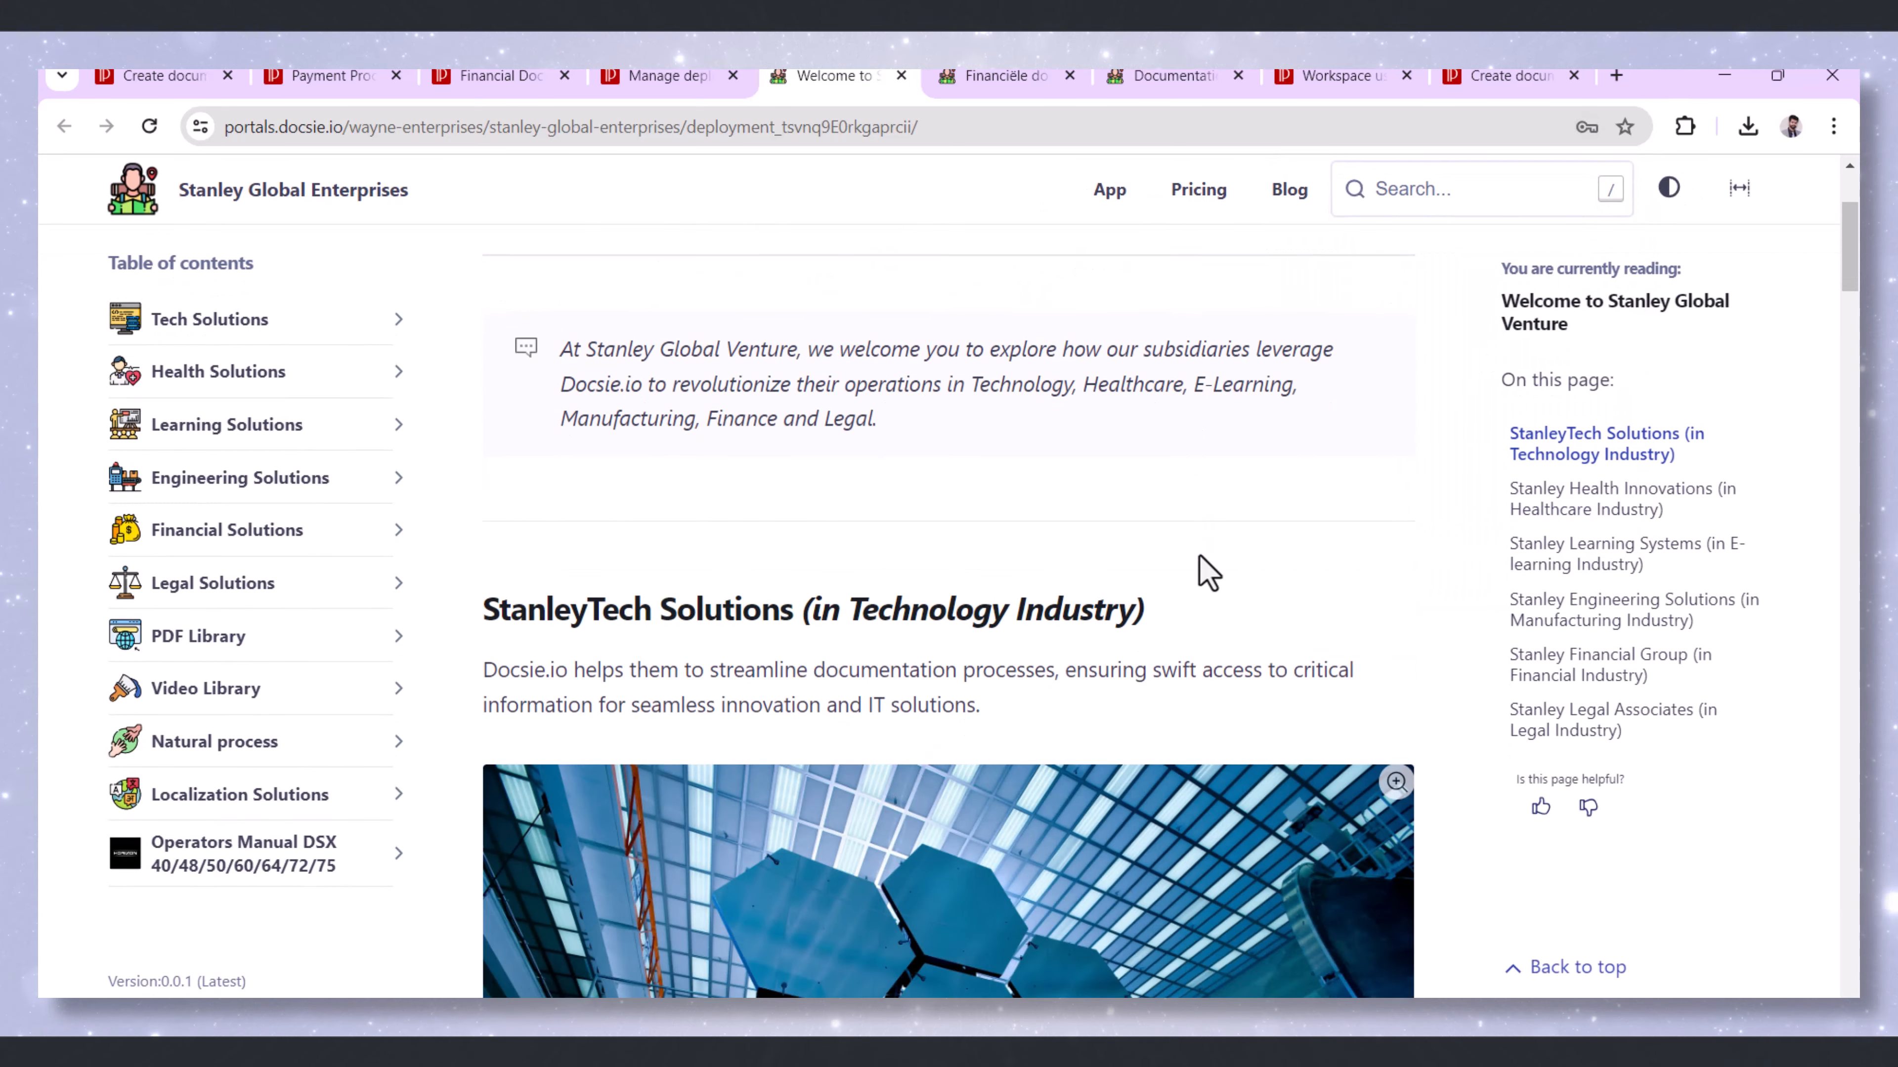
scroll("down", 3)
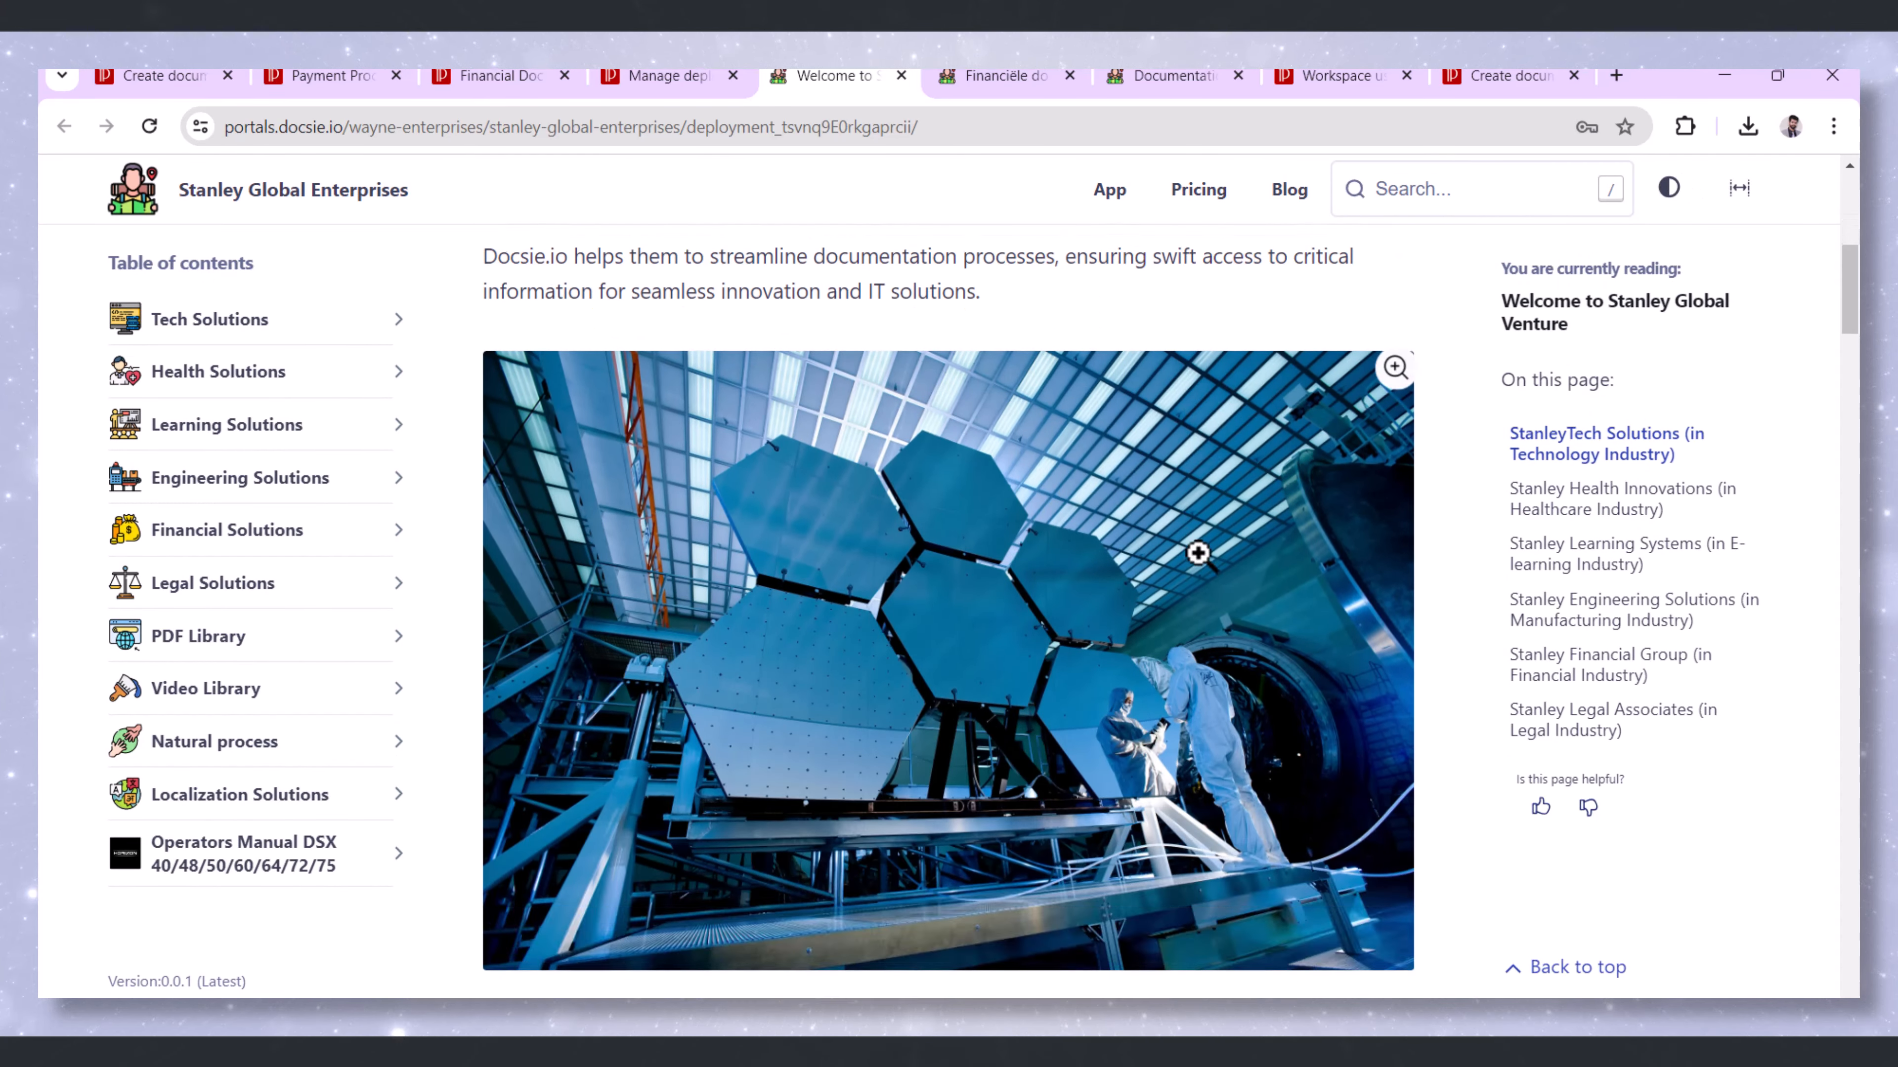
scroll("down", 3)
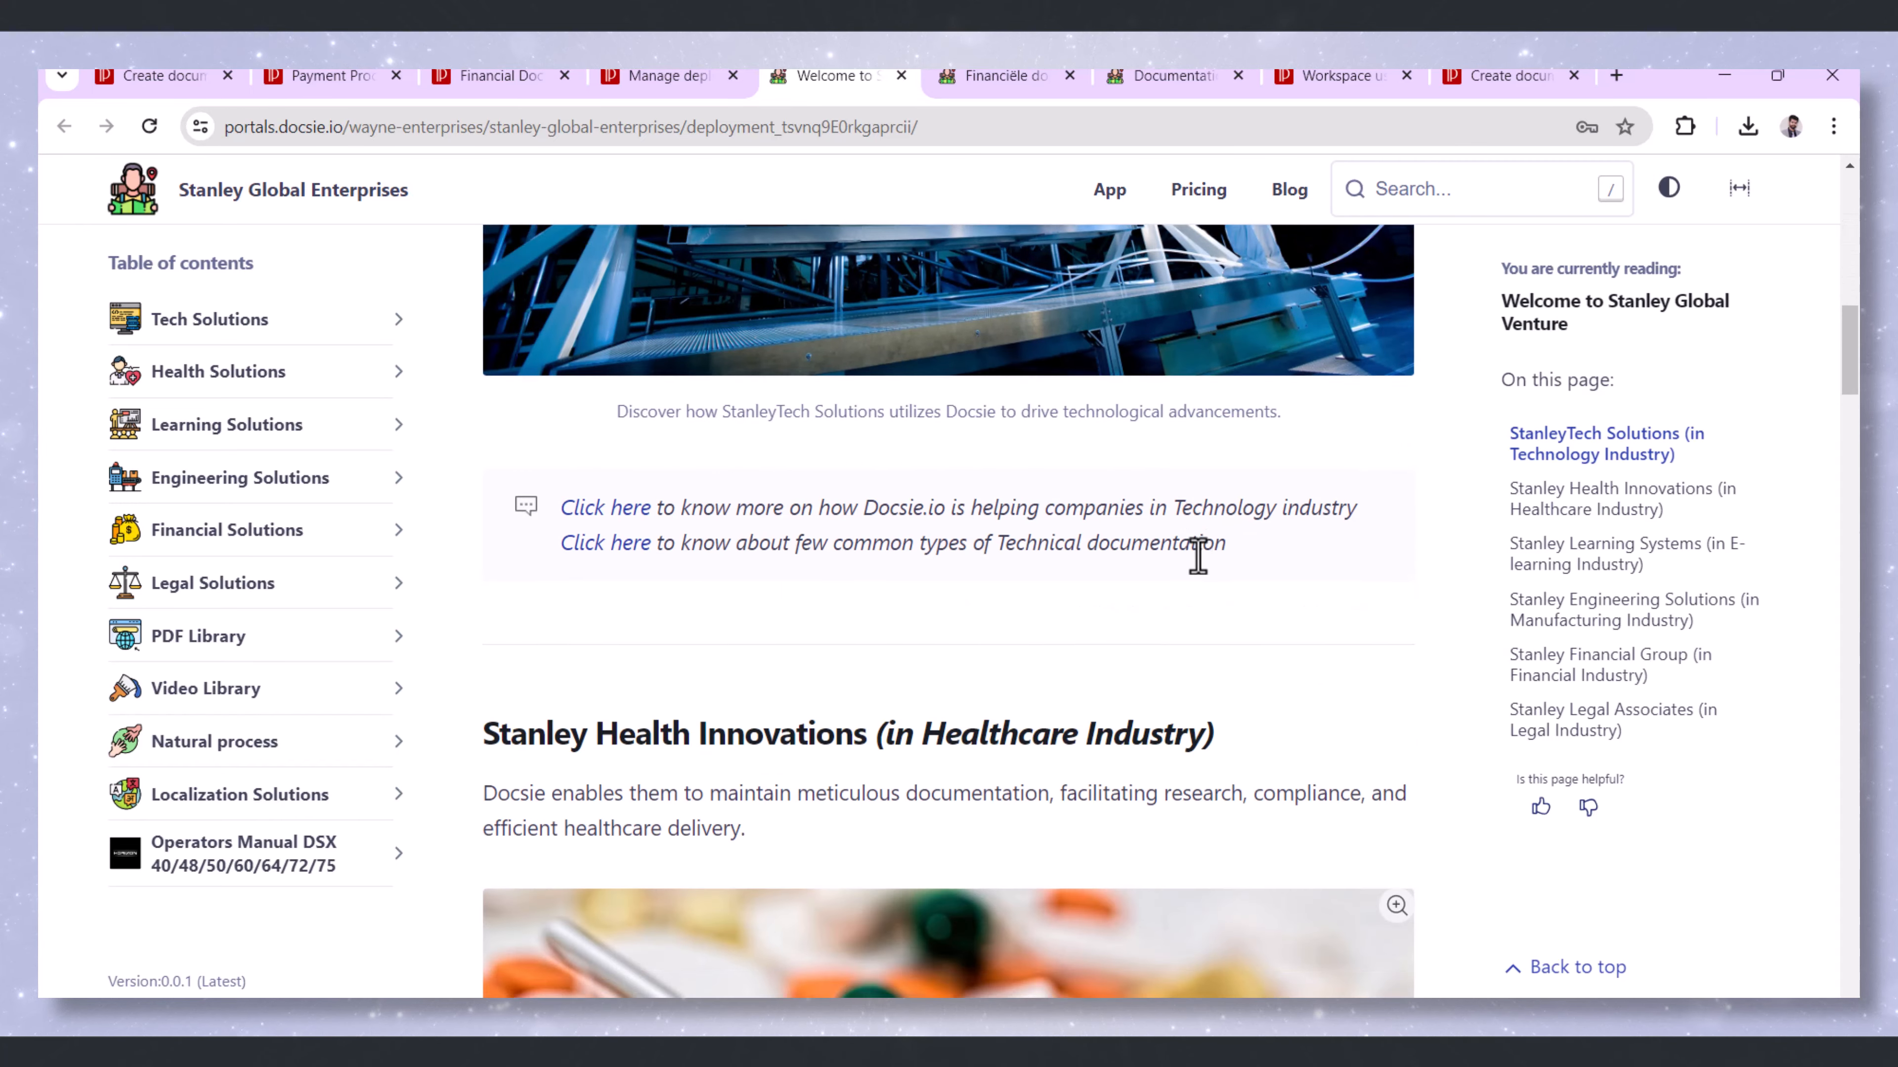
scroll("down", 3)
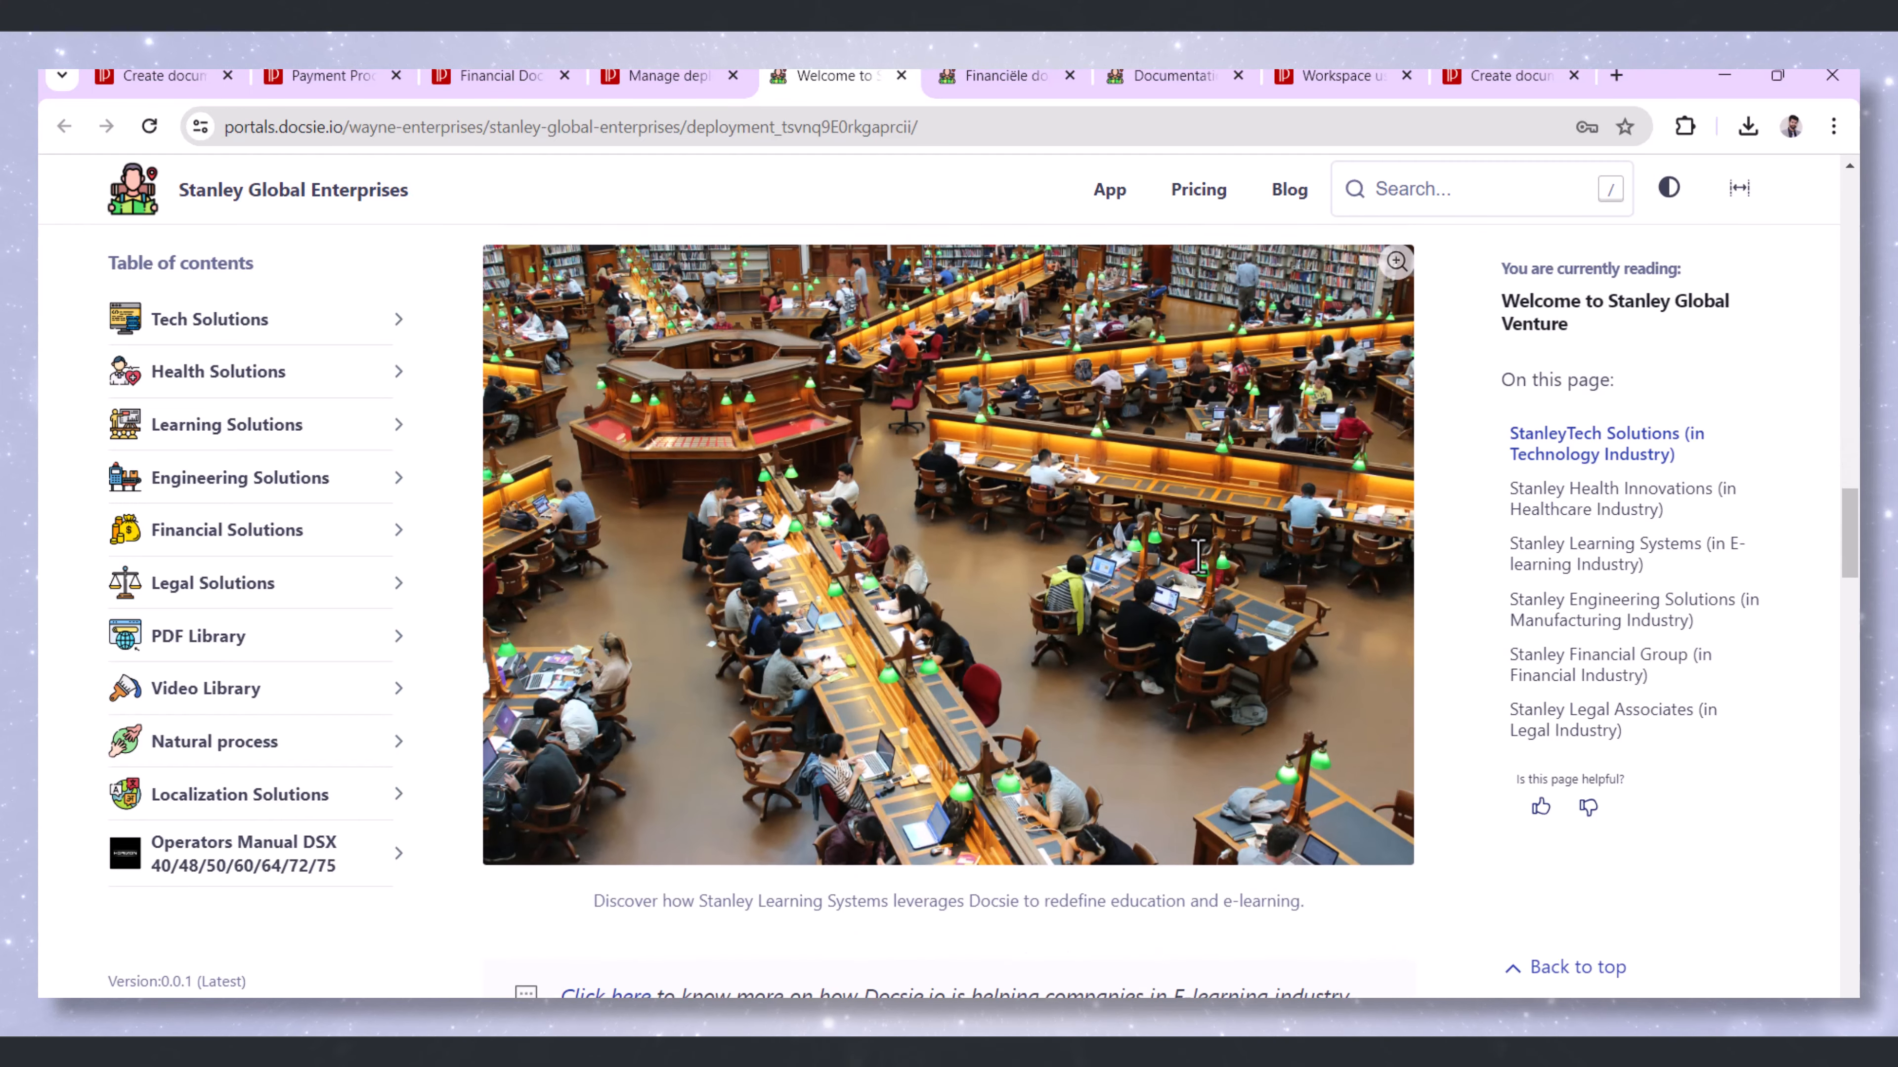
scroll("down", 3)
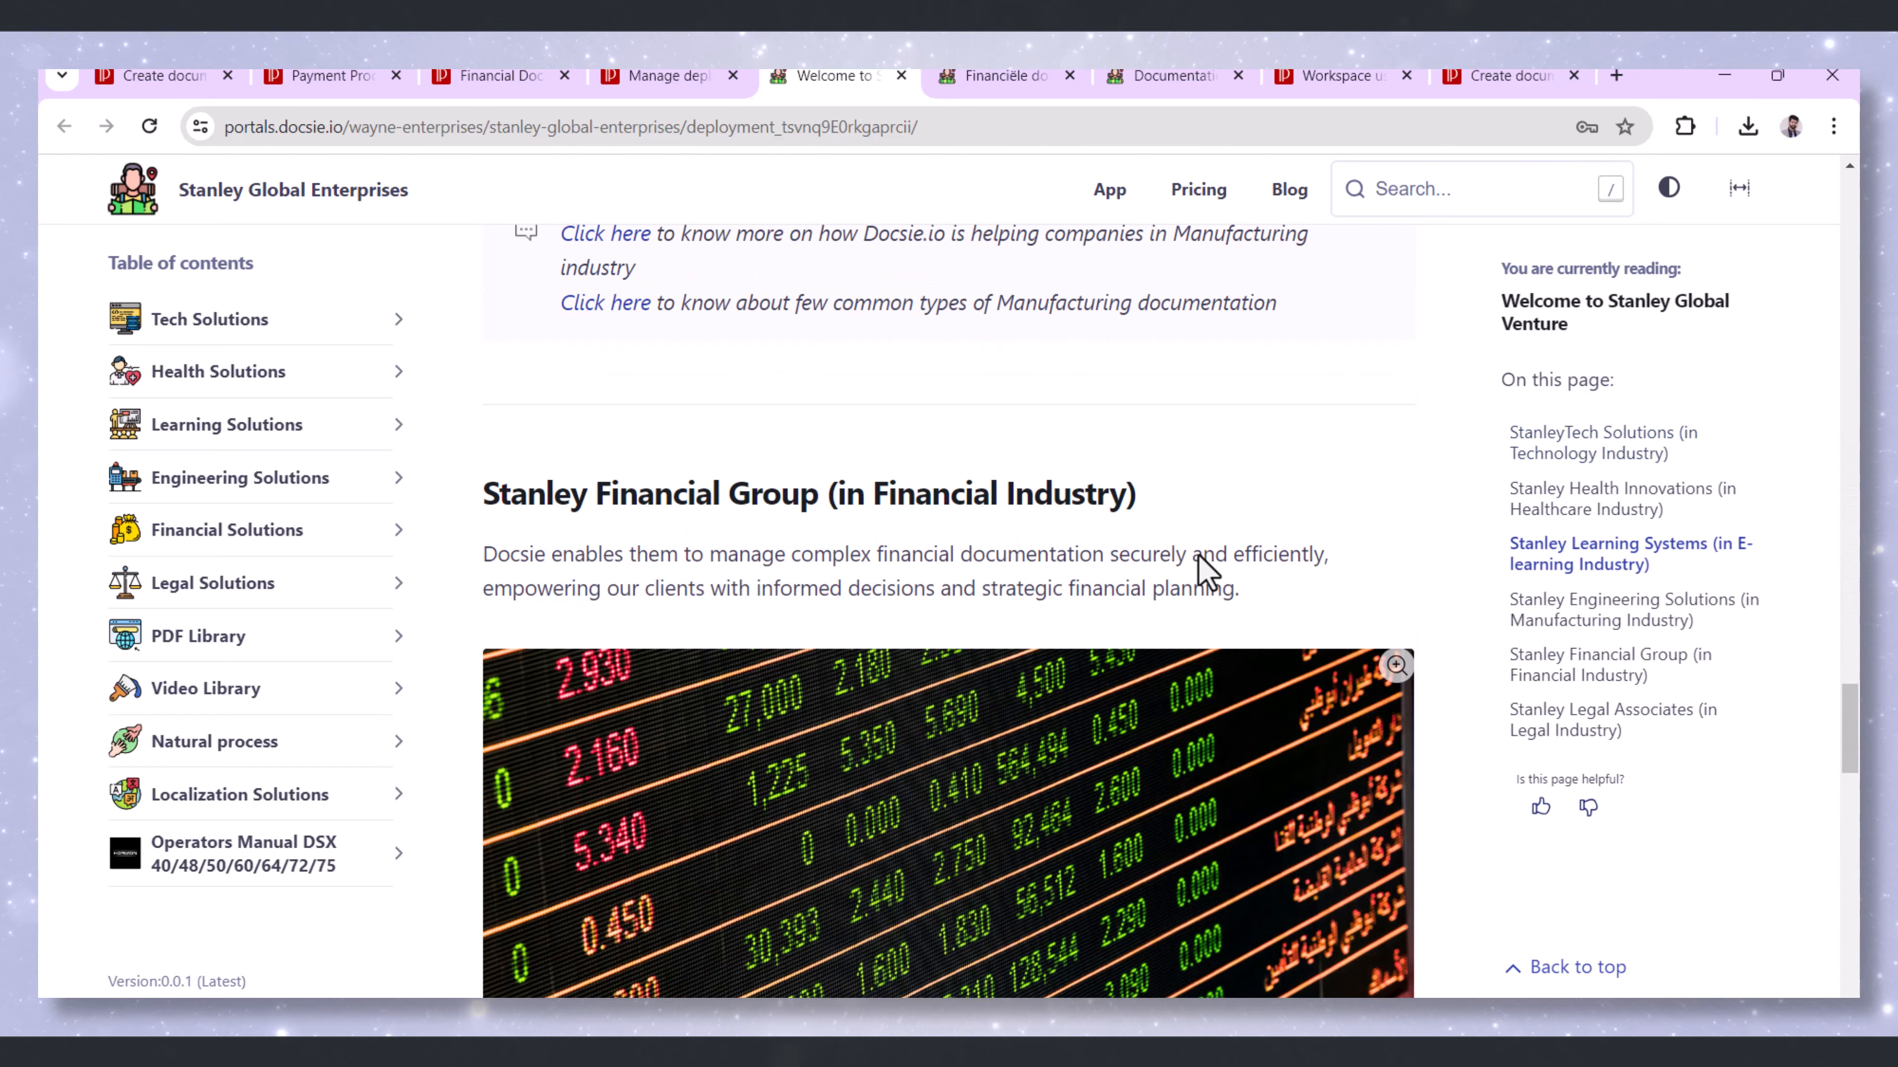
scroll("down", 3)
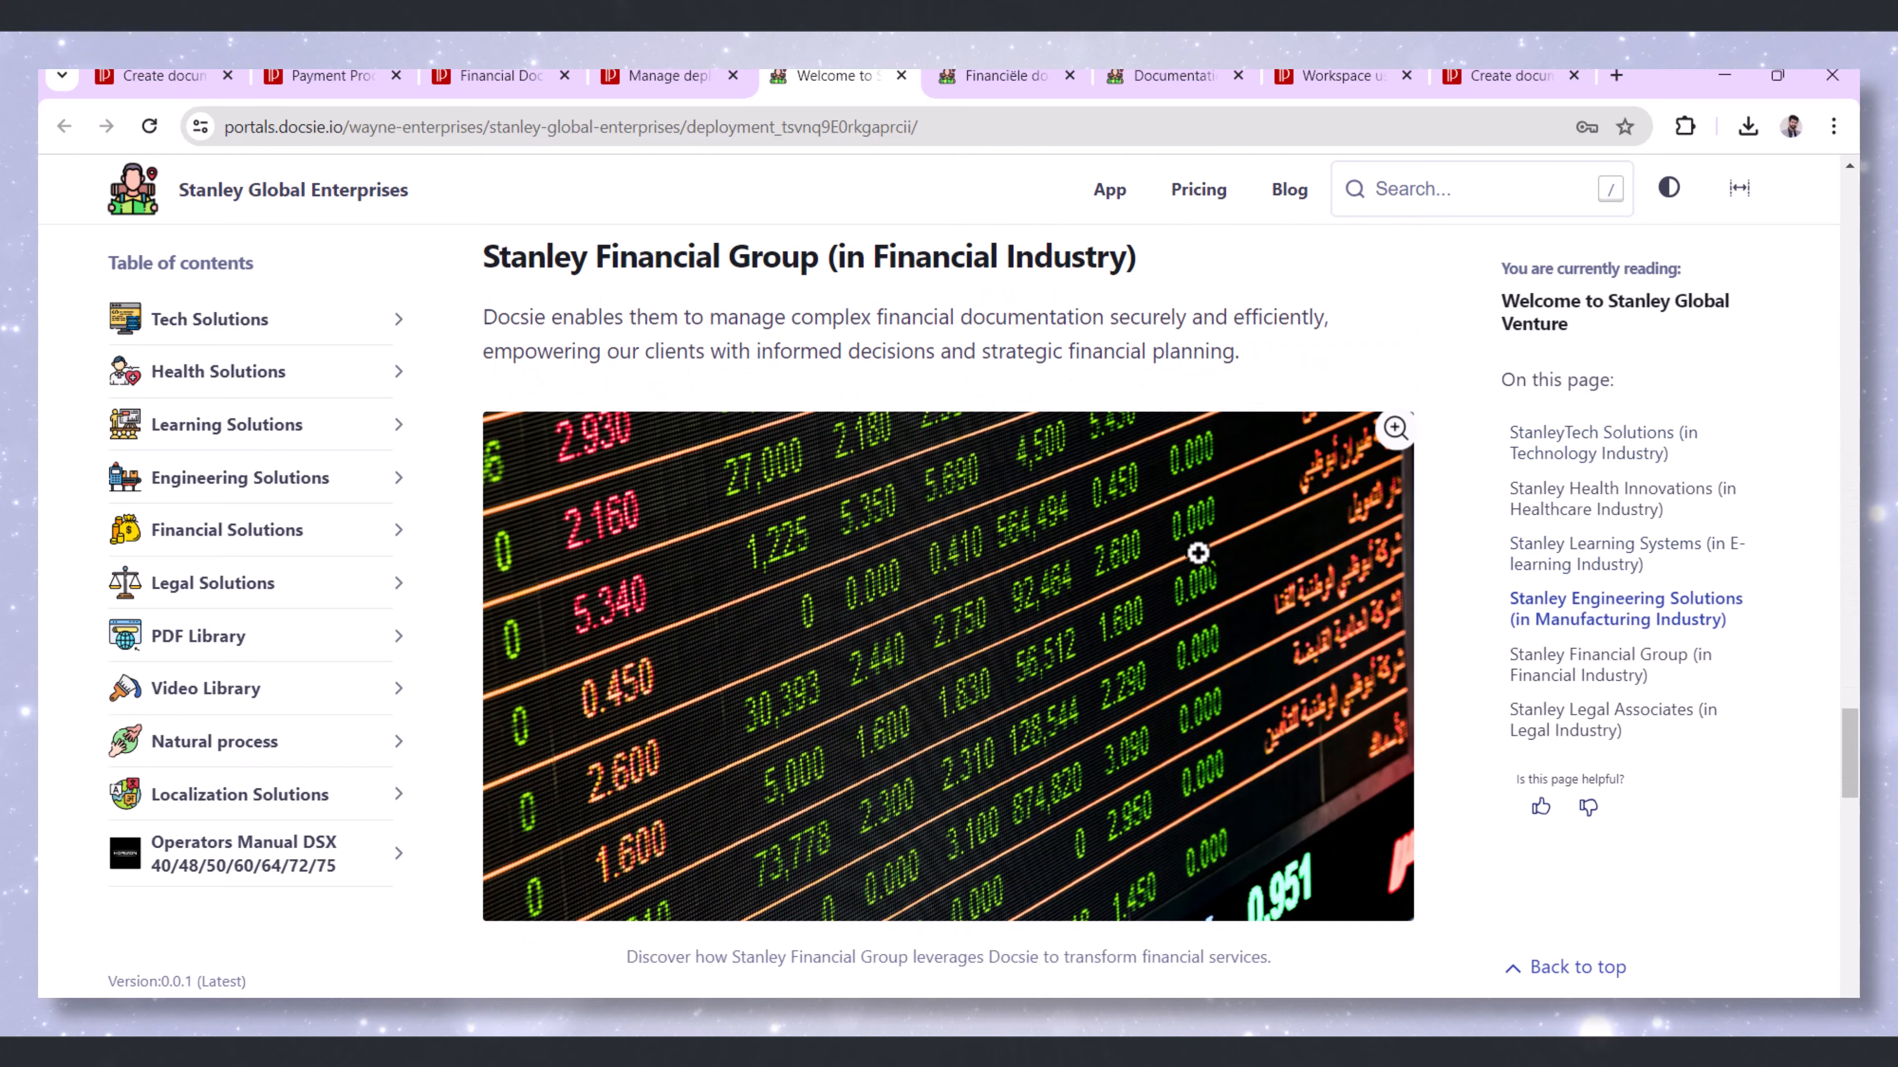
scroll("down", 3)
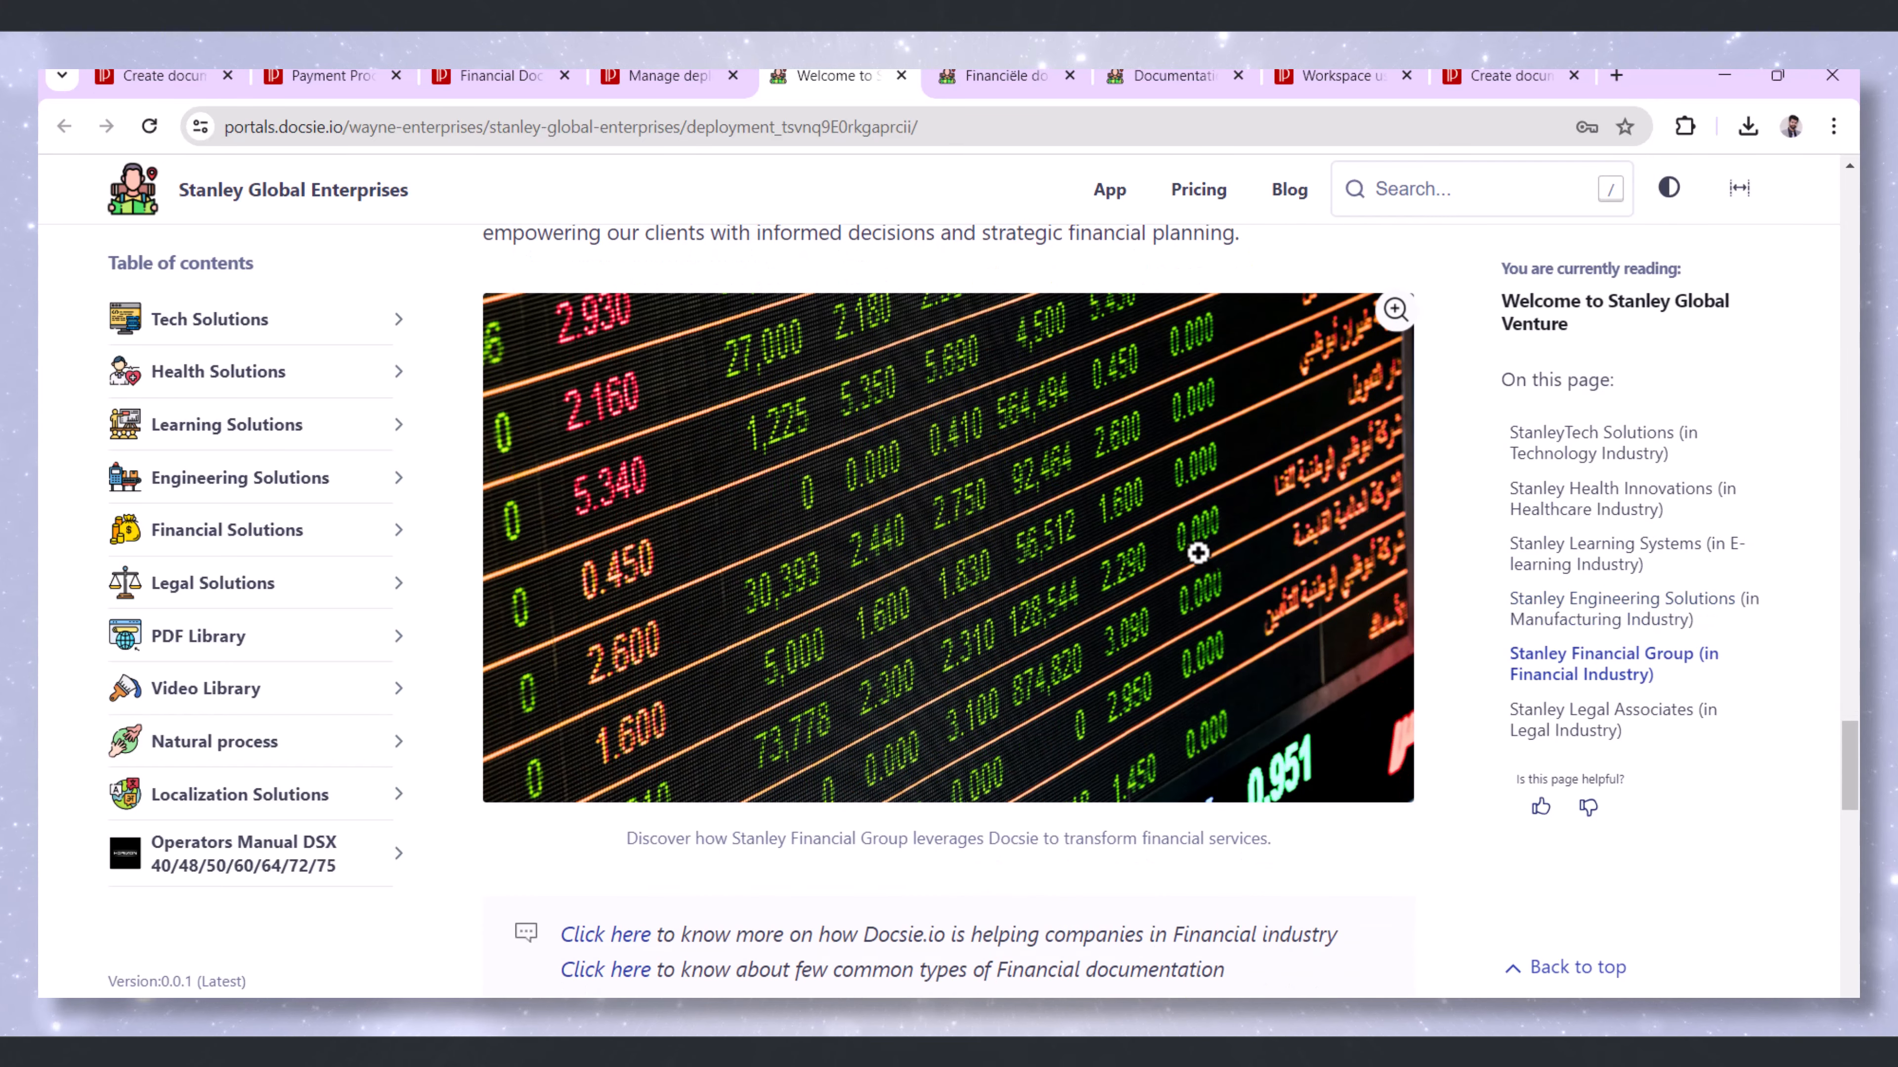
scroll("down", 3)
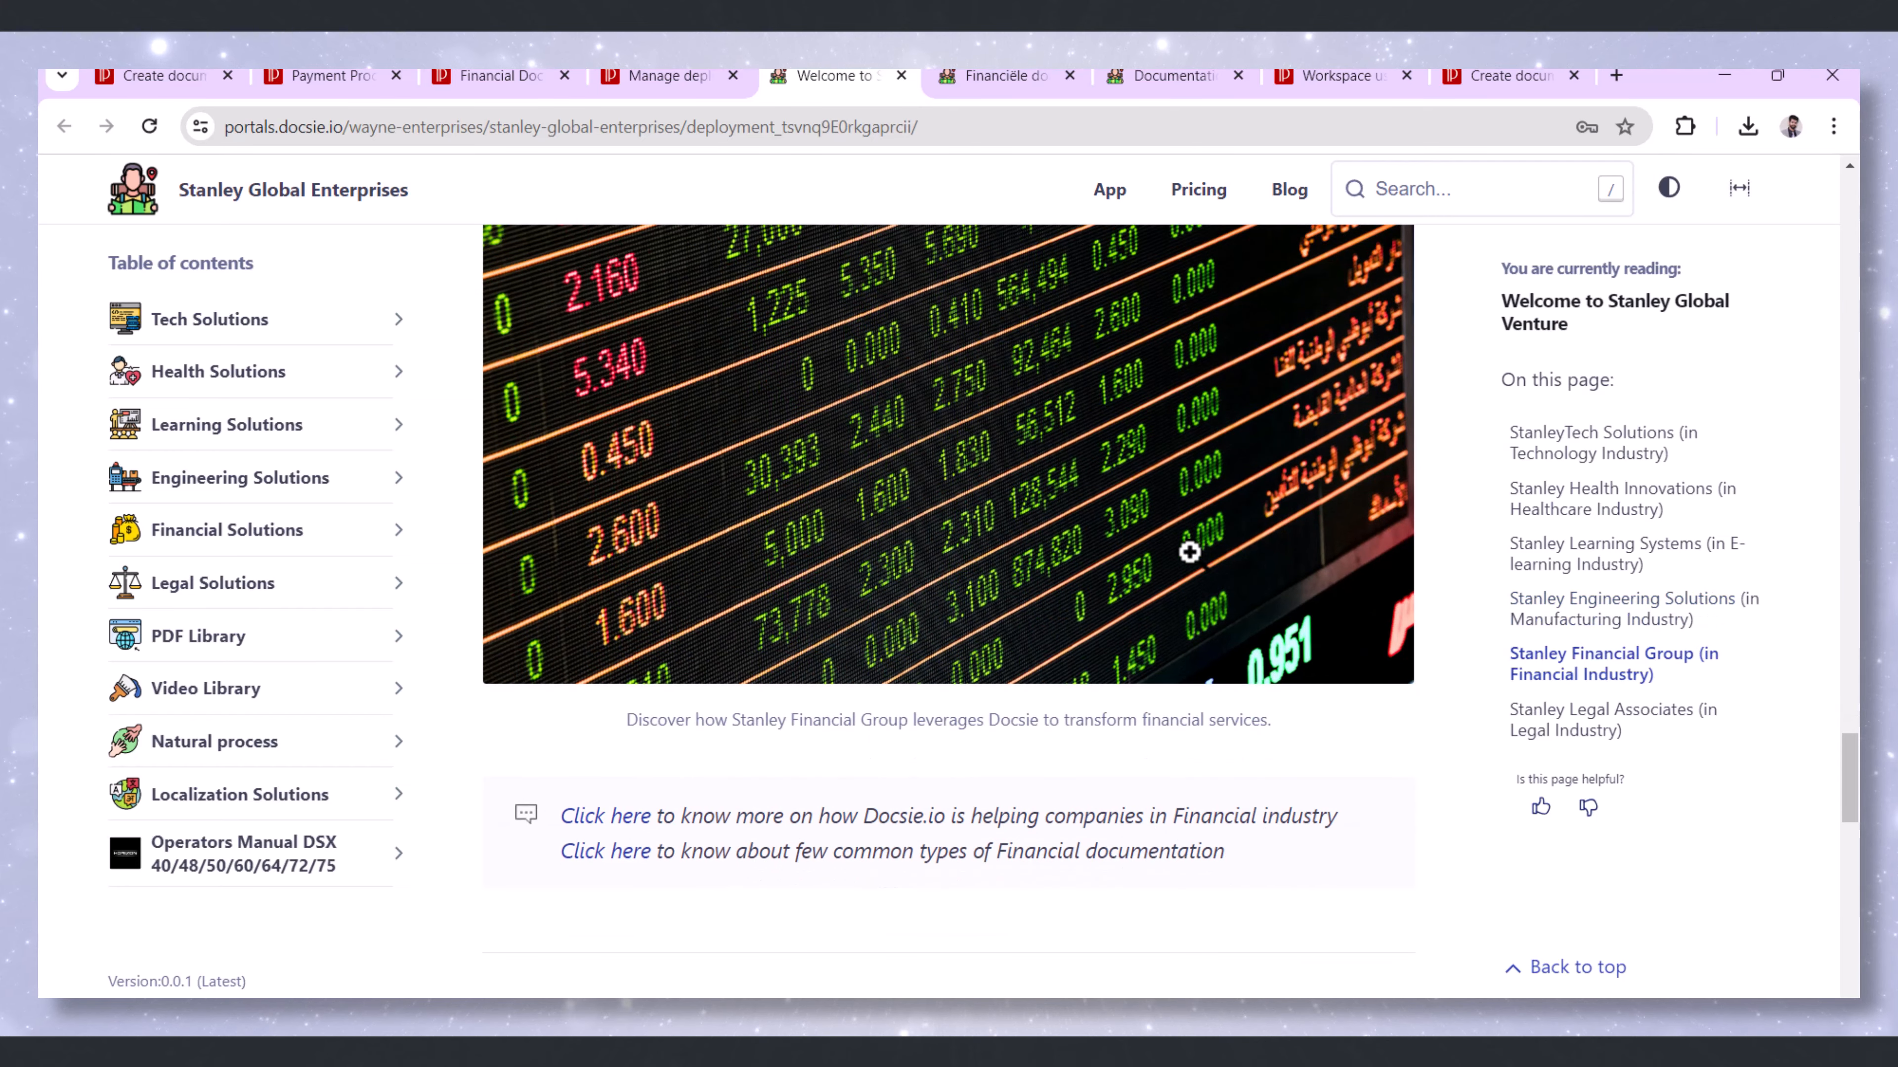
mouse_move(604, 816)
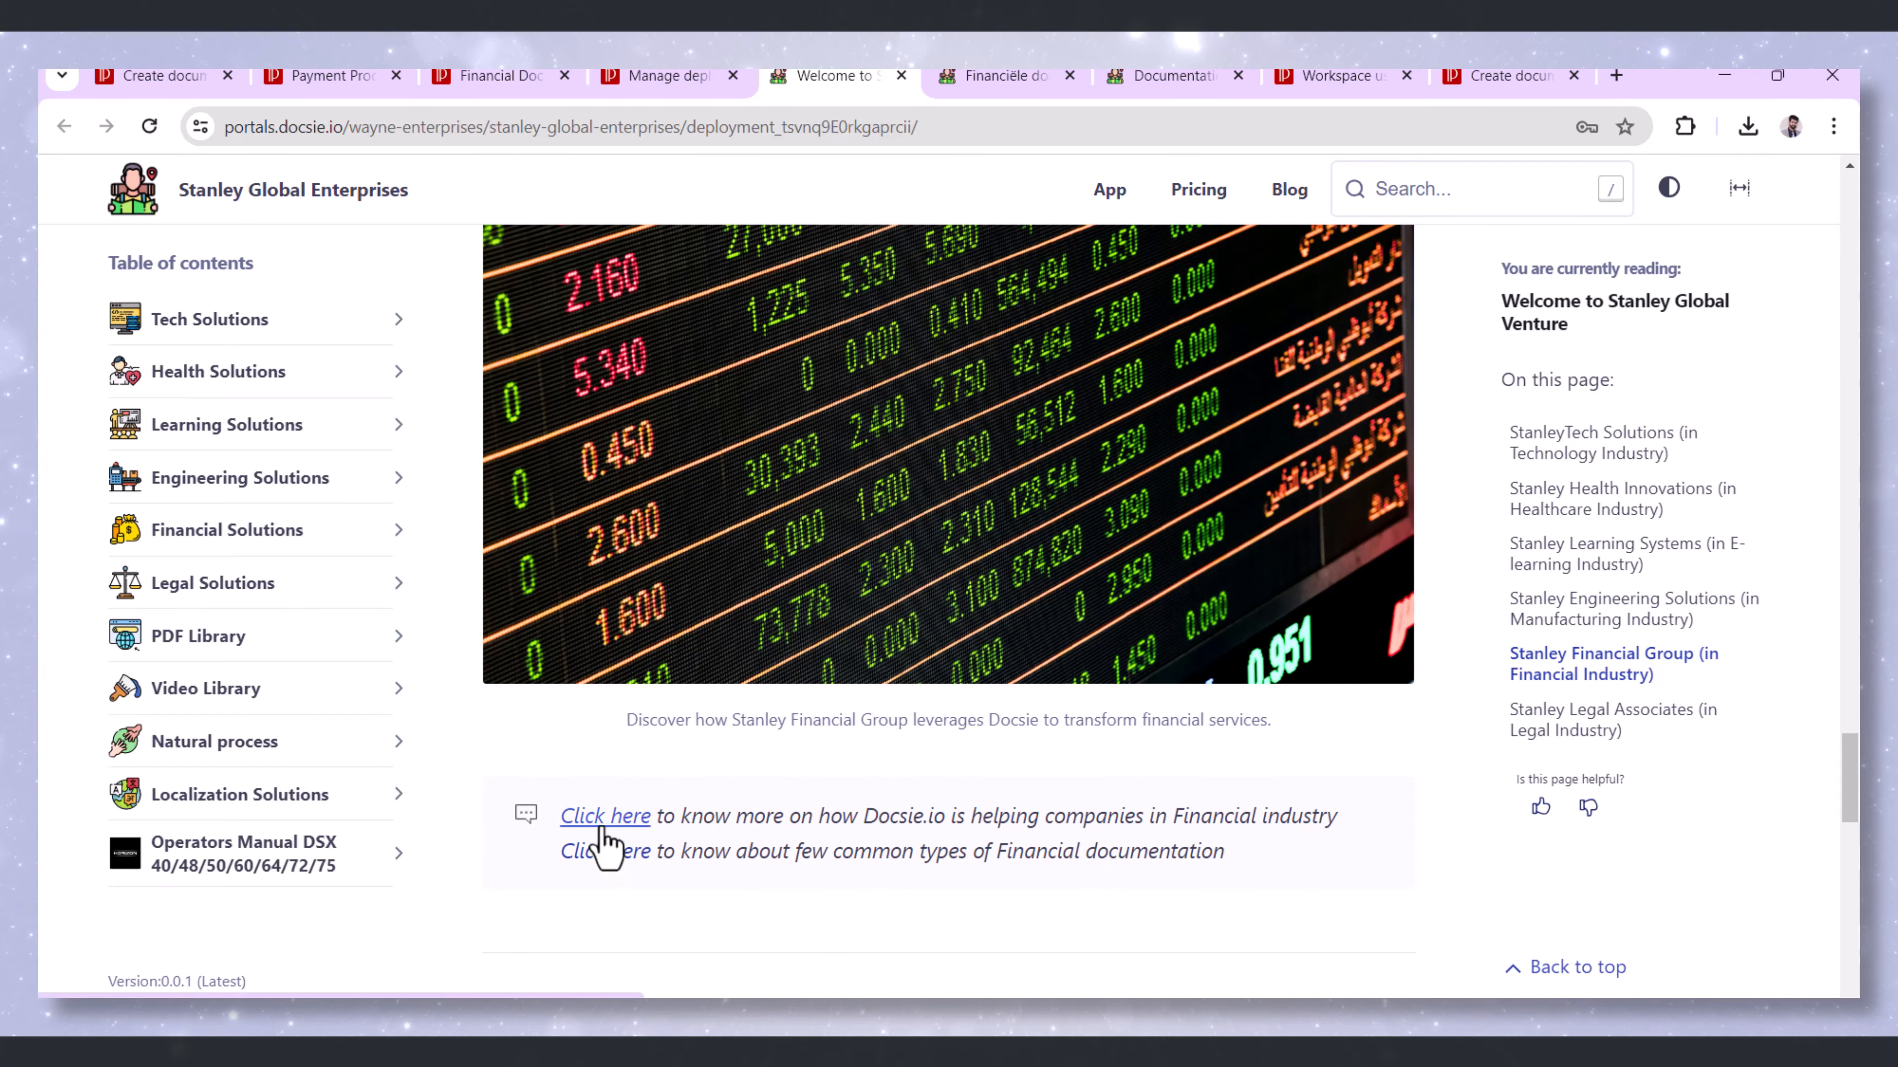
Follow the Stanley Financial Group 'Click here' link to its overview page
left_click(605, 815)
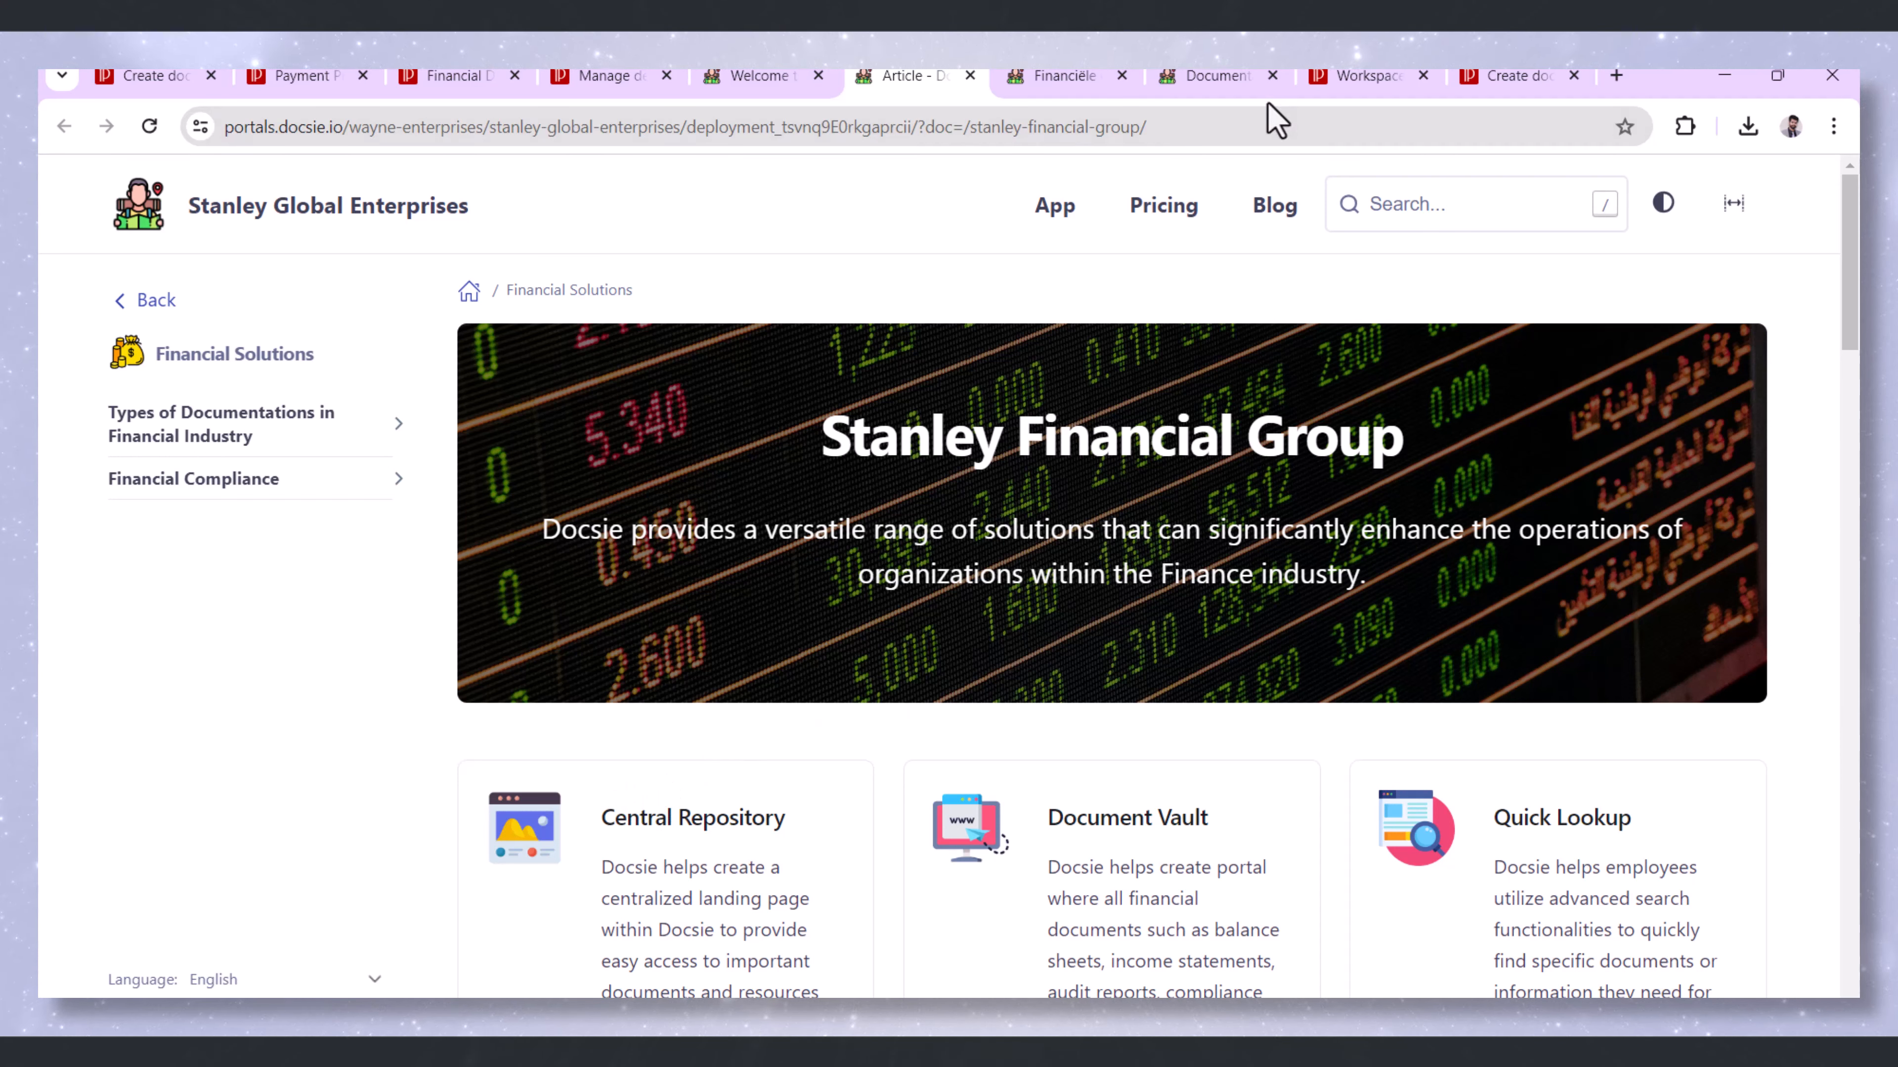
Switch to the Workspace users tab showing Product F's Users & permissions
left_click(1353, 75)
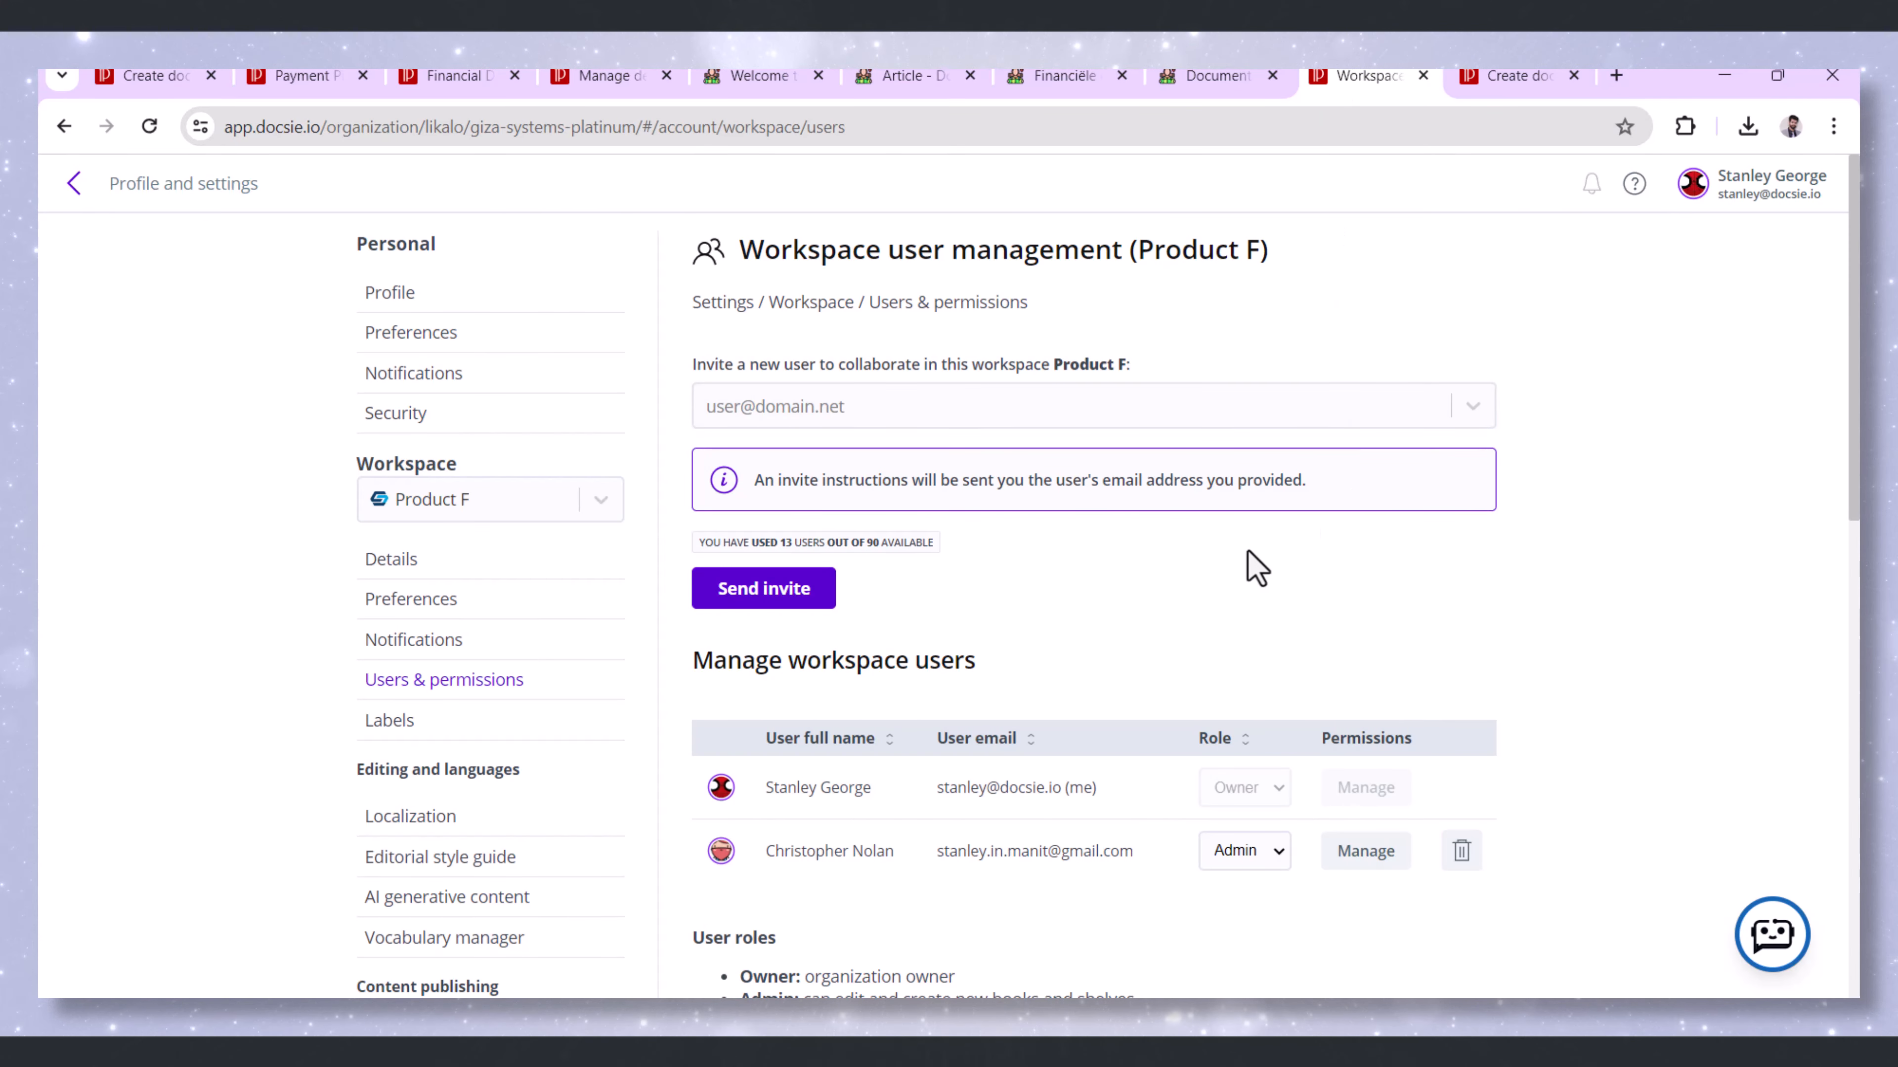
mouse_move(895, 617)
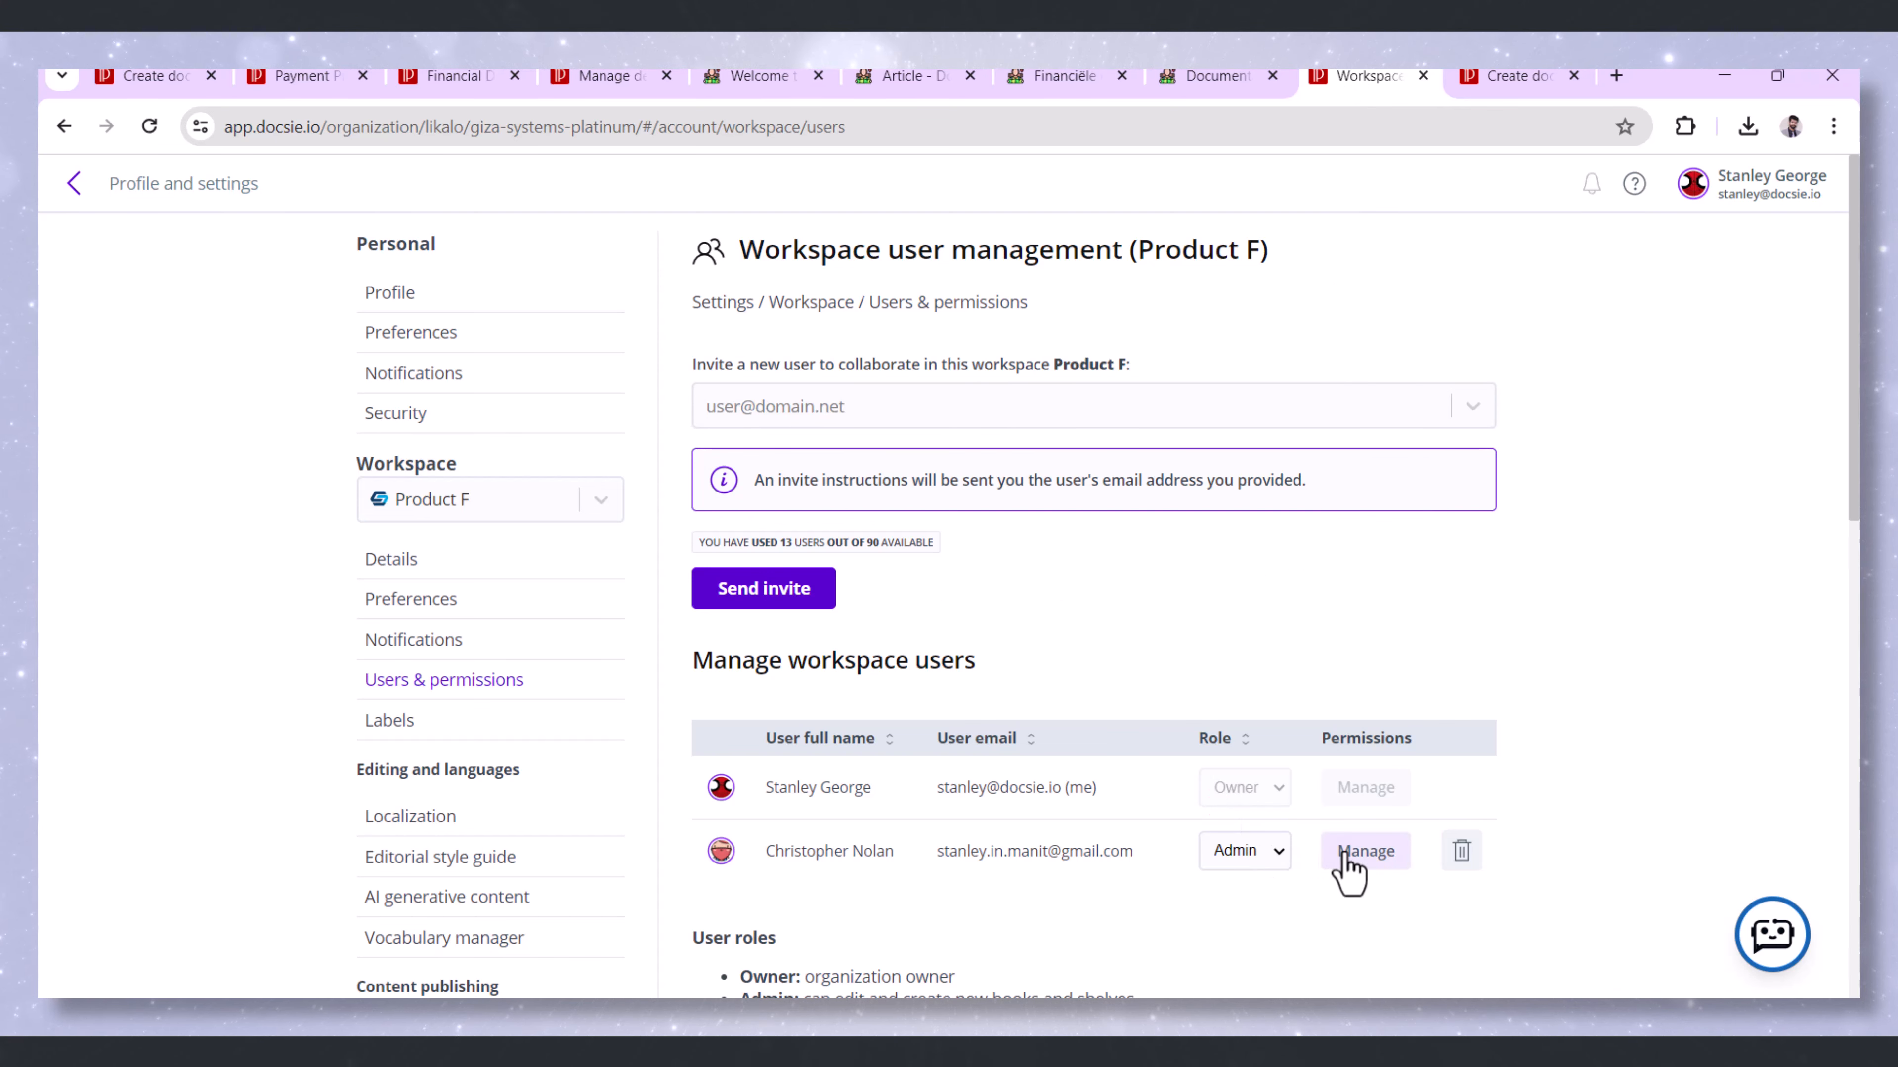
Edit Christopher Nolan's permissions, setting Home to Default and keeping Maintenance Guides at Admin
left_click(1364, 851)
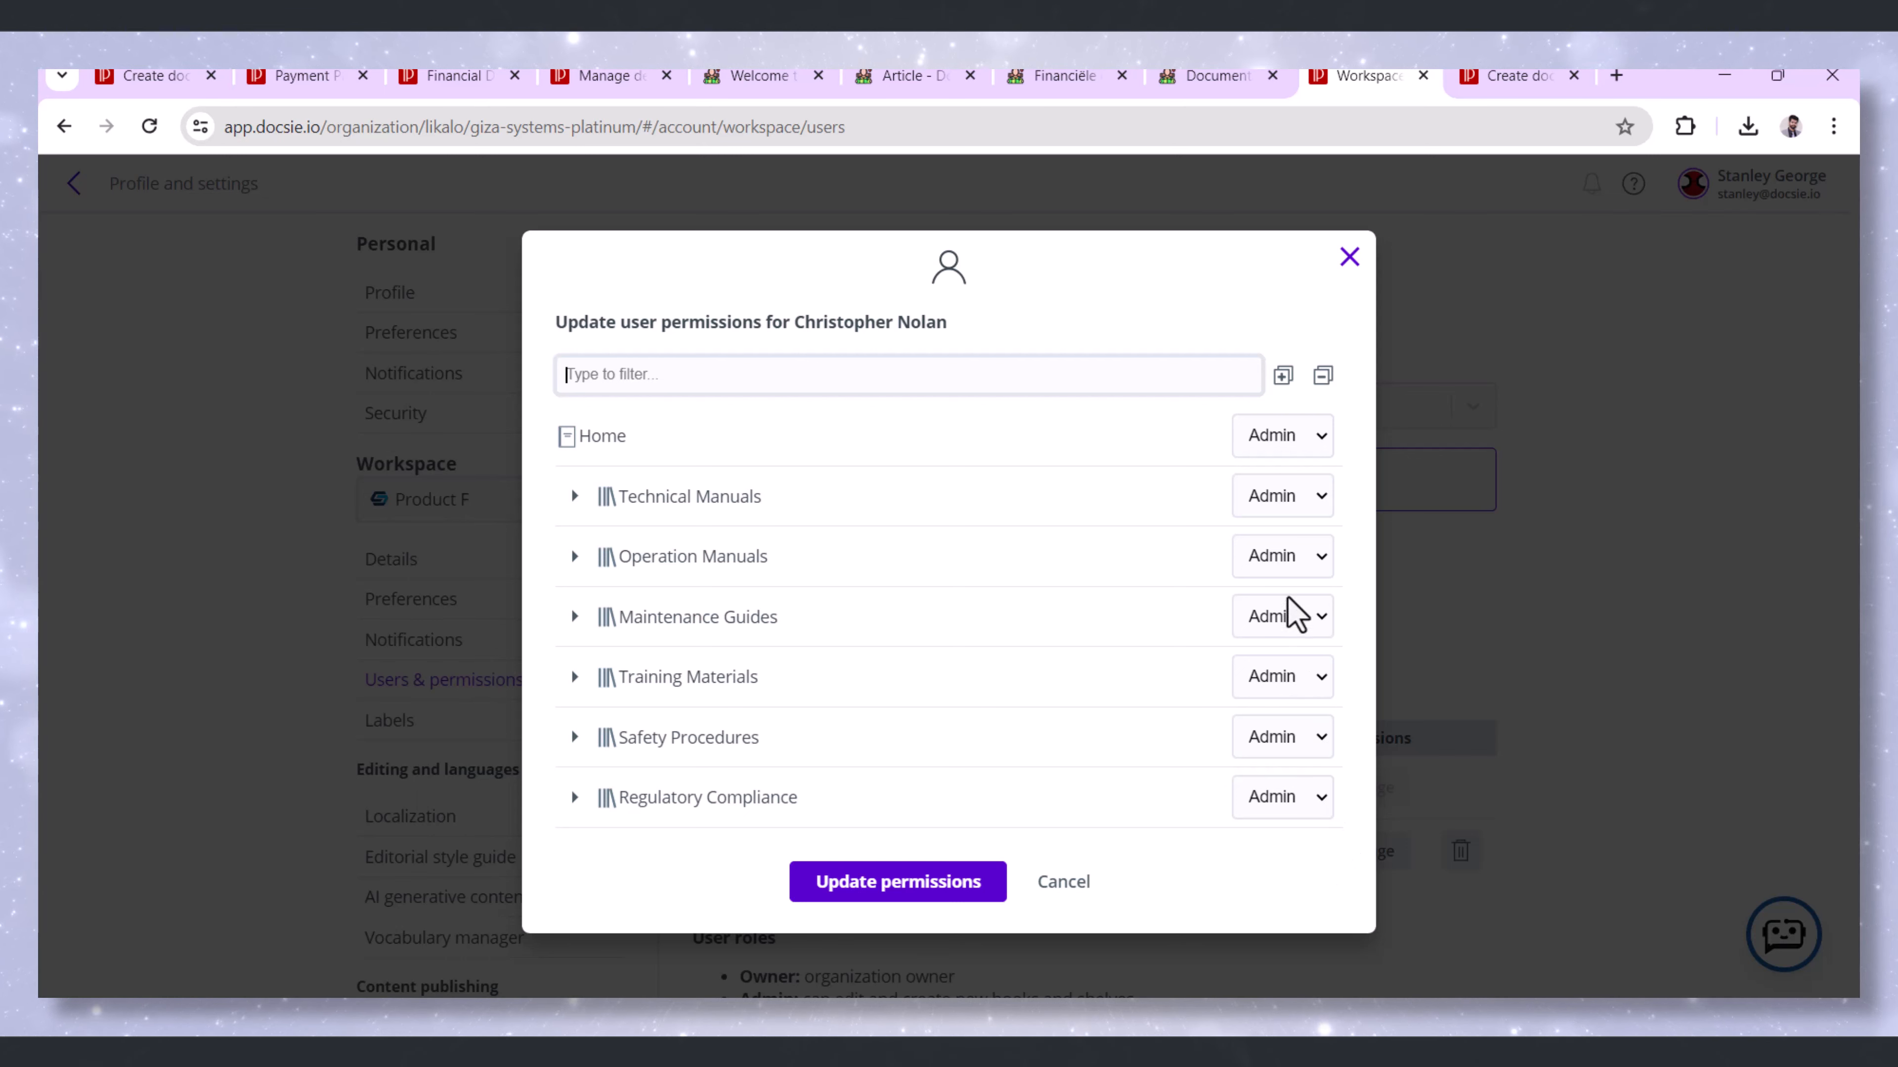
mouse_move(1293, 570)
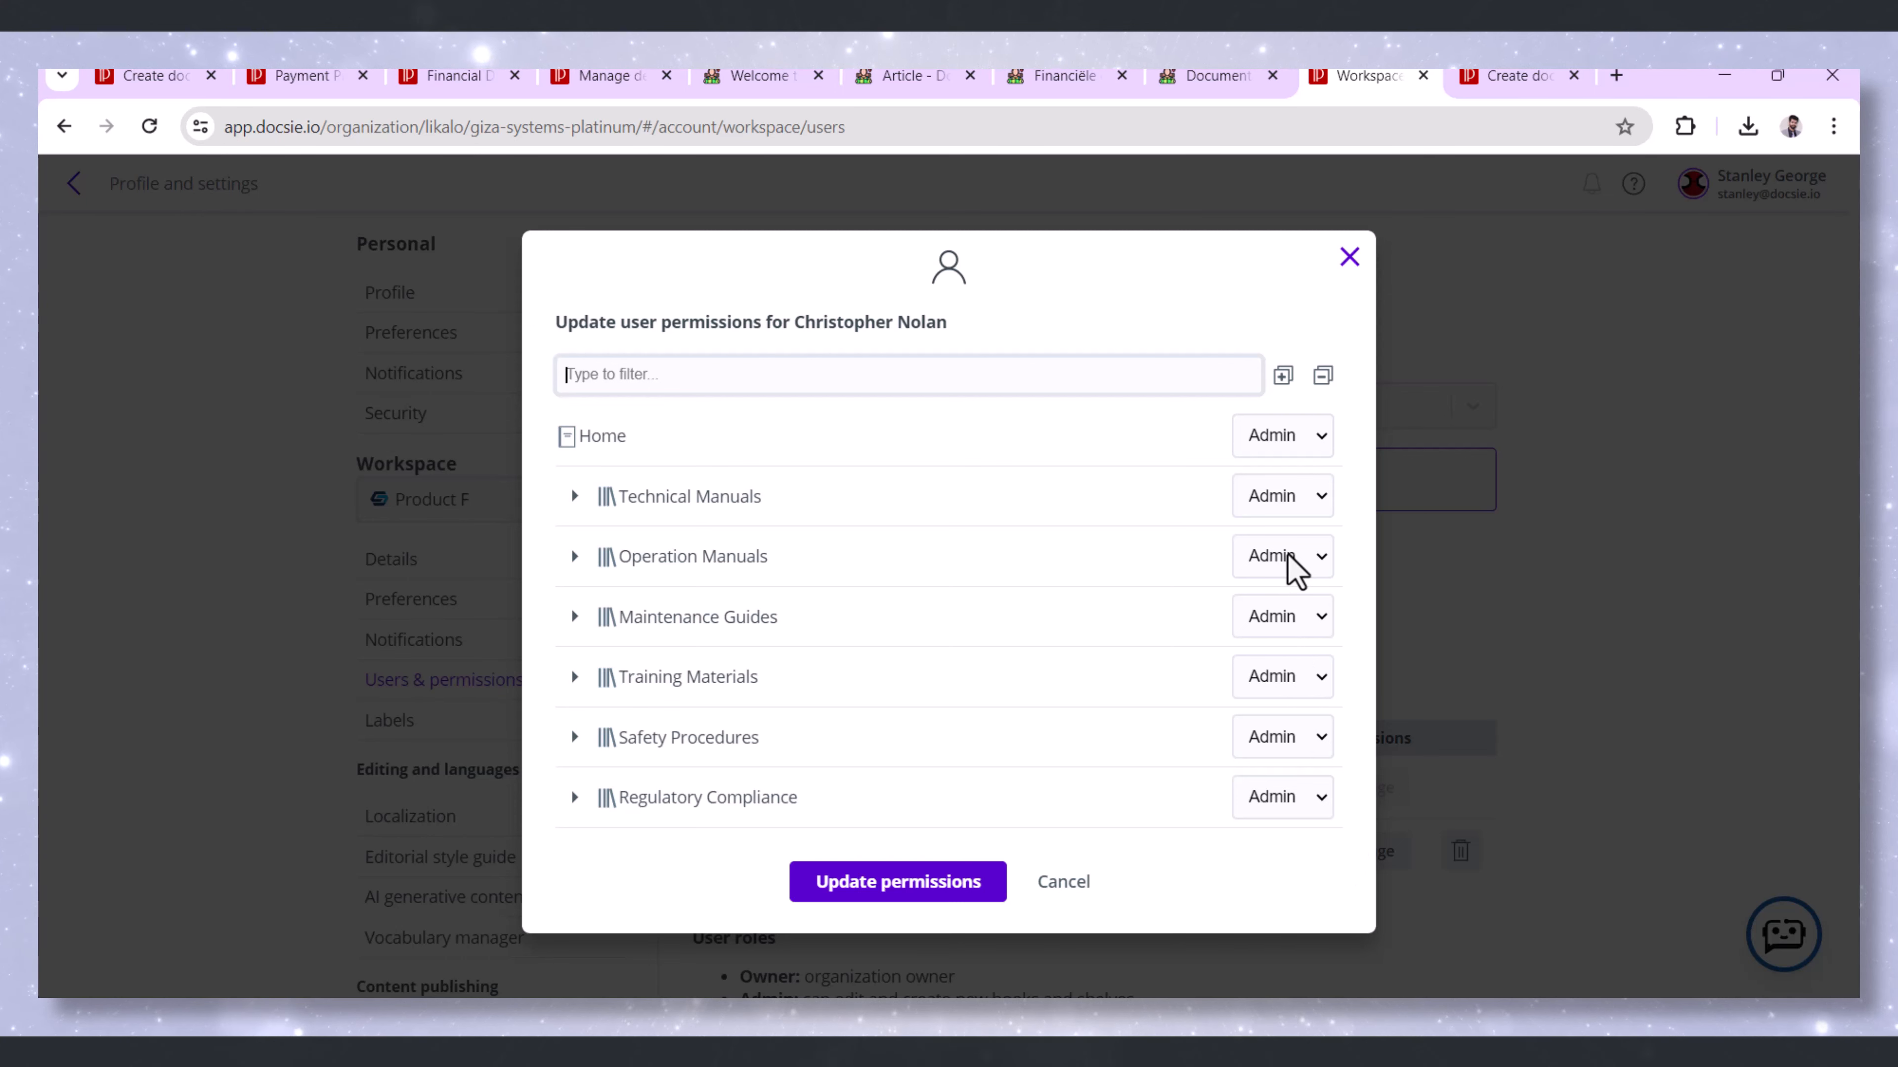
mouse_move(1320, 491)
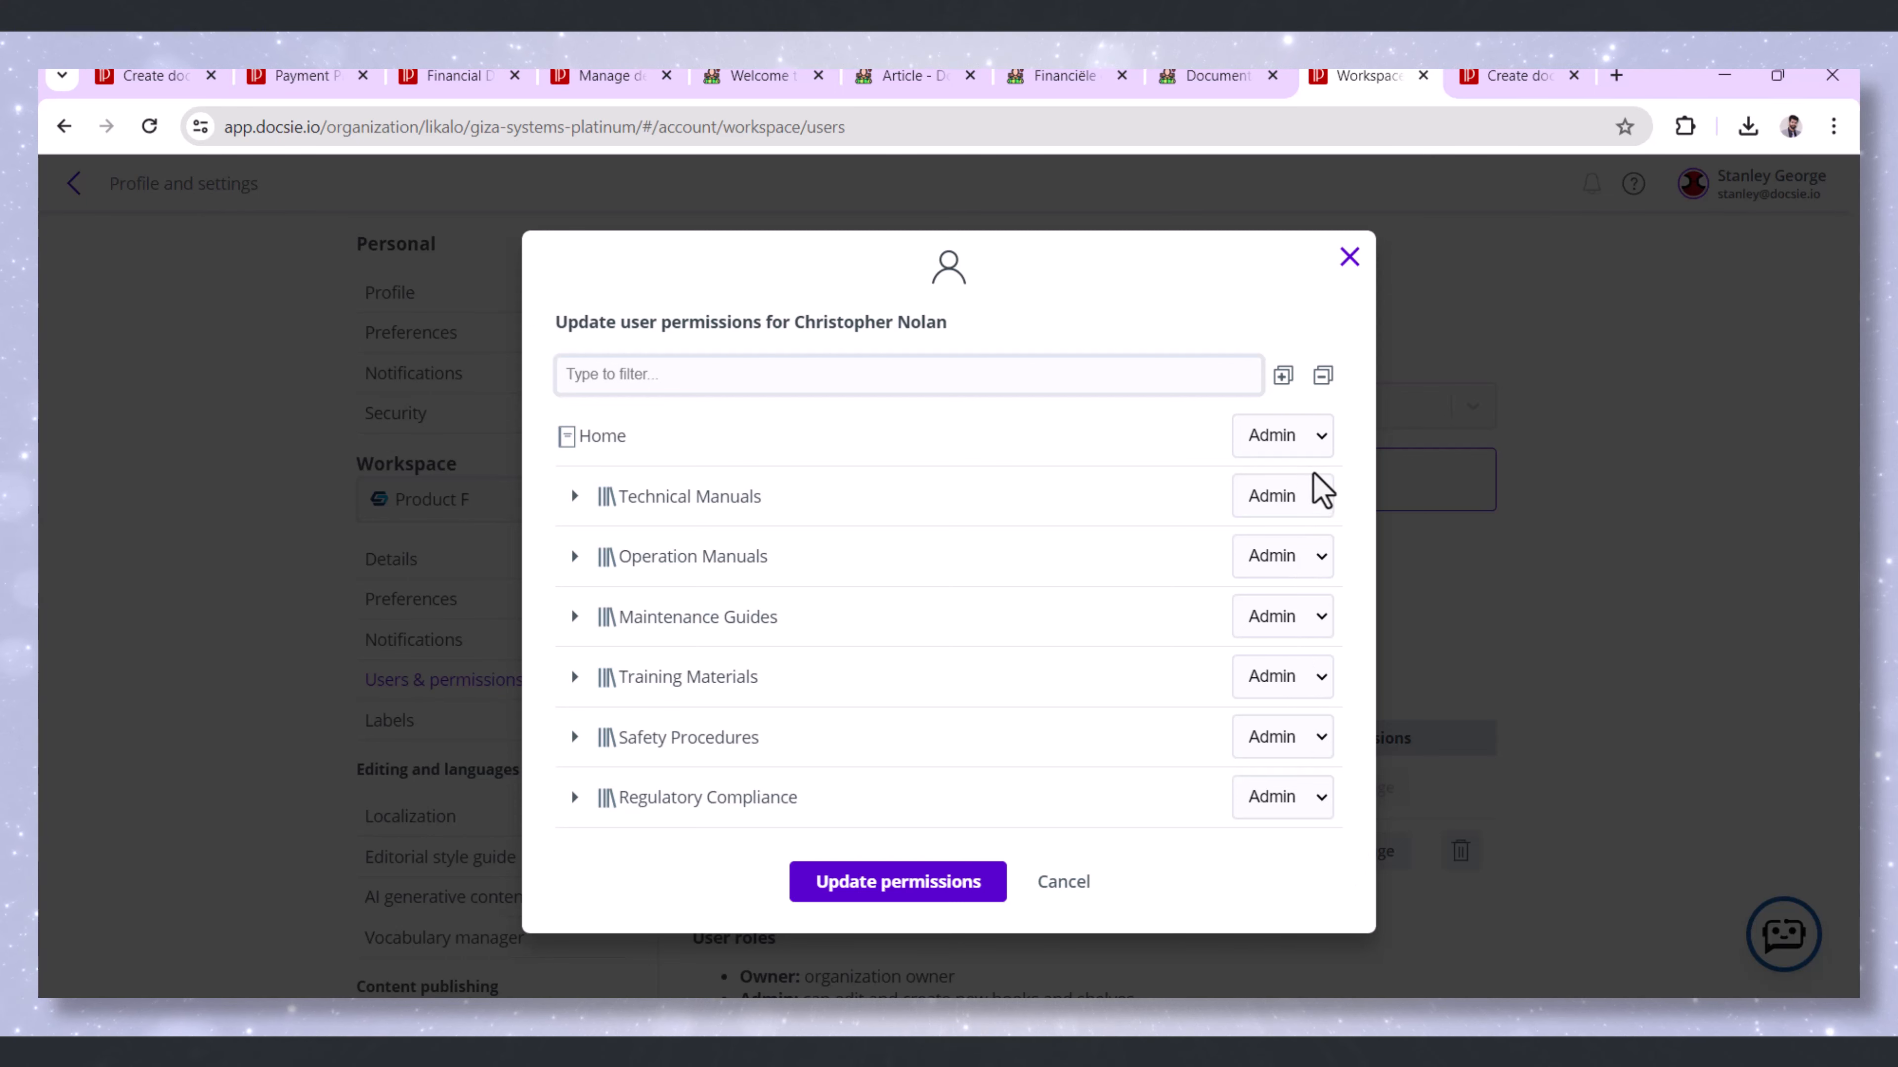
left_click(1281, 436)
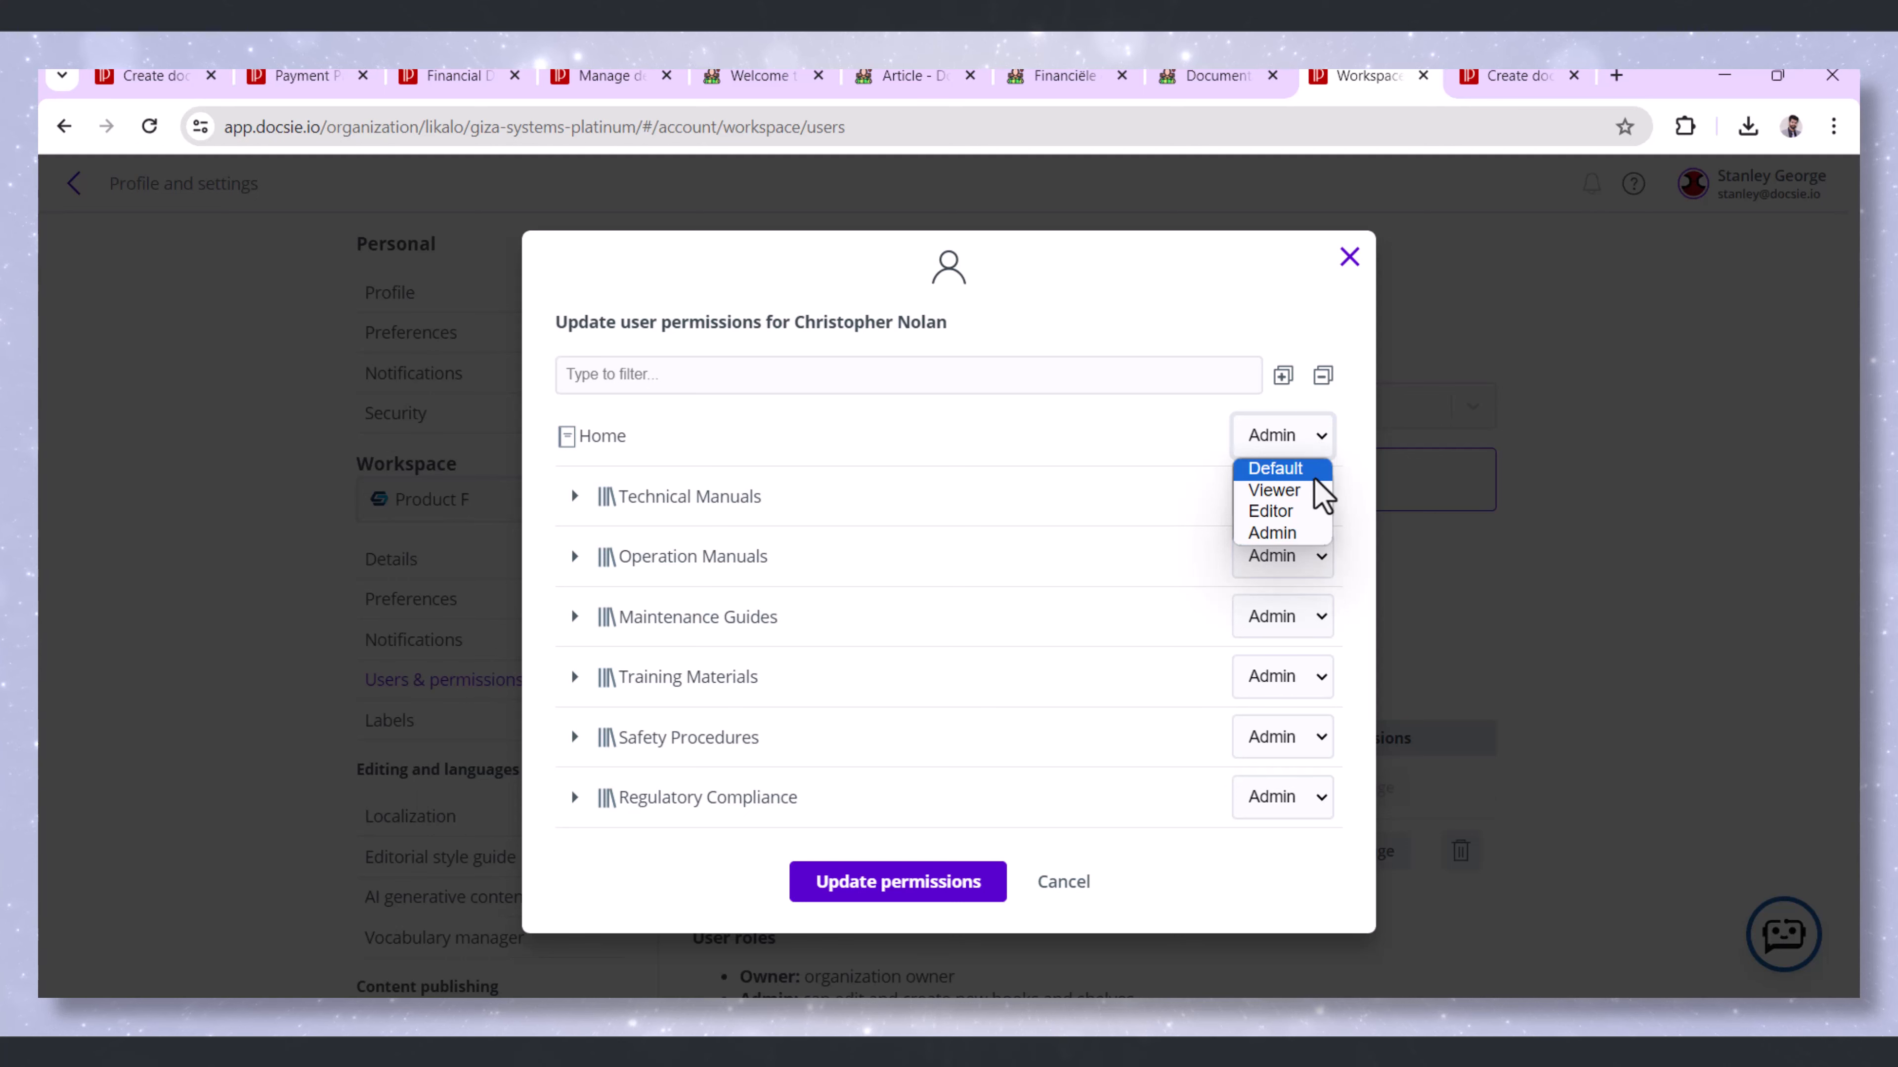
left_click(1272, 469)
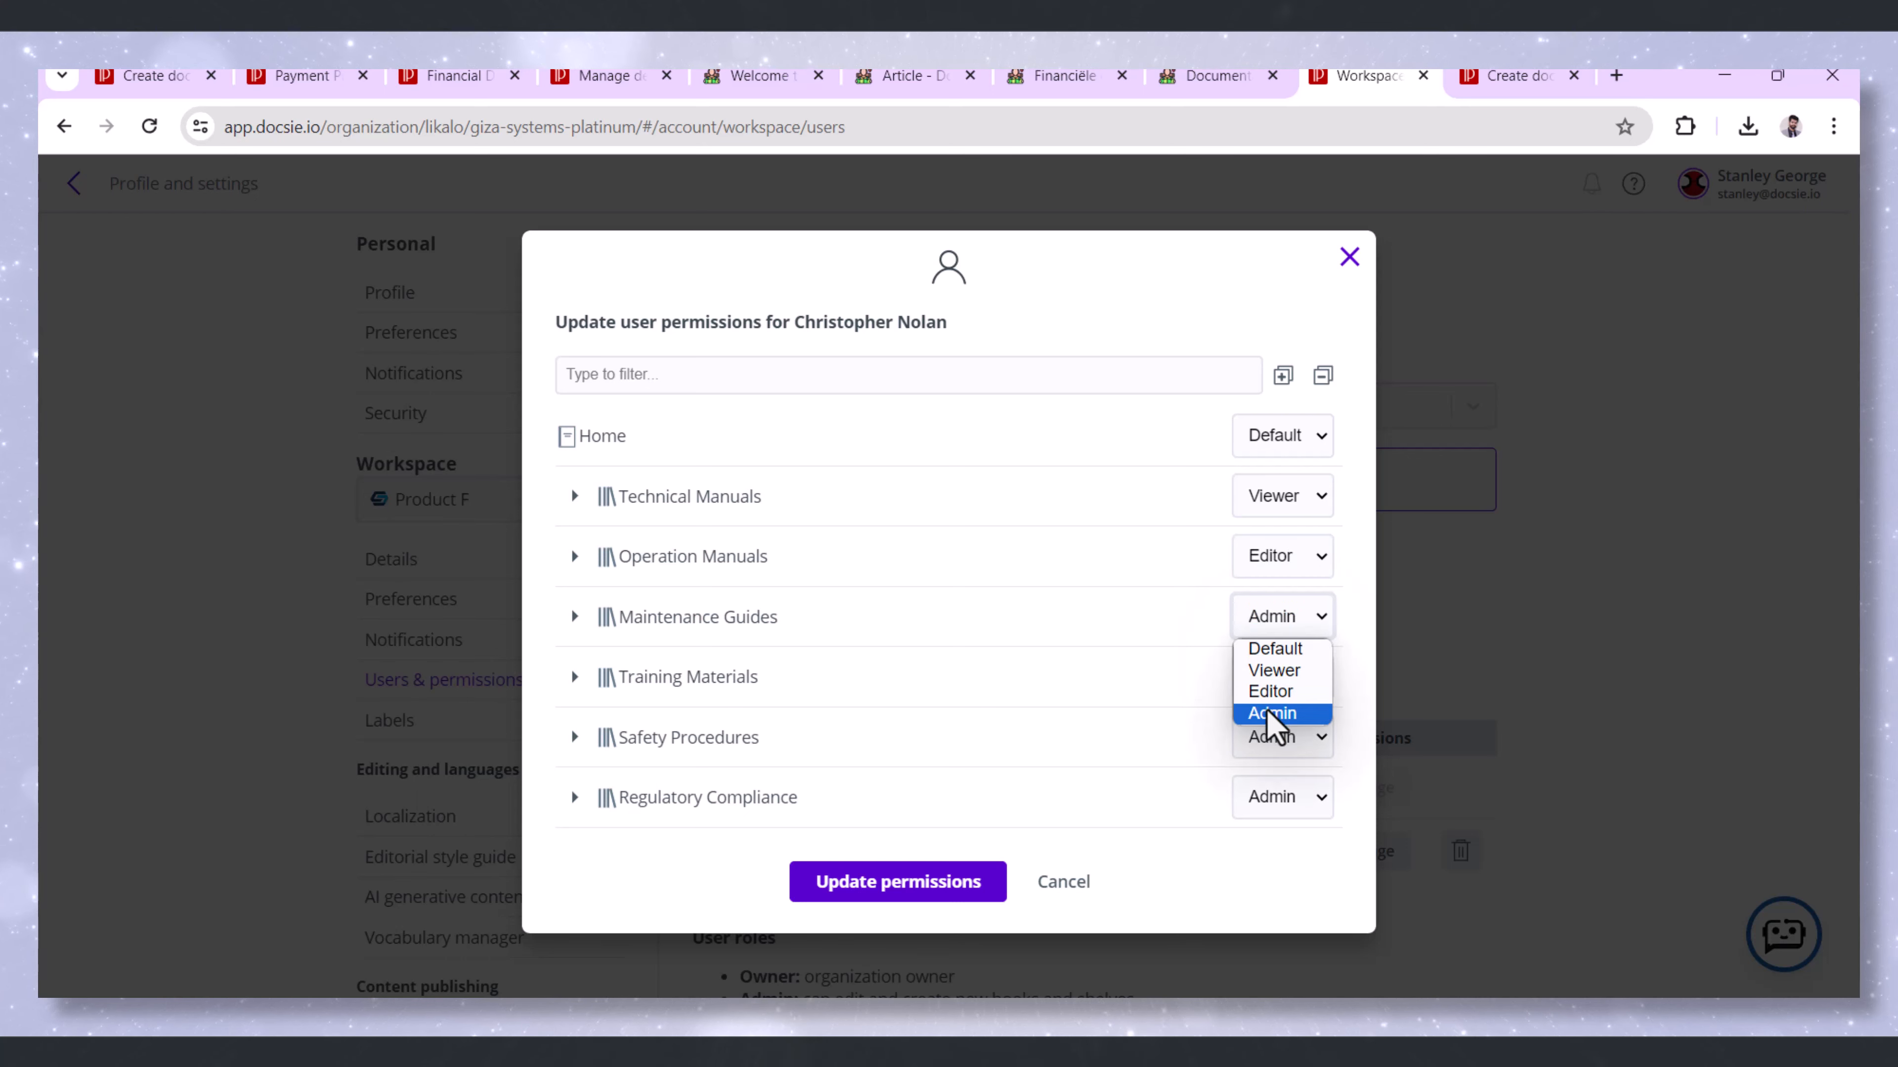
left_click(1271, 713)
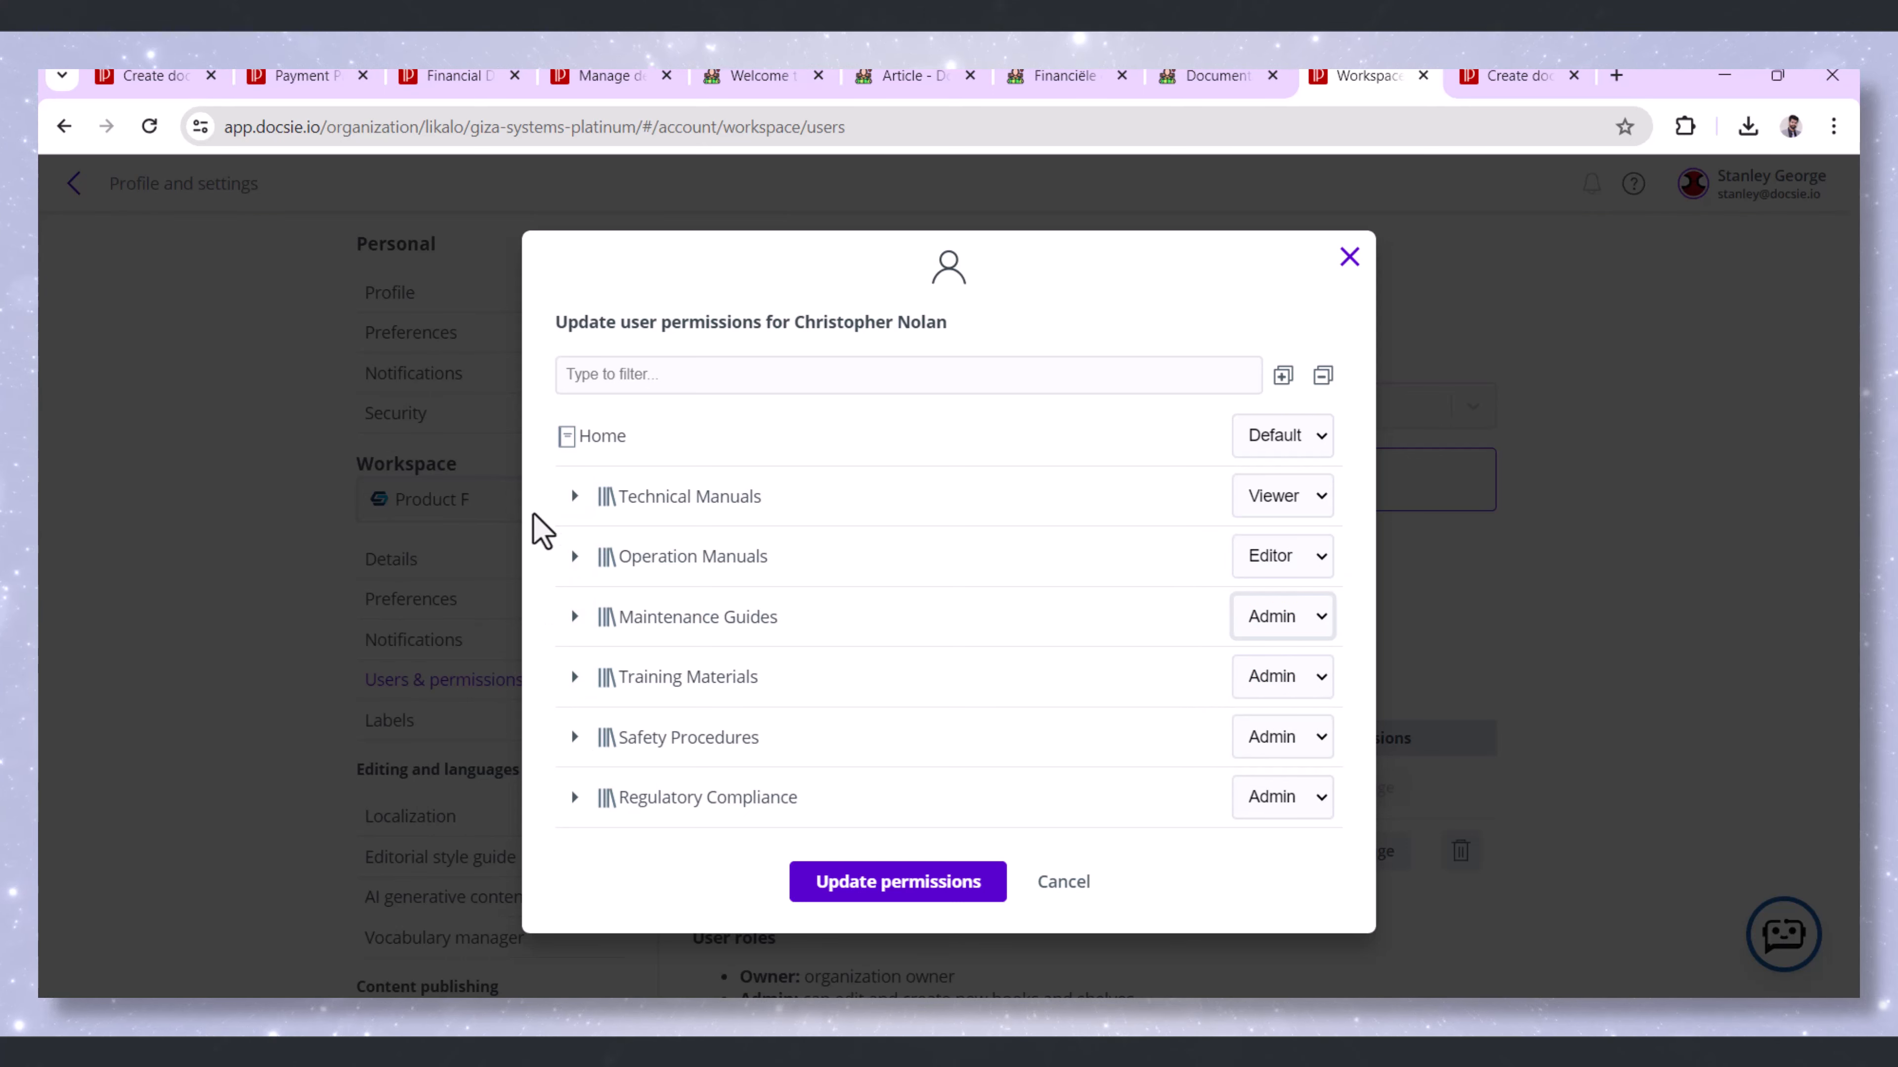
Expand Operation Manuals and Maintenance Guides, set Regulatory Compliance to Viewer, then cancel the edits
left_click(574, 556)
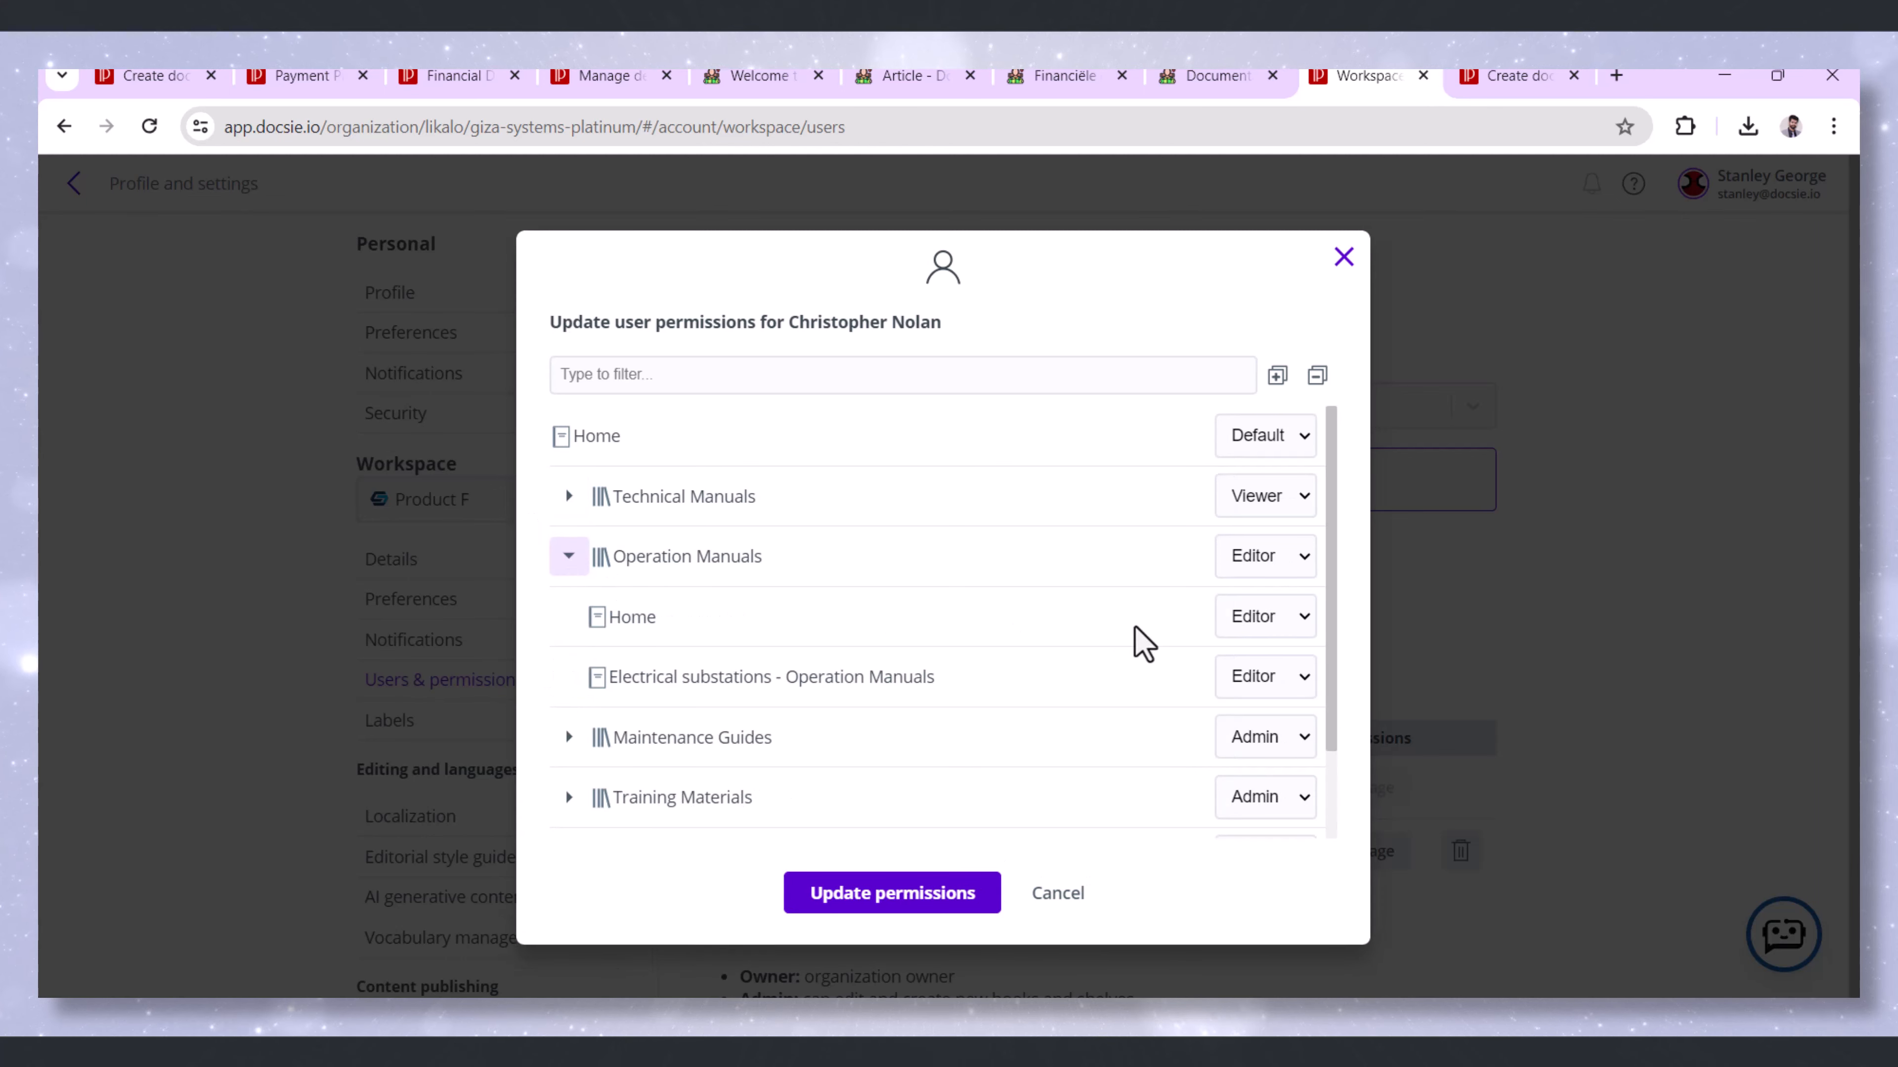
left_click(569, 737)
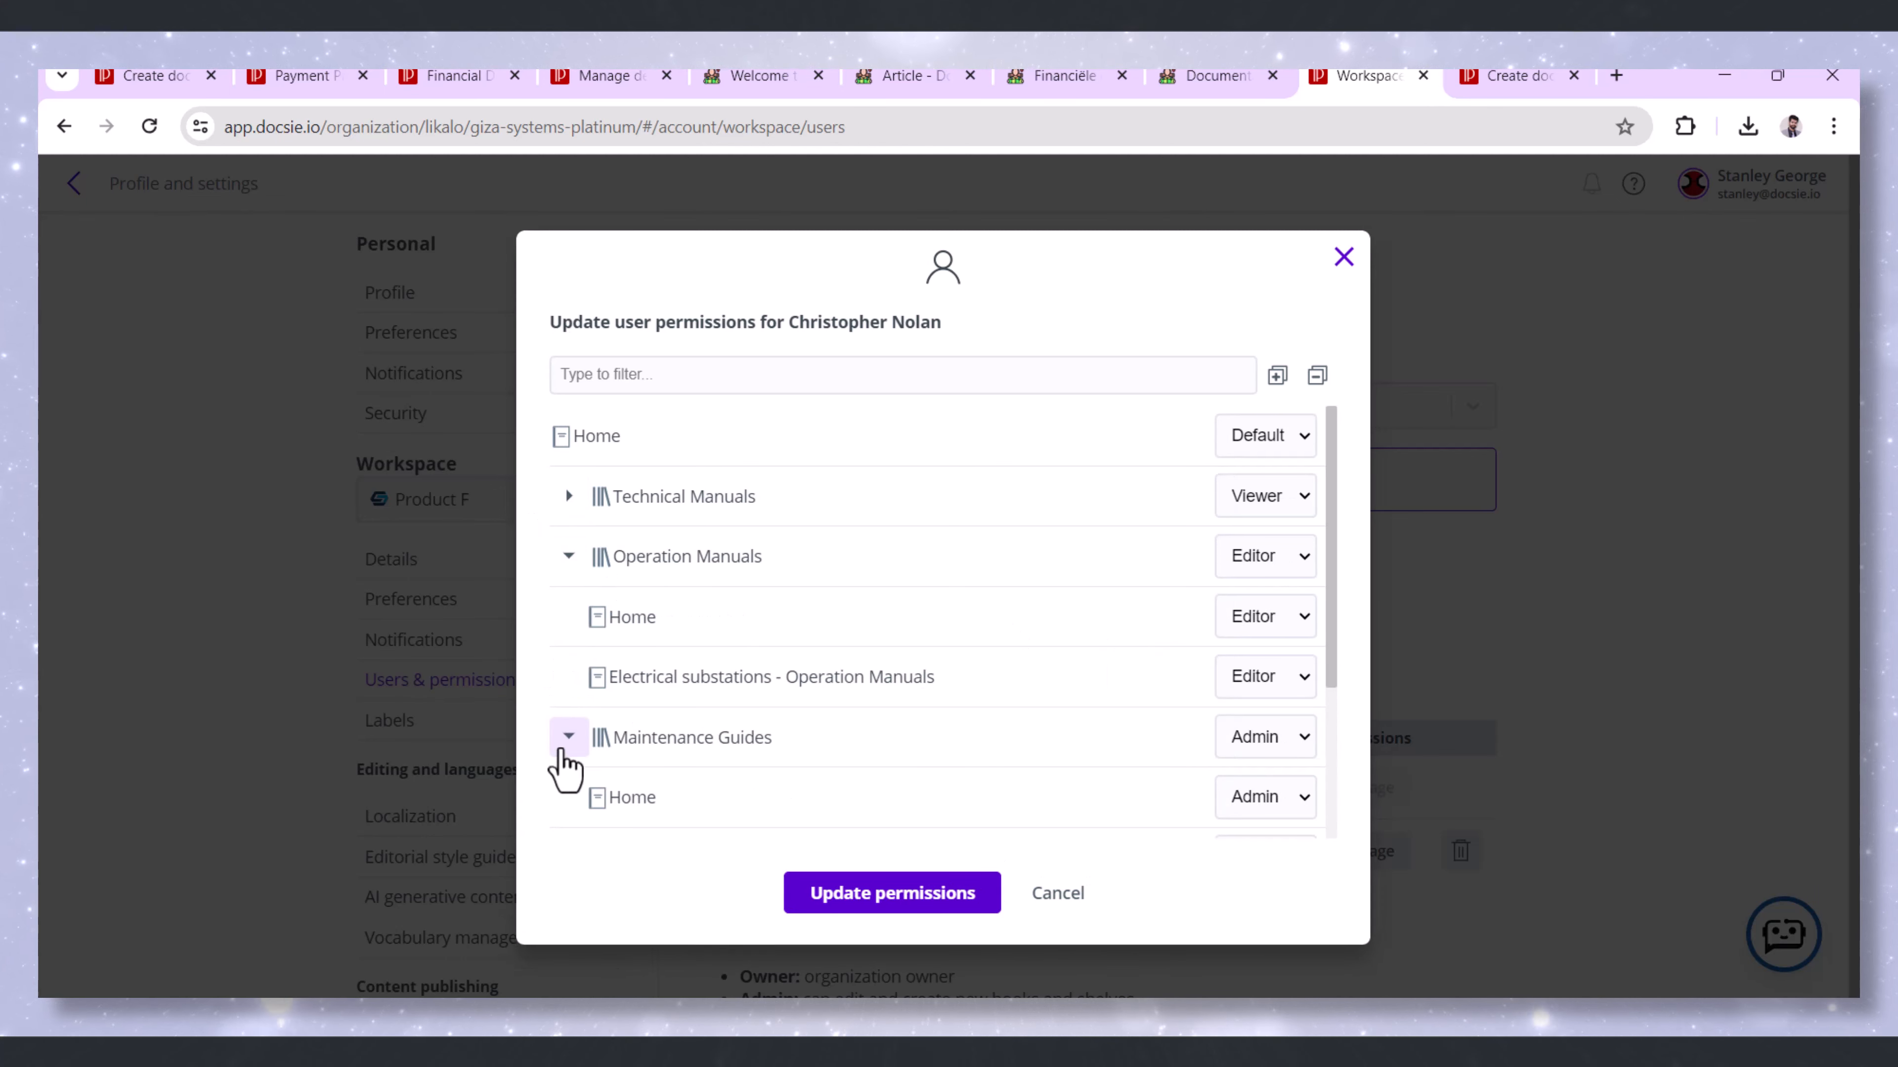
scroll("down", 3)
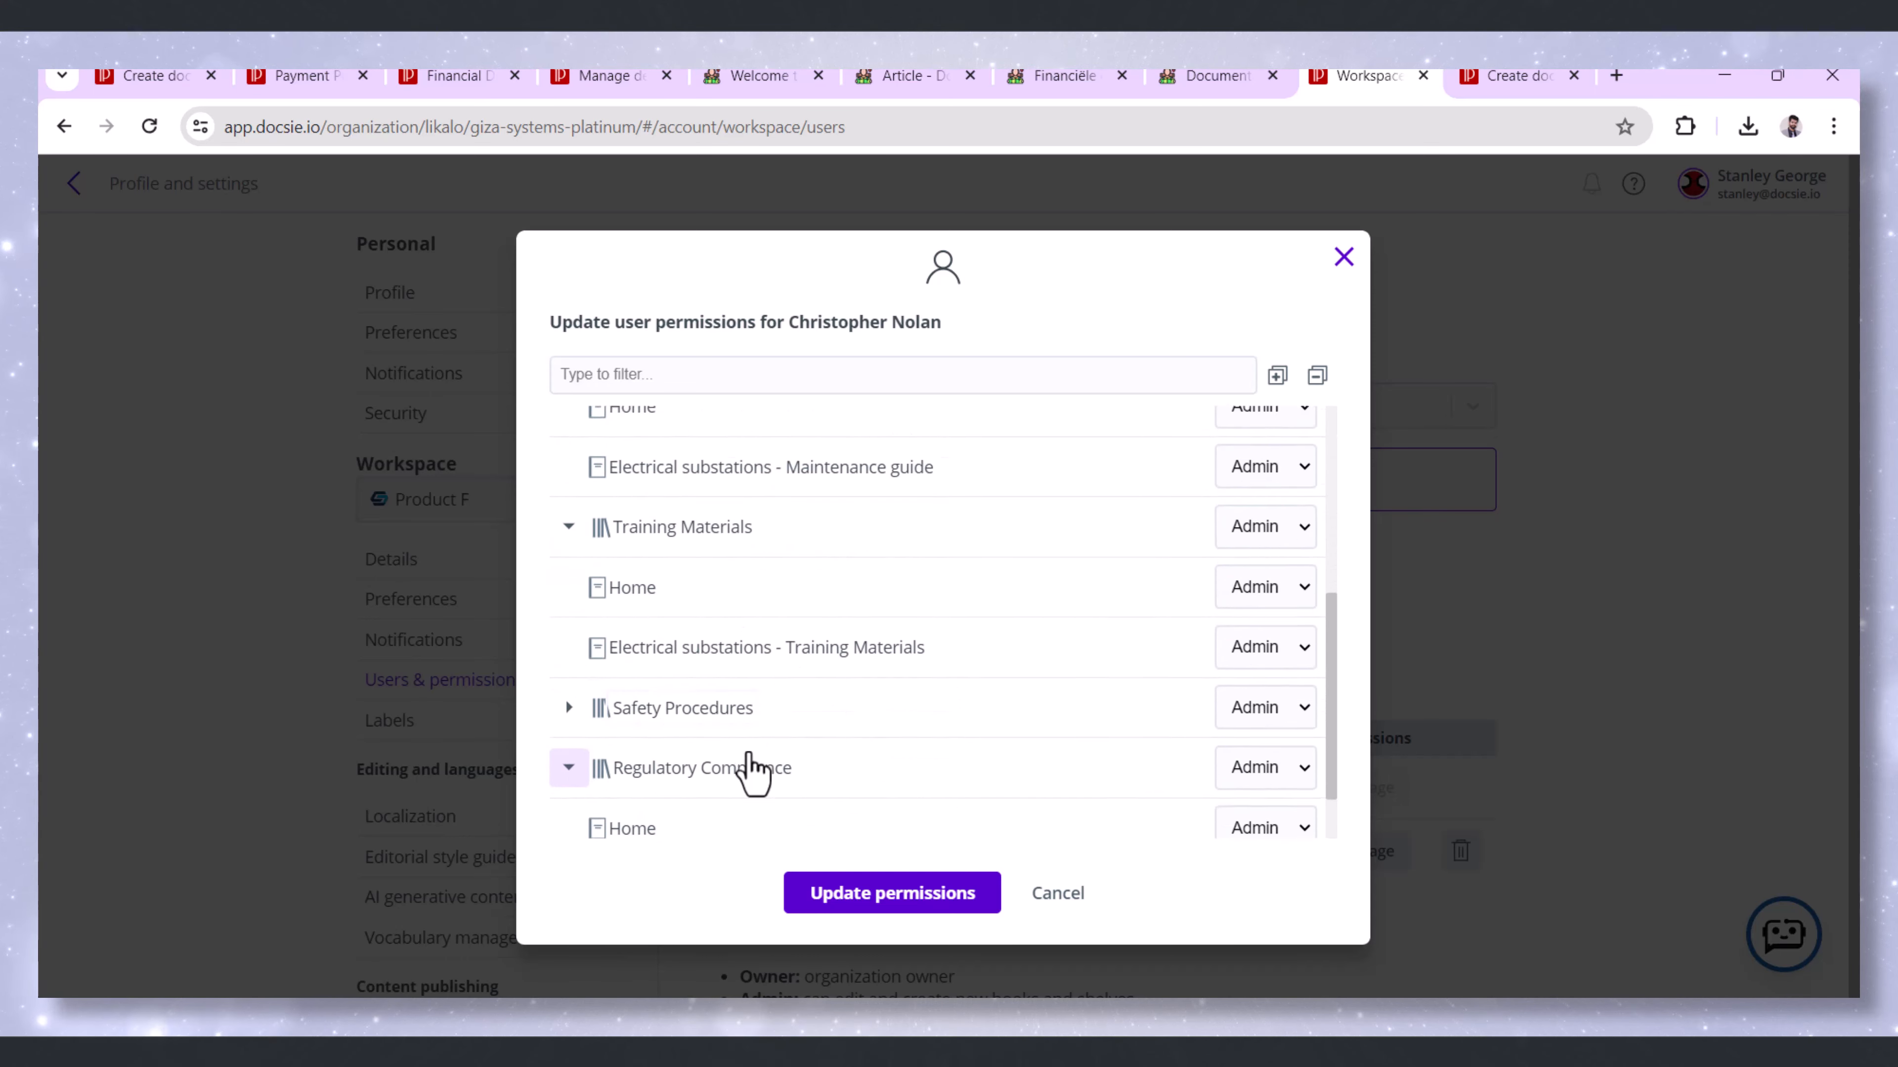
left_click(1263, 808)
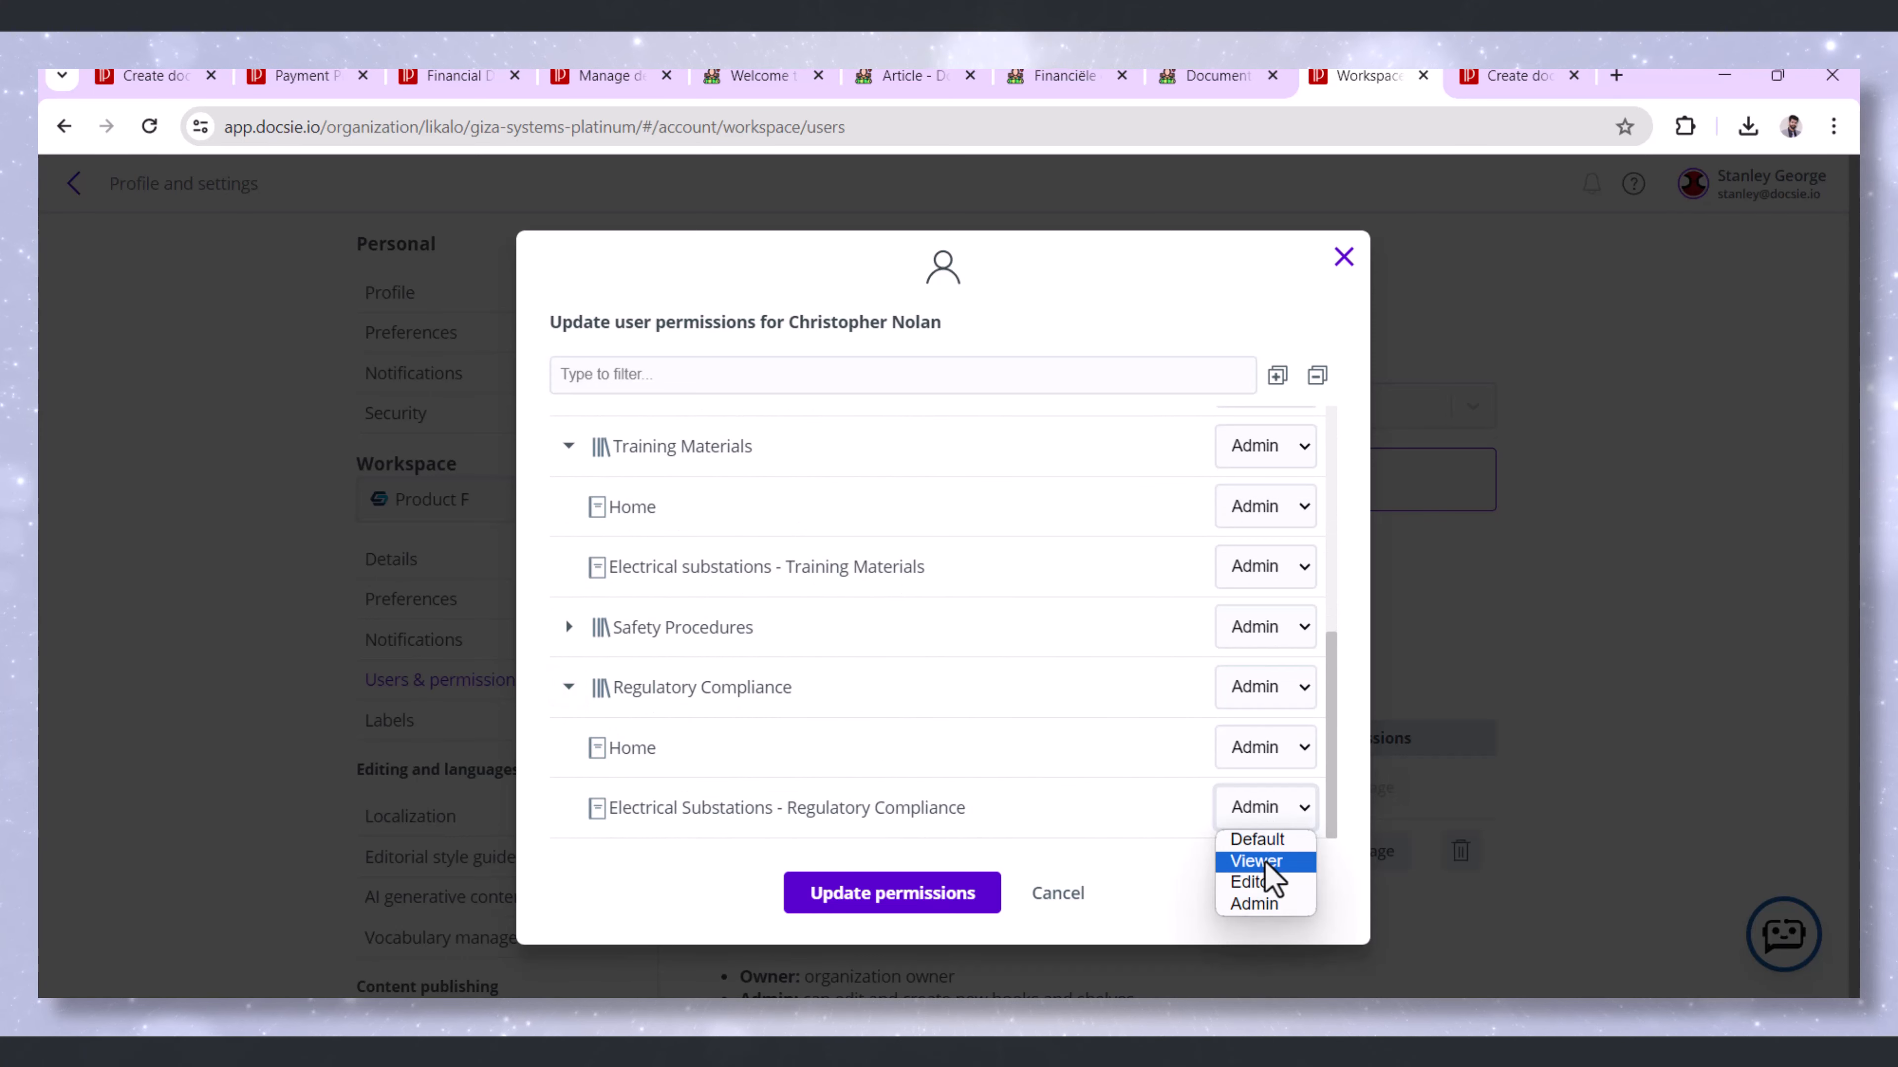
left_click(1256, 861)
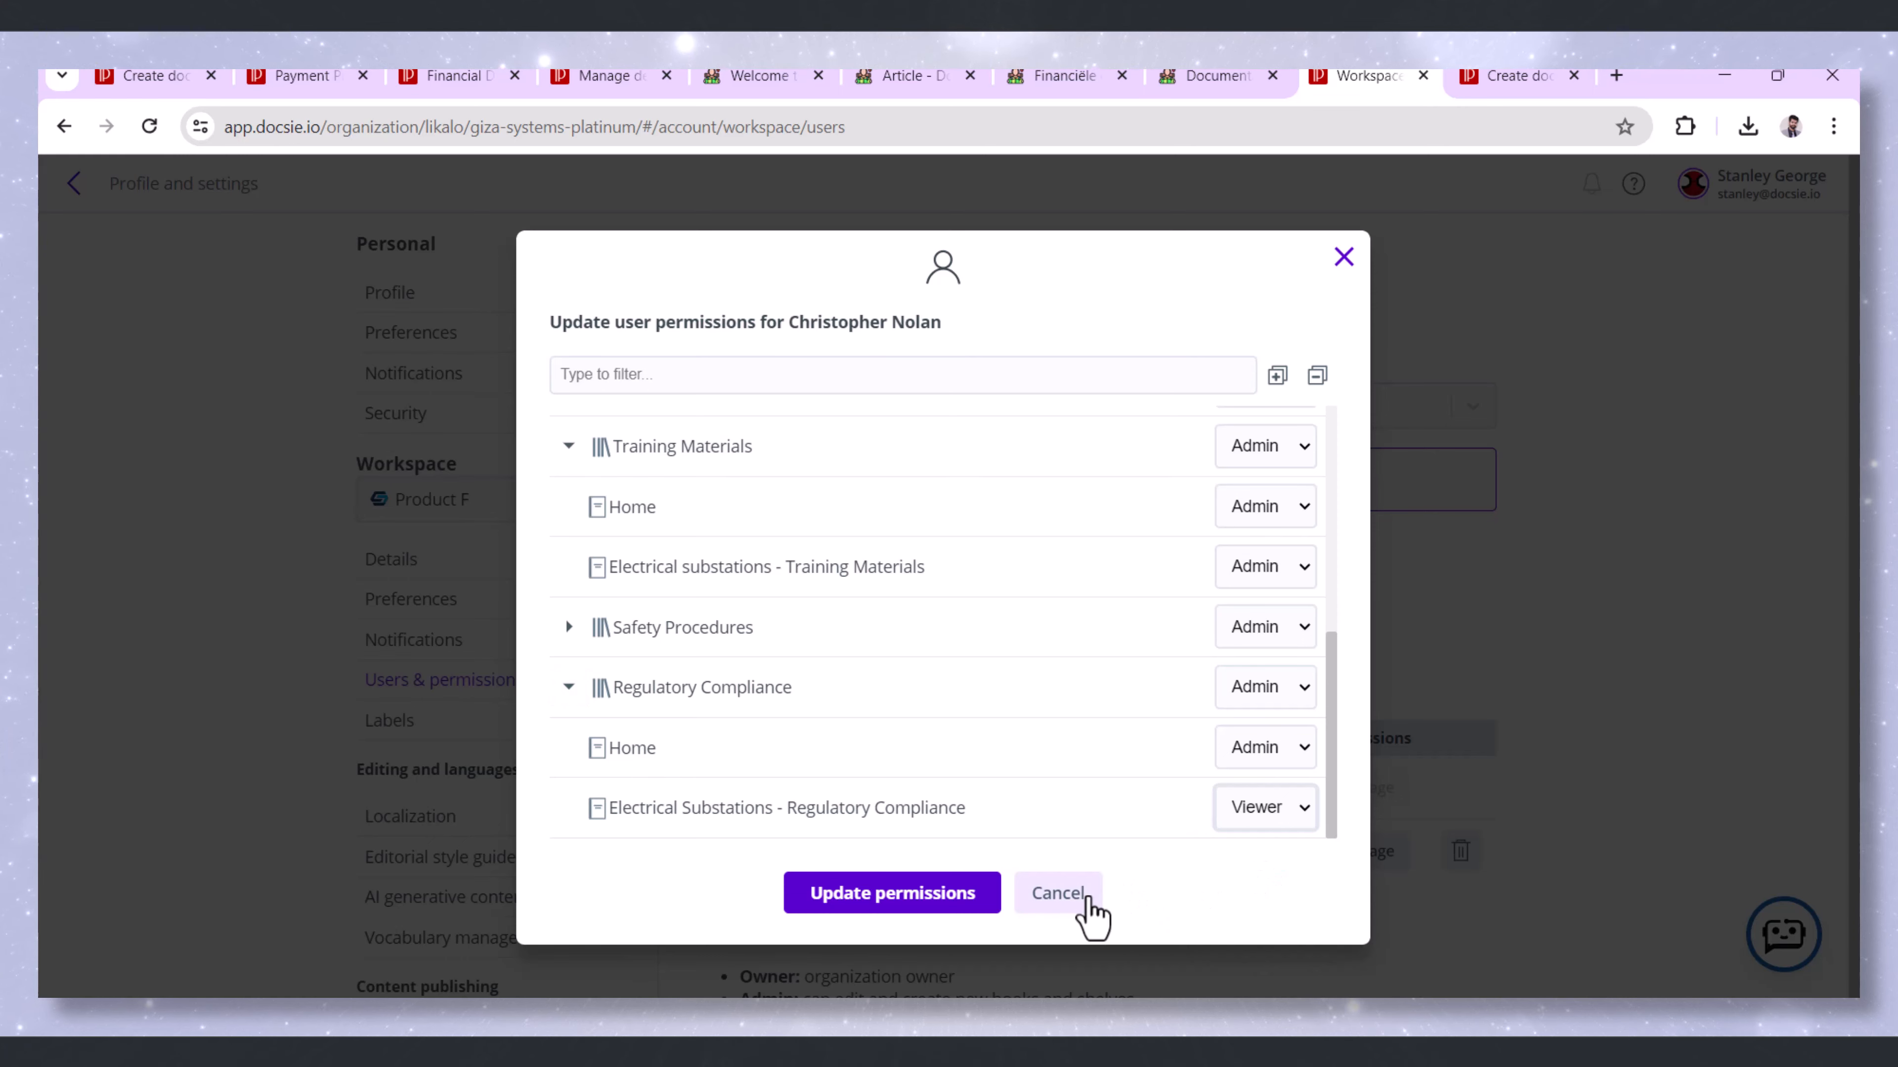
left_click(1057, 894)
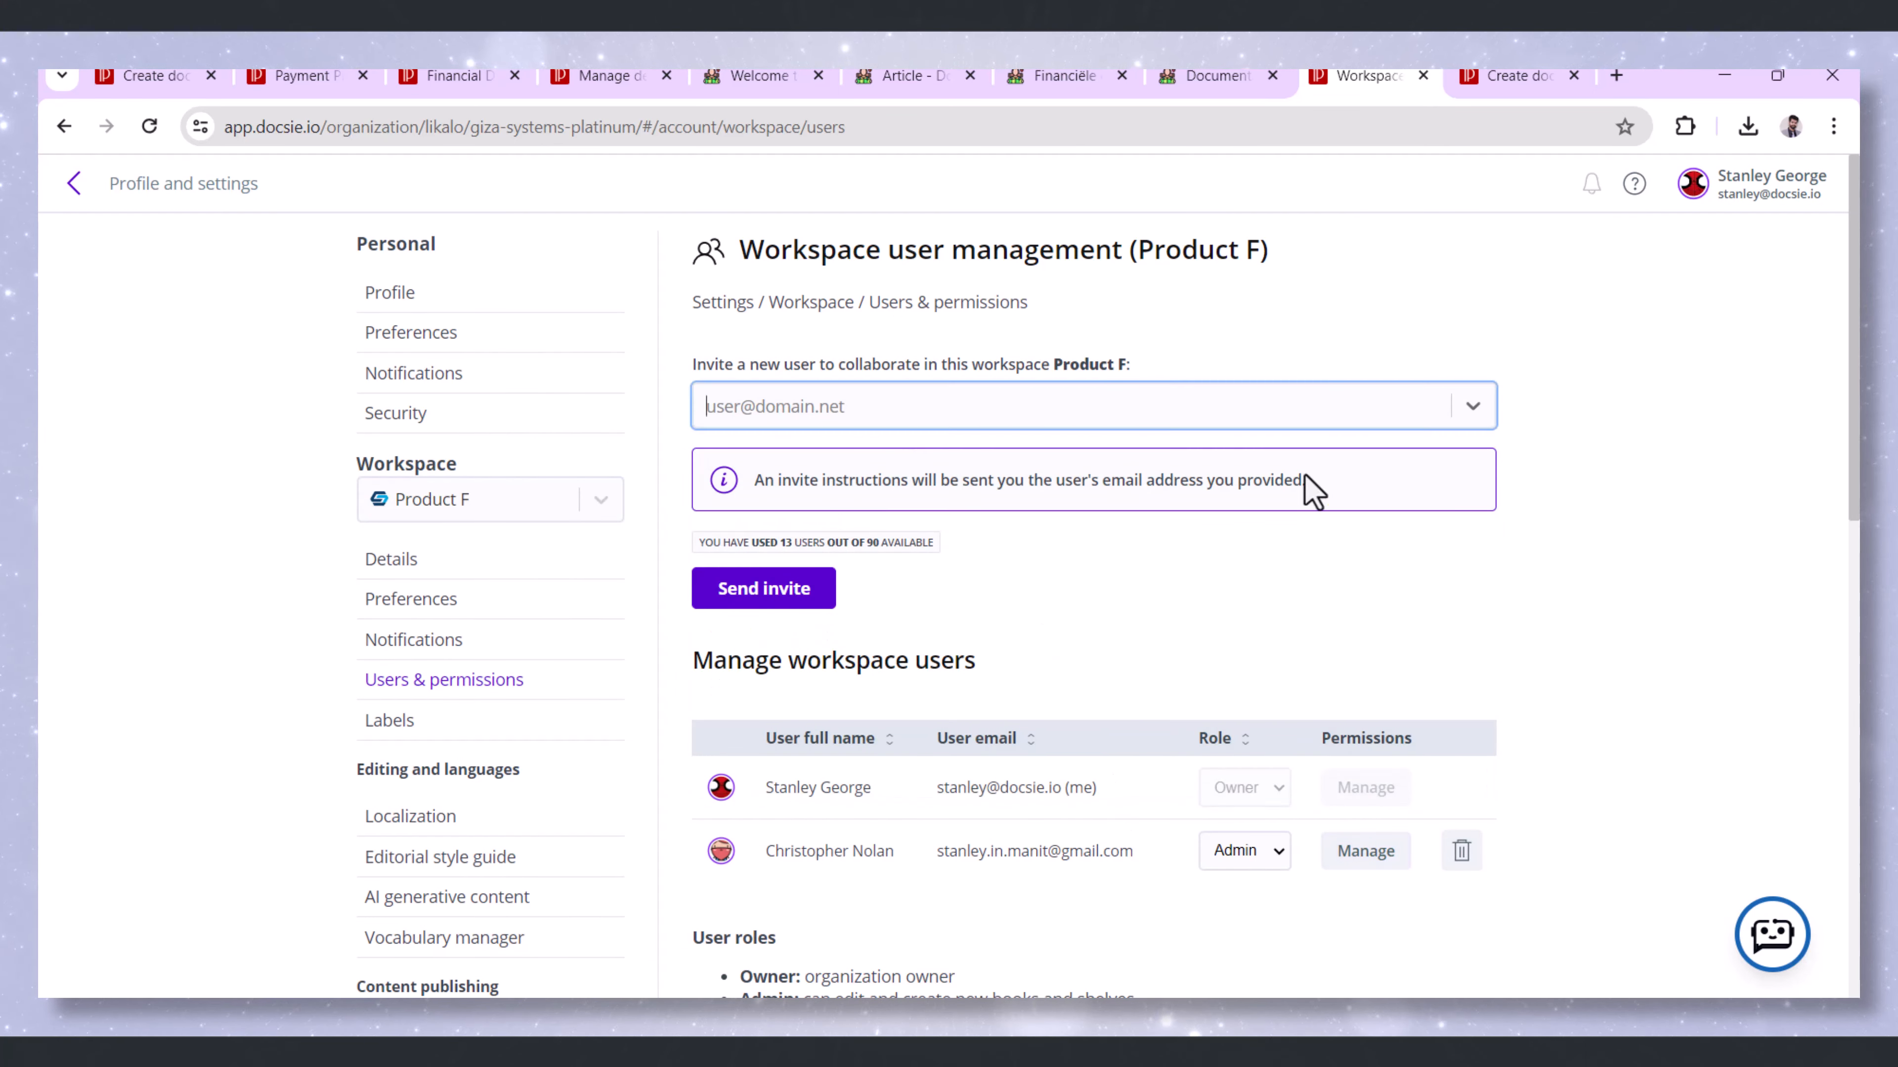
Read the User roles list, then switch to the published documentation portal tab
scroll("down", 3)
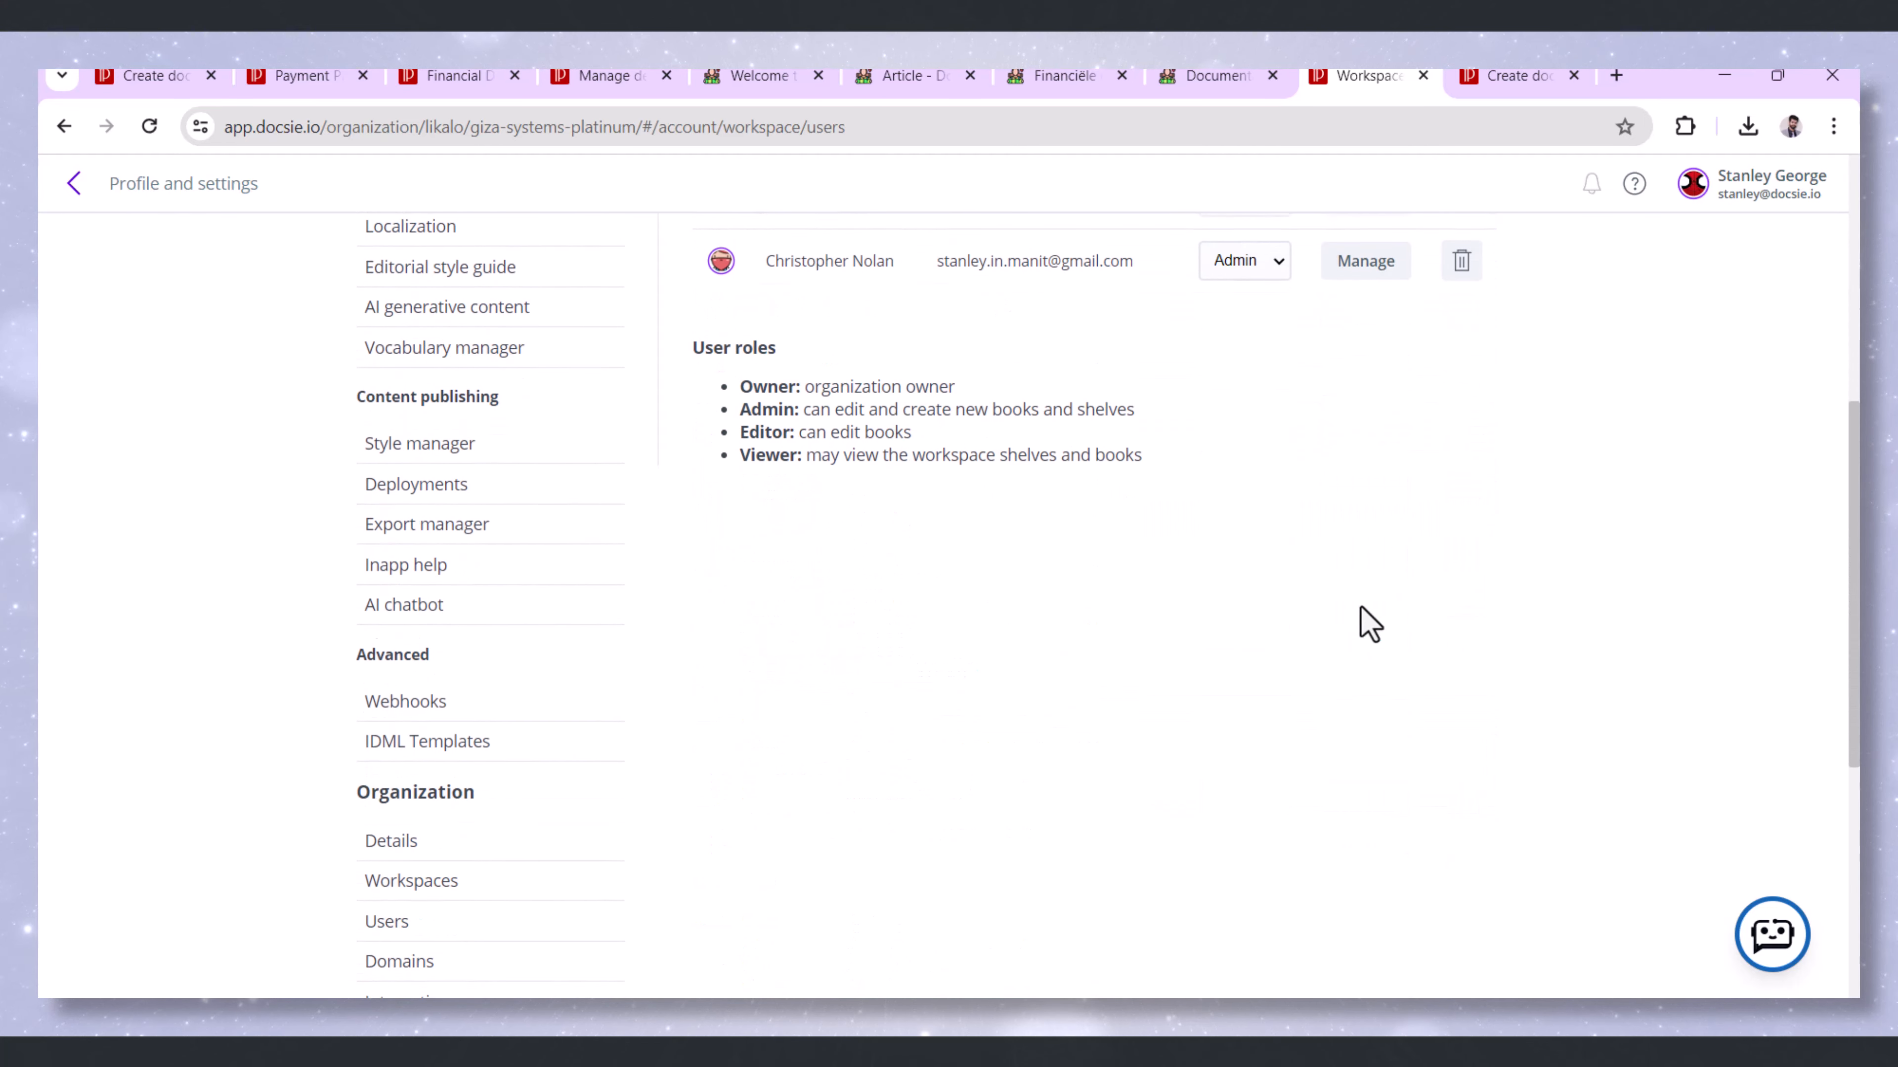
scroll("down", 3)
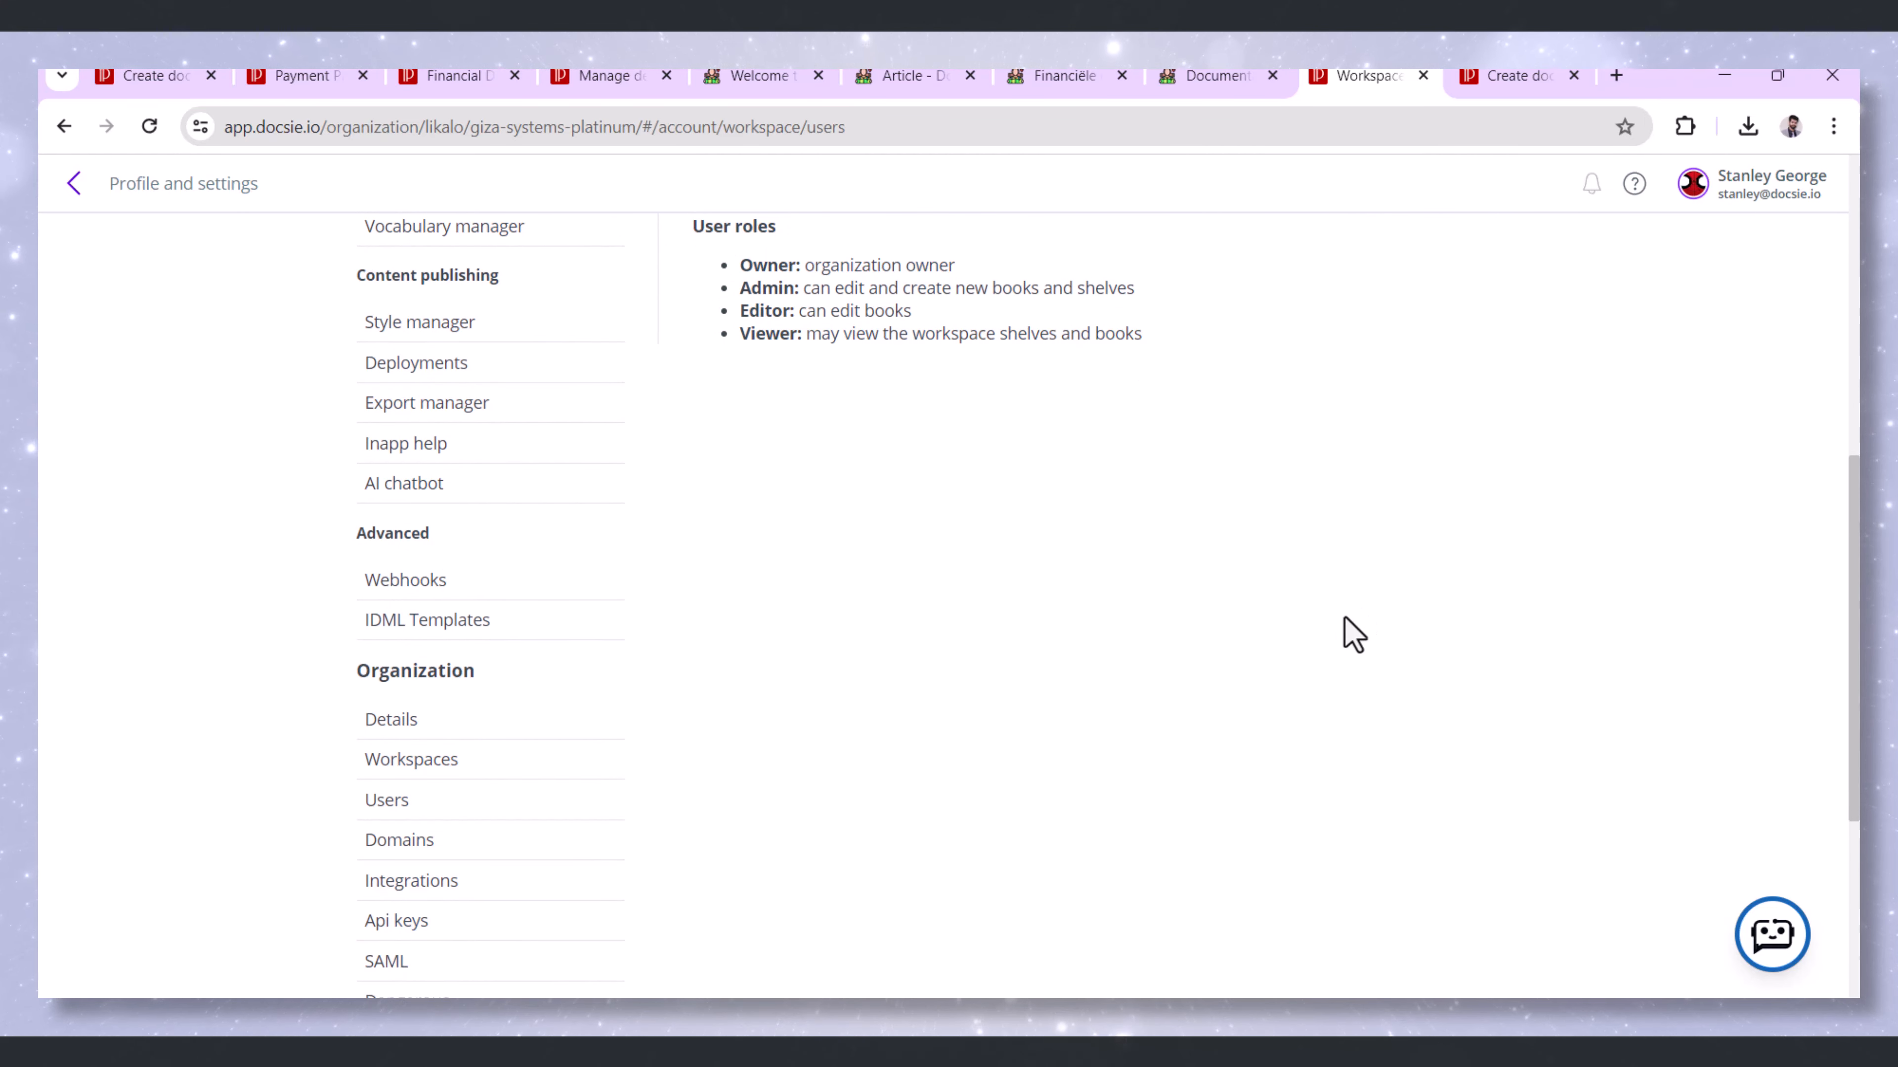
mouse_move(1349, 627)
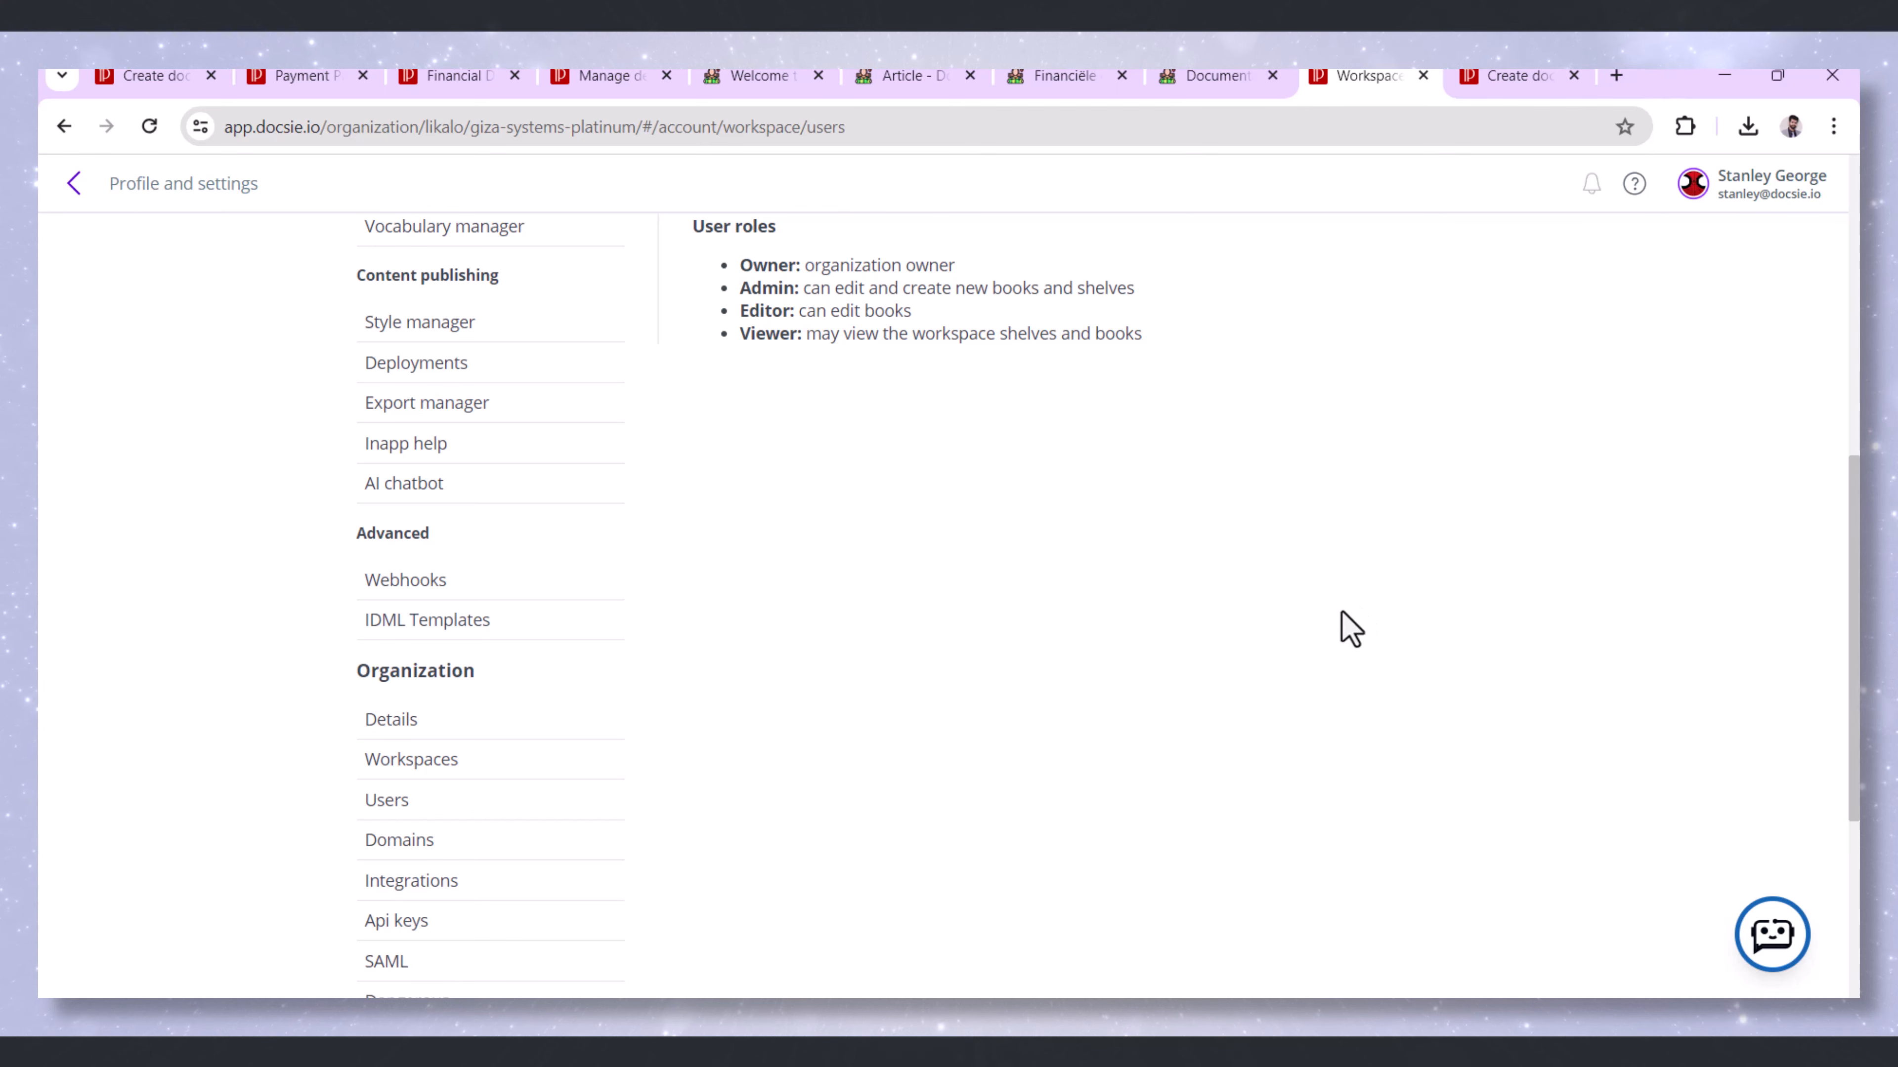
mouse_move(1128, 543)
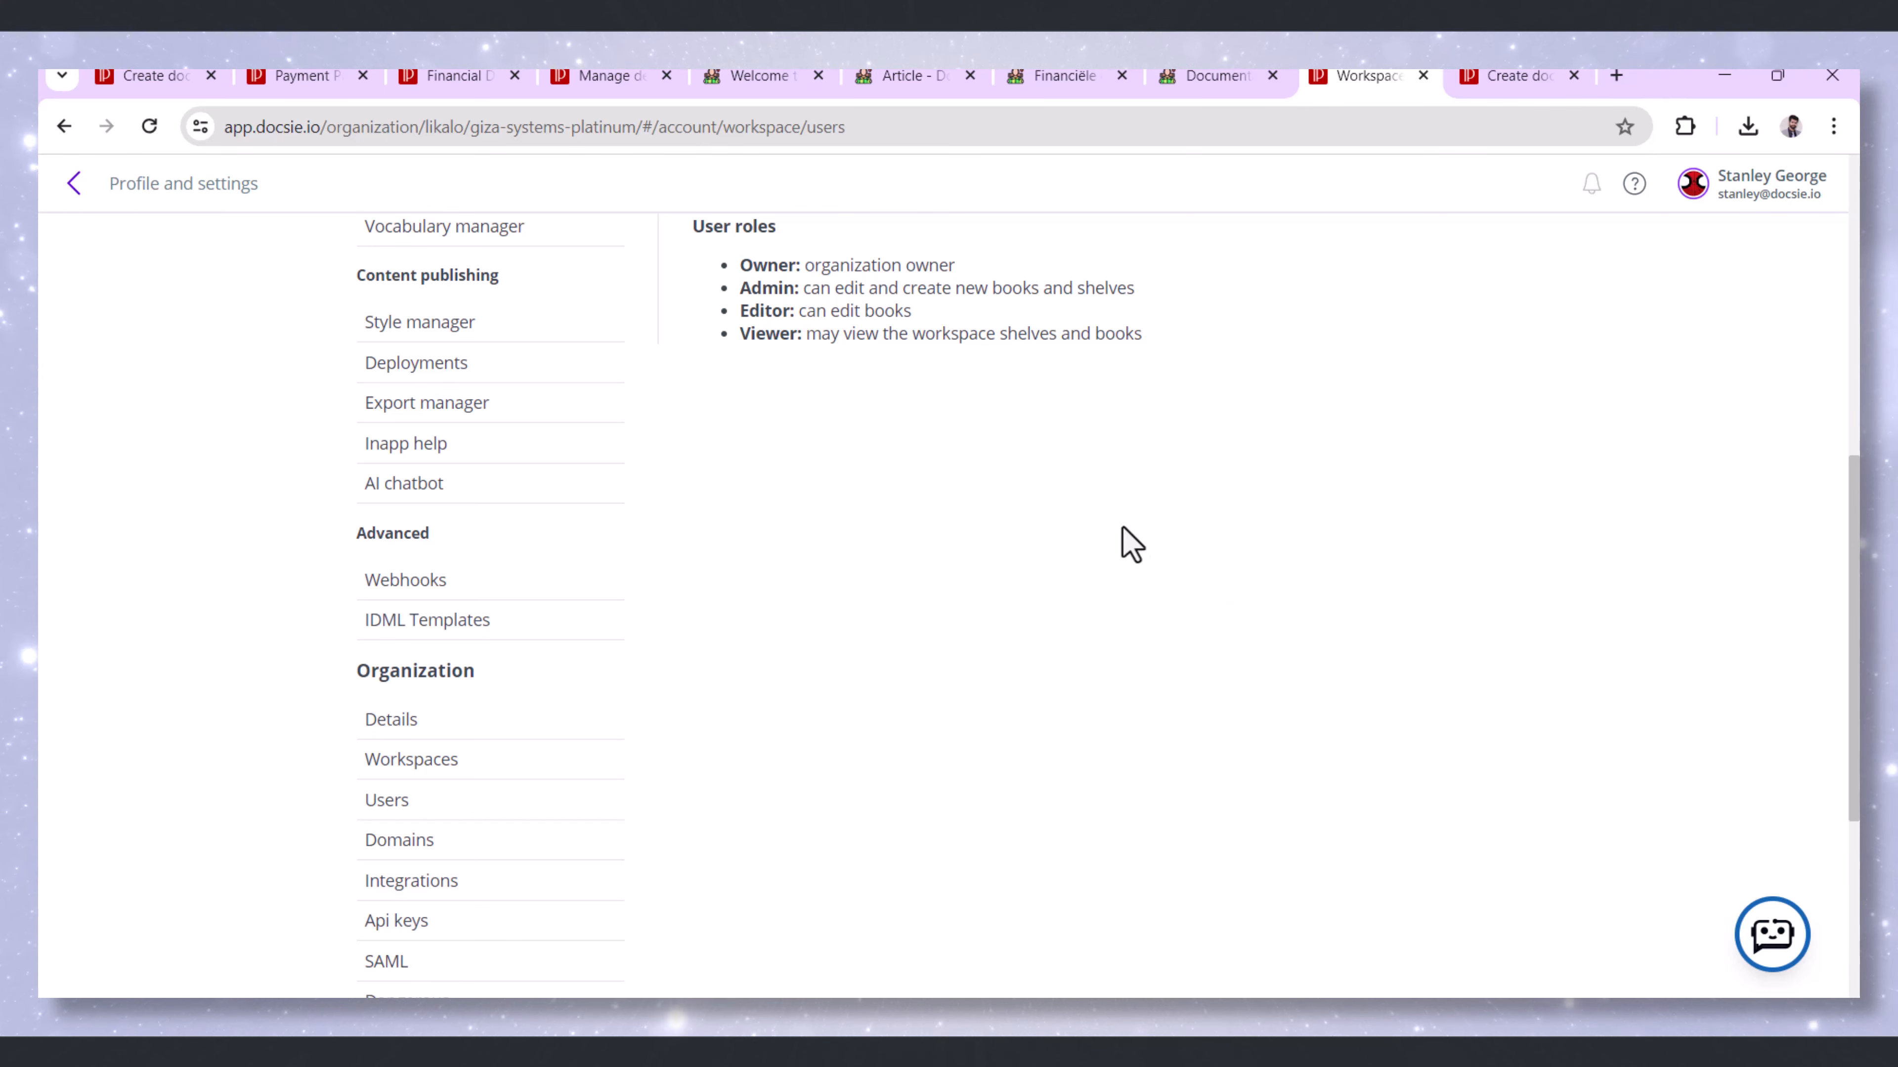
left_click(1056, 75)
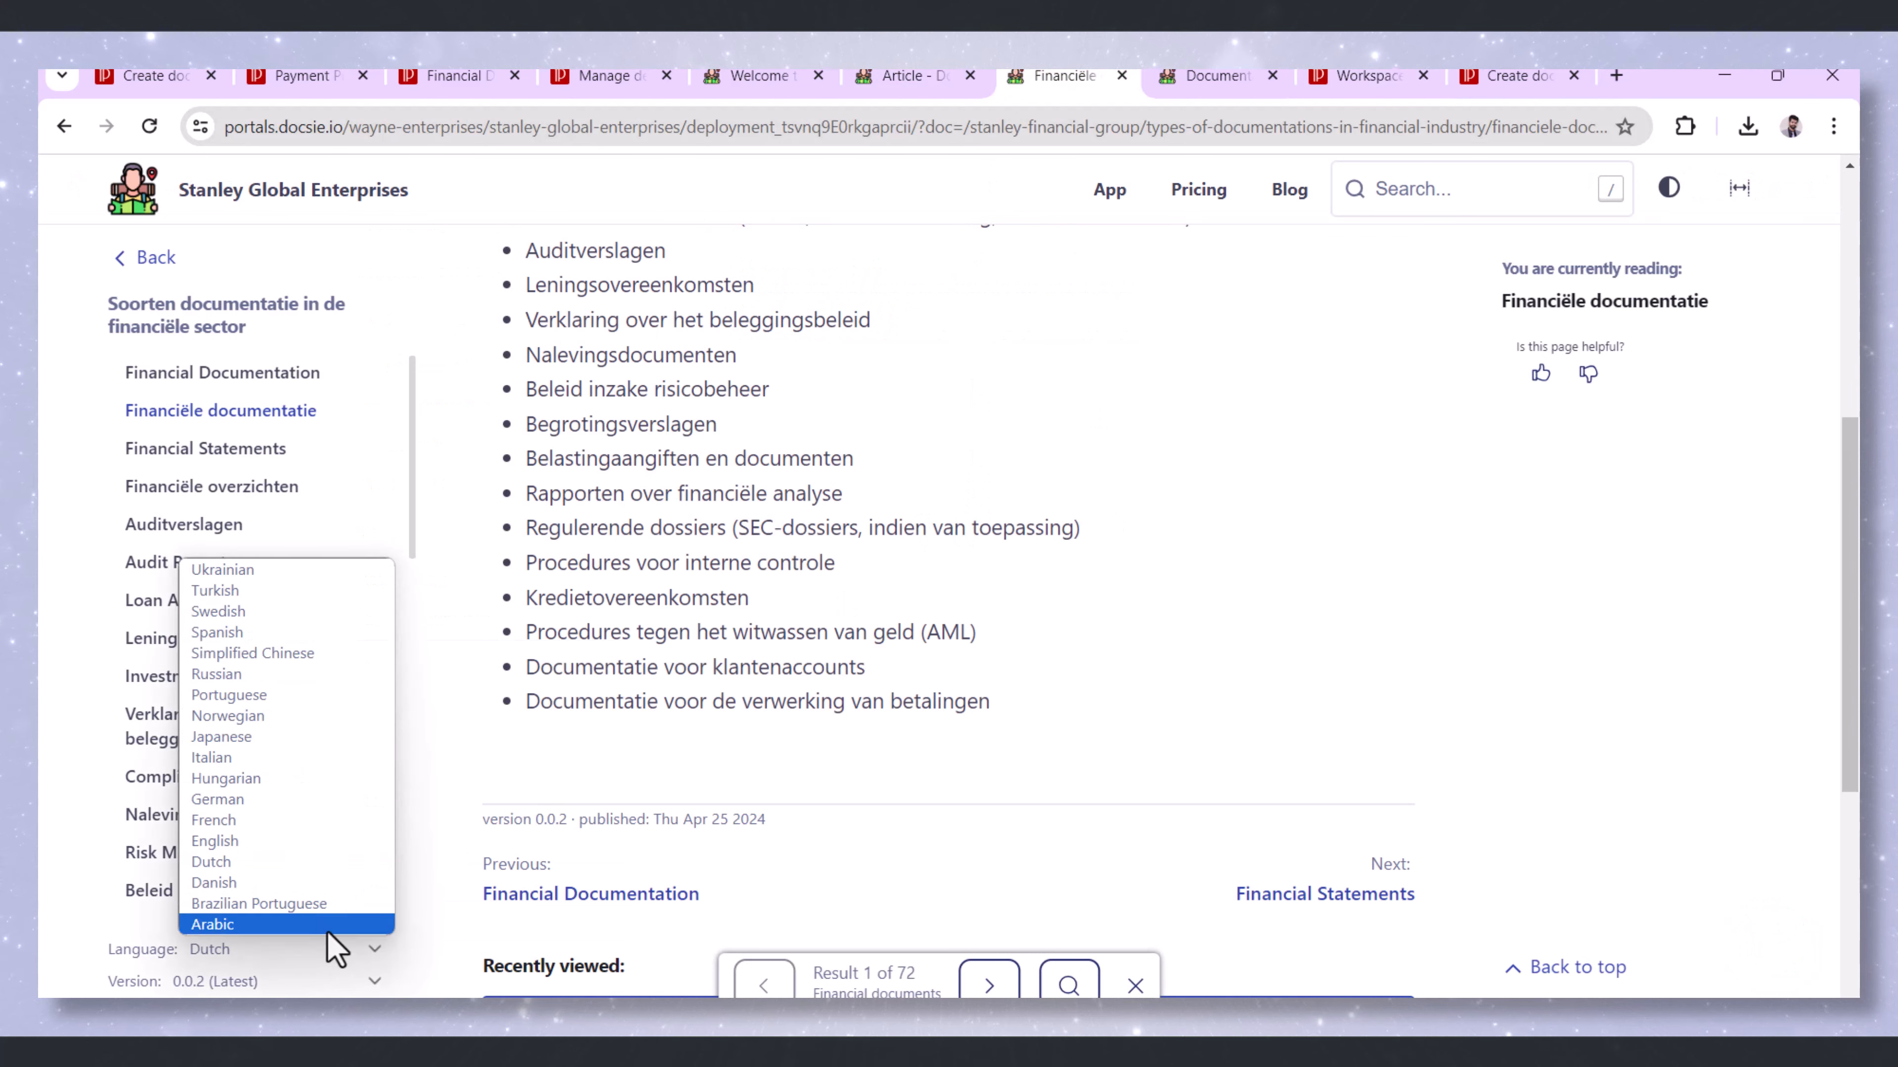
Switch the portal language from Dutch to English for the Financial Documentation article
left_click(214, 841)
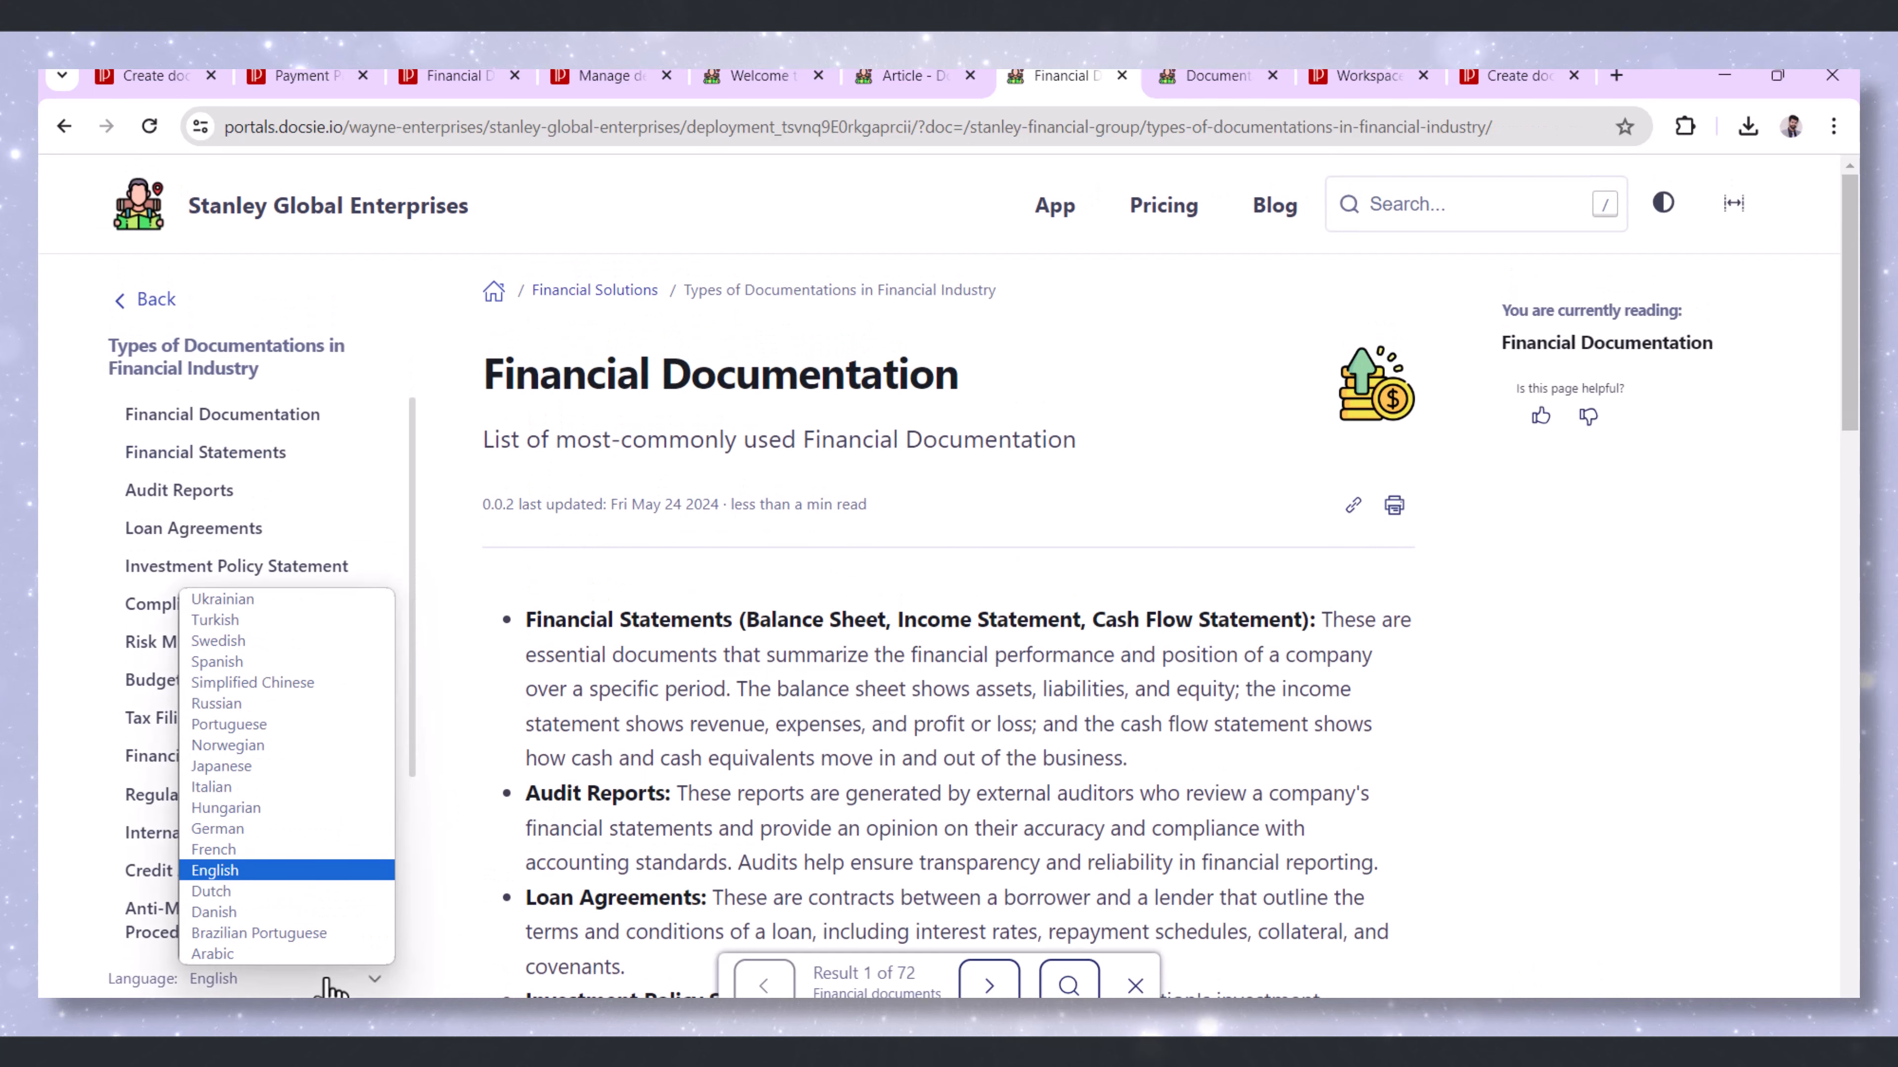
mouse_move(268, 636)
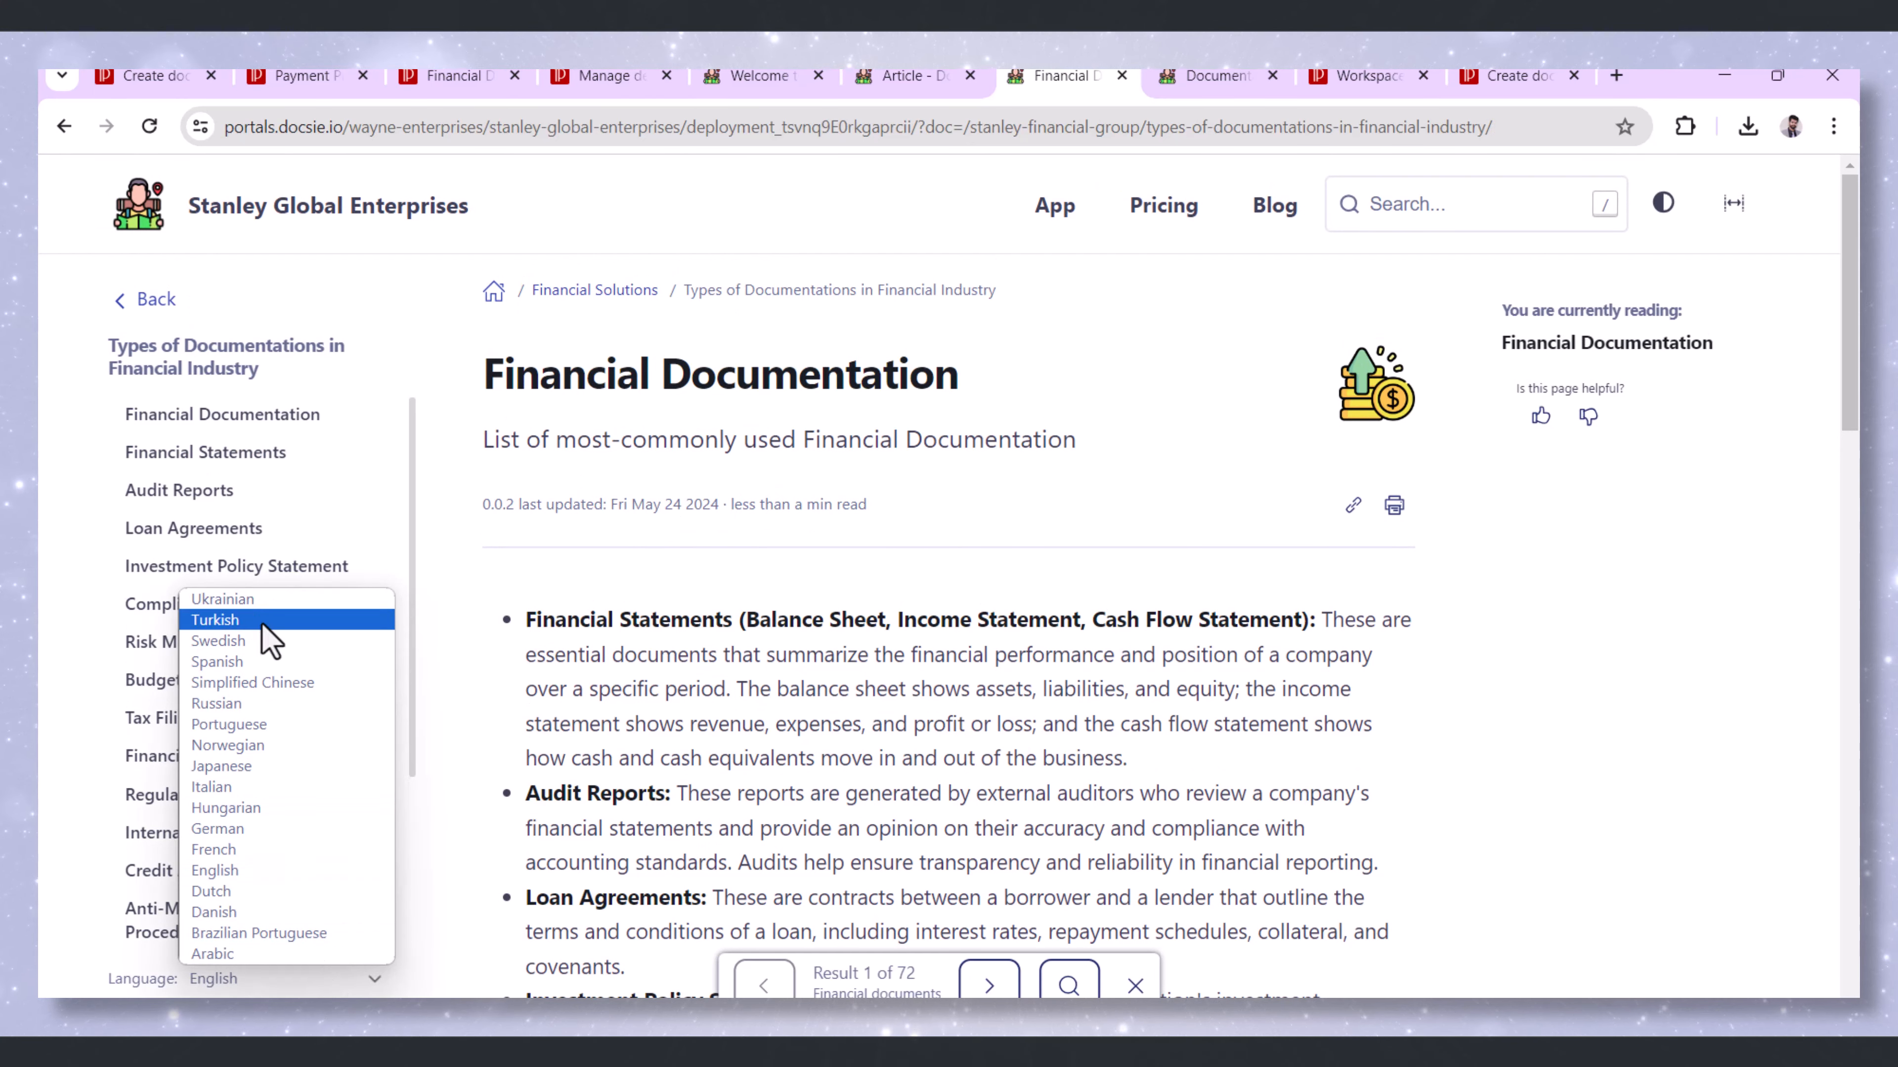
Return to the Financial Solutions overview cards, then start Book Demo from the Docsie homepage
left_click(149, 298)
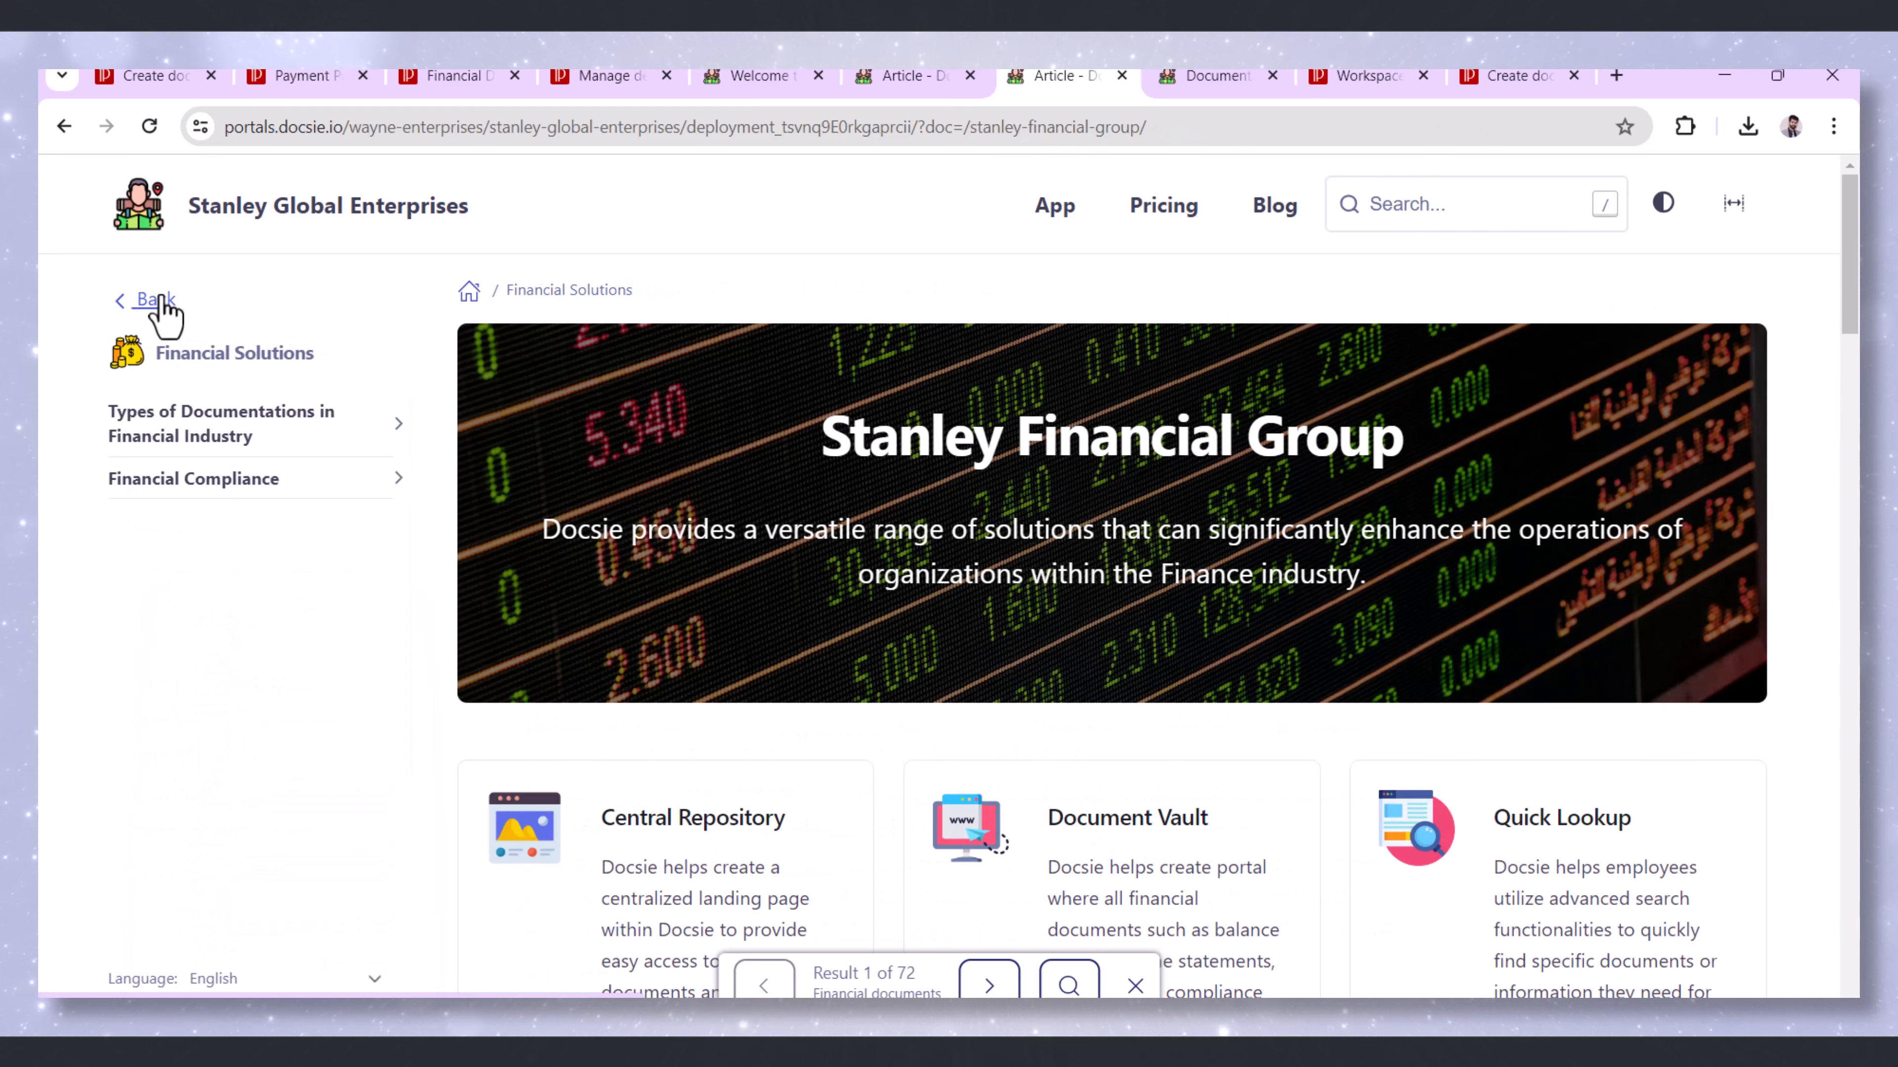
scroll("down", 3)
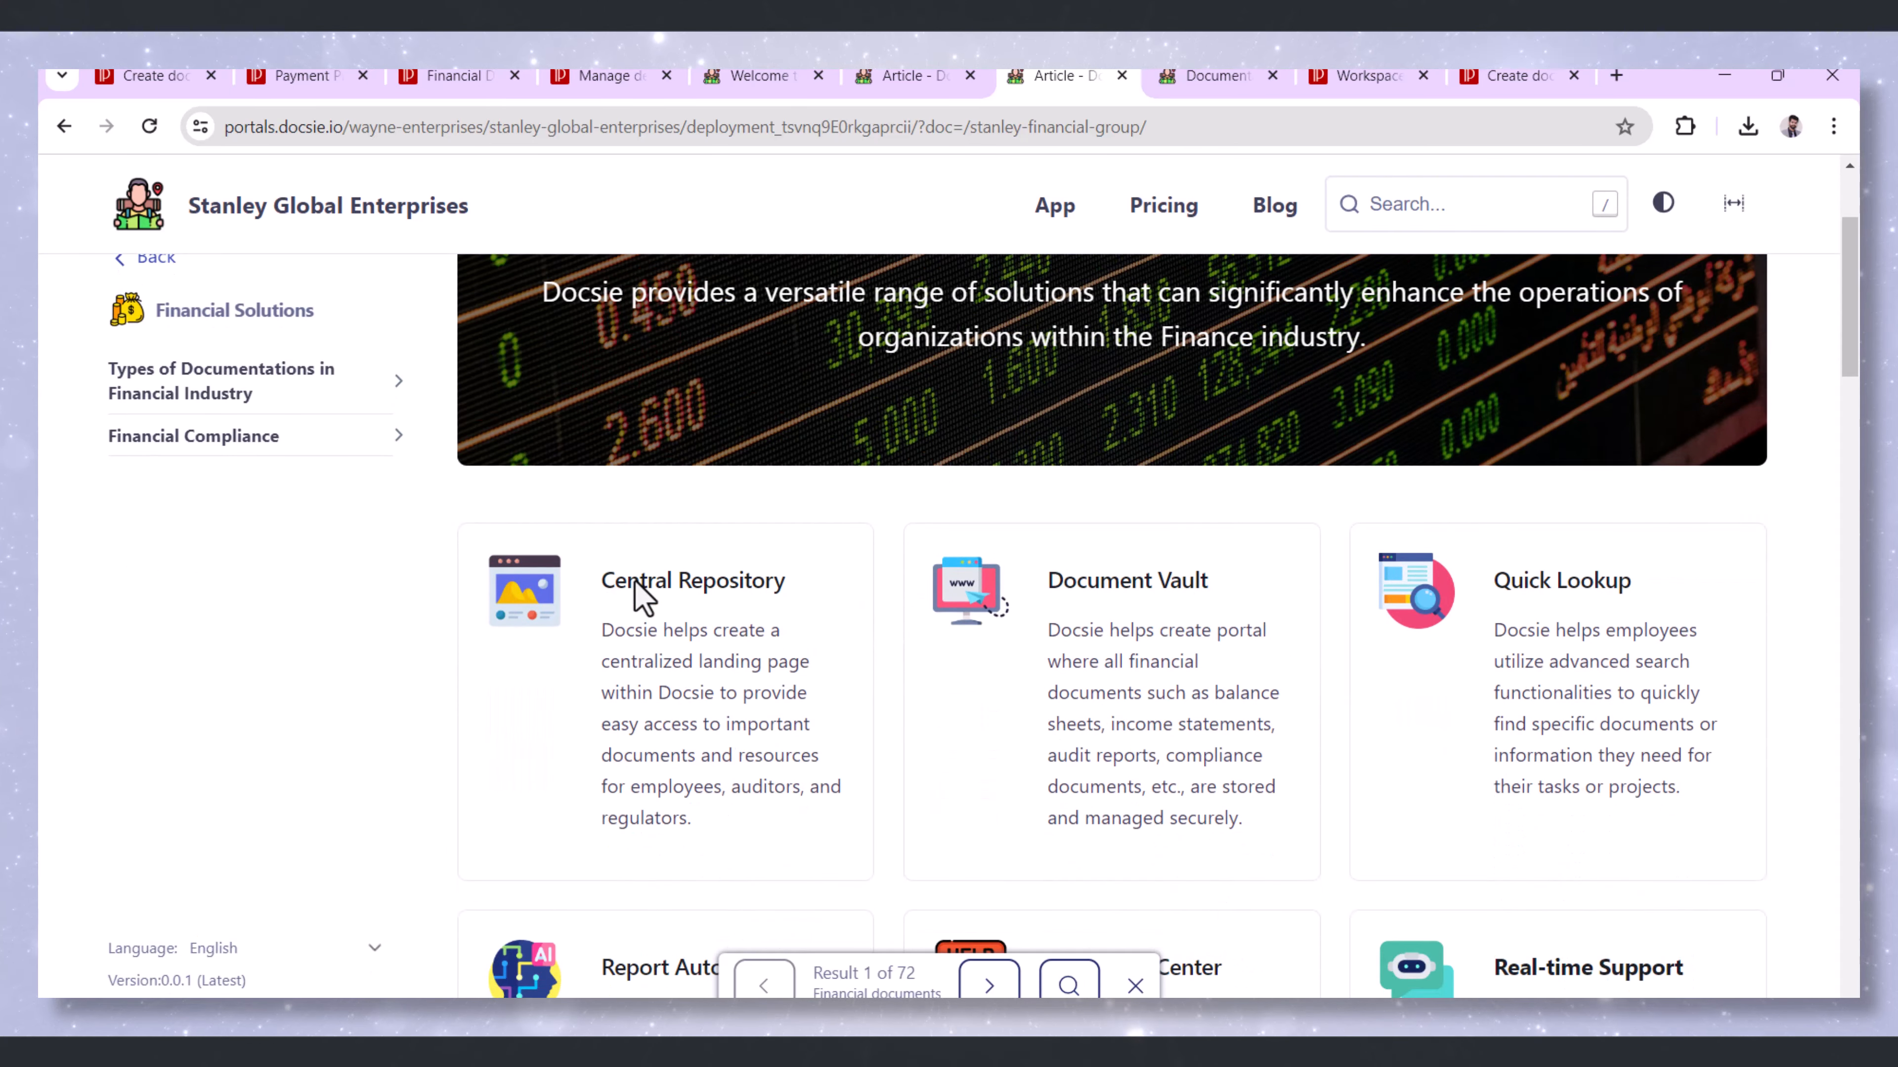
scroll("down", 3)
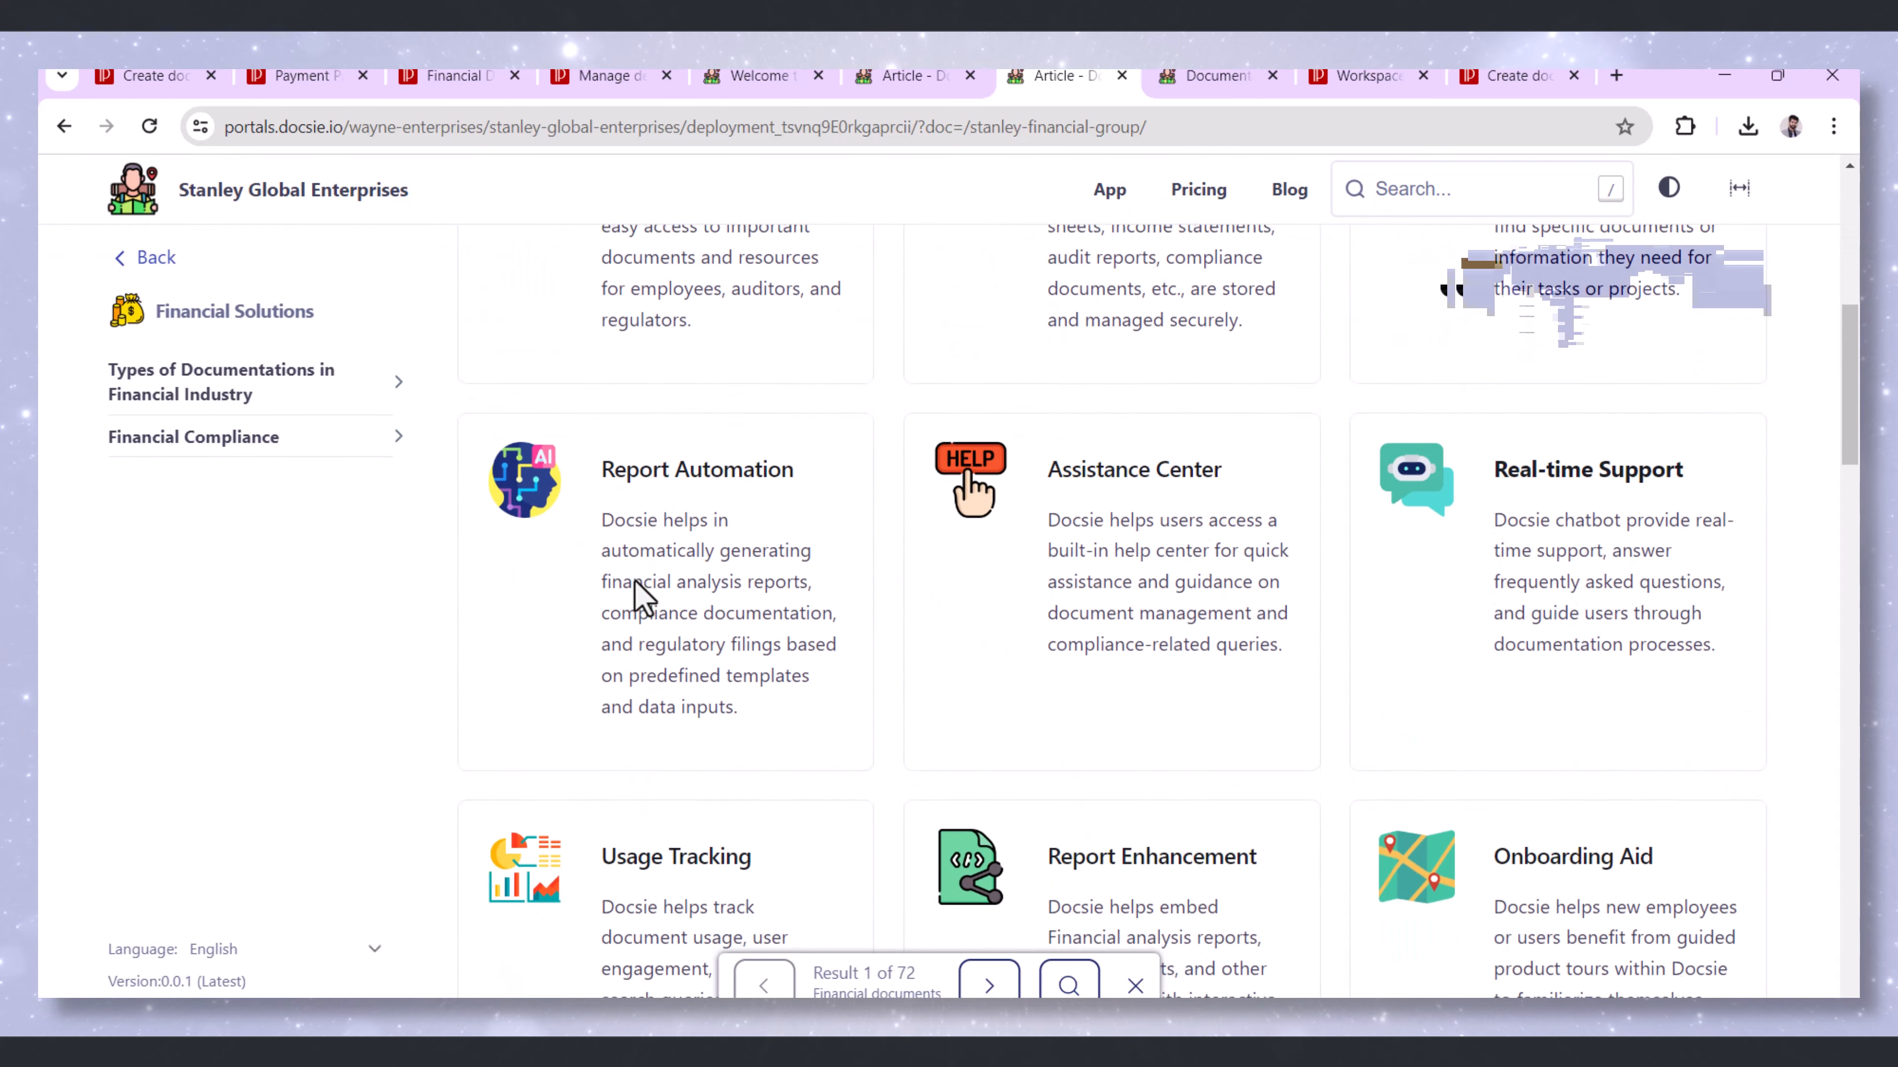
scroll("down", 3)
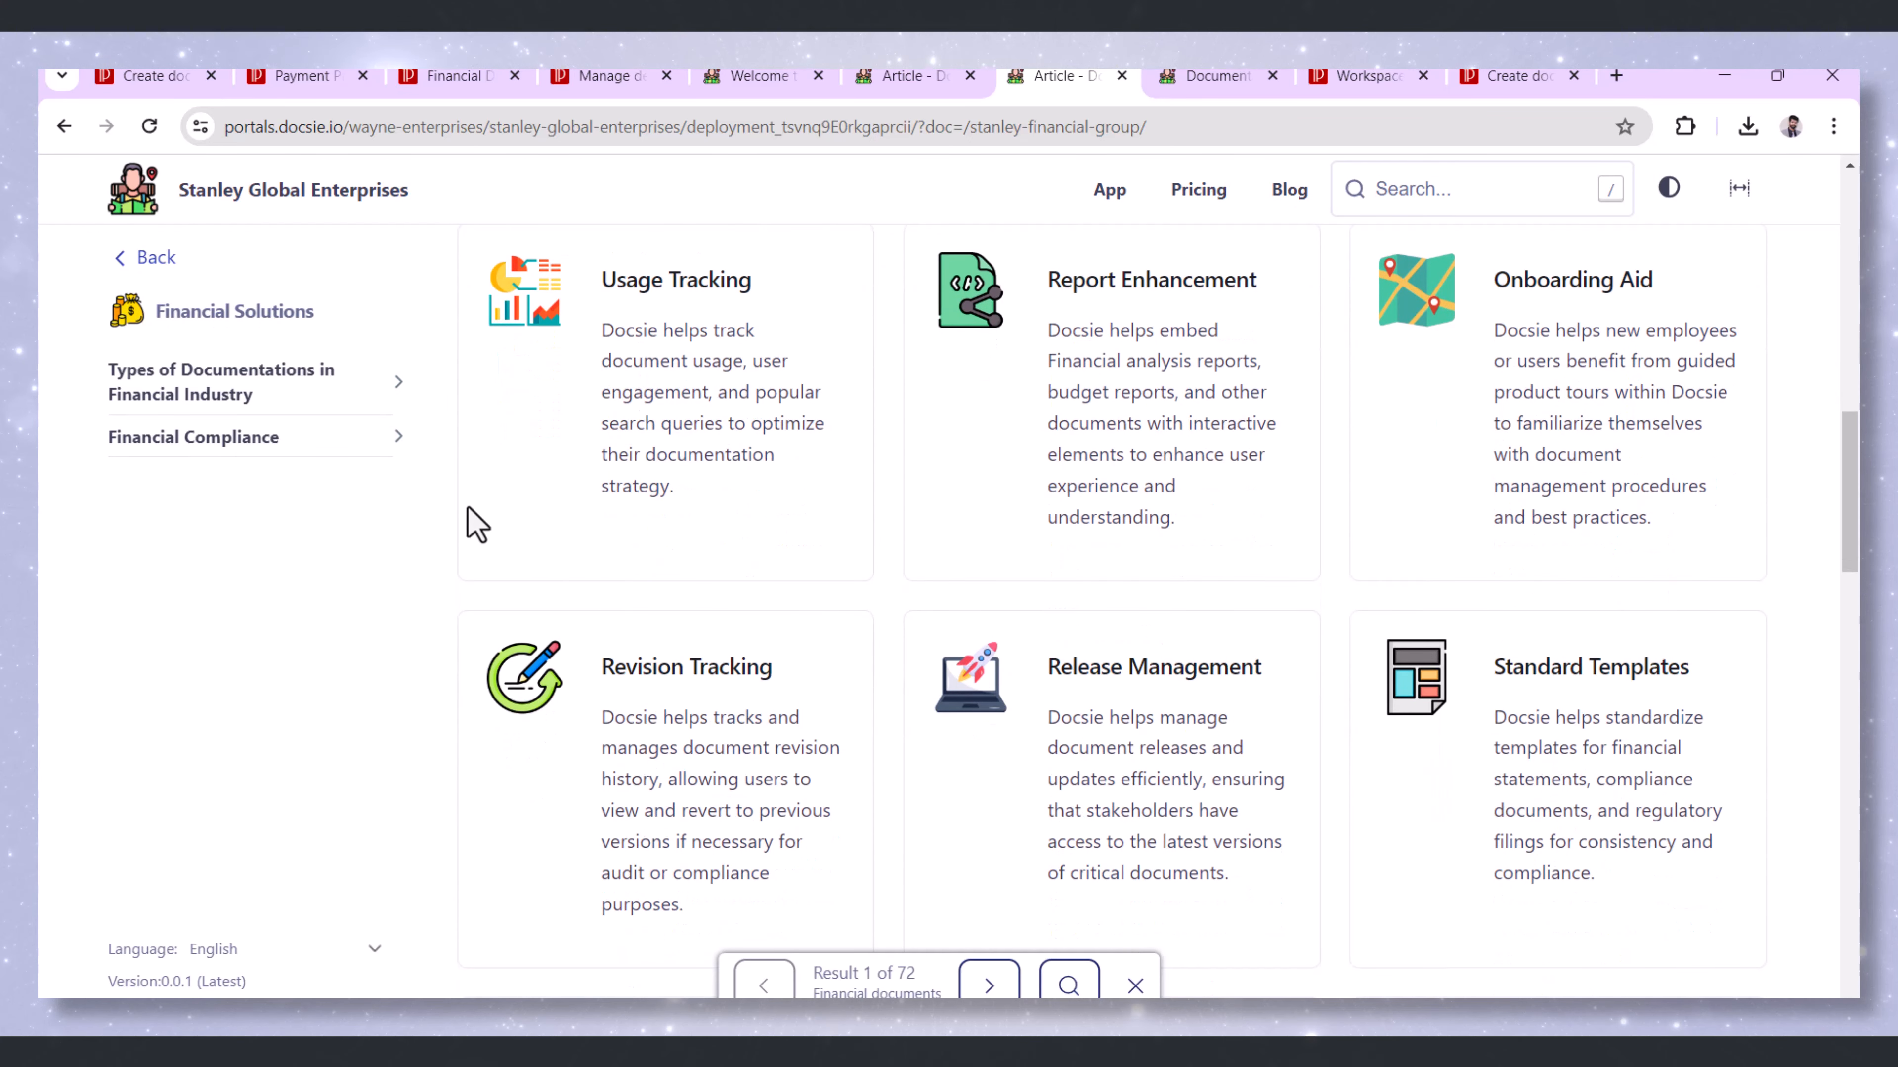
mouse_move(928, 363)
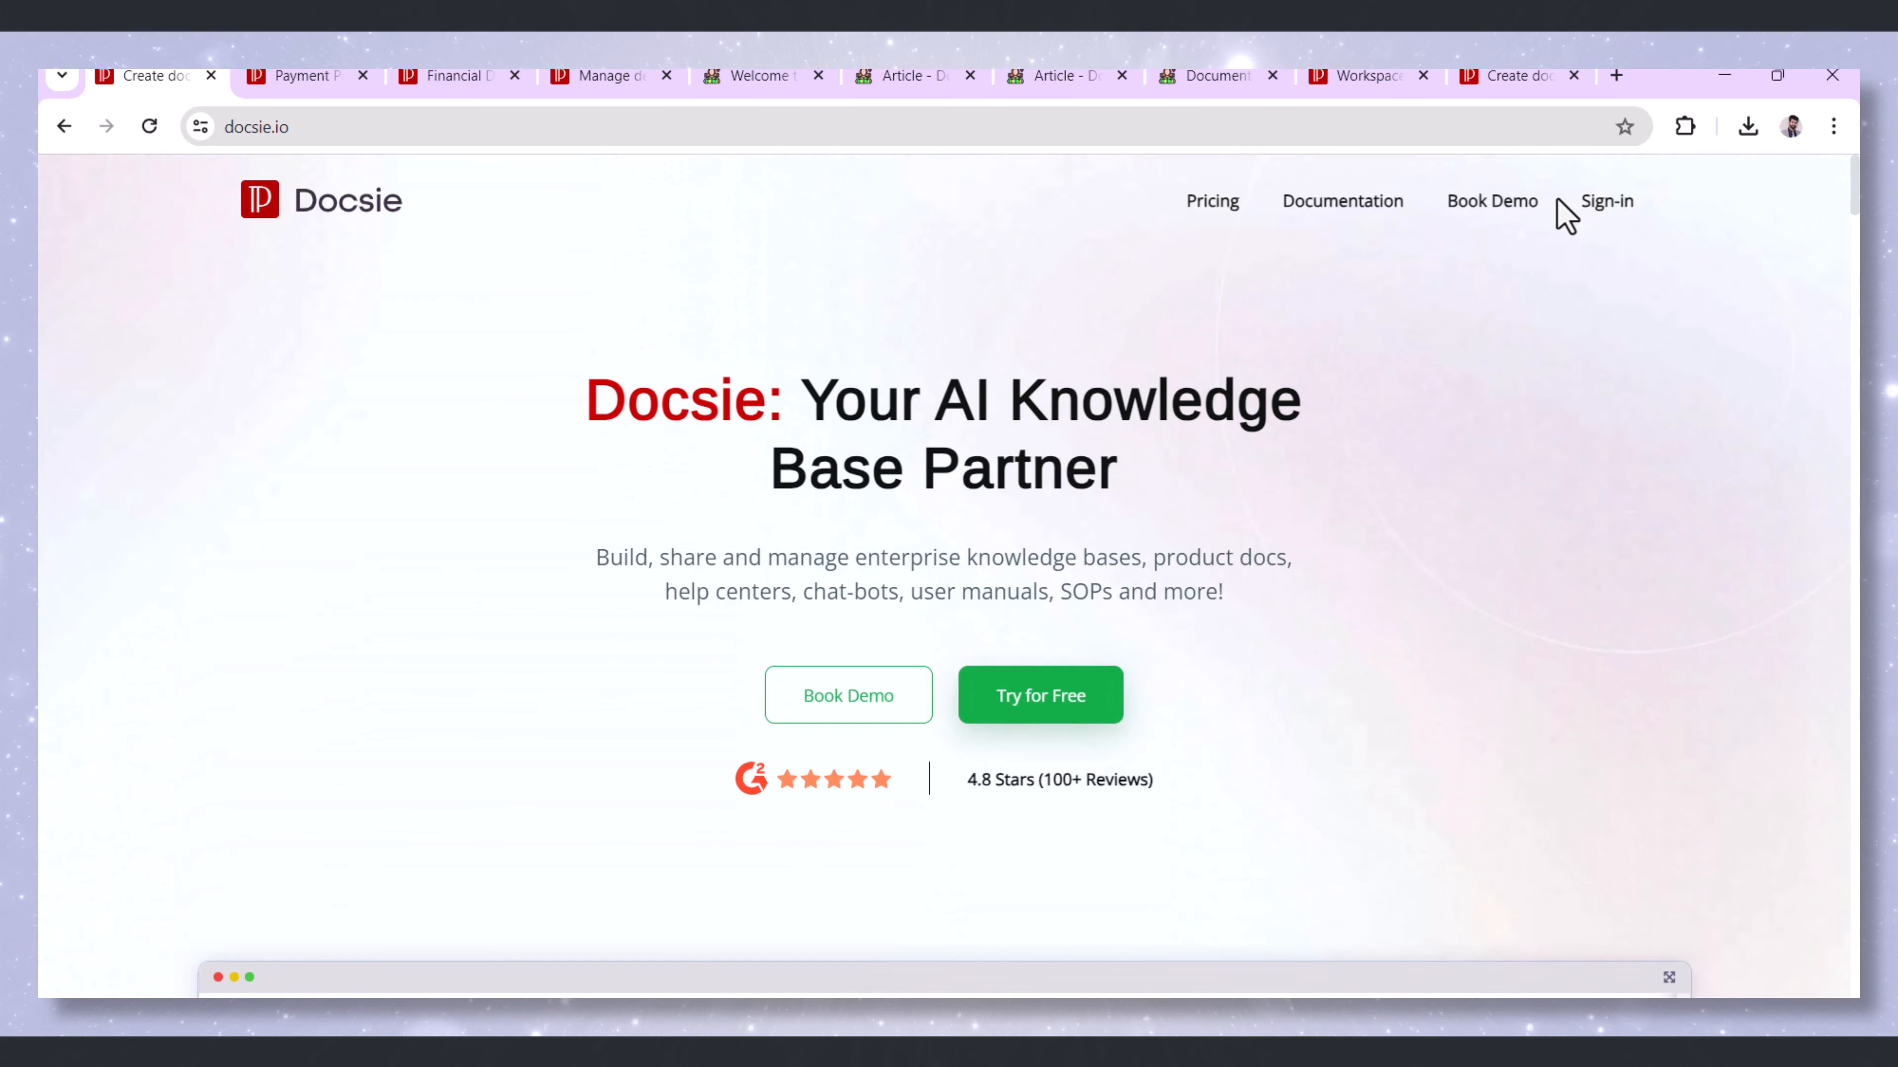
left_click(1491, 201)
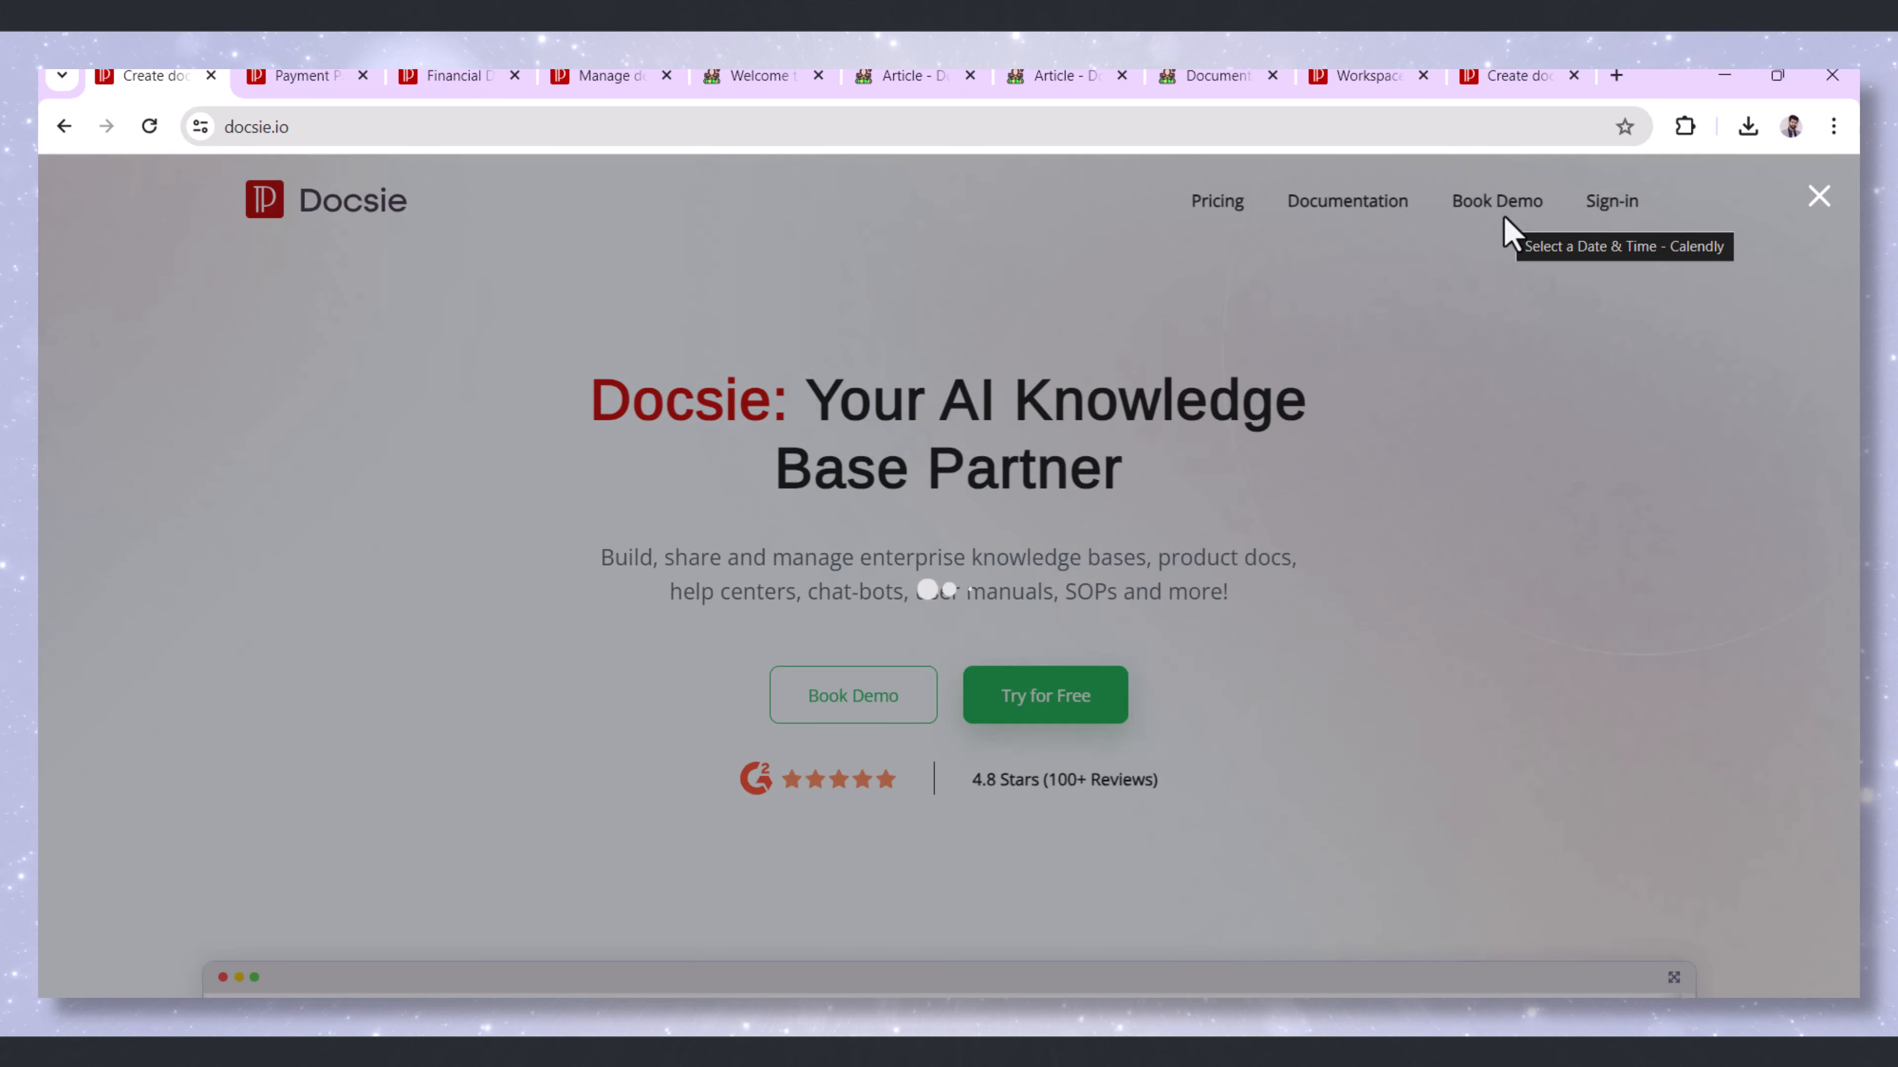